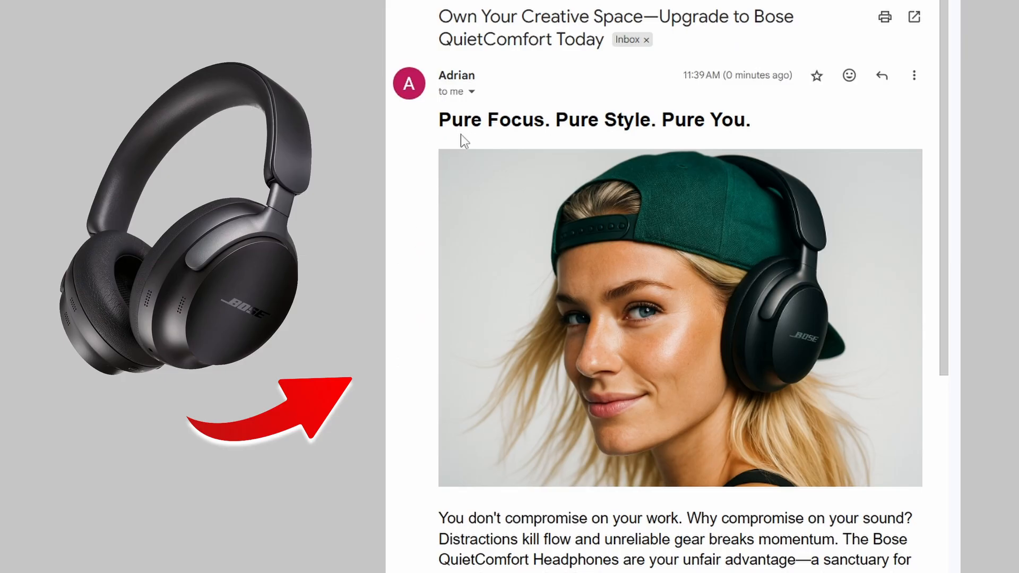
# - Scan the finished newsletter and workflow canvas, then execute the workflow to show the Newsletter Campaign Generator form
pyautogui.tripleClick(593, 120)
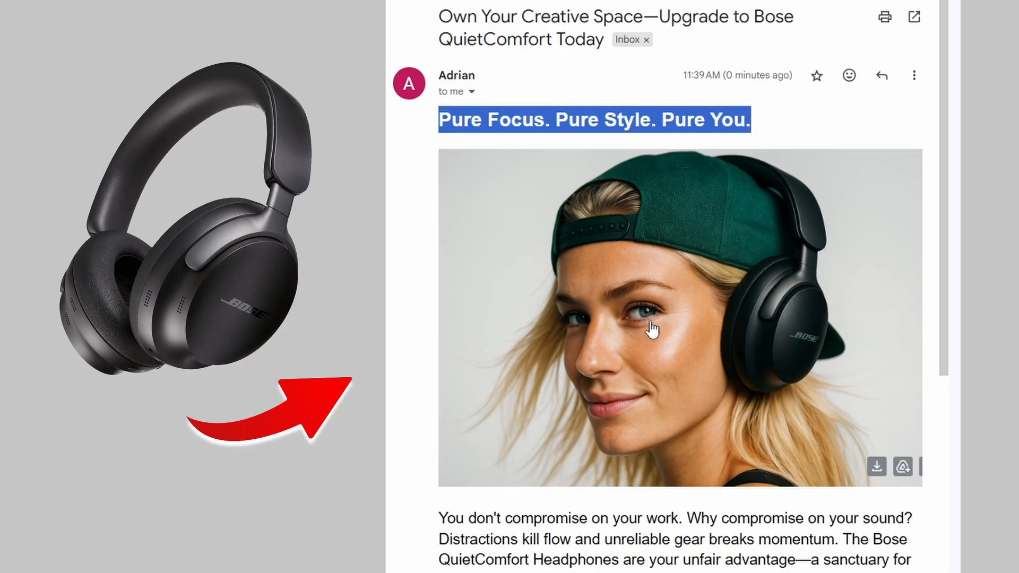
pyautogui.scroll(-3)
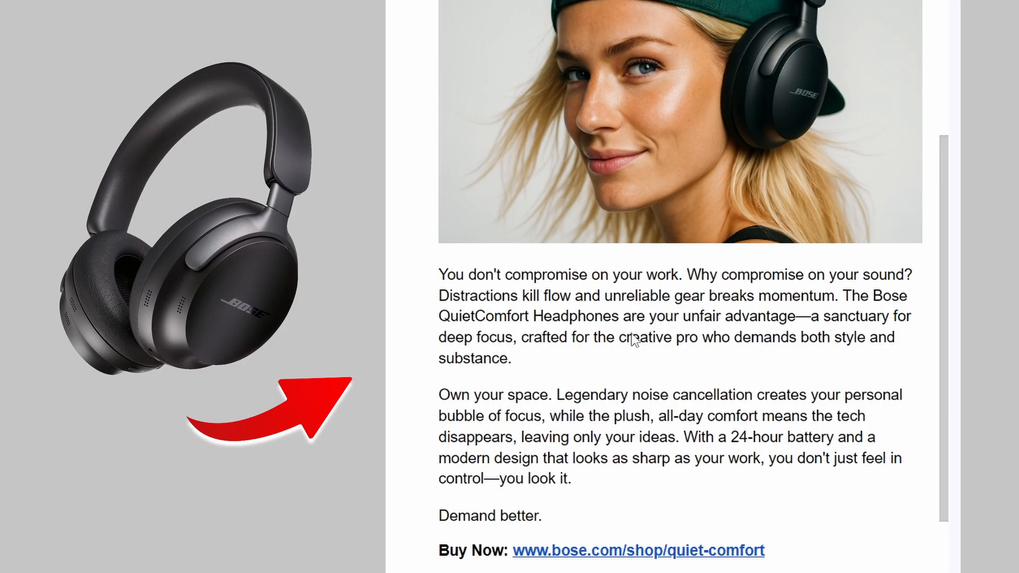
pyautogui.scroll(-3)
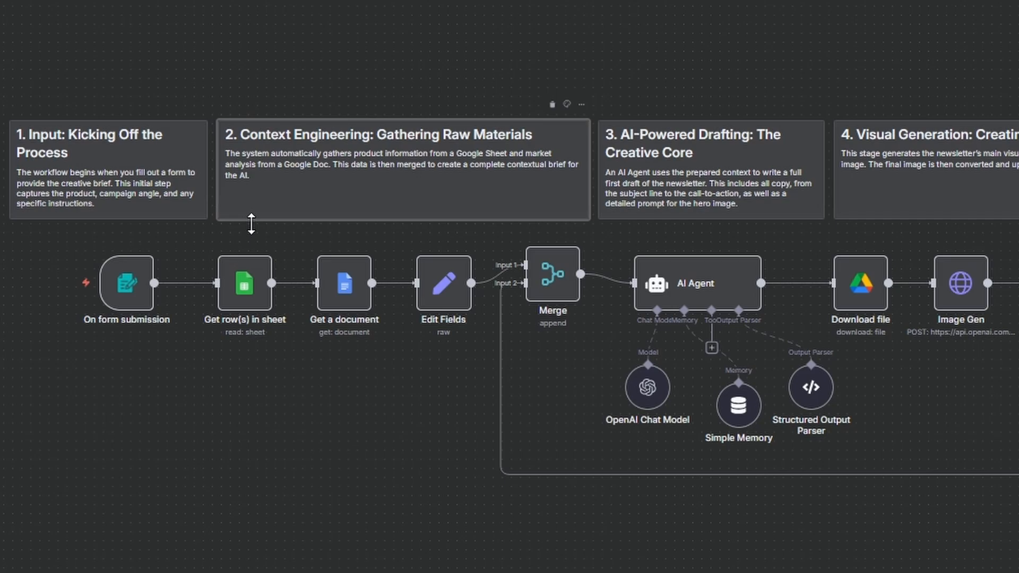
pyautogui.hscroll(3)
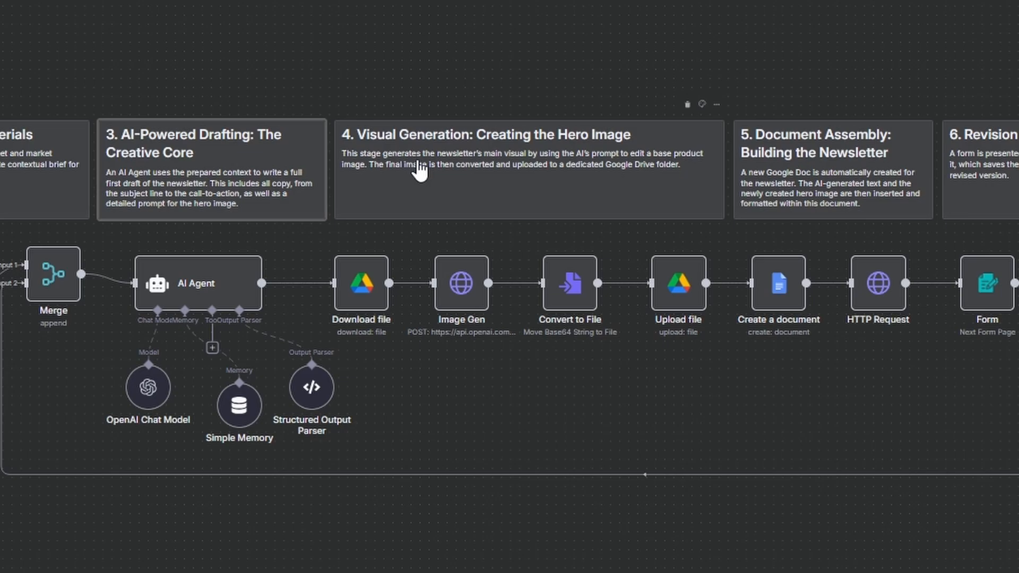
pyautogui.moveTo(578, 346)
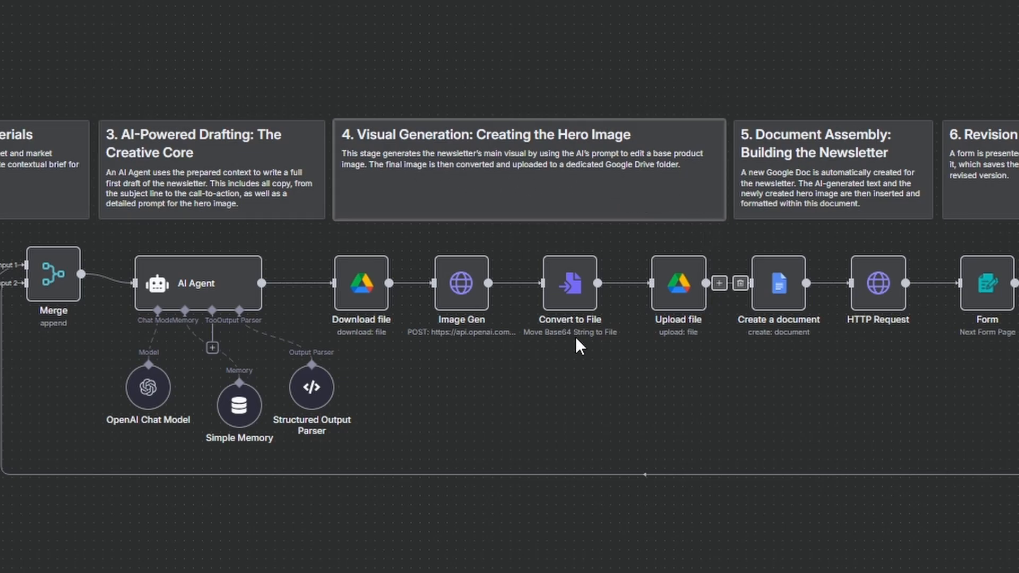
pyautogui.moveTo(517, 383)
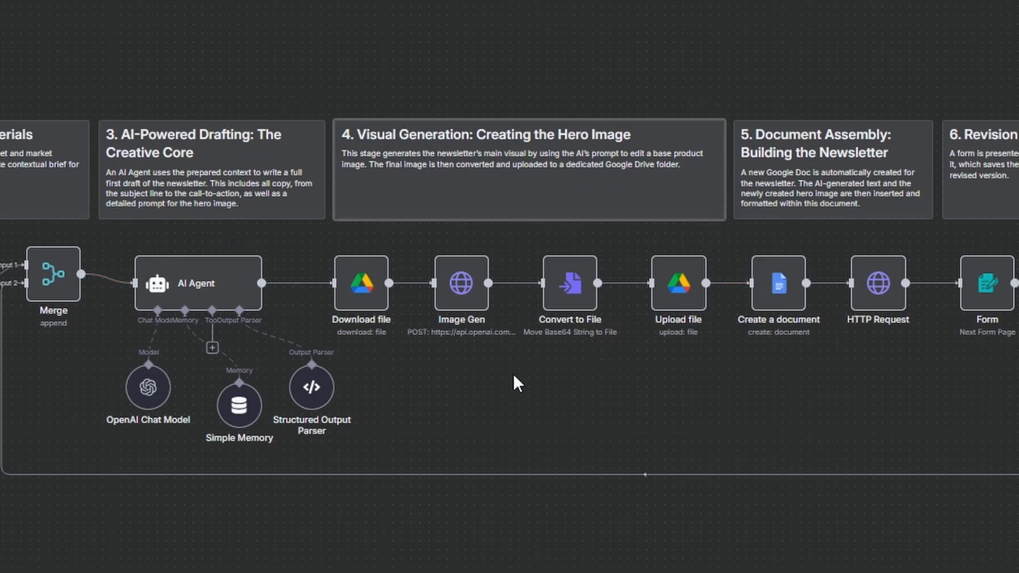
pyautogui.moveTo(821, 193)
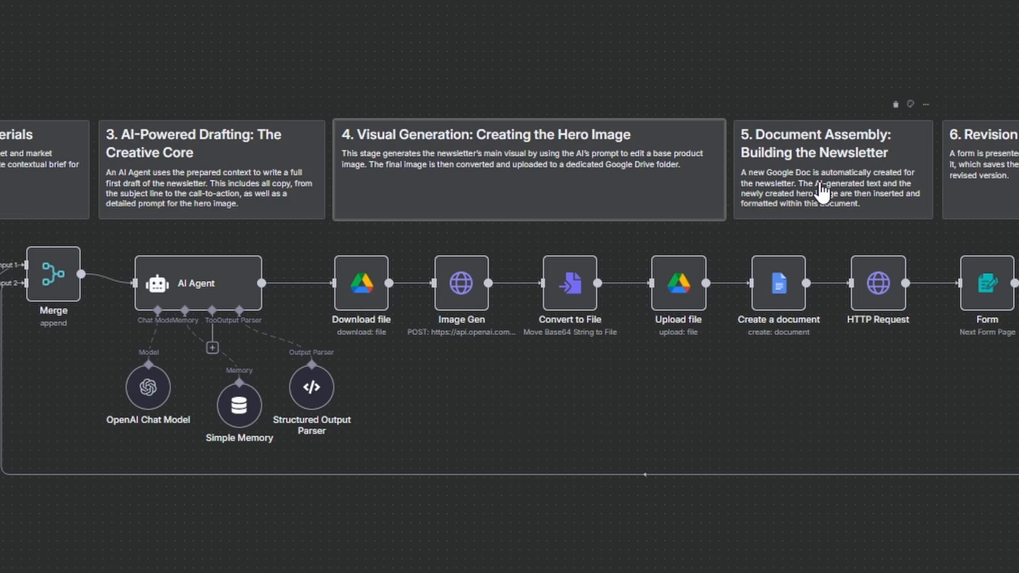
pyautogui.hscroll(3)
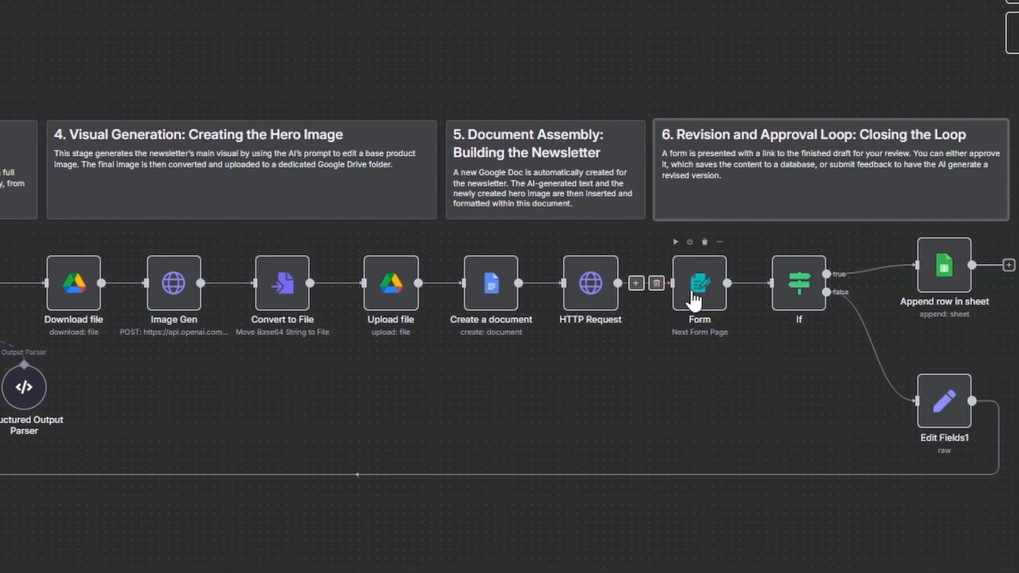
pyautogui.moveTo(832, 276)
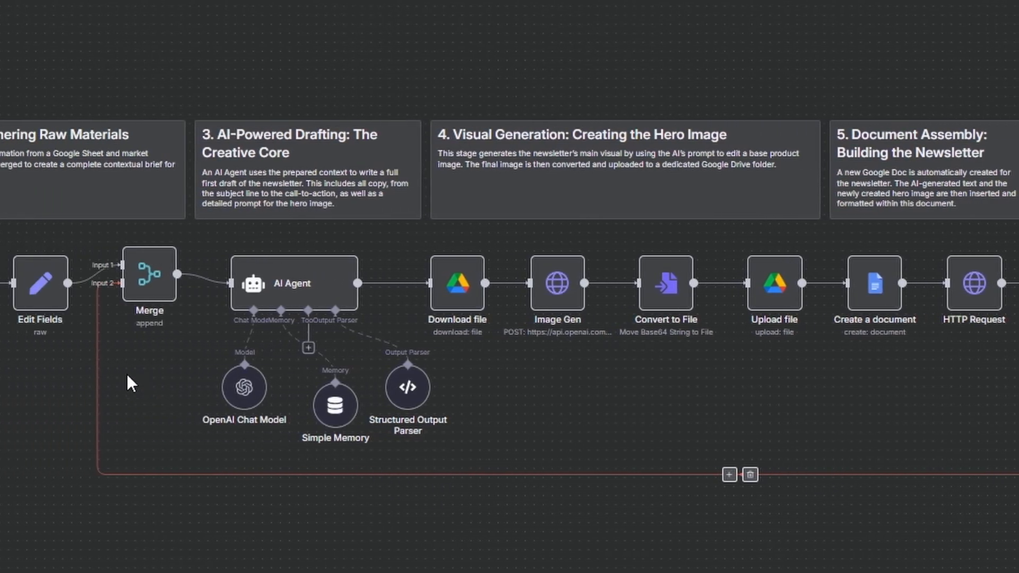
pyautogui.moveTo(278, 297)
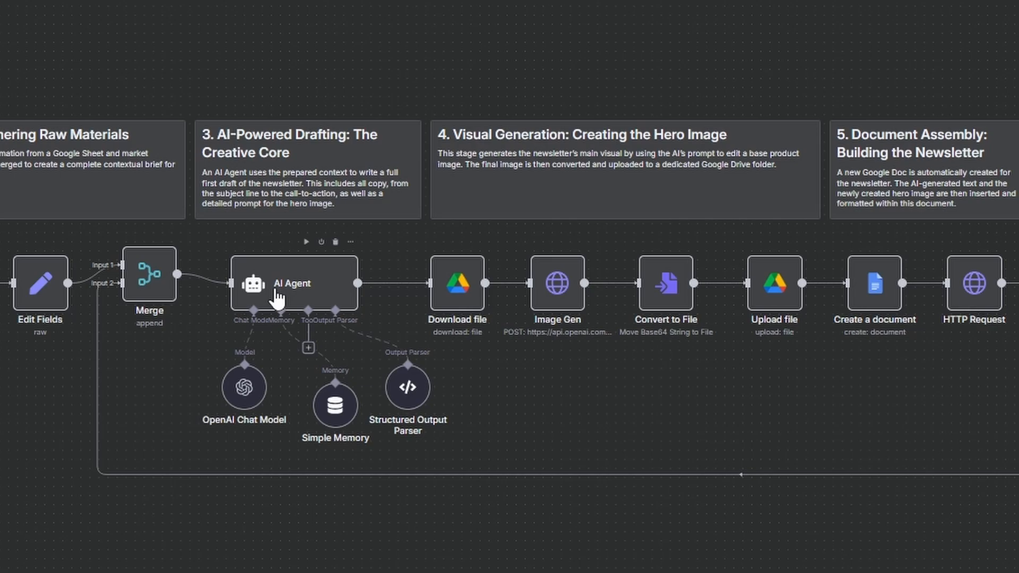
pyautogui.moveTo(278, 291)
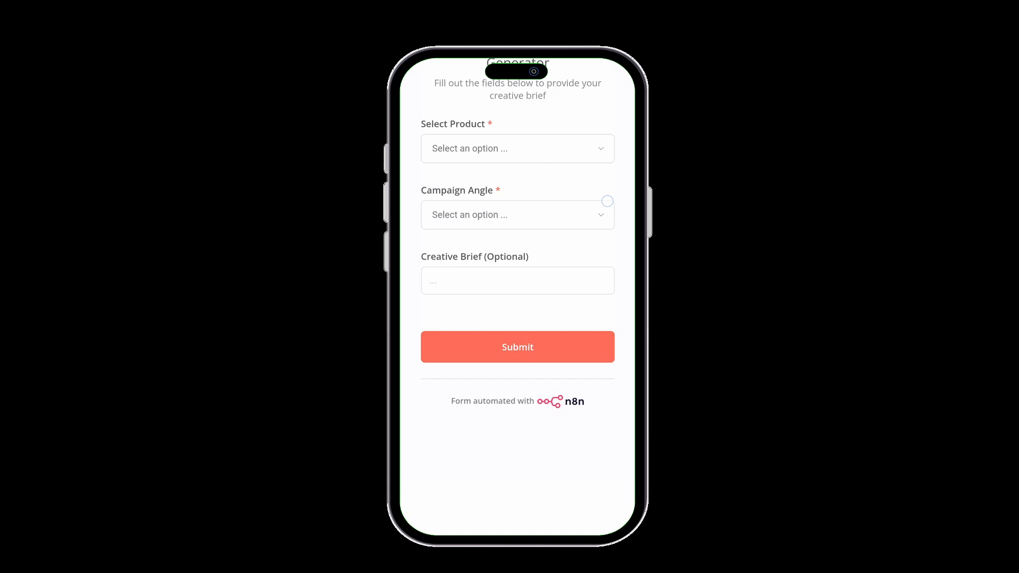
pyautogui.click(516, 149)
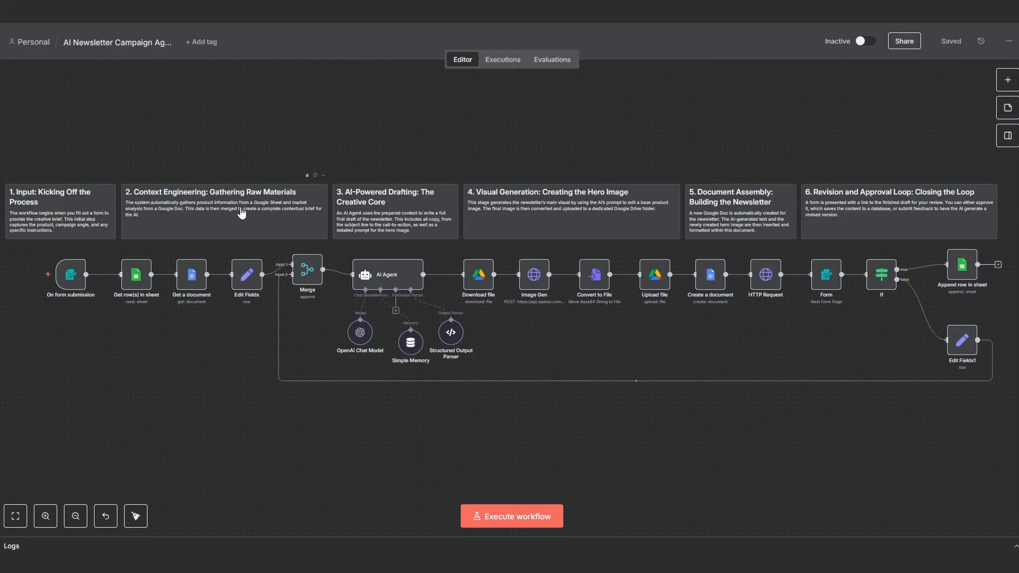
pyautogui.moveTo(707, 214)
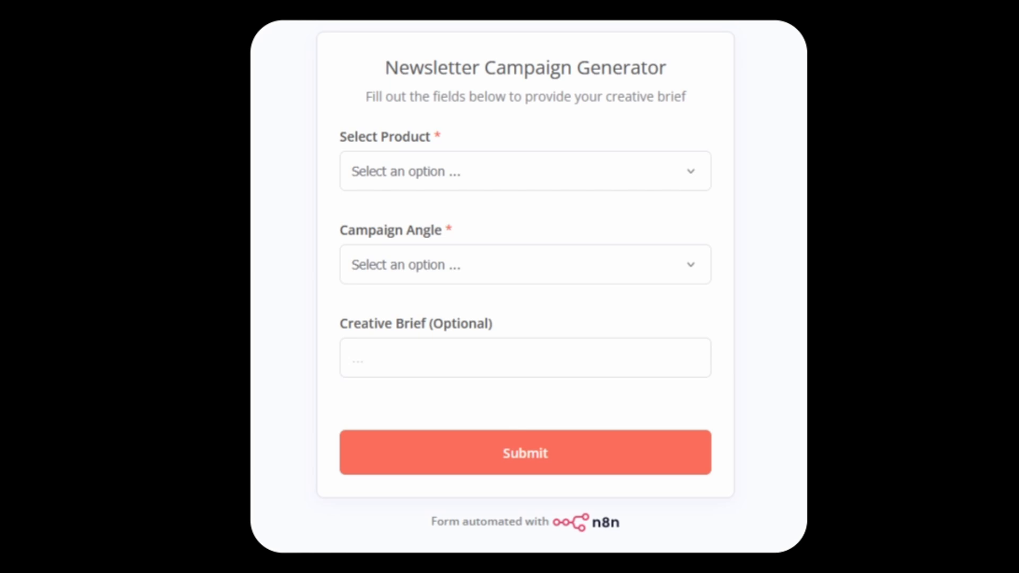
pyautogui.moveTo(376, 183)
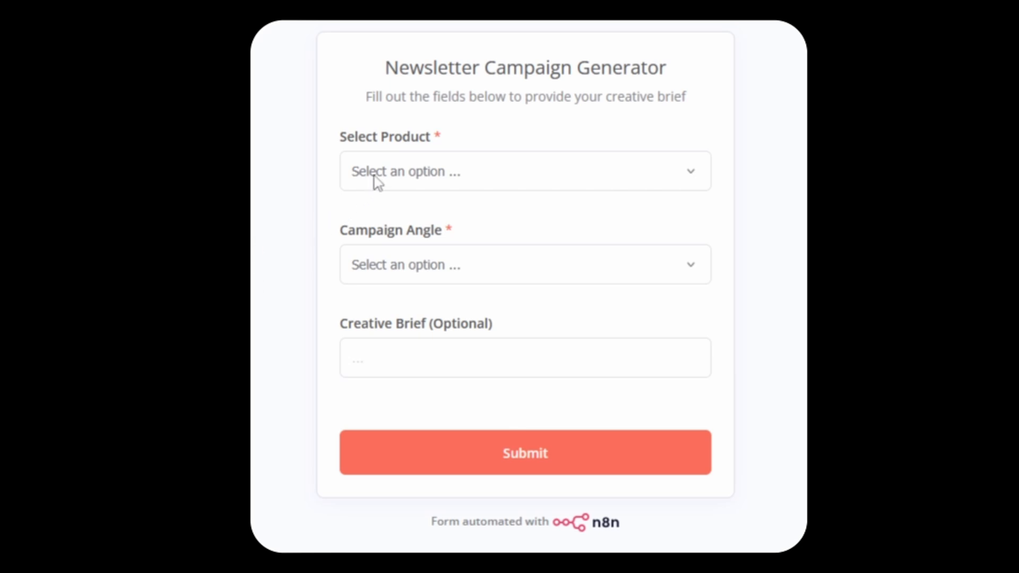
# - Submit Bose QuietComfort Headphones, Promotional angle, brief 'king of quiet, confident copy, product splashing into li…'
pyautogui.click(523, 171)
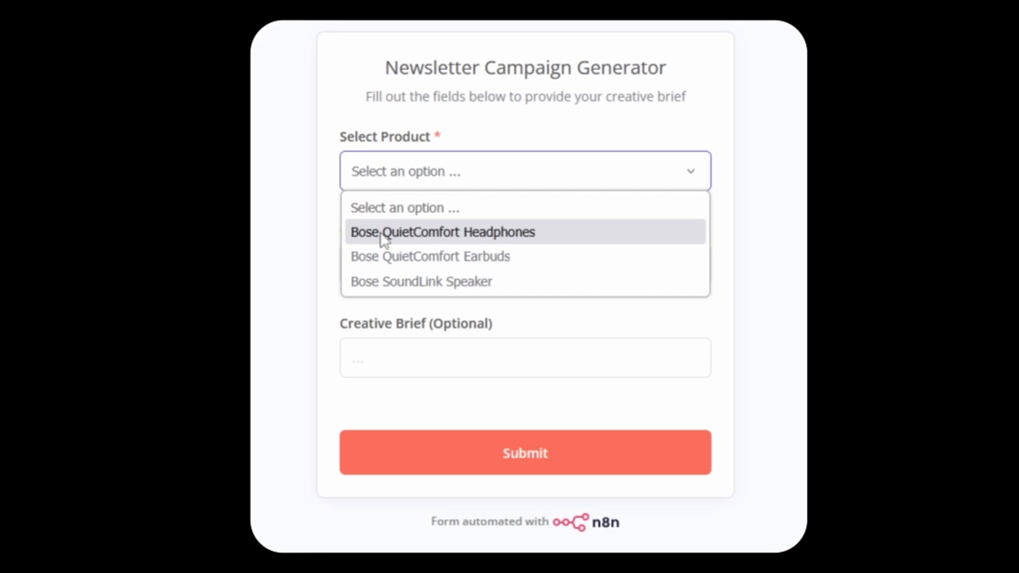
pyautogui.click(441, 232)
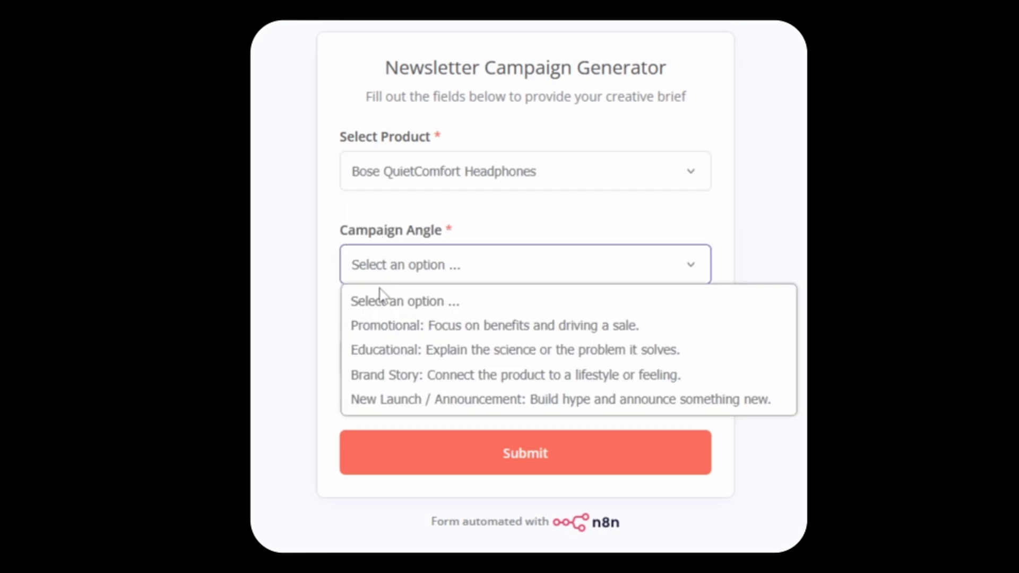
pyautogui.click(493, 325)
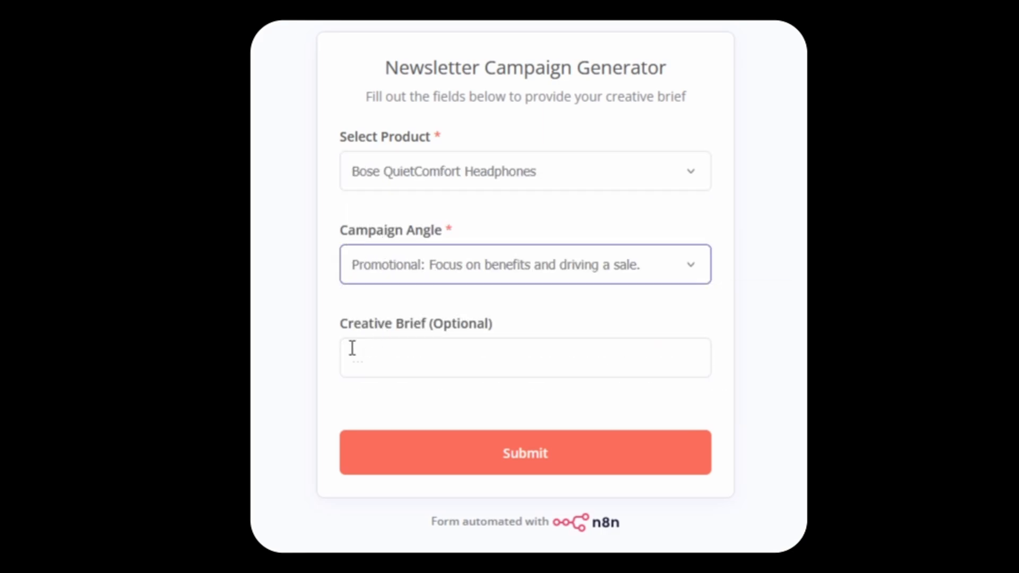
pyautogui.write('king of quiet,')
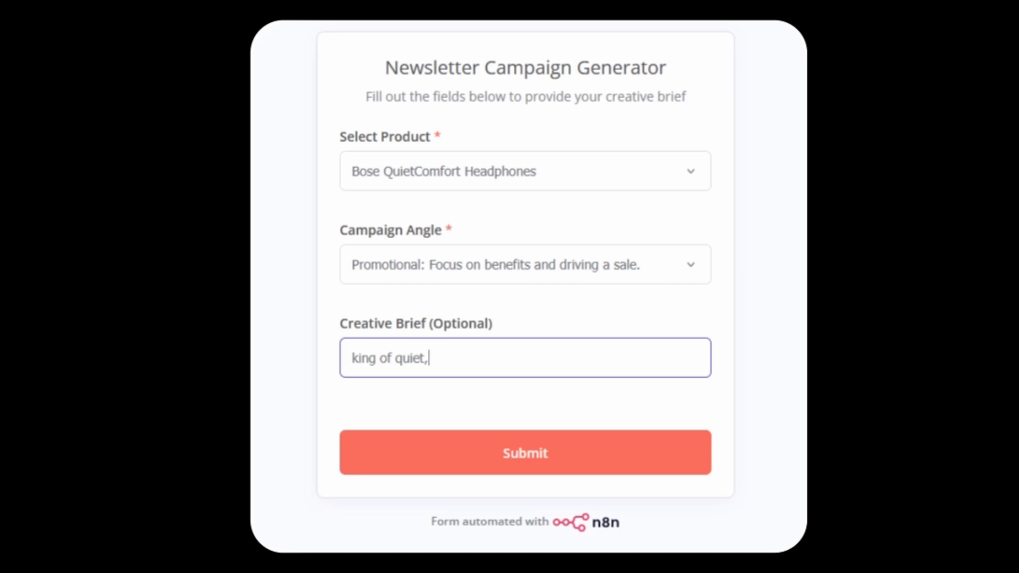
pyautogui.write('confident copy,')
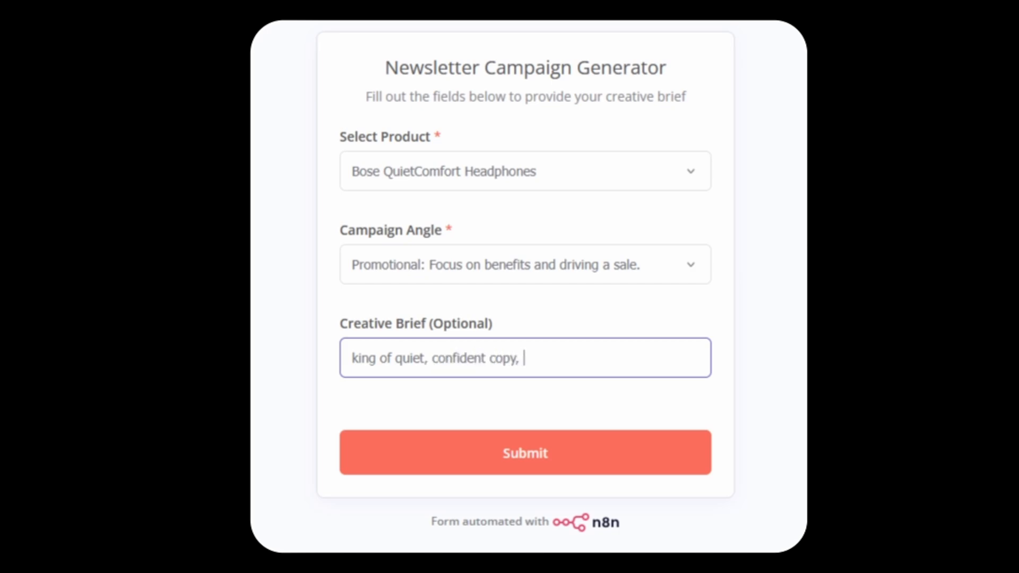
pyautogui.write('product splashing into li')
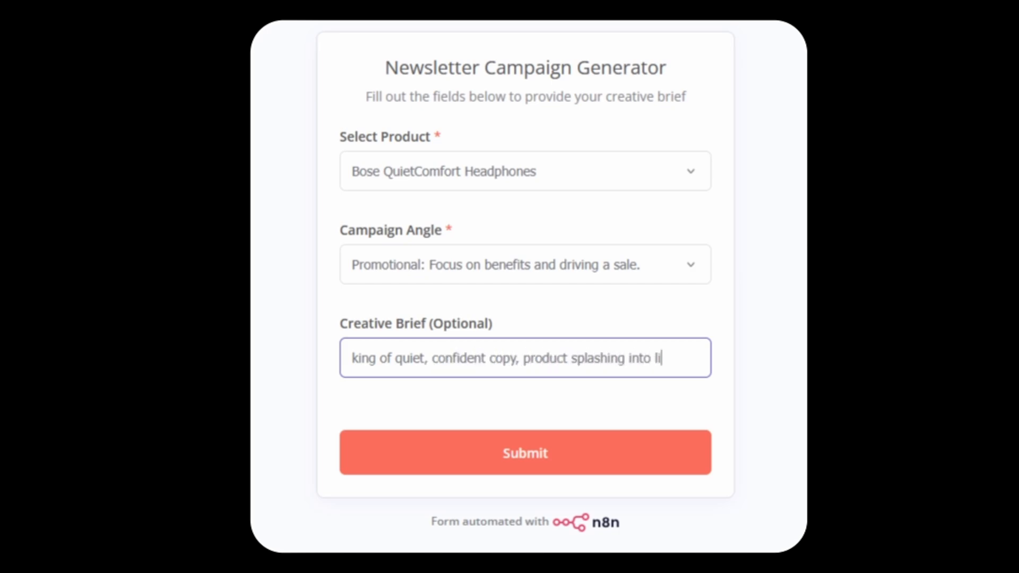
pyautogui.click(524, 452)
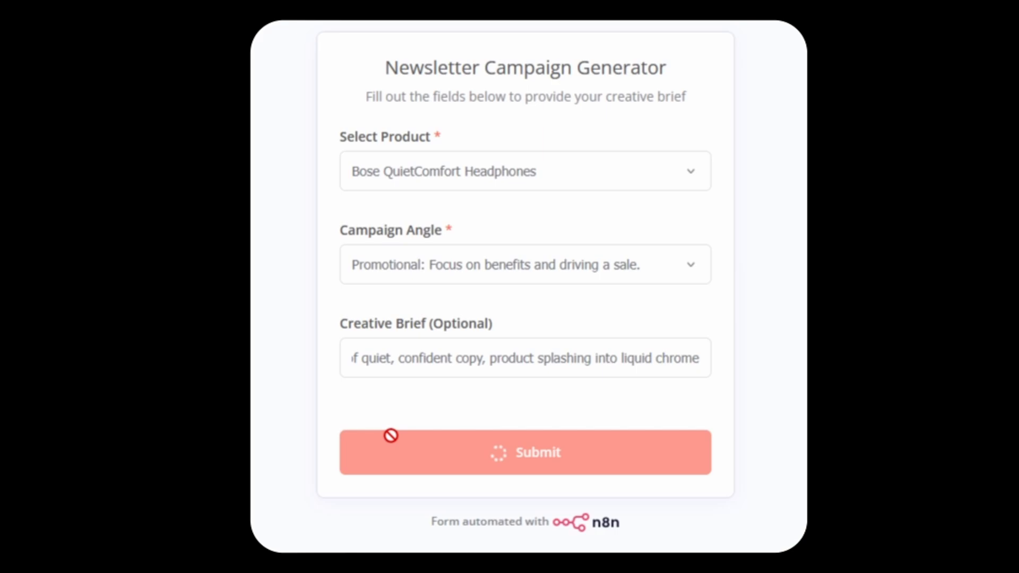
pyautogui.click(524, 452)
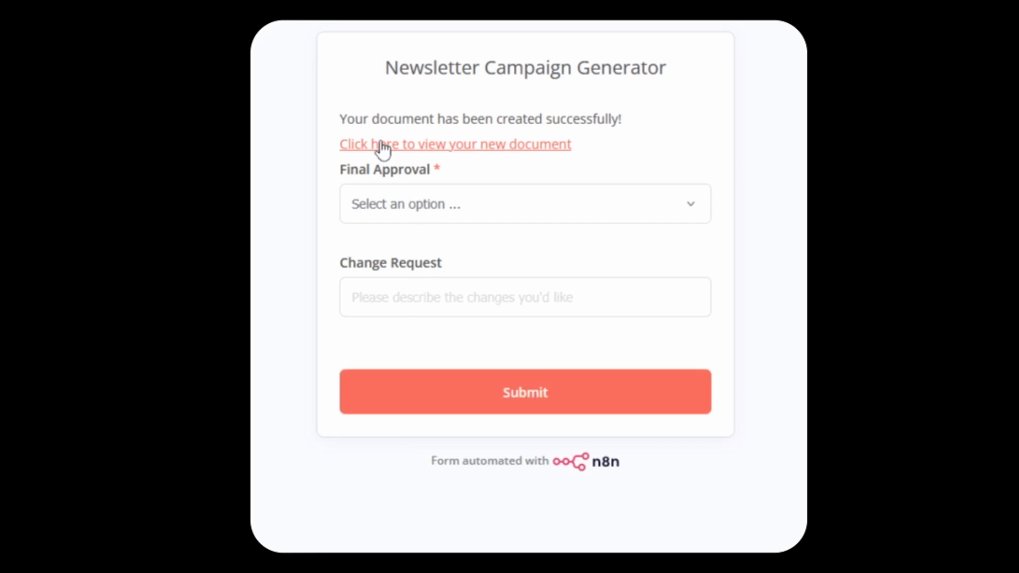
pyautogui.moveTo(425, 153)
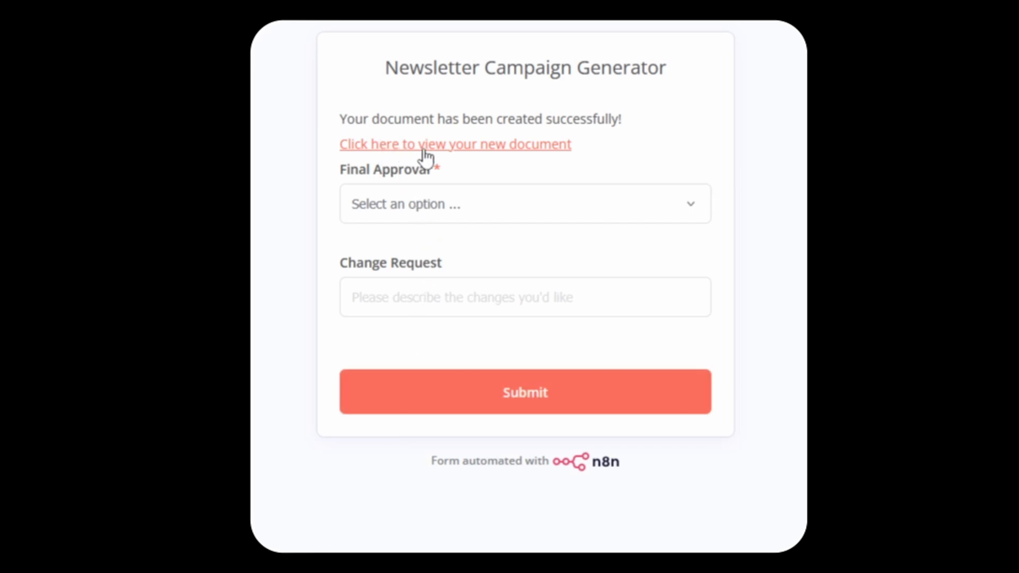
# - View the generated Google Doc and scroll through its splash hero image and promotional copy
pyautogui.click(456, 144)
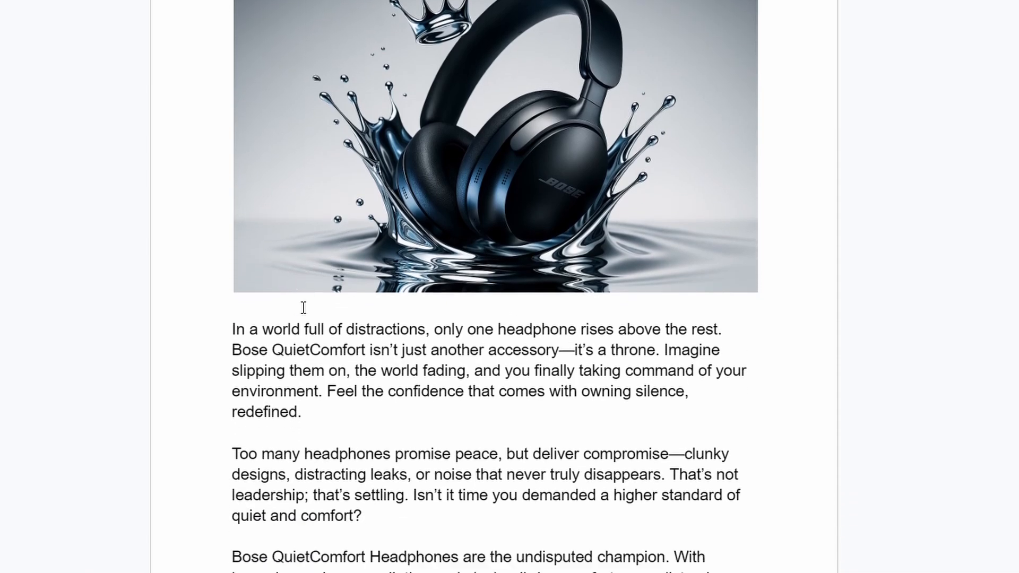
pyautogui.scroll(-3)
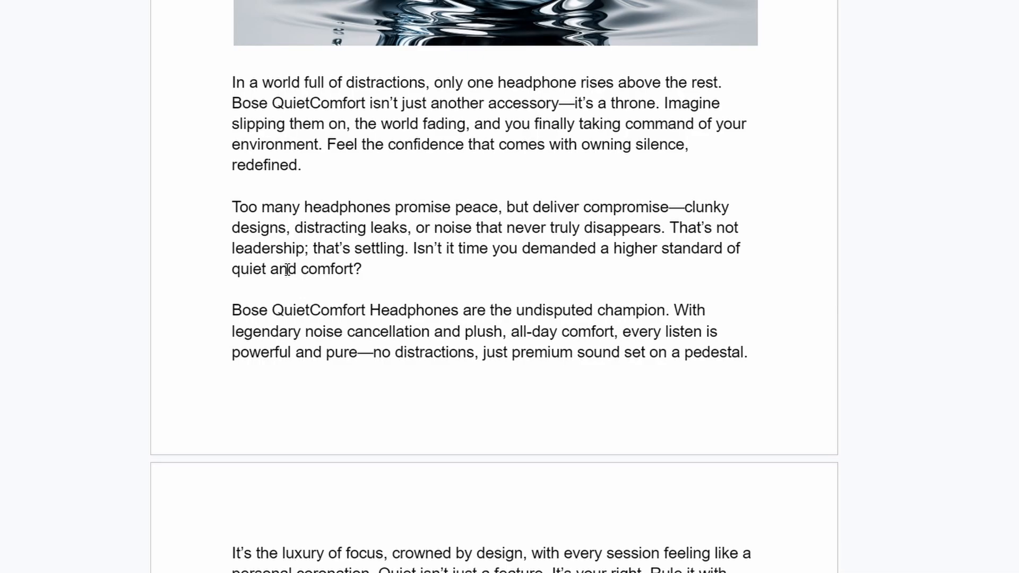
pyautogui.scroll(-3)
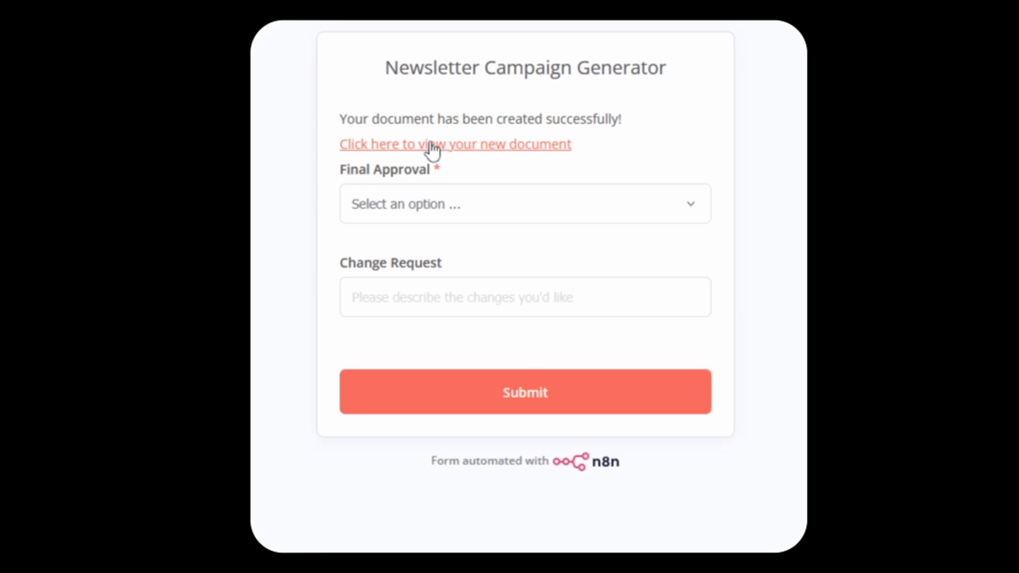
# - Answer 'No, I have some changes': 50% discount in the title, more inspiring, warmer gold liquid; submit
pyautogui.click(523, 204)
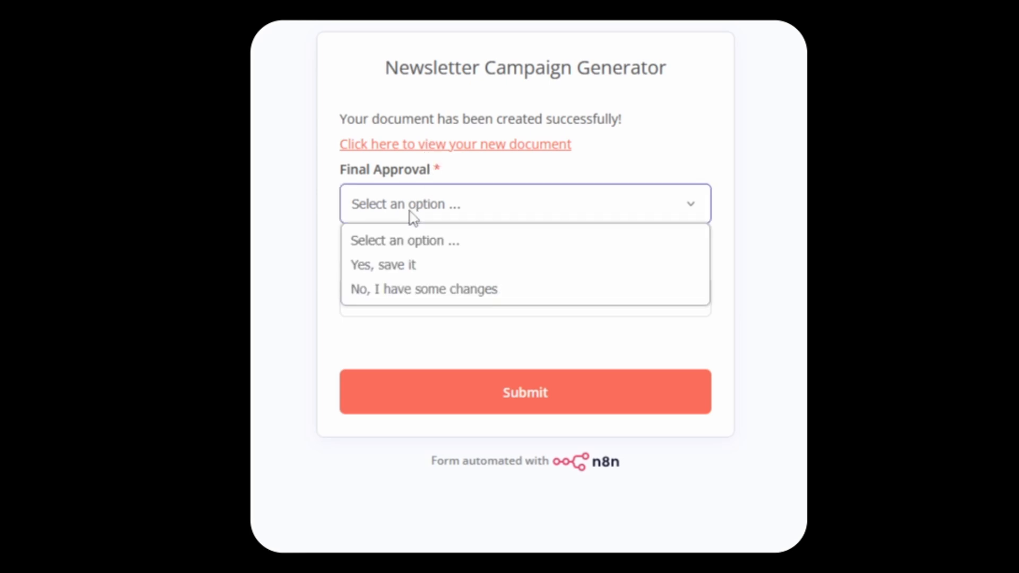
pyautogui.click(423, 288)
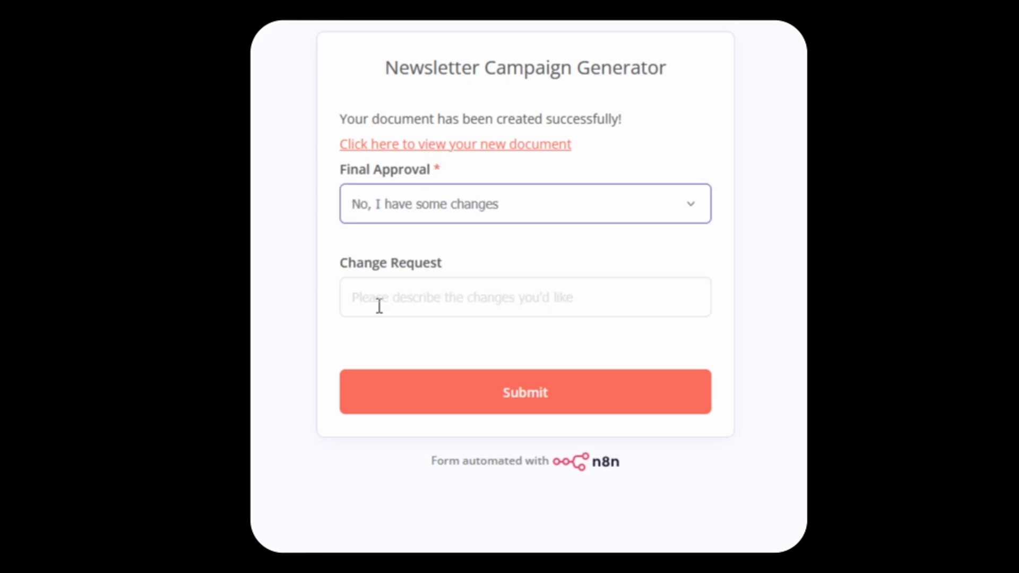
pyautogui.write('put a 50% discou')
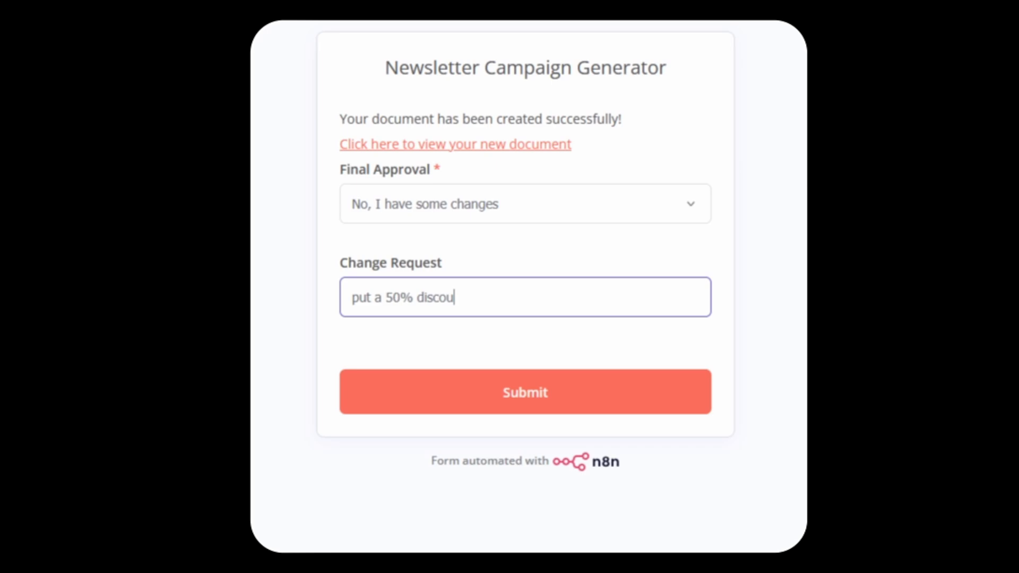
pyautogui.write('nt in the title, make it mo')
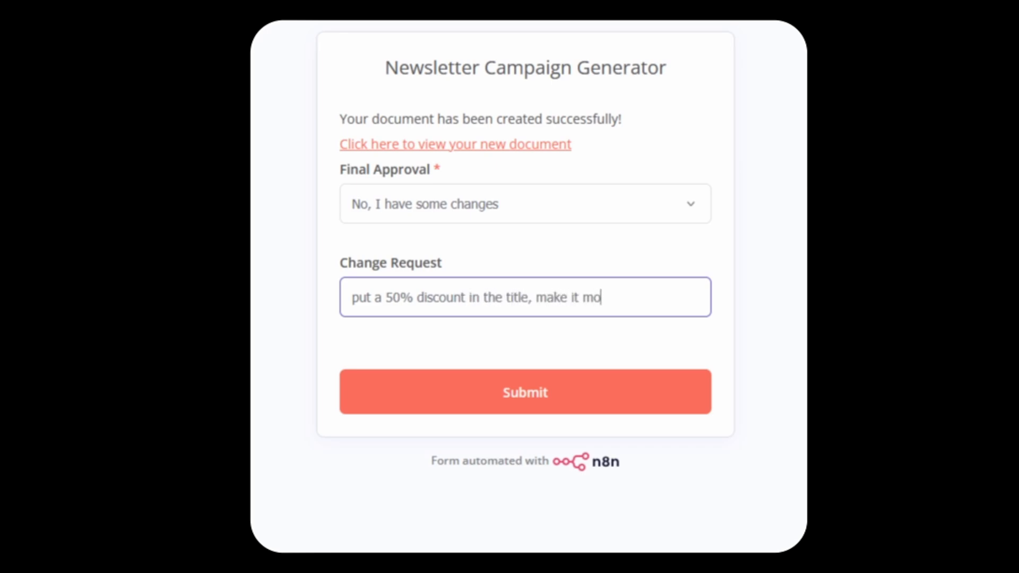
pyautogui.write('re inspiring. Fo')
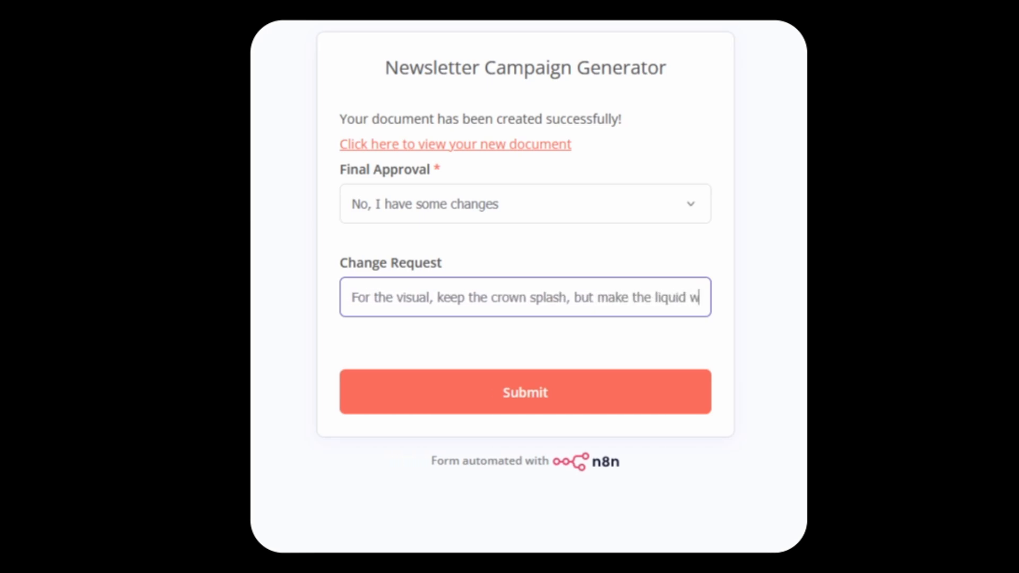
pyautogui.write('warmer, like gold, to feel')
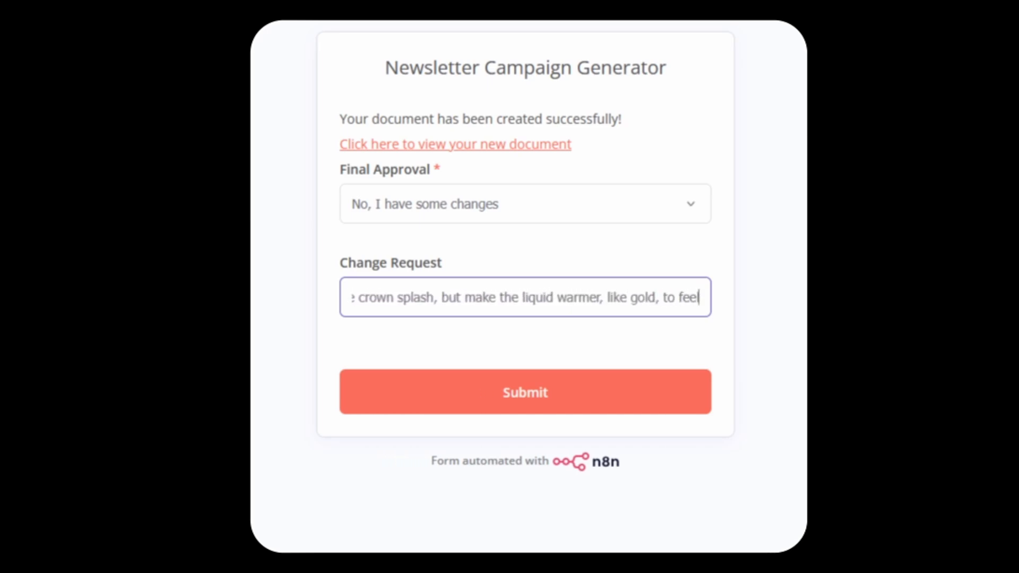
pyautogui.click(524, 391)
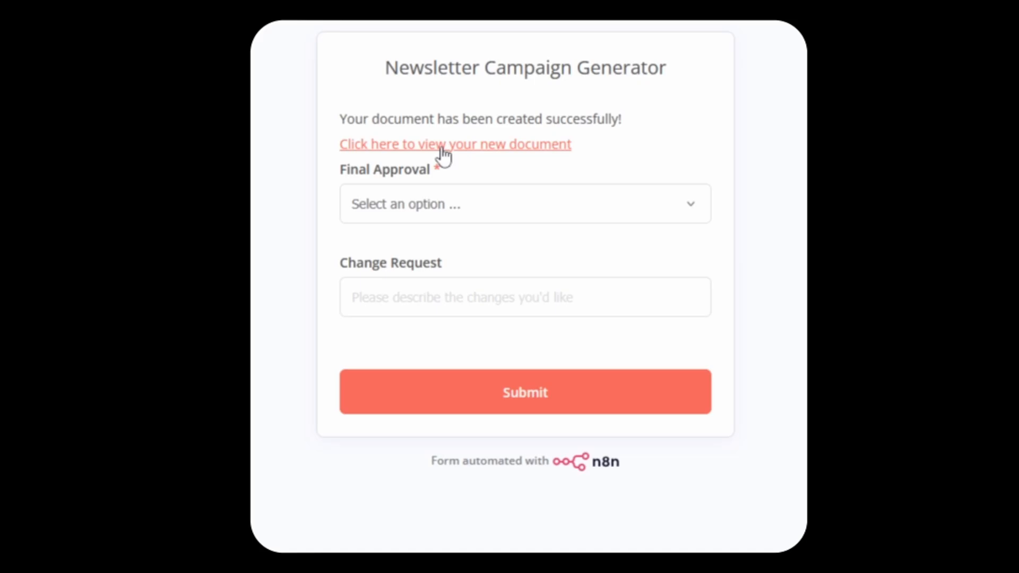
# - View the revised golden-splash Doc, return to the form and choose 'Yes, save it'
pyautogui.click(455, 143)
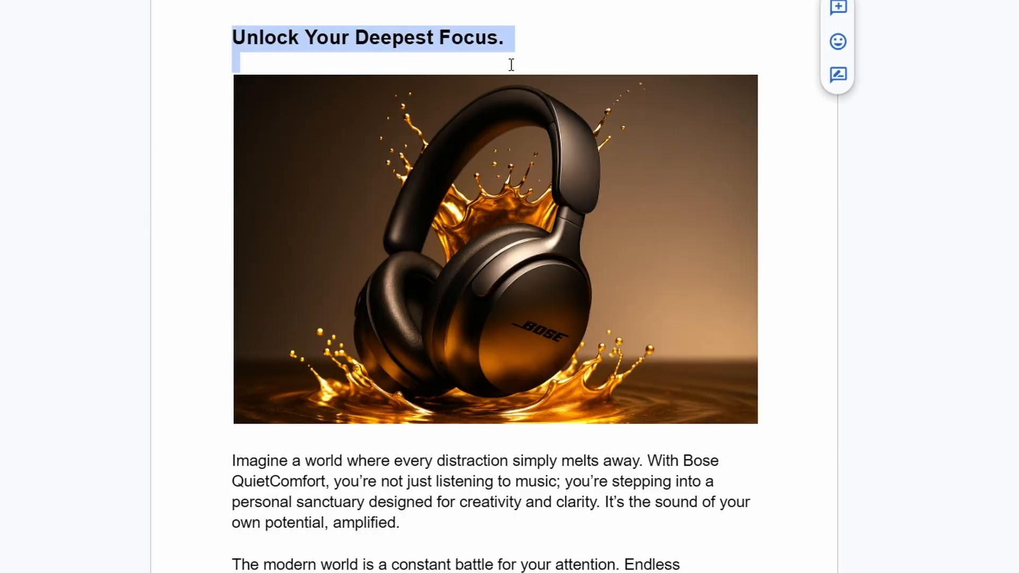
pyautogui.click(247, 62)
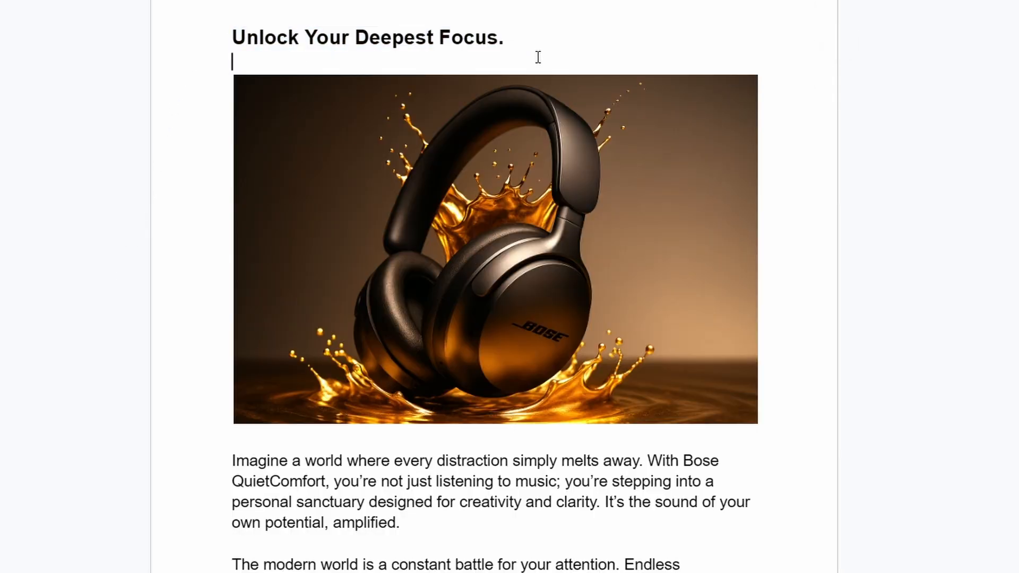
pyautogui.moveTo(413, 368)
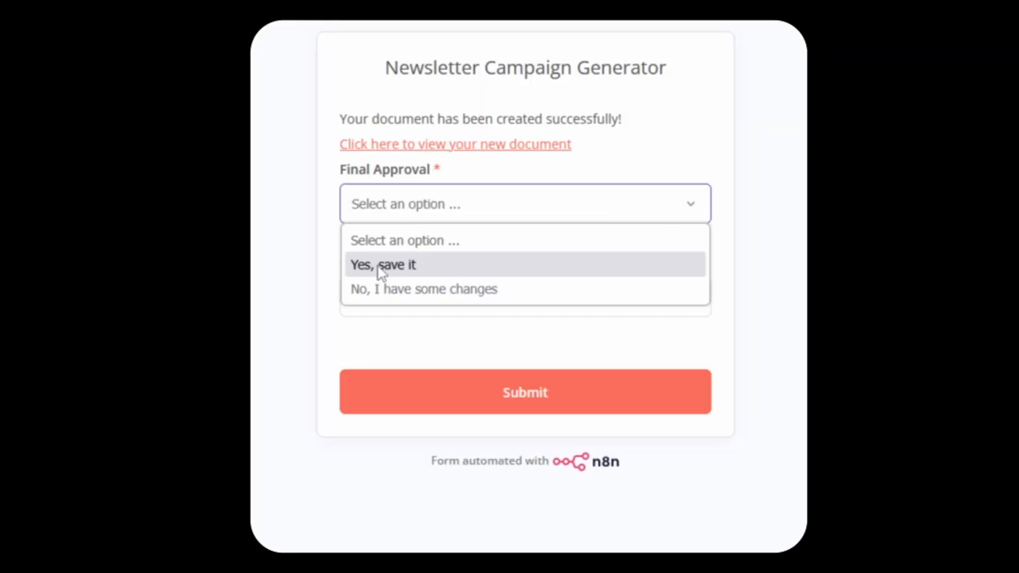
pyautogui.click(383, 264)
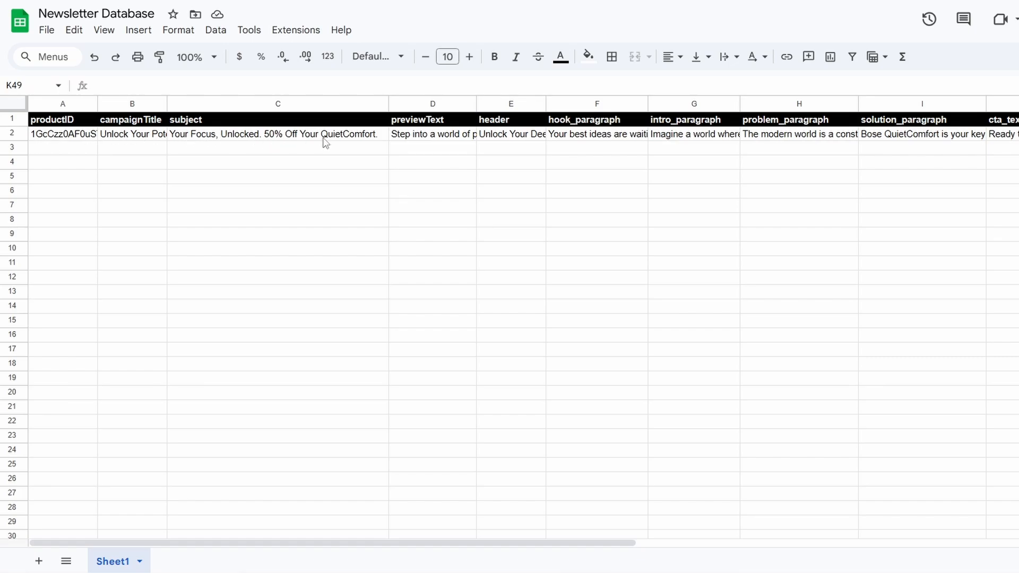
# - In the Drive project folder, look over the files and open Newsletter Engine Setup Doc
pyautogui.click(277, 134)
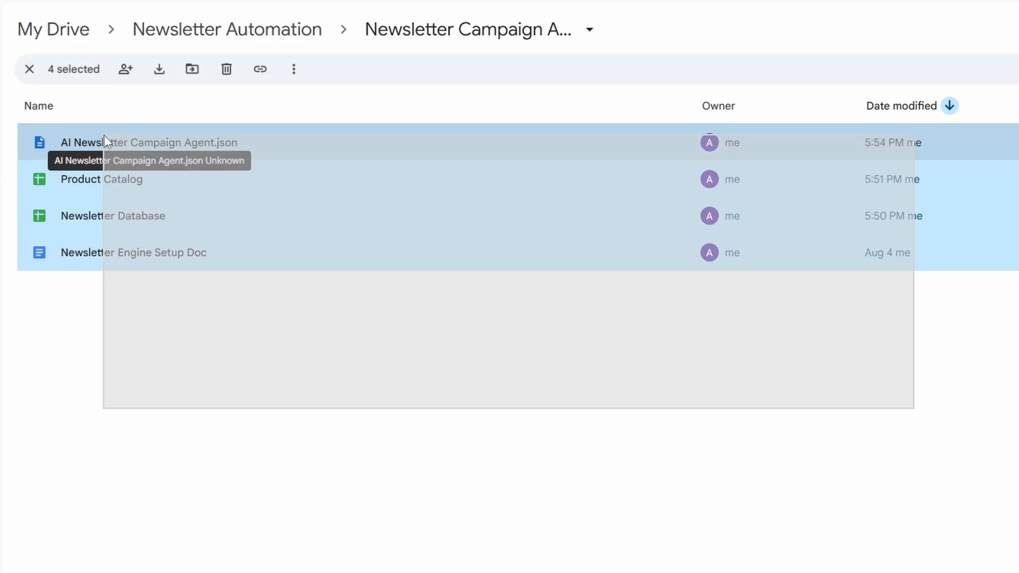
pyautogui.moveTo(188, 273)
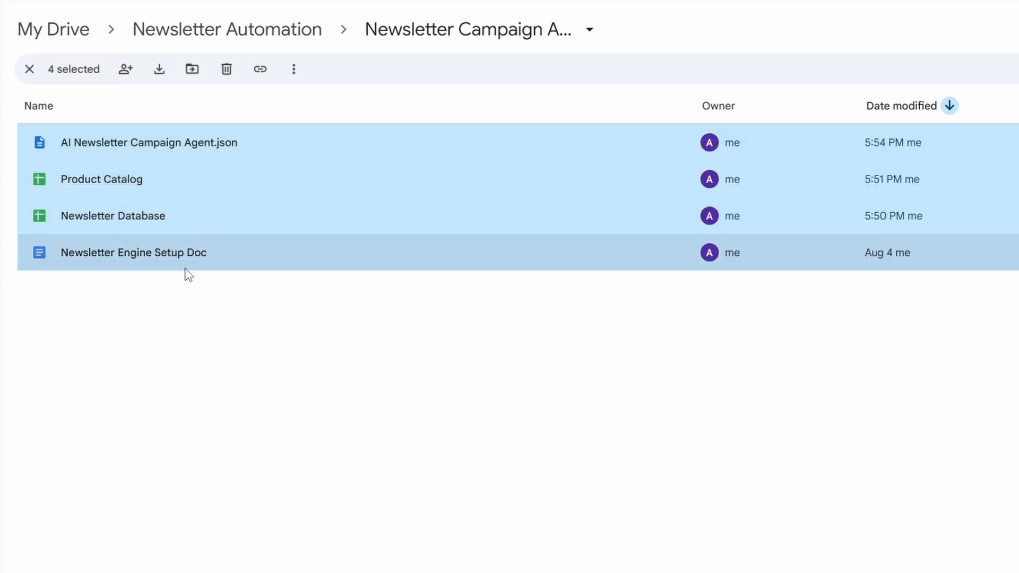
pyautogui.click(133, 252)
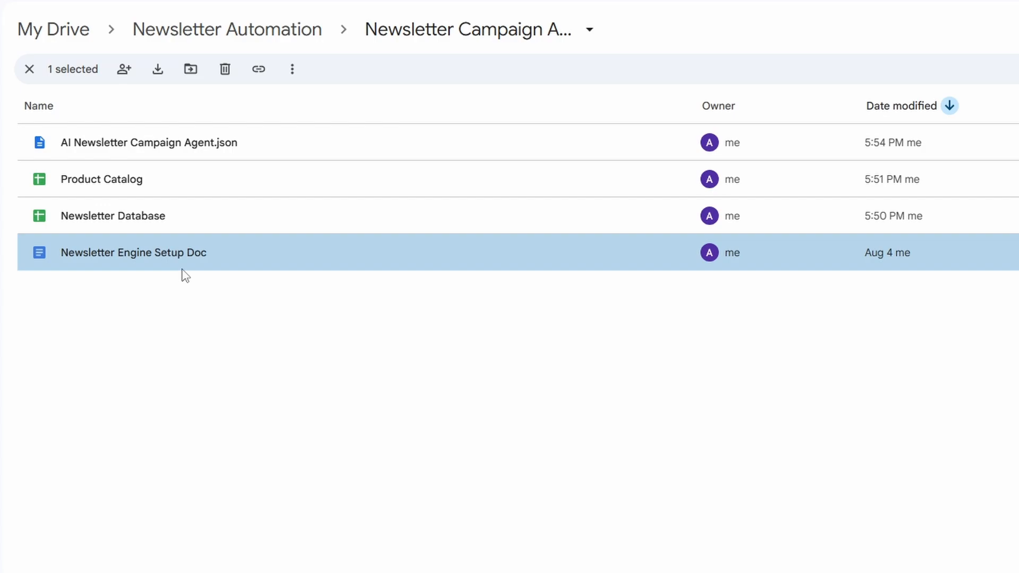
pyautogui.click(111, 215)
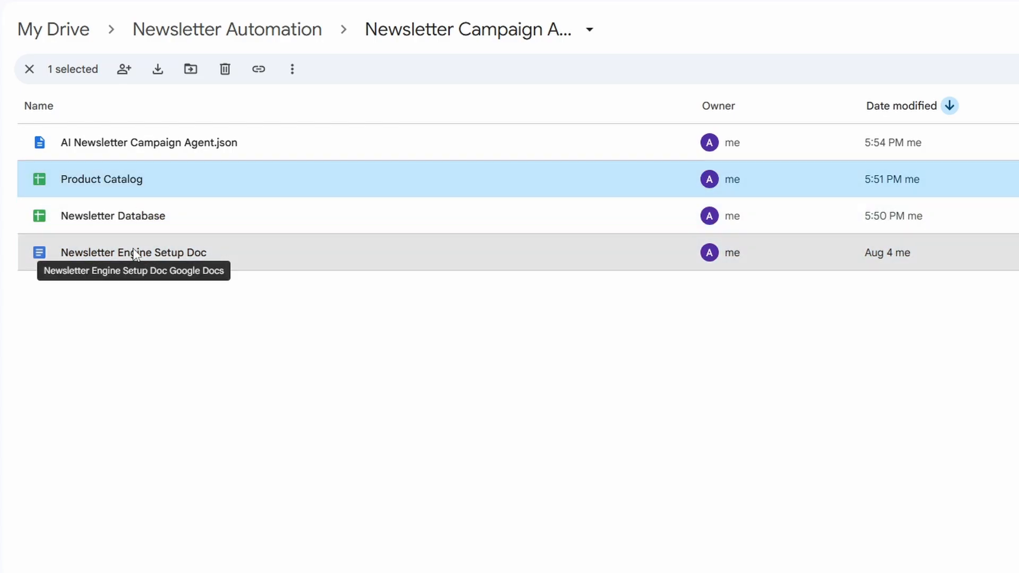
pyautogui.doubleClick(134, 252)
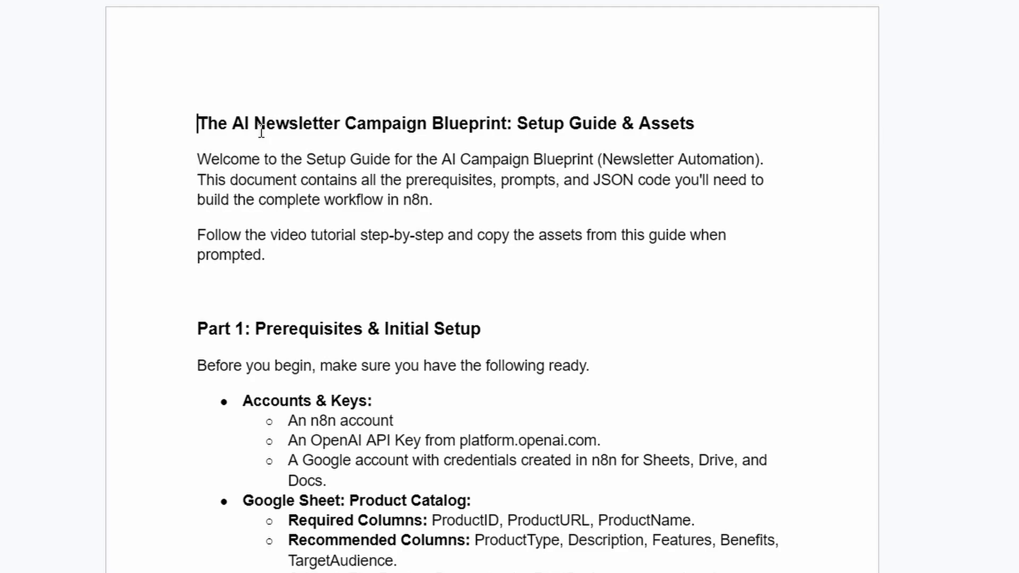
pyautogui.rightClick(148, 143)
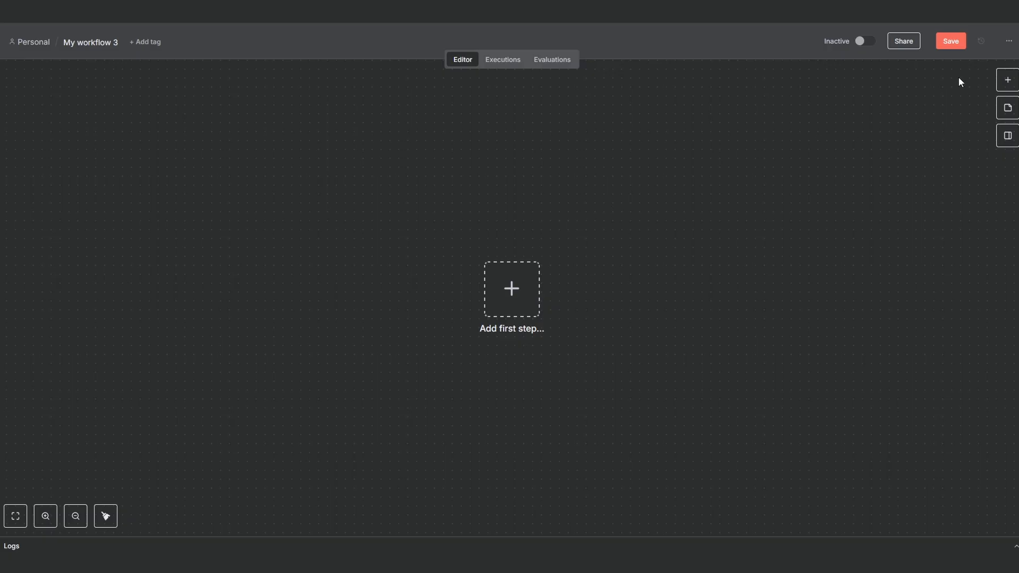
# - Use the workflow's options menu, then add a first step by searching 'form' and choosing n8n Form
pyautogui.click(1008, 42)
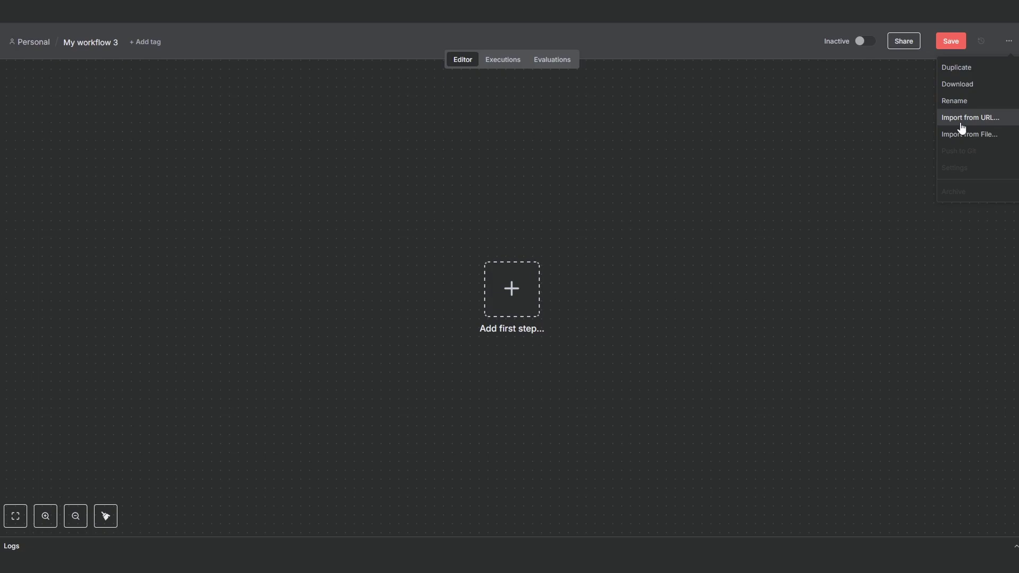
pyautogui.click(969, 117)
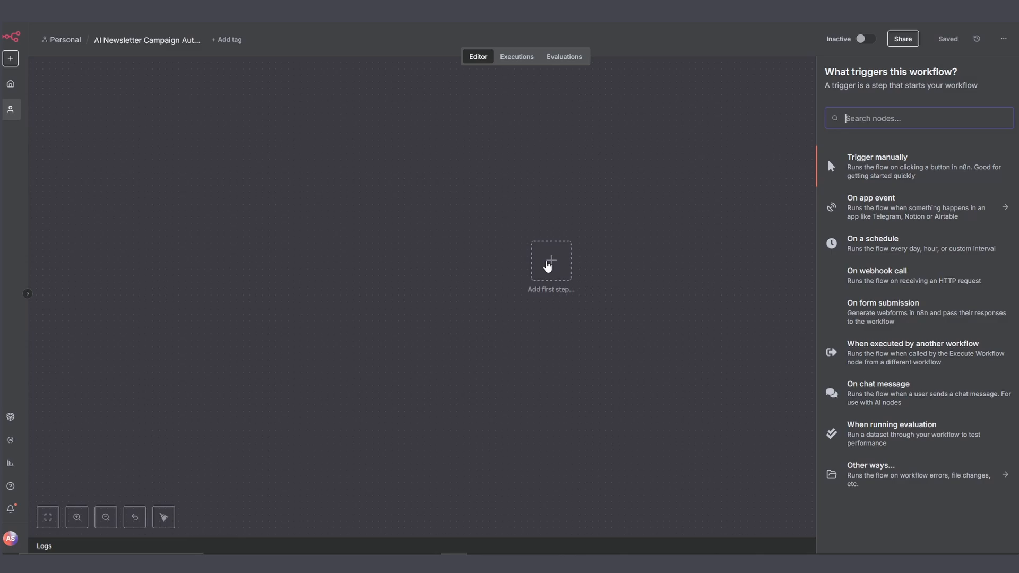
pyautogui.write('form')
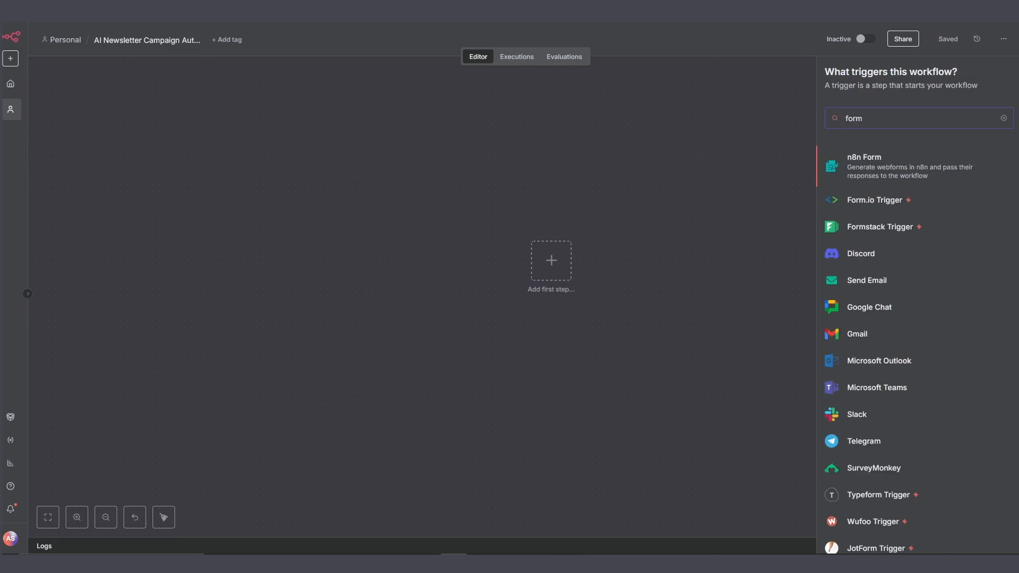
pyautogui.click(862, 165)
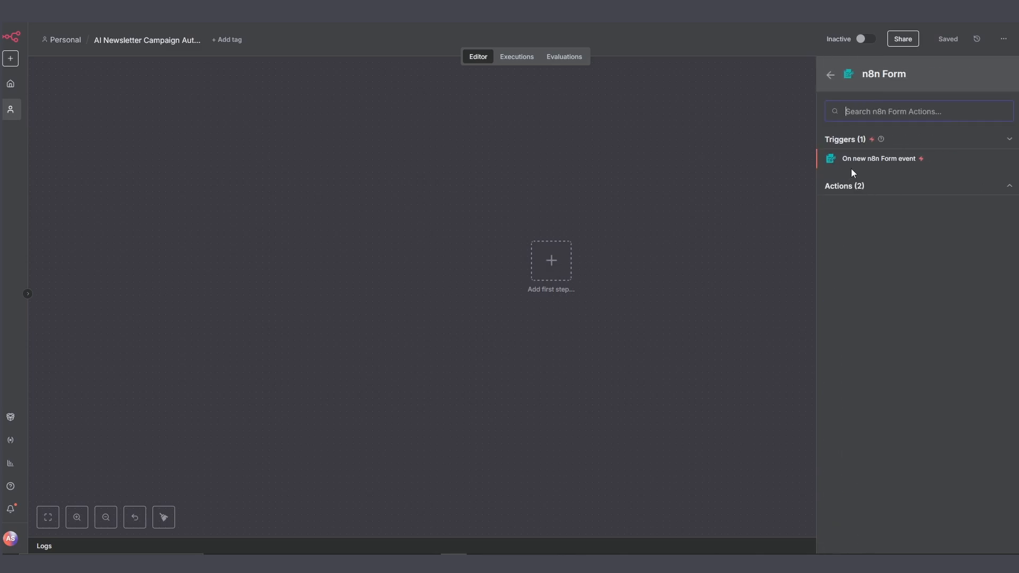
# - Add the On new n8n Form event trigger with Basic Auth, setting the credential user to Demo and saving it
pyautogui.click(879, 158)
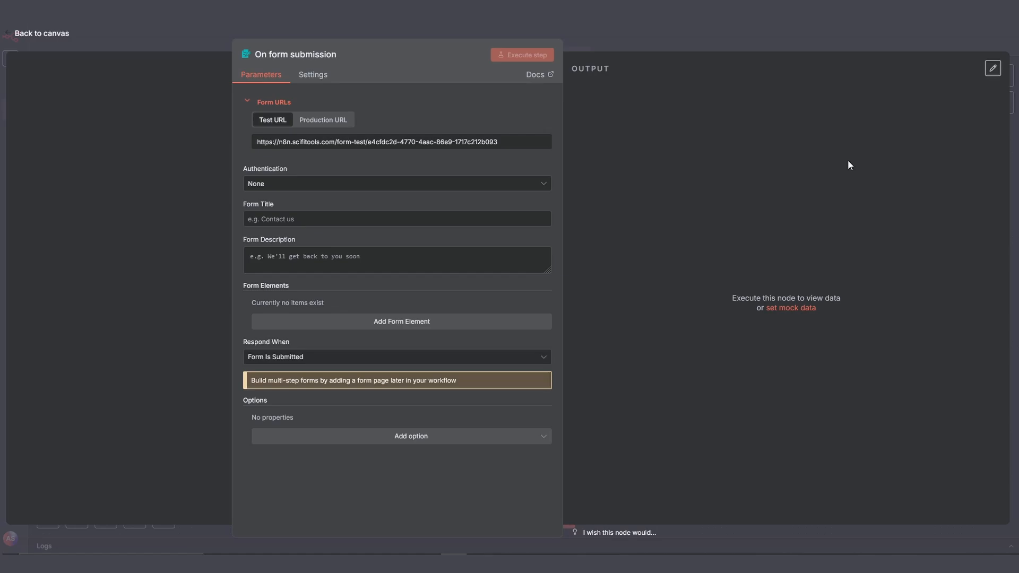
pyautogui.moveTo(288, 188)
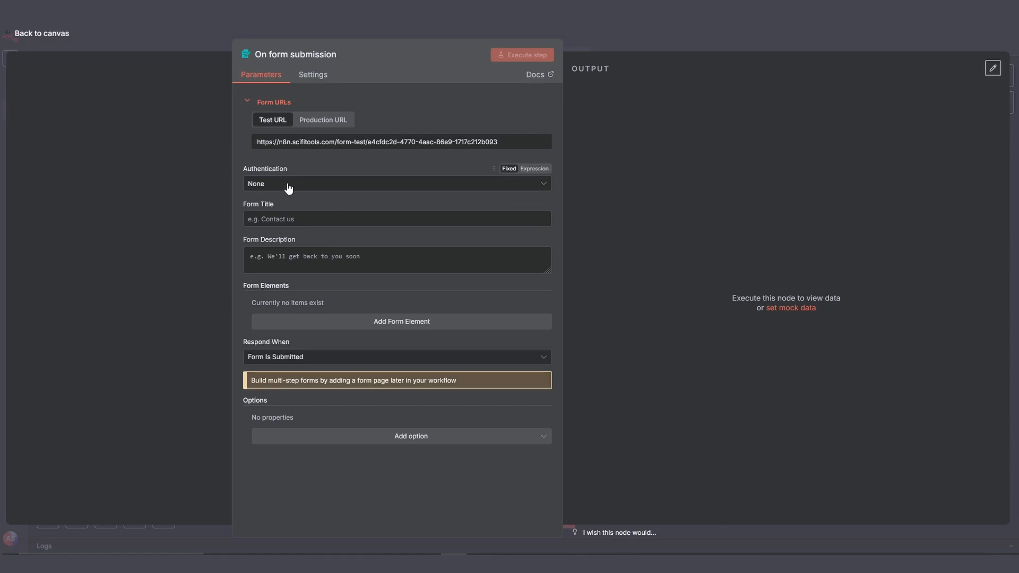
pyautogui.click(396, 183)
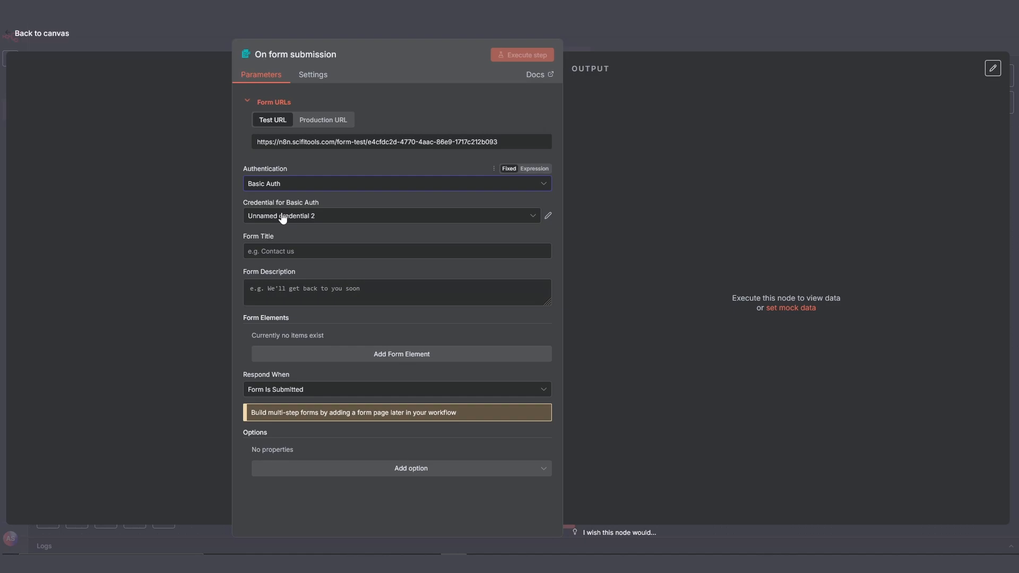
pyautogui.click(546, 215)
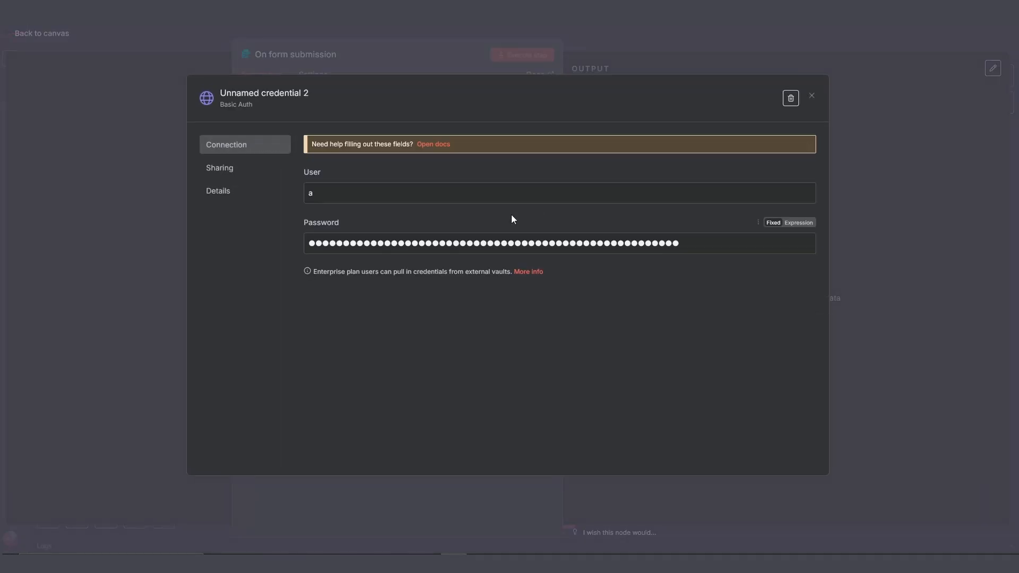
pyautogui.write('Demo')
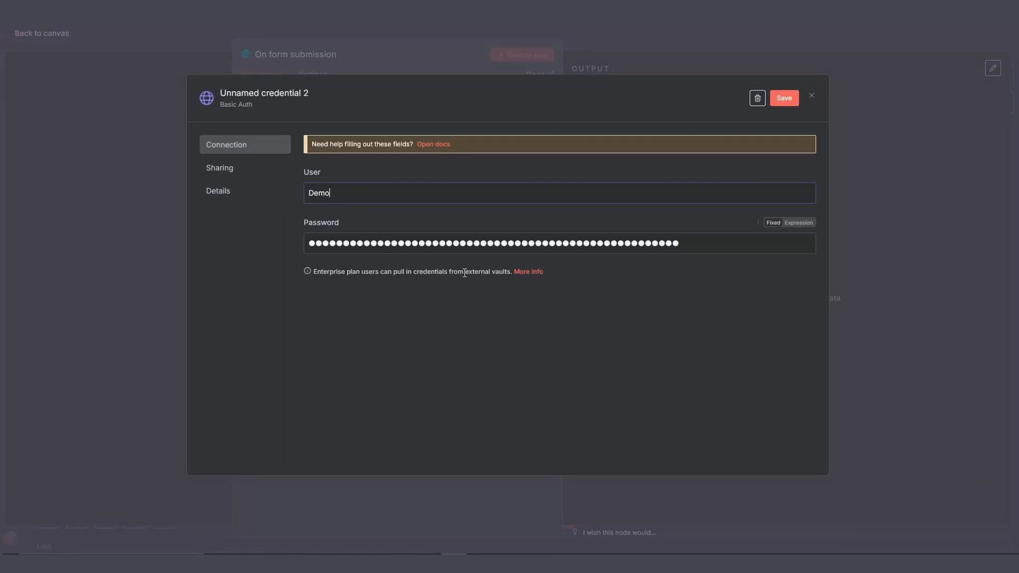
pyautogui.click(782, 98)
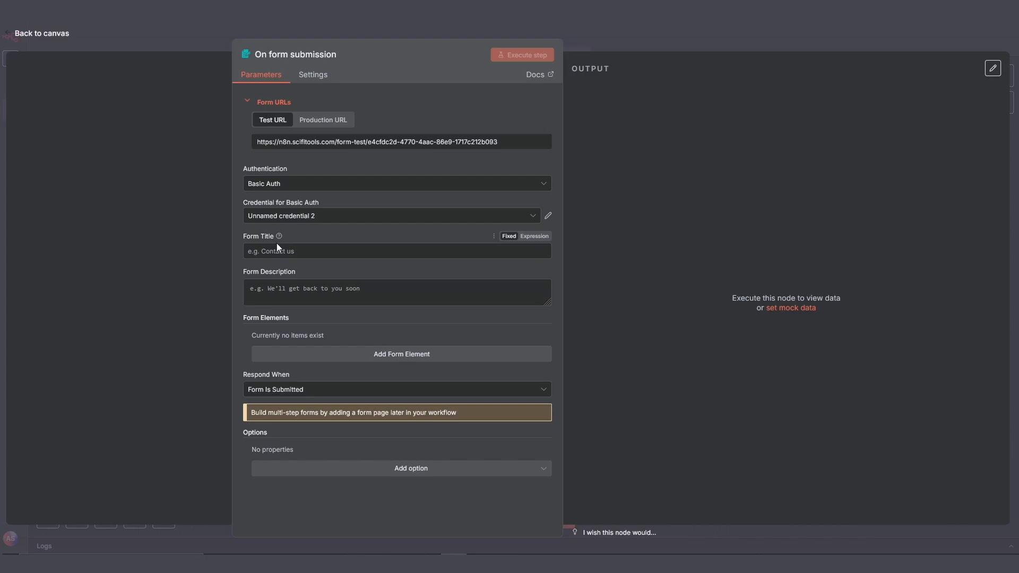
# - Title the form Newsletter Campaign Generator and add a Select Product dropdown field
pyautogui.write('Newsletter Campaign Generator')
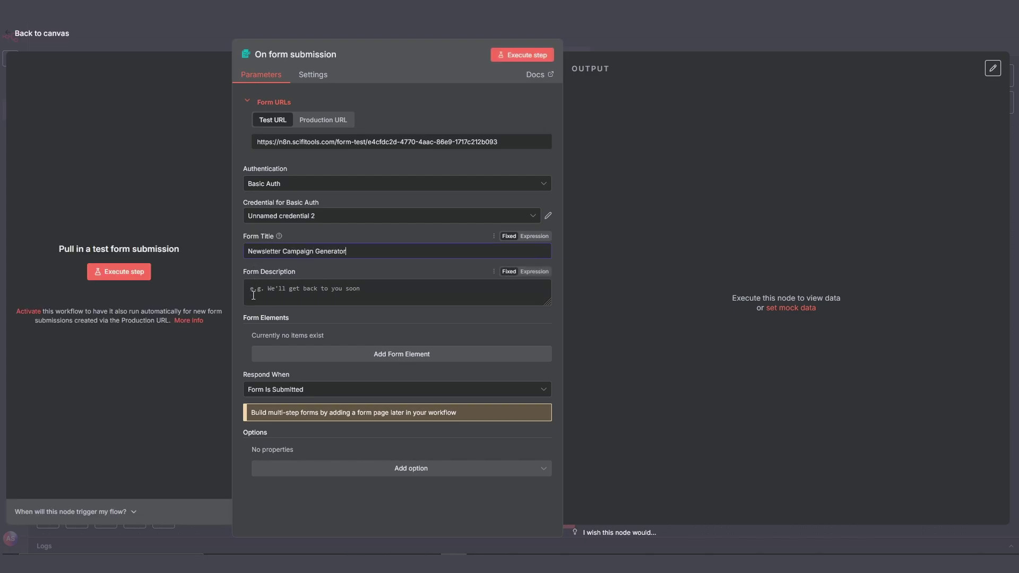
pyautogui.click(401, 354)
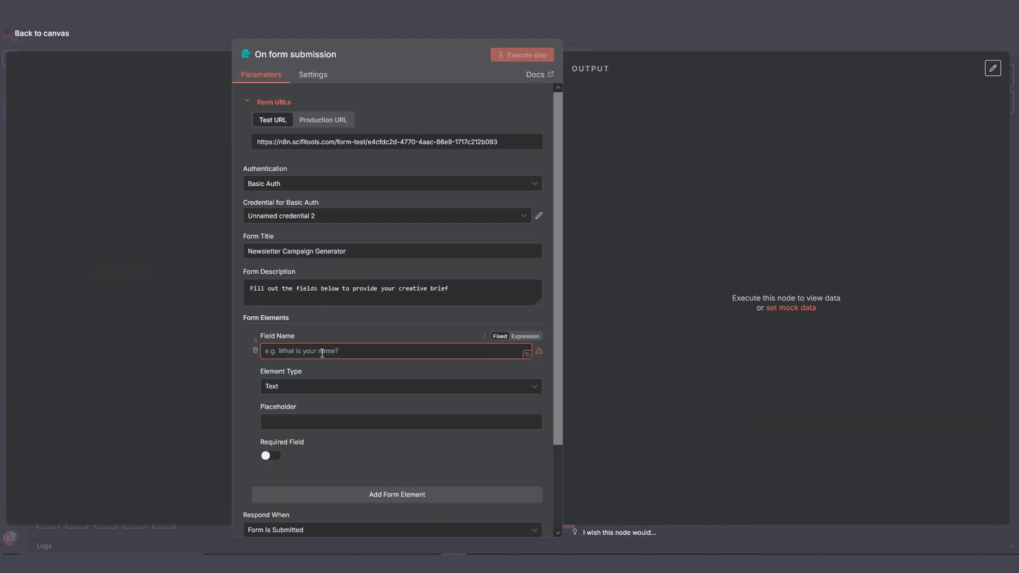
pyautogui.write('Select Prod')
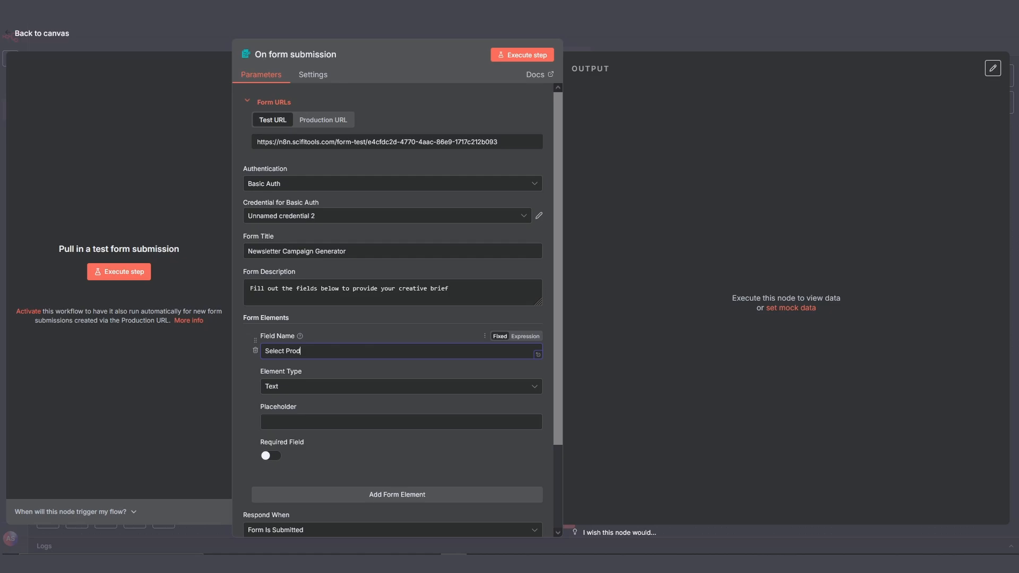
pyautogui.click(396, 386)
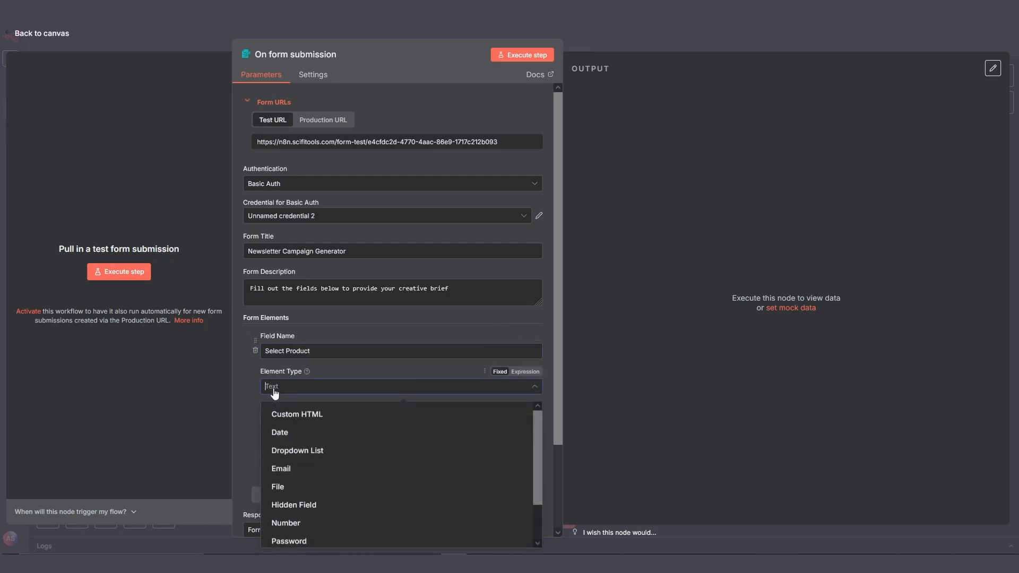
pyautogui.click(297, 449)
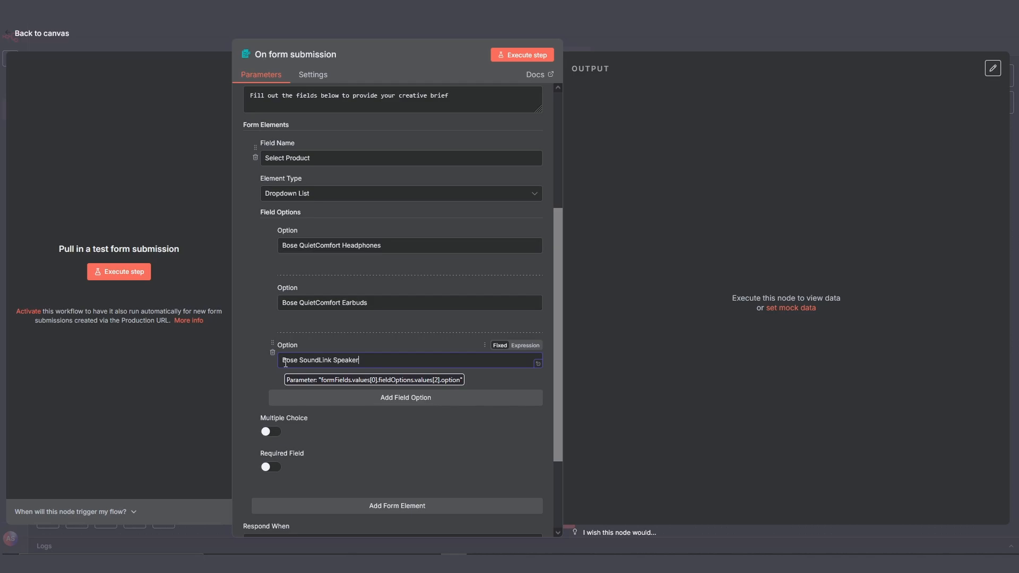
pyautogui.scroll(-3)
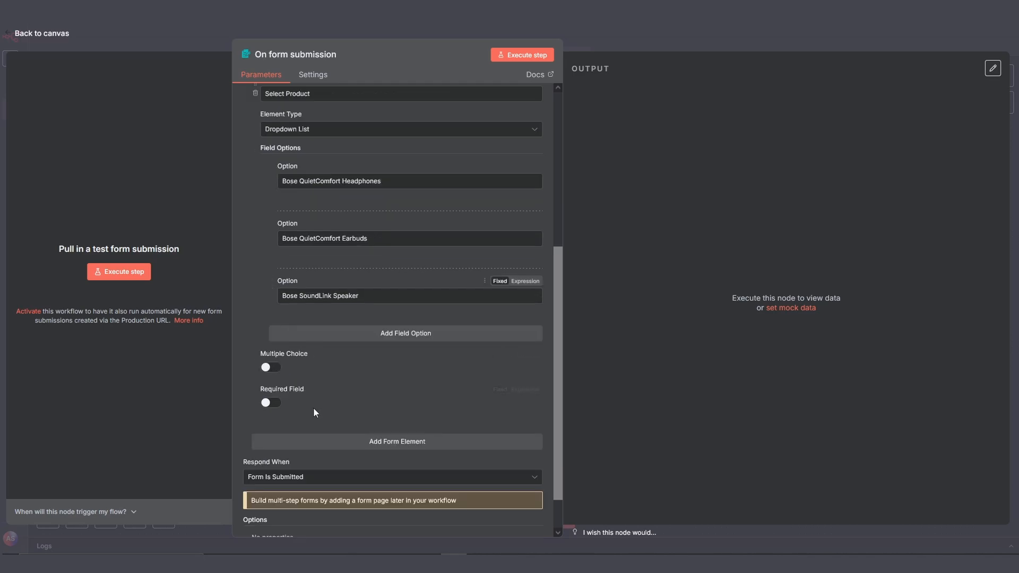
# - Add a required Campaign Angle dropdown with four angle options
pyautogui.click(396, 442)
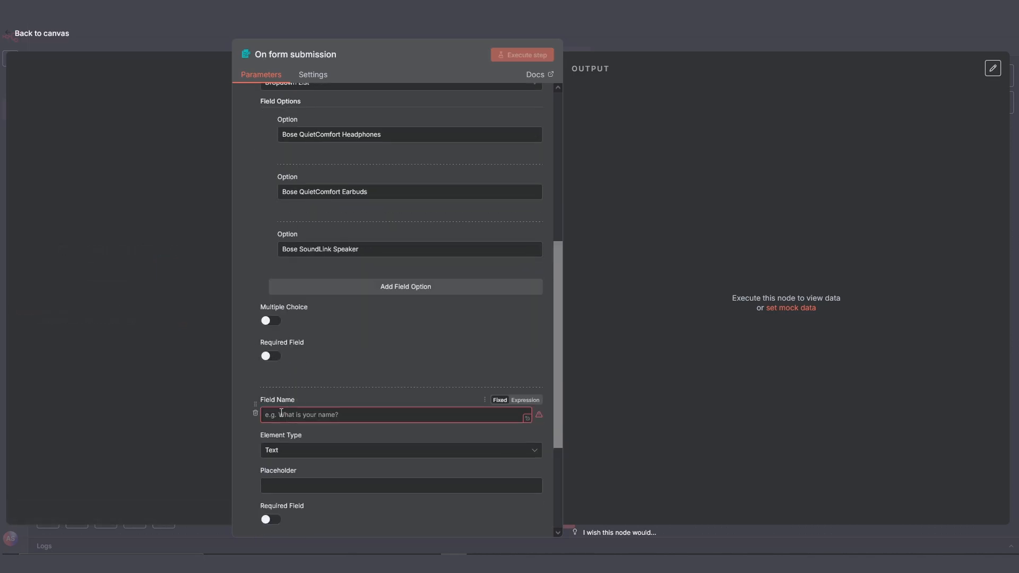
pyautogui.write('Campaign Angle')
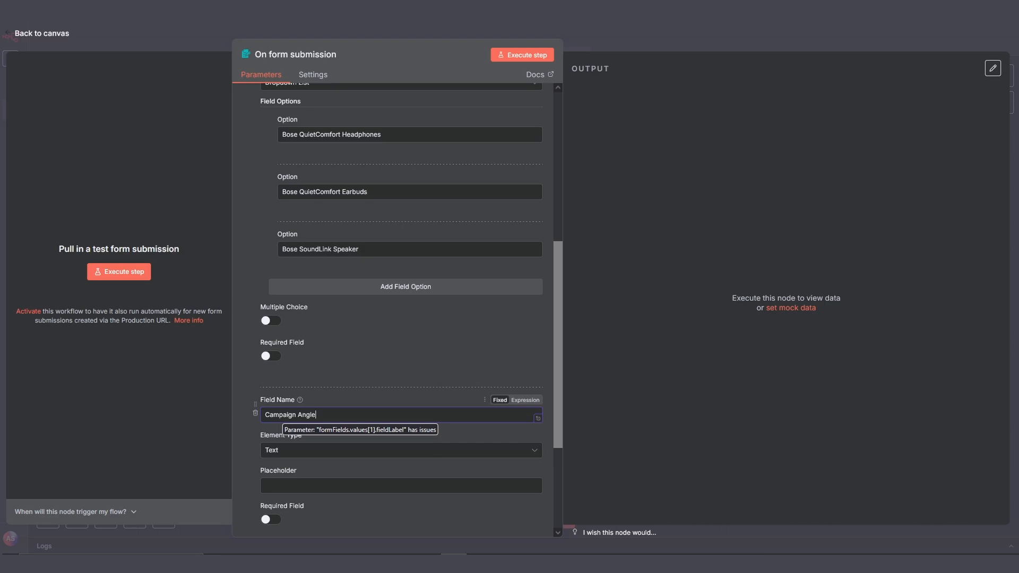
pyautogui.click(401, 450)
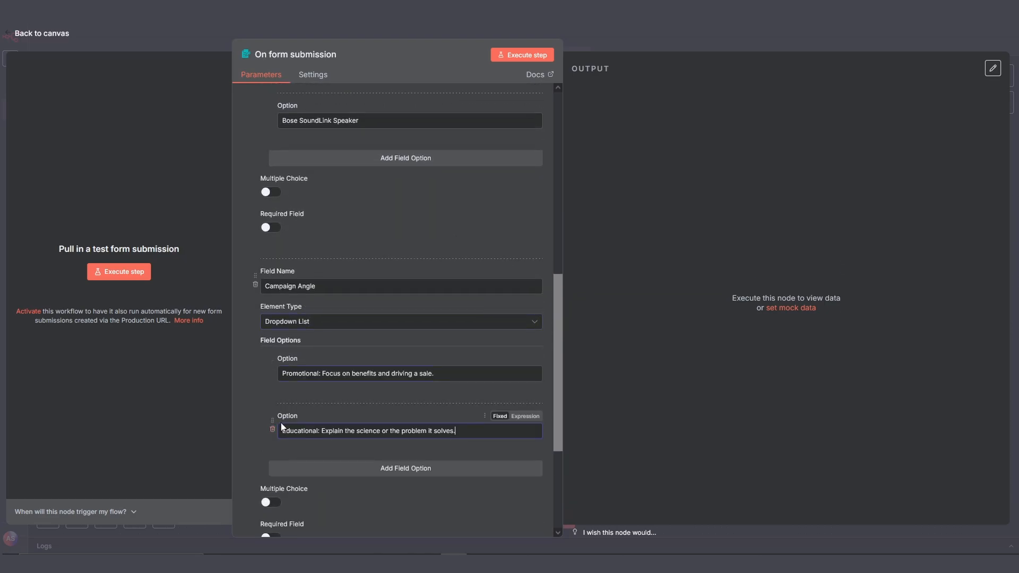
pyautogui.click(404, 468)
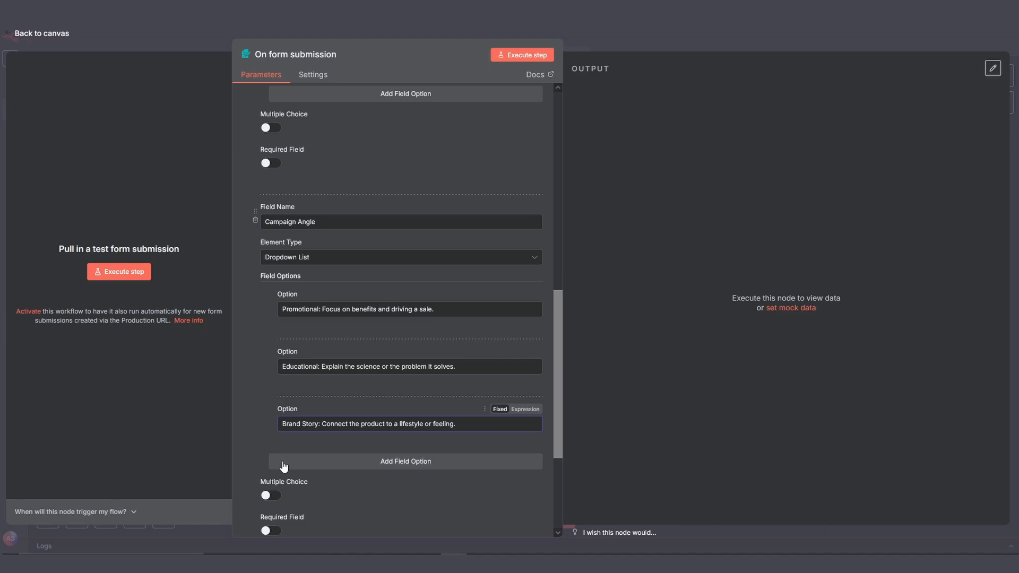
pyautogui.click(405, 462)
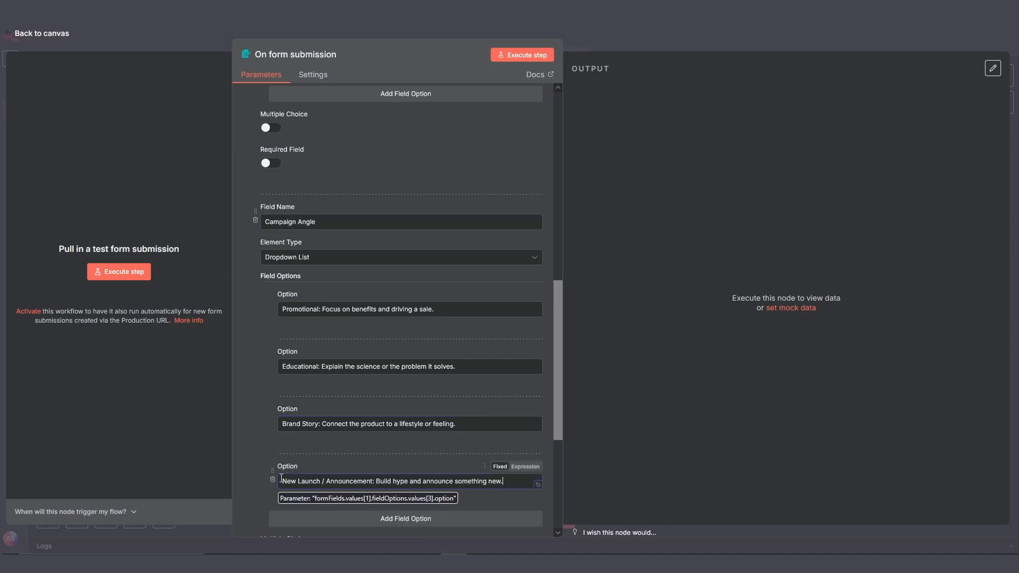
pyautogui.scroll(3)
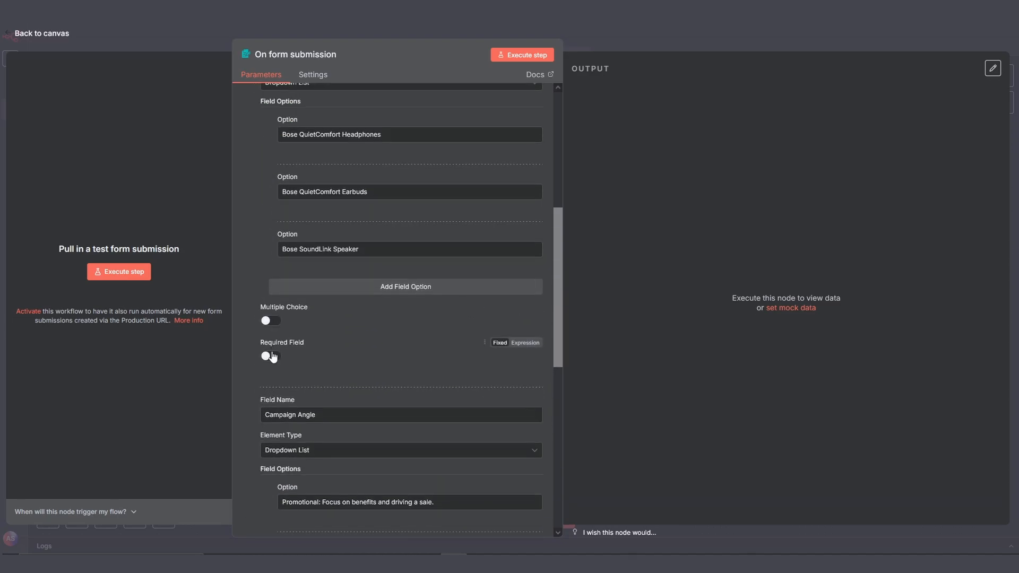
pyautogui.click(270, 356)
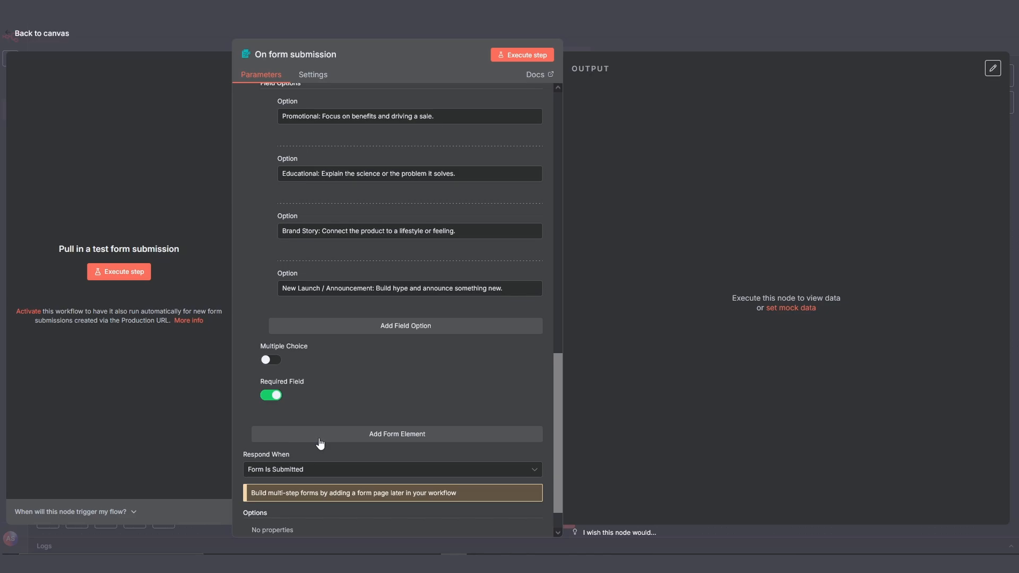
# - Add a Creative Brief (Optional) text field to the form
pyautogui.click(396, 433)
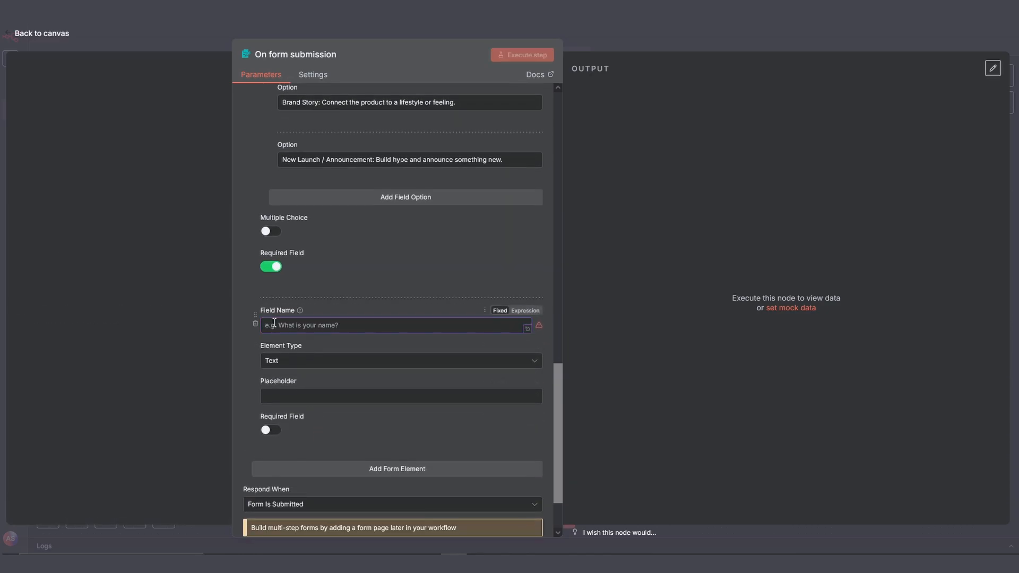
pyautogui.write('Creative Brief (Optional')
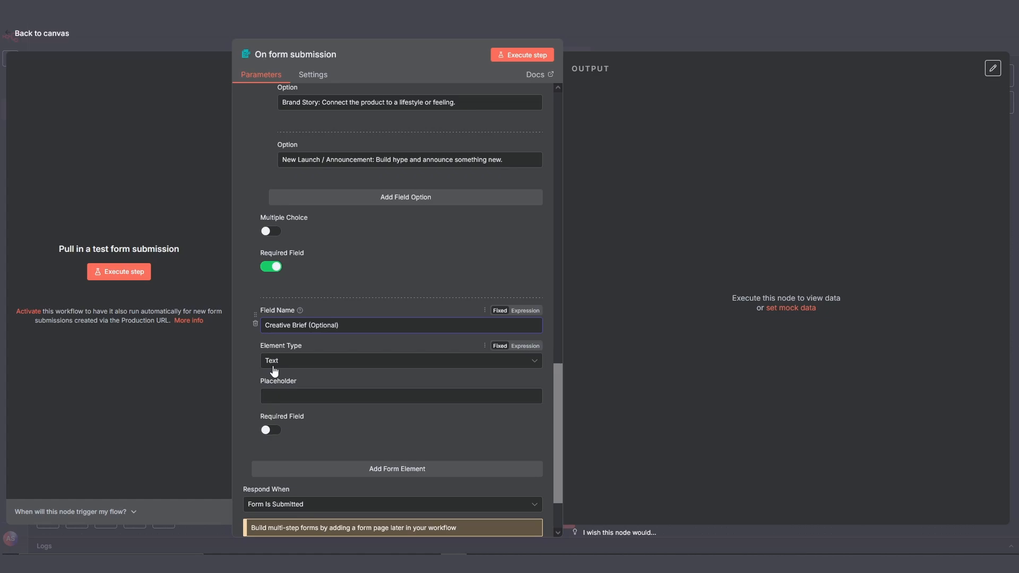
pyautogui.scroll(-3)
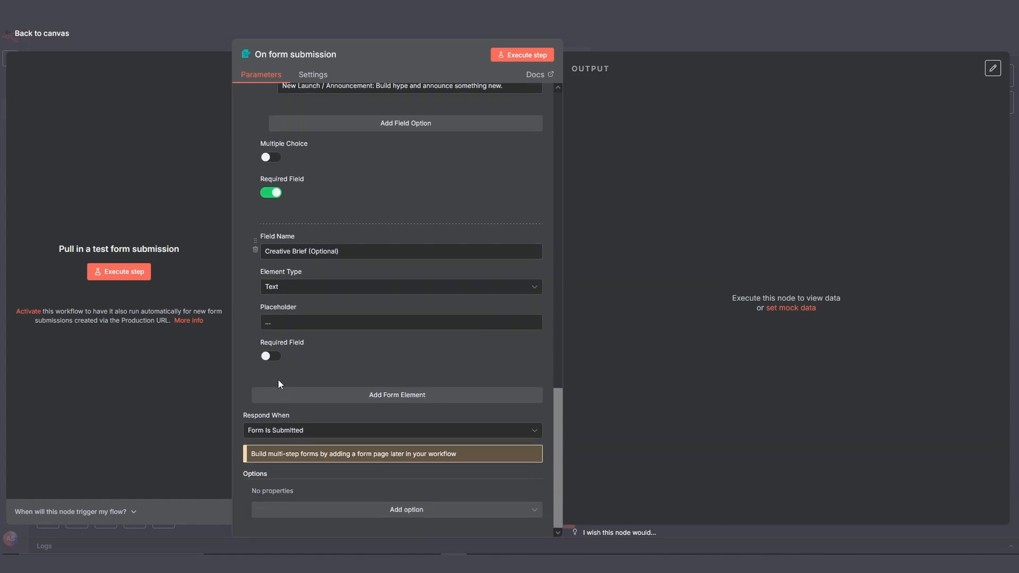
# - Run a test submission: Bose QuietComfort Headphones with brief 'breaking the creative block, immersive sound', then return to canvas
pyautogui.click(122, 271)
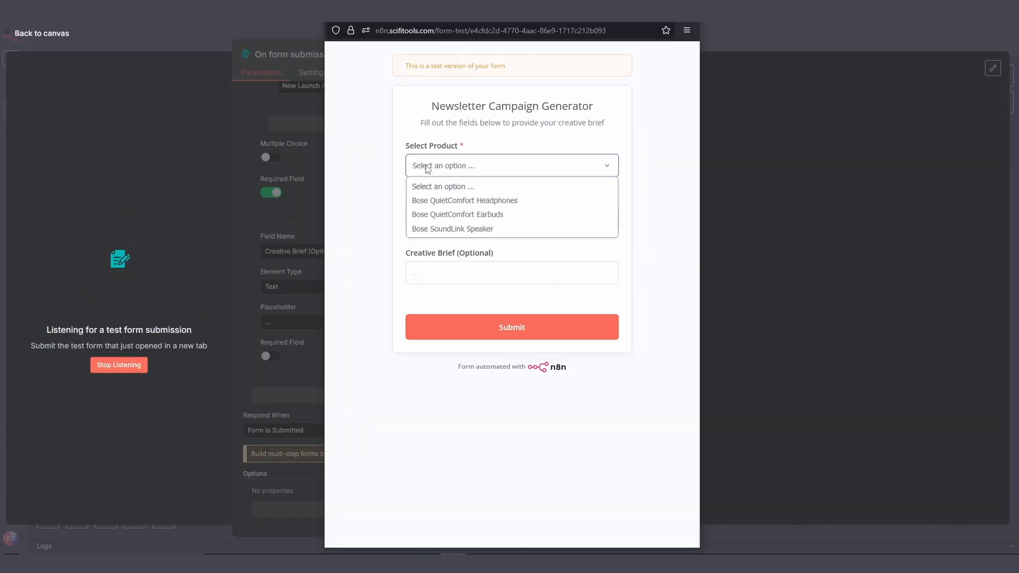
pyautogui.click(465, 201)
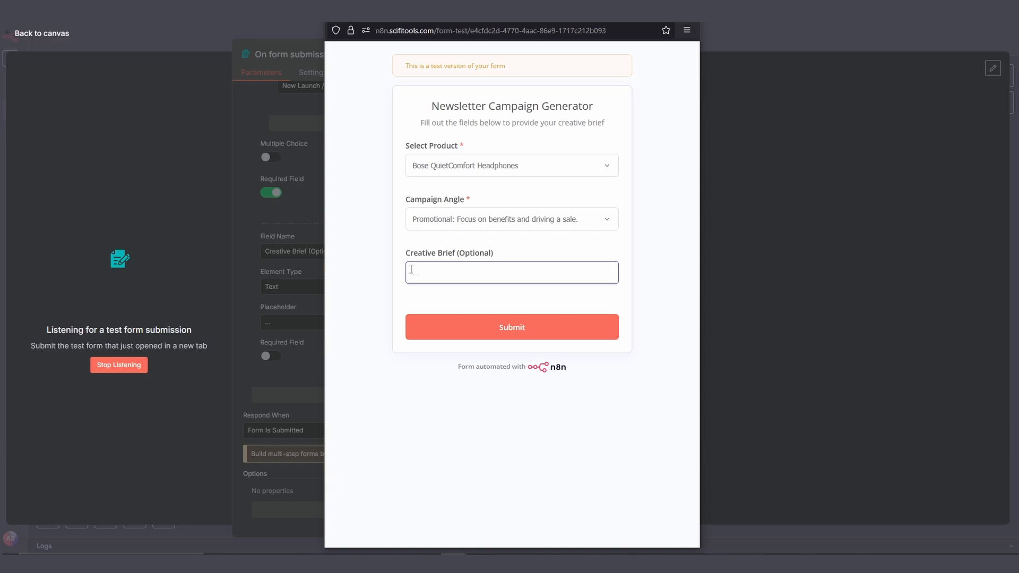
pyautogui.write('breaking the creative block, immersive sound')
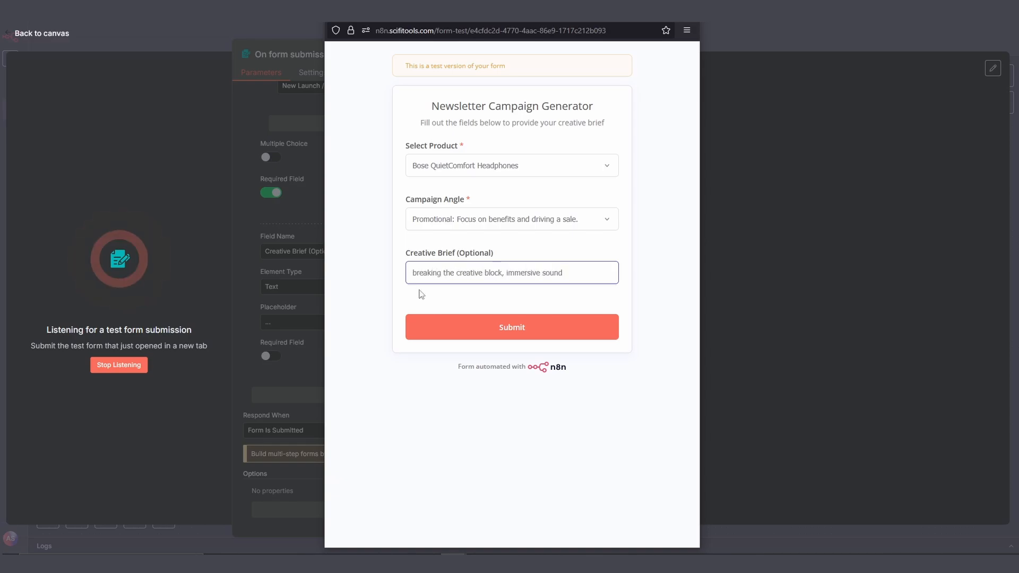
pyautogui.click(511, 326)
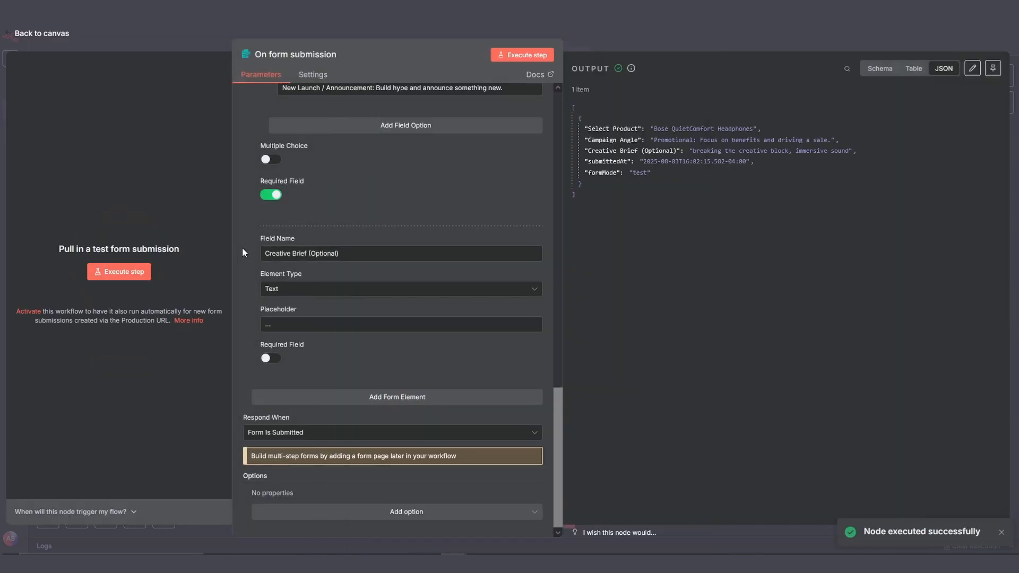
pyautogui.click(42, 33)
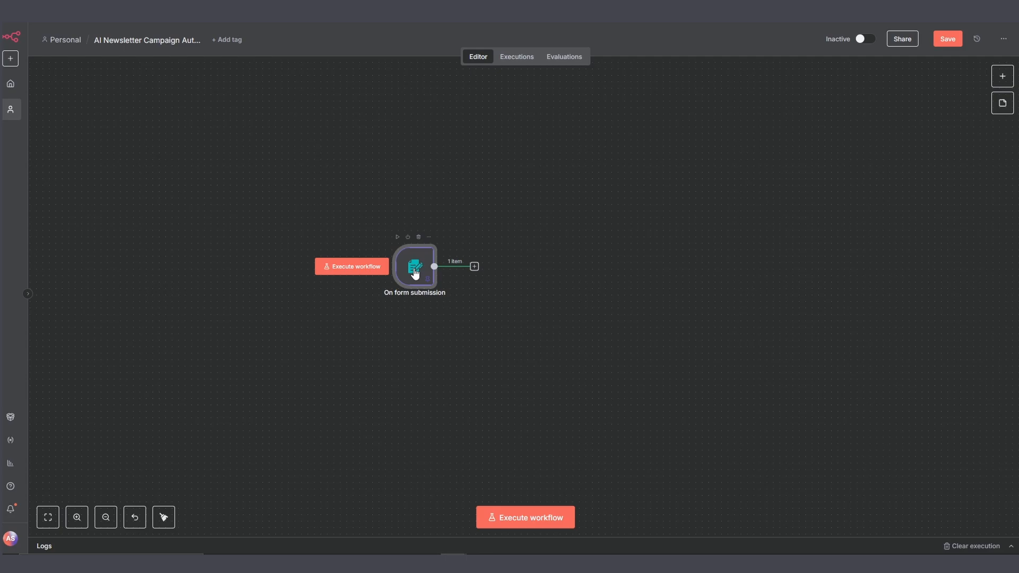
pyautogui.moveTo(473, 266)
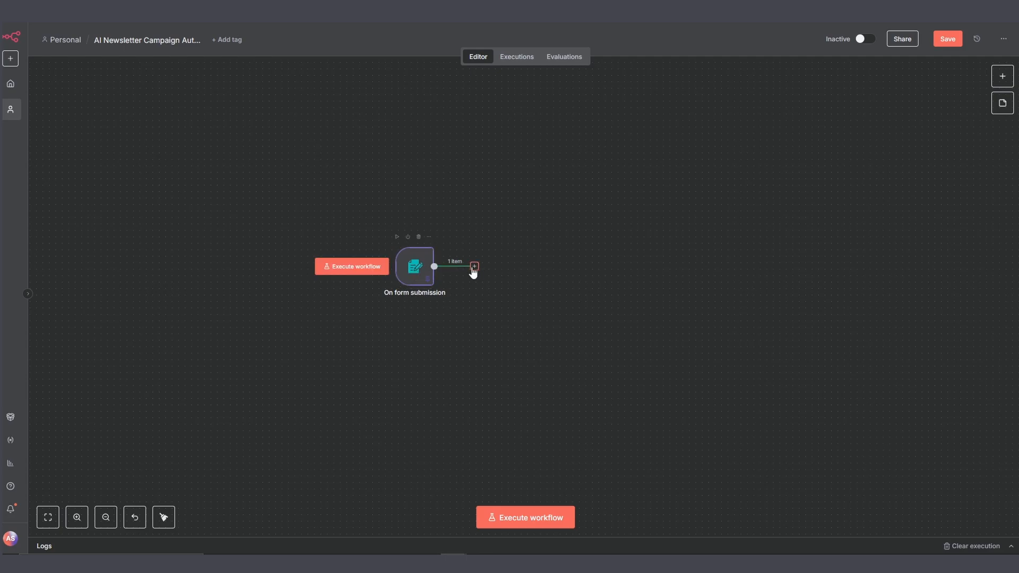
pyautogui.click(473, 266)
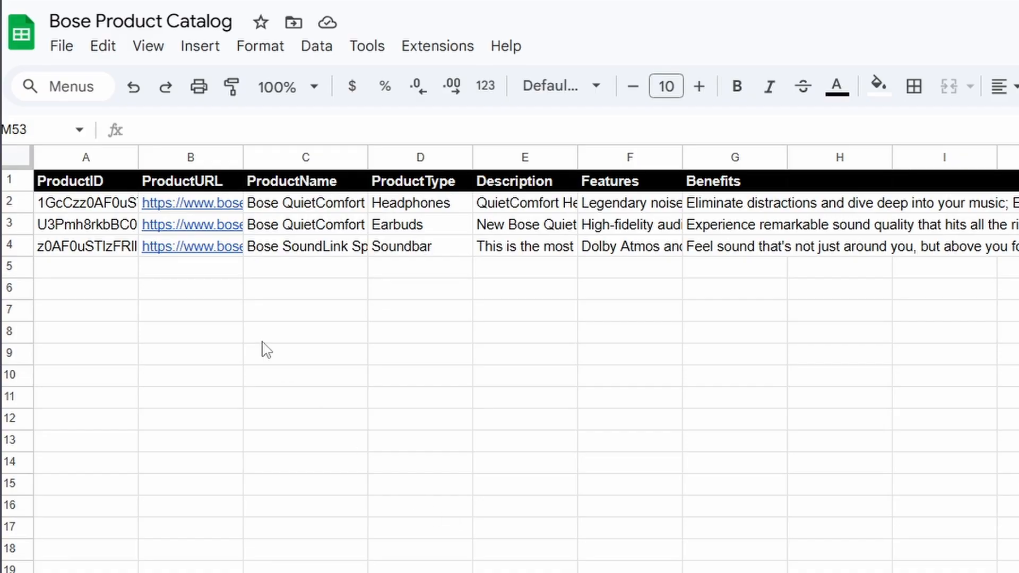
pyautogui.moveTo(587, 186)
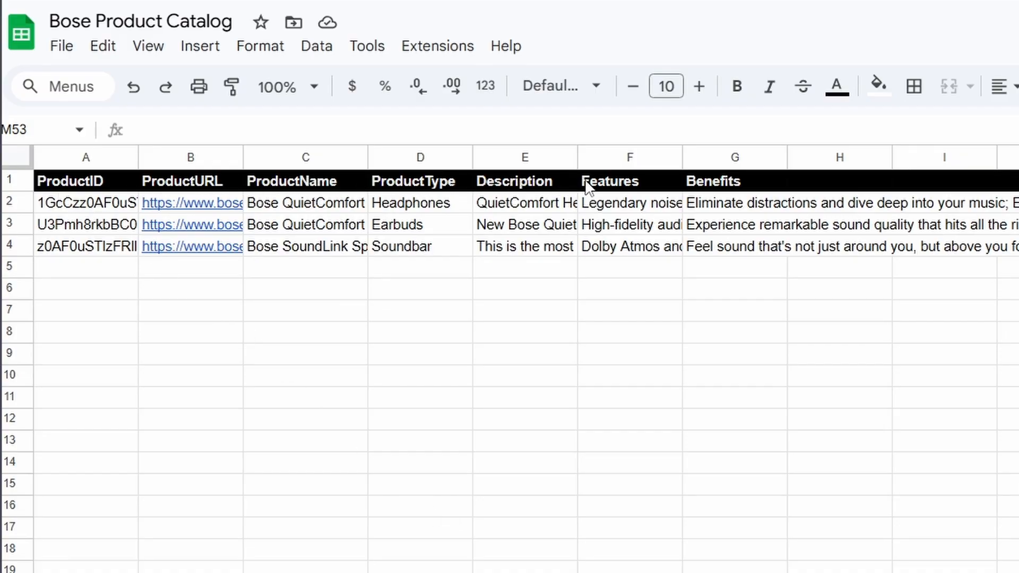
pyautogui.moveTo(695, 189)
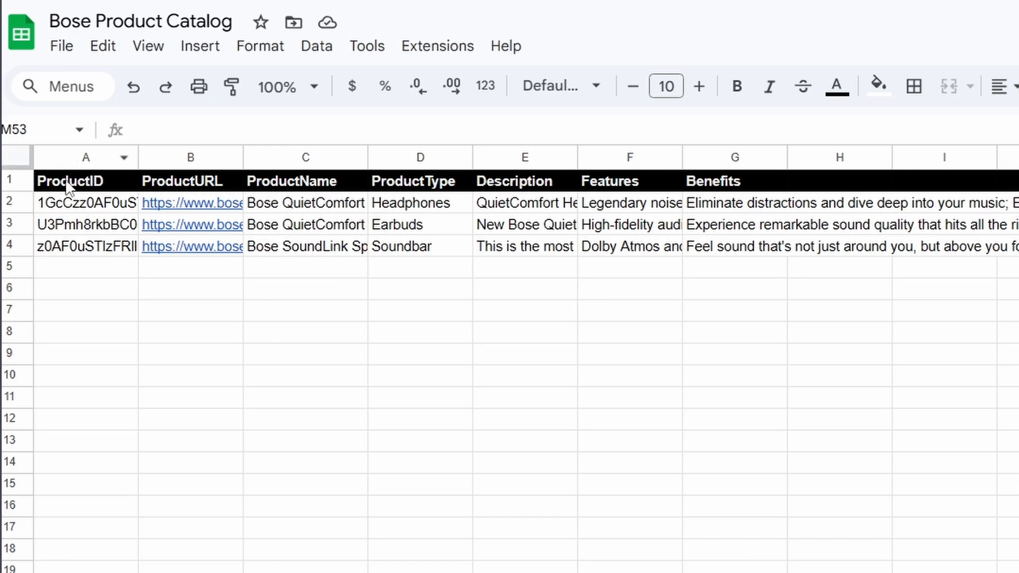
pyautogui.click(85, 181)
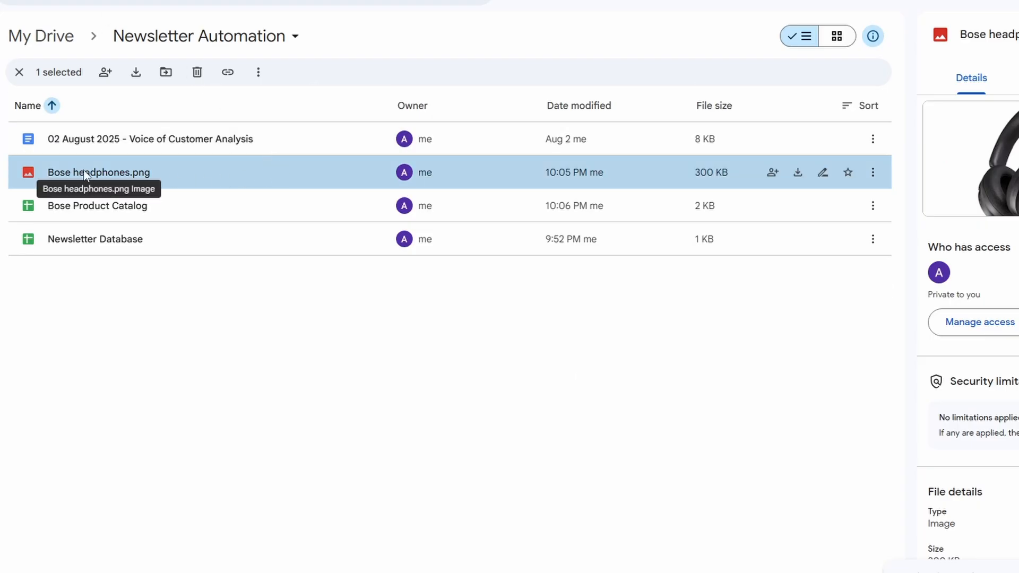
pyautogui.rightClick(98, 172)
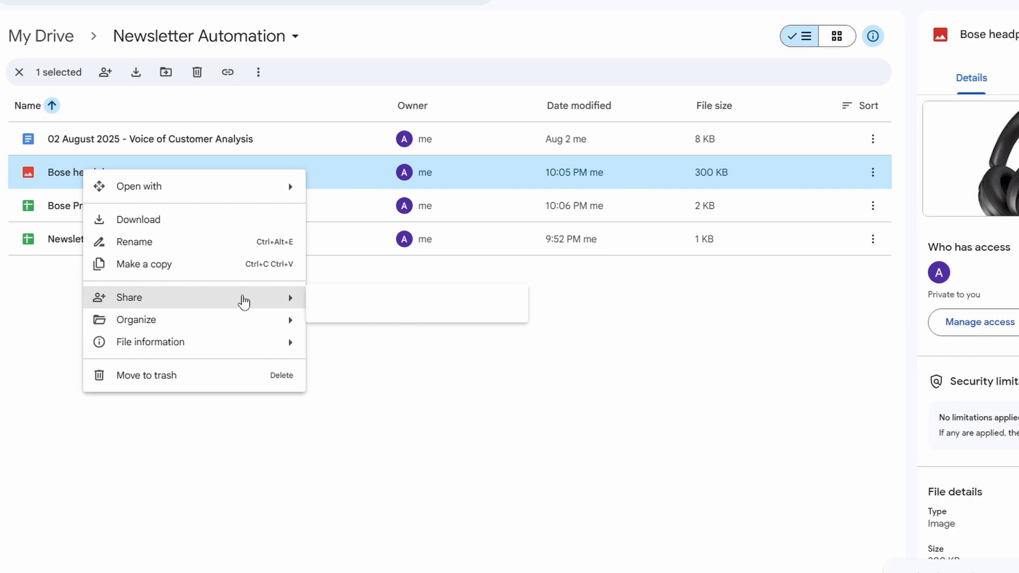
pyautogui.click(356, 328)
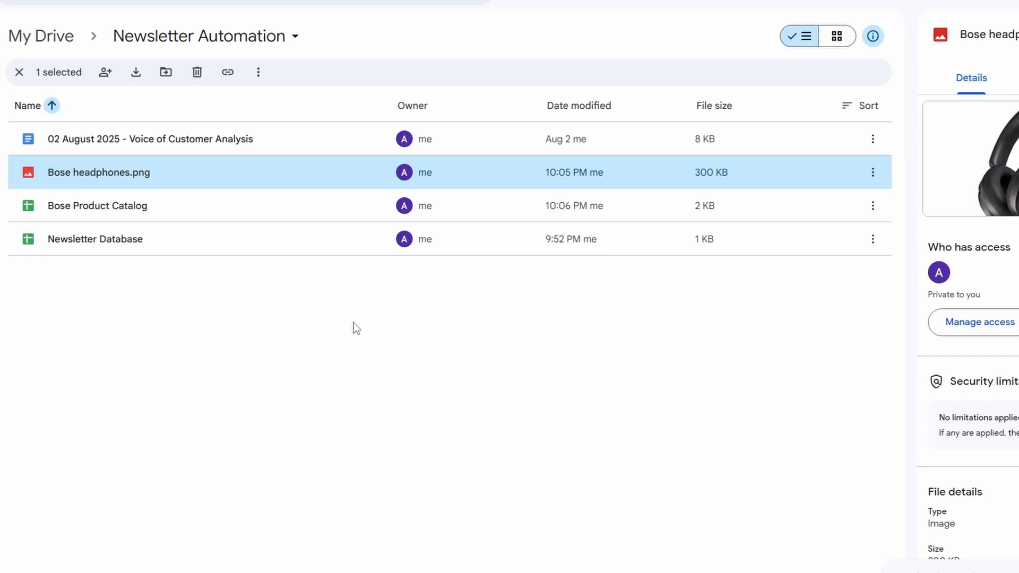
pyautogui.doubleClick(97, 205)
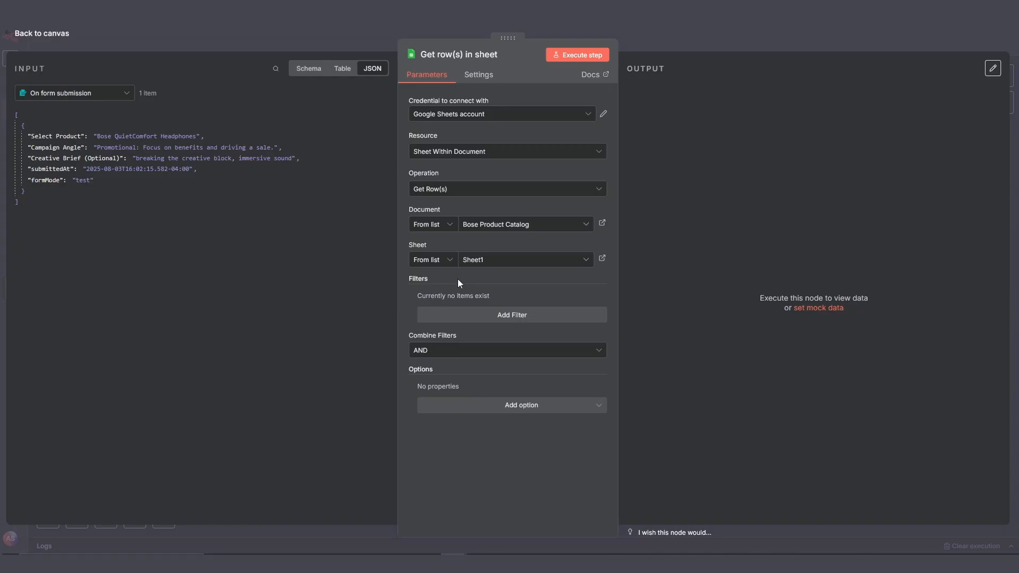
# - Filter the row lookup on ProductName equal to the submitted Select Product value and run it
pyautogui.click(511, 316)
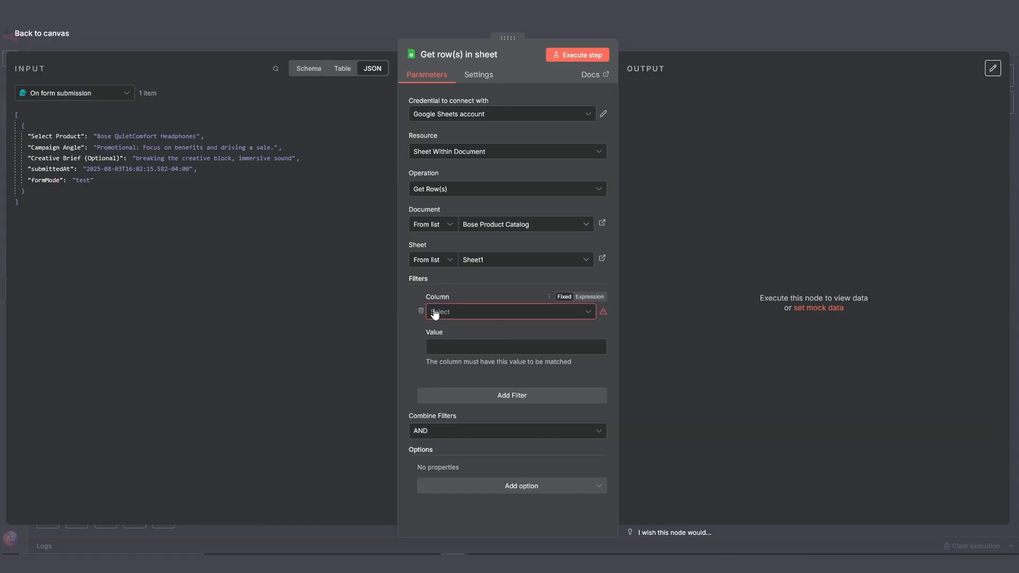
pyautogui.write('ProductName')
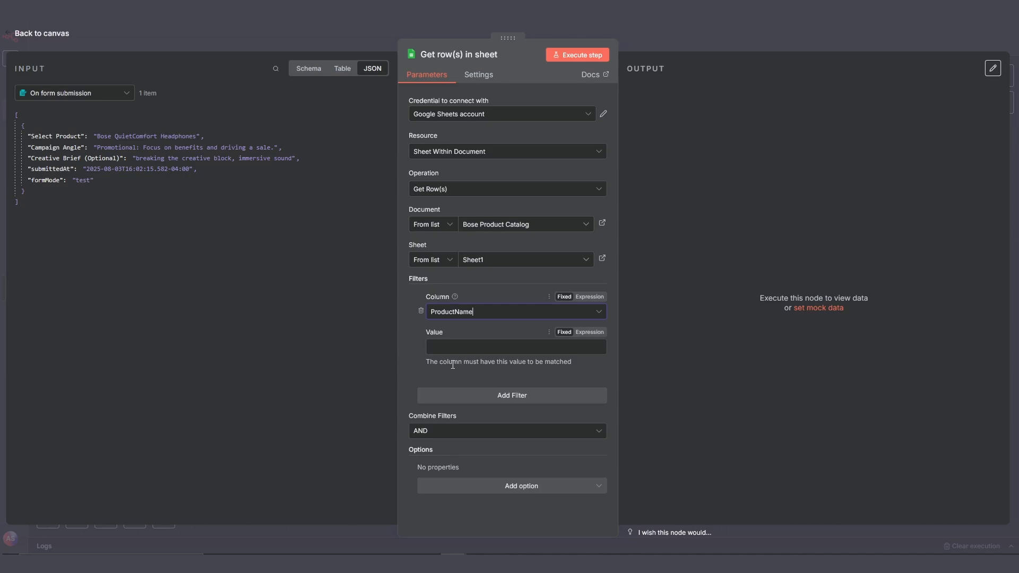
pyautogui.moveTo(369, 279)
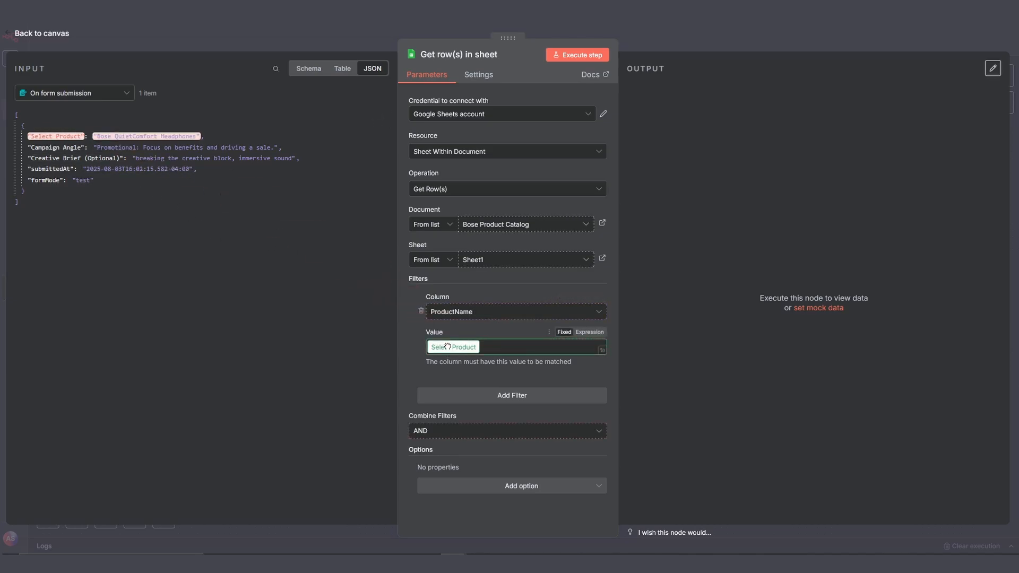
pyautogui.click(589, 332)
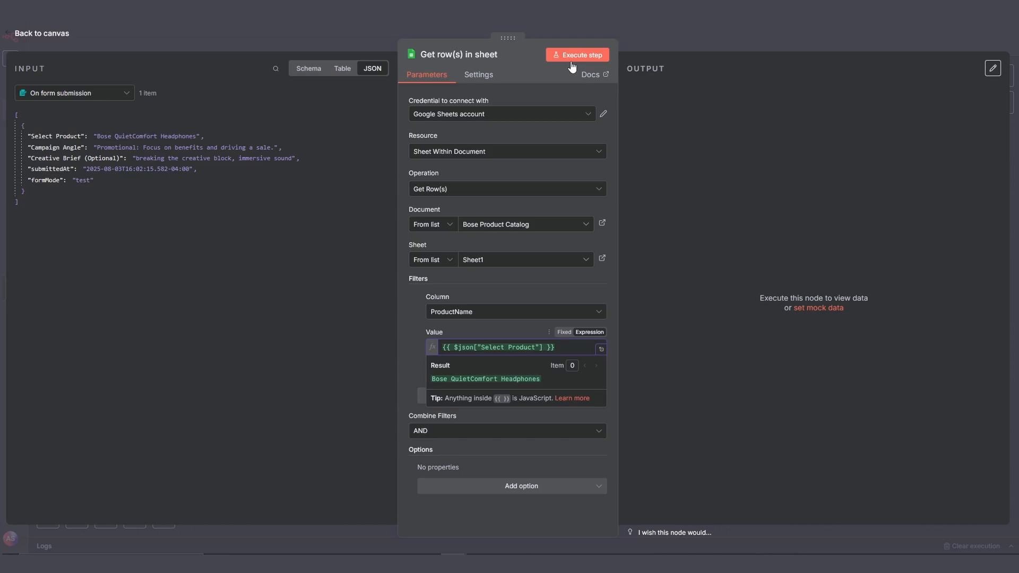
pyautogui.click(575, 54)
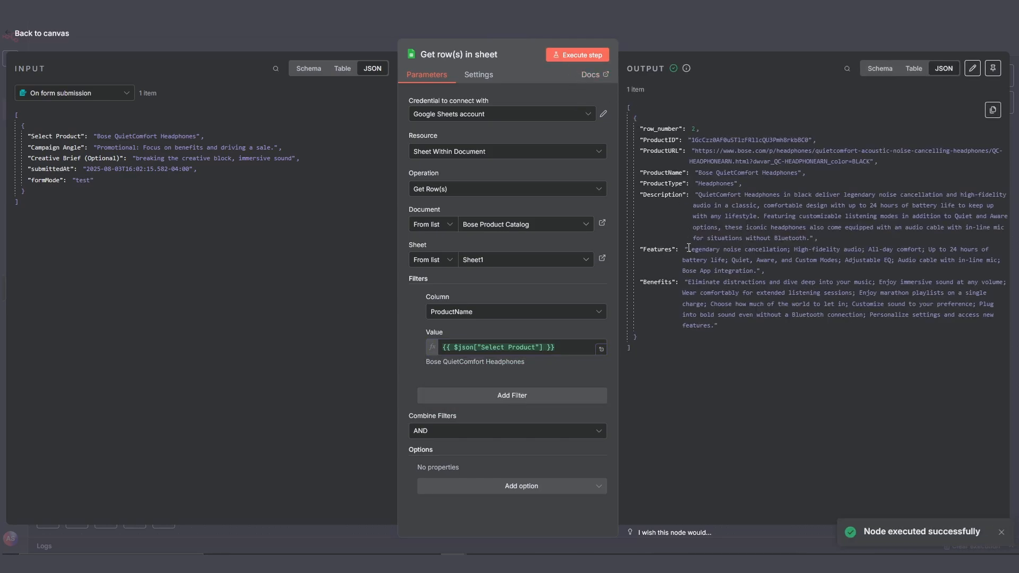
pyautogui.click(41, 33)
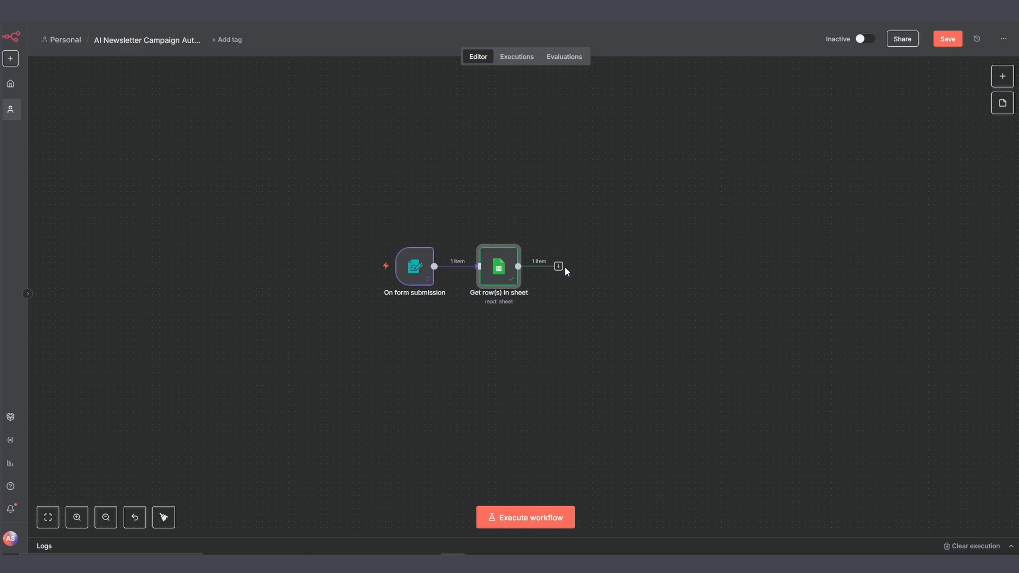
# - Add a Google Docs 'Get document' step after the sheet lookup
pyautogui.click(557, 266)
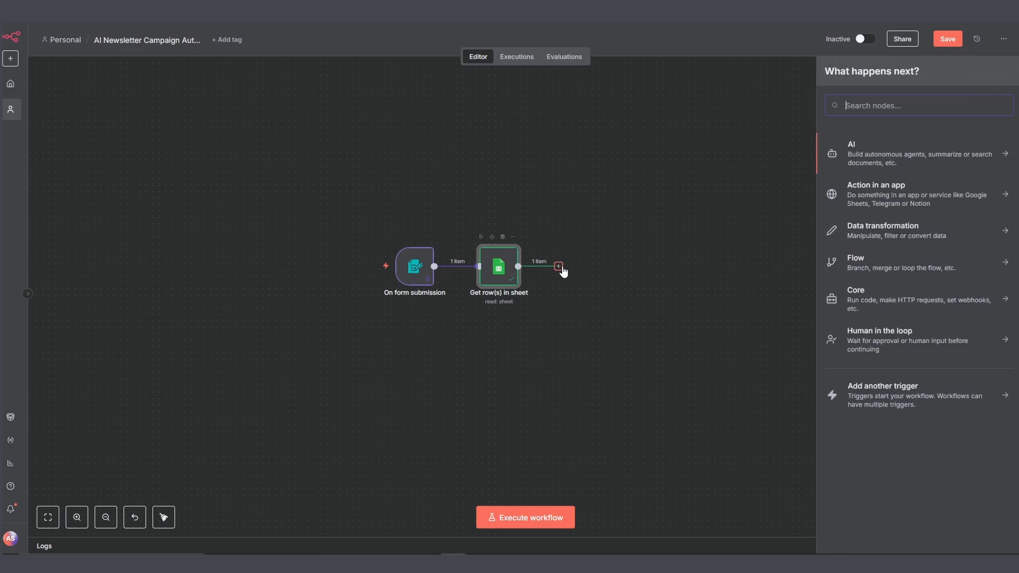
pyautogui.write('google docs')
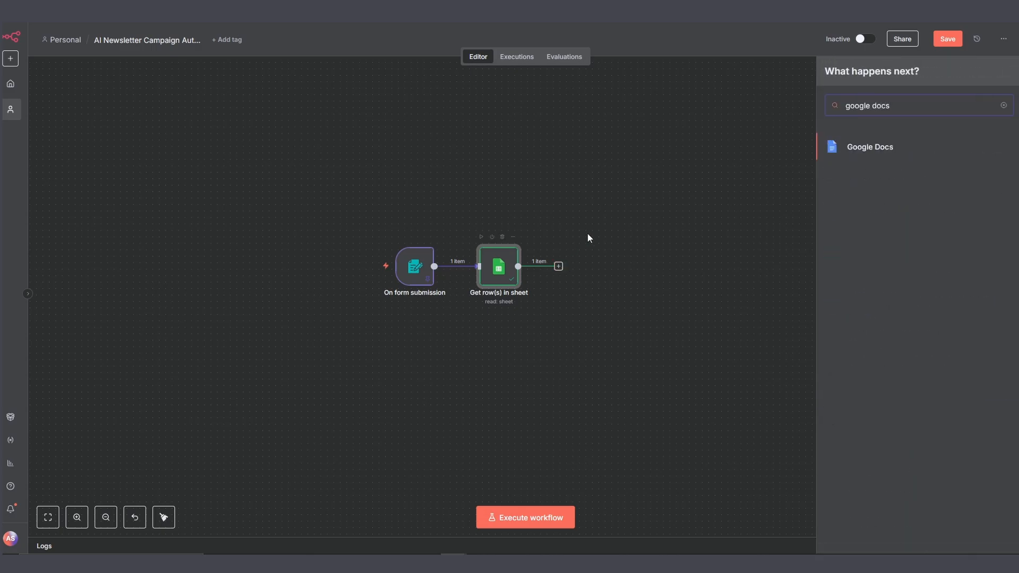
pyautogui.click(869, 147)
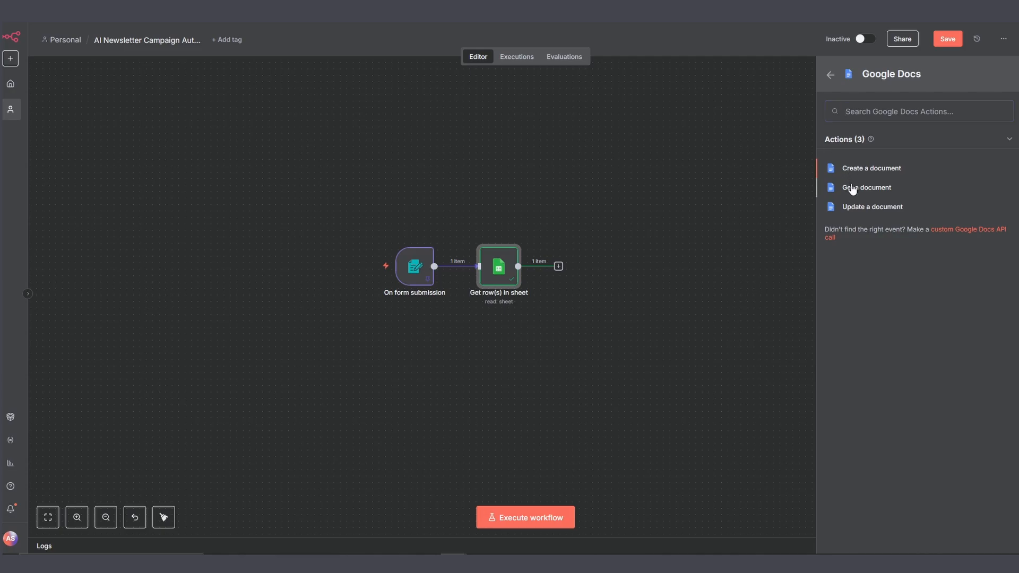
pyautogui.click(866, 186)
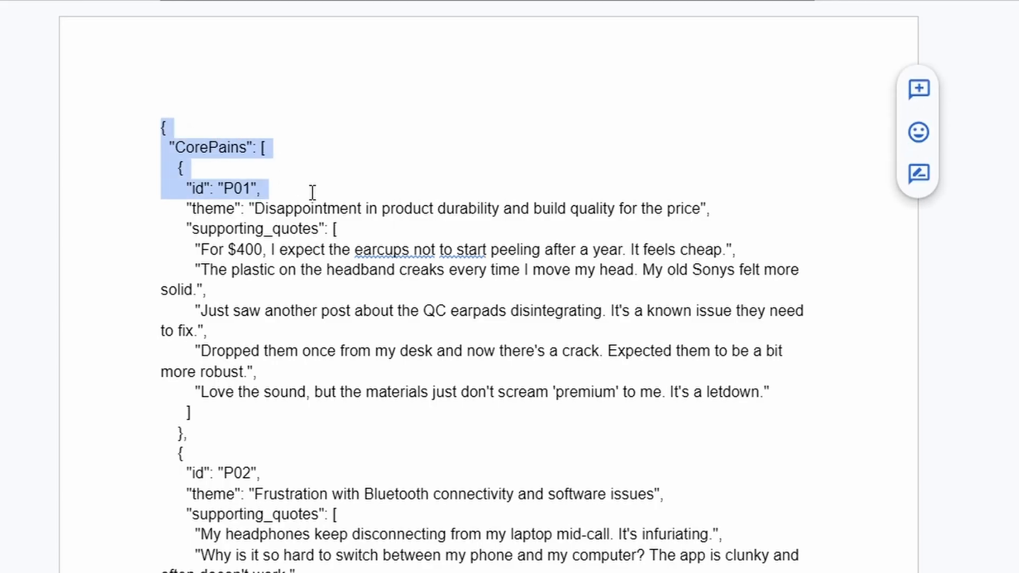
pyautogui.scroll(-3)
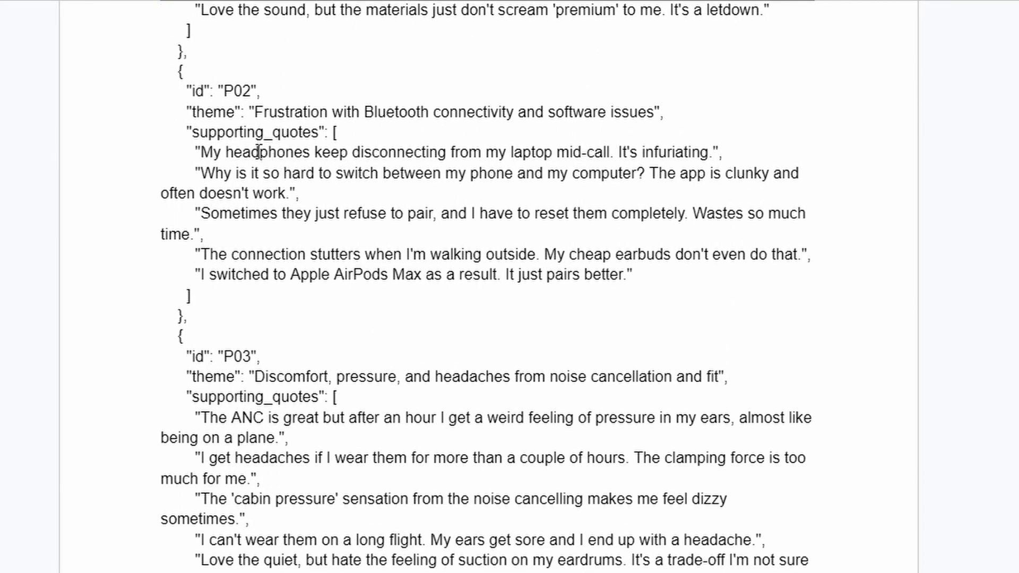
pyautogui.scroll(-3)
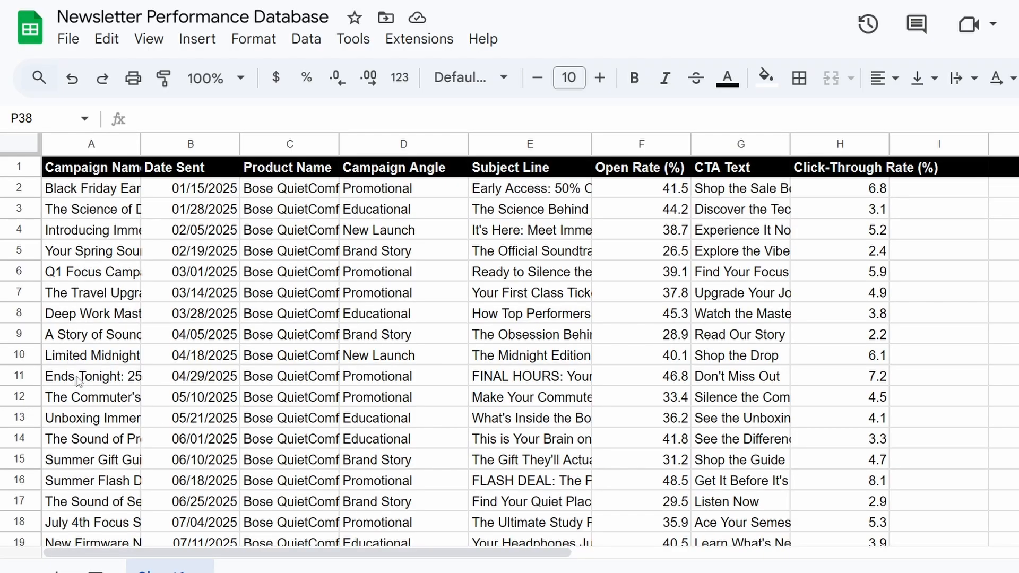
pyautogui.click(529, 166)
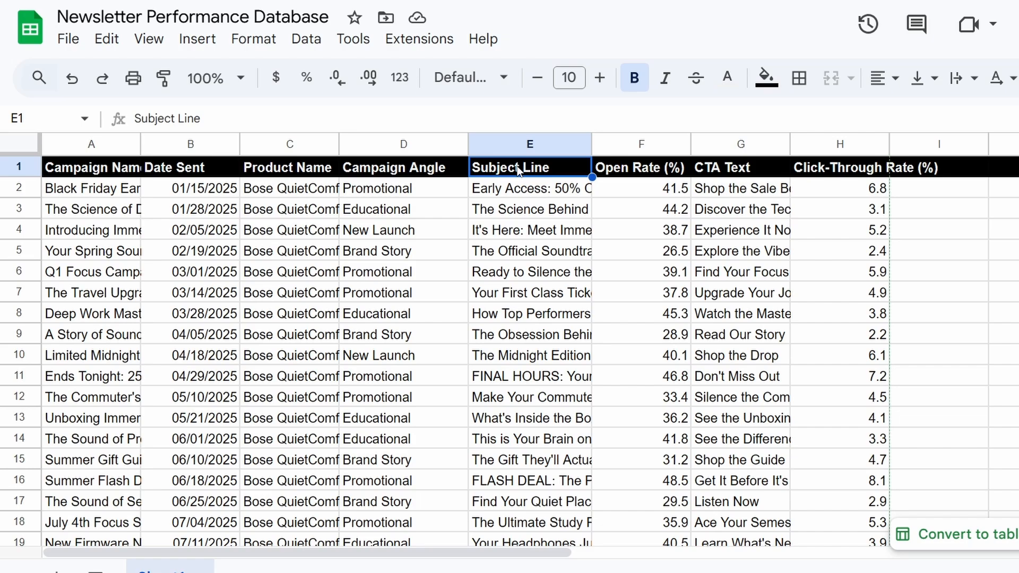
pyautogui.moveTo(670, 198)
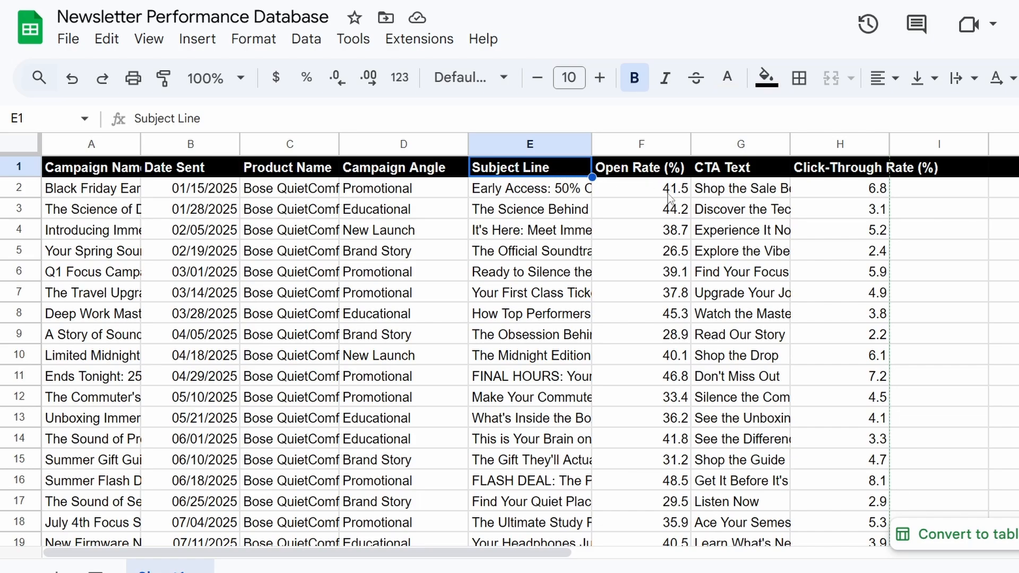
pyautogui.moveTo(723, 282)
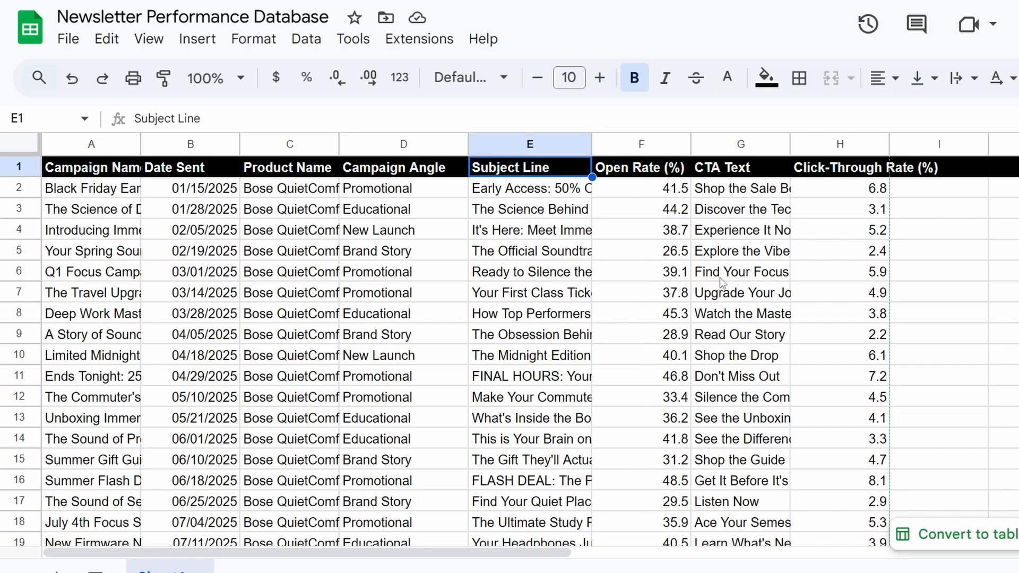
pyautogui.click(739, 167)
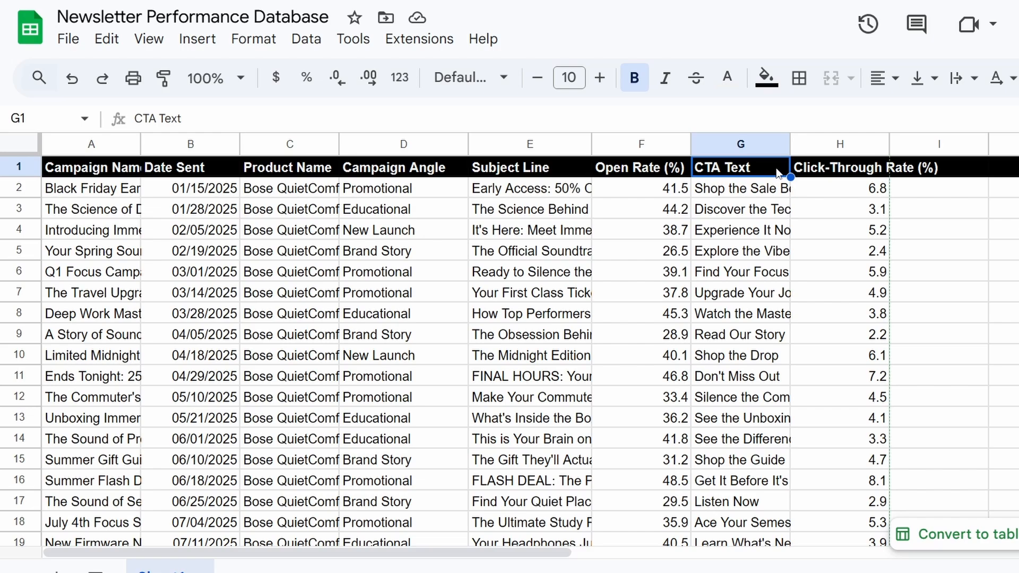
pyautogui.moveTo(833, 438)
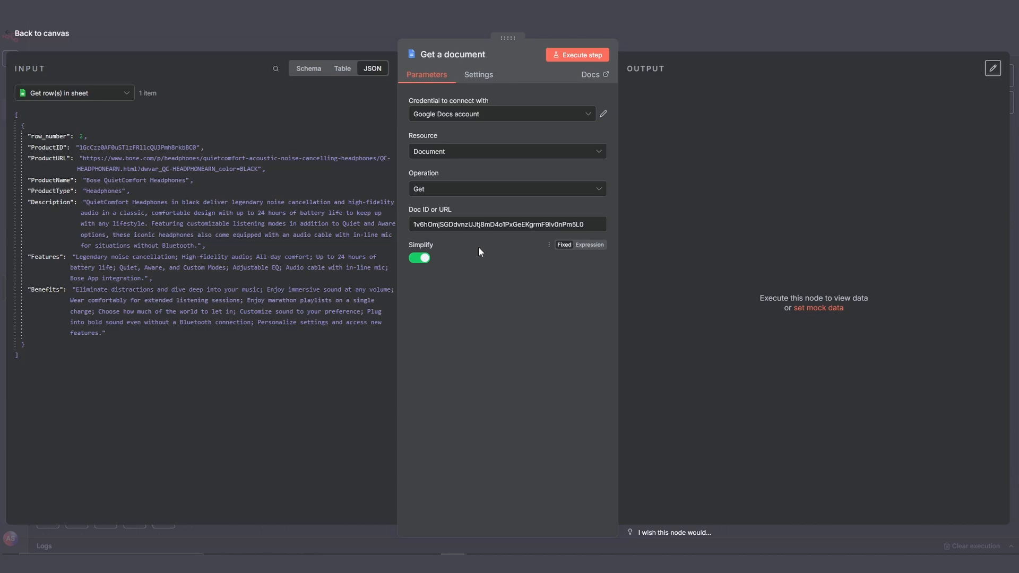
# - Execute the Get a document step to load the pain-point doc and return to the canvas
pyautogui.click(576, 54)
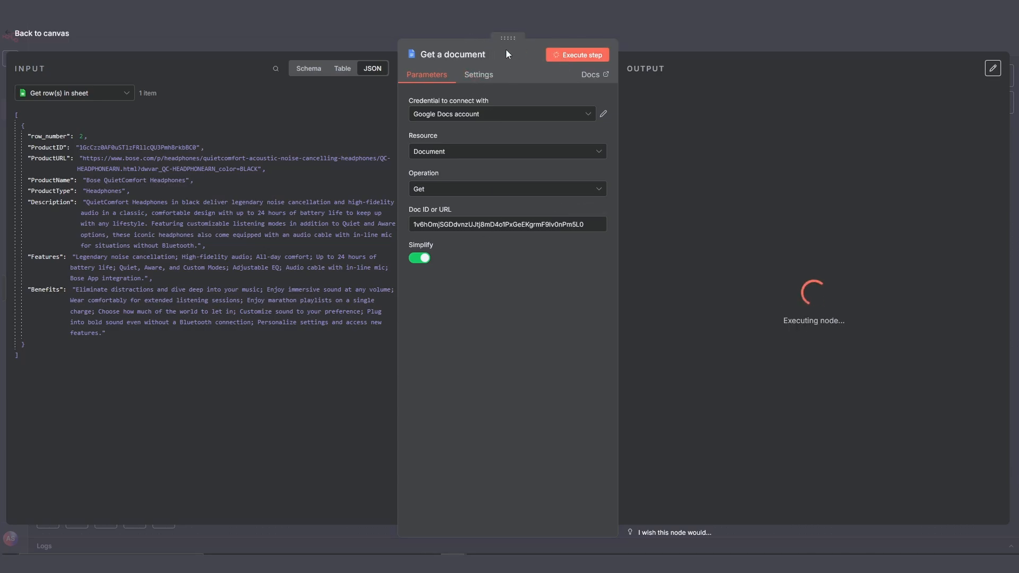
pyautogui.click(41, 33)
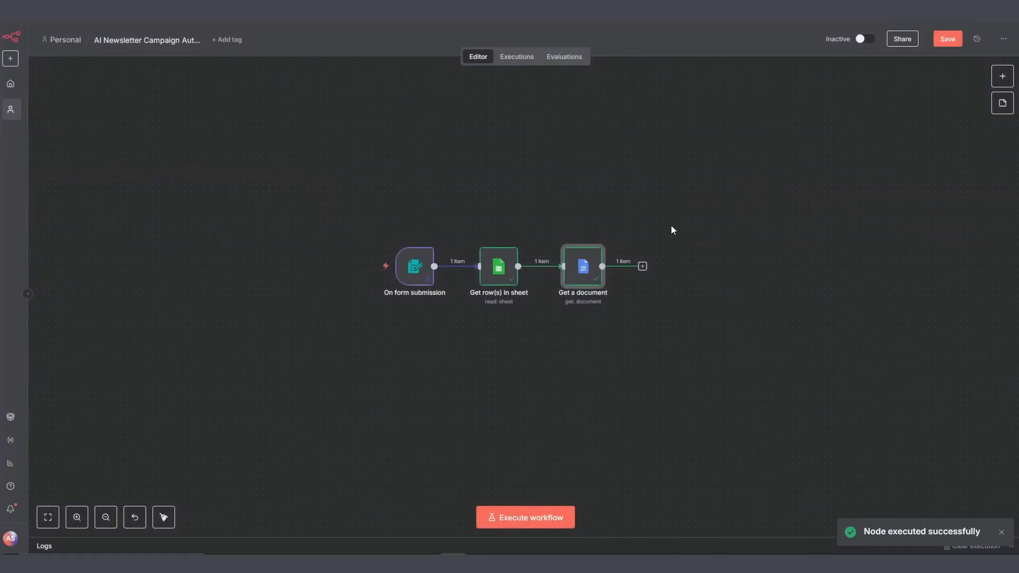
# - Add an Edit Fields (Set) step in JSON mode building the initialRequest object, then run it
pyautogui.click(641, 265)
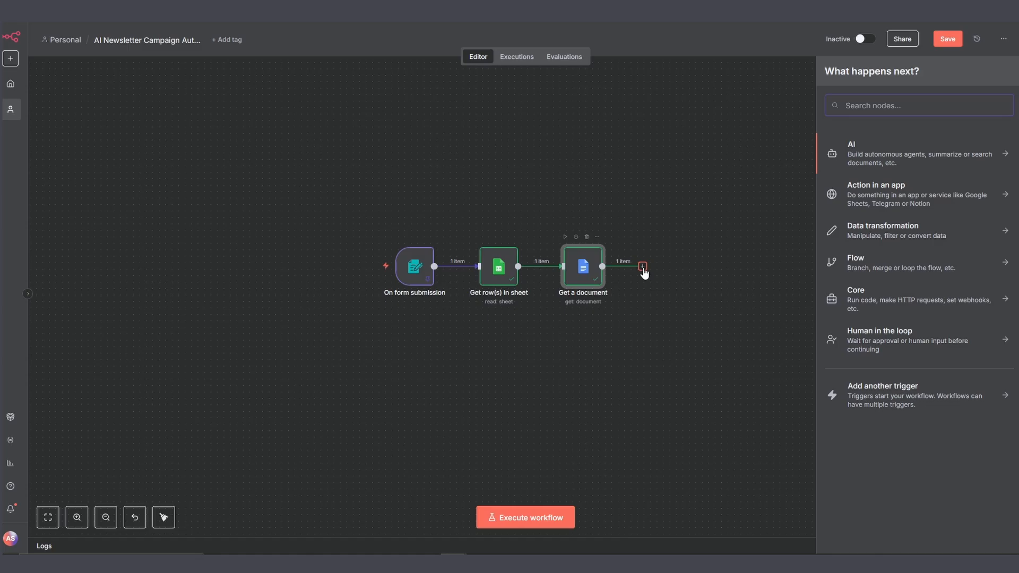
pyautogui.write('edit')
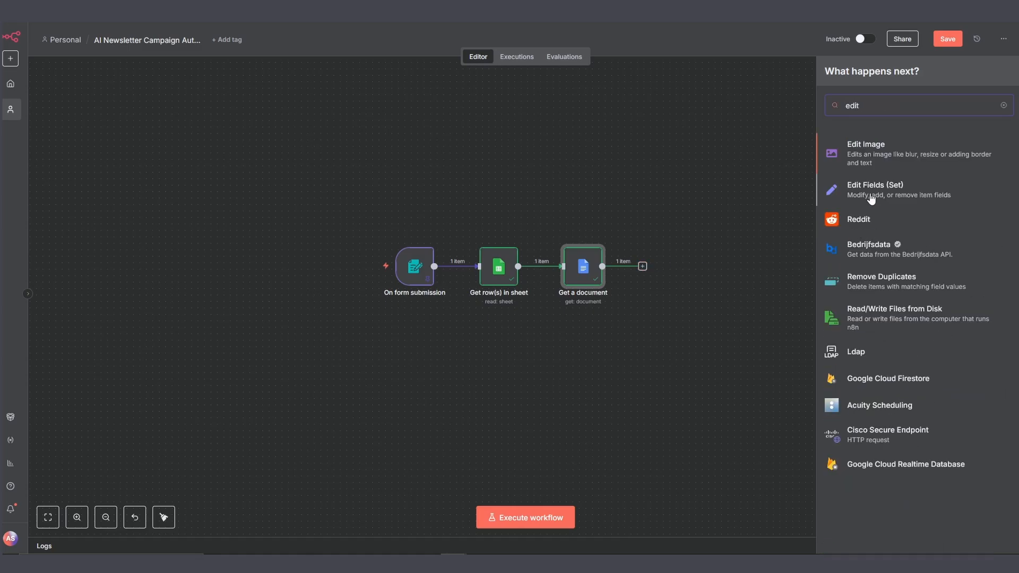
pyautogui.click(875, 189)
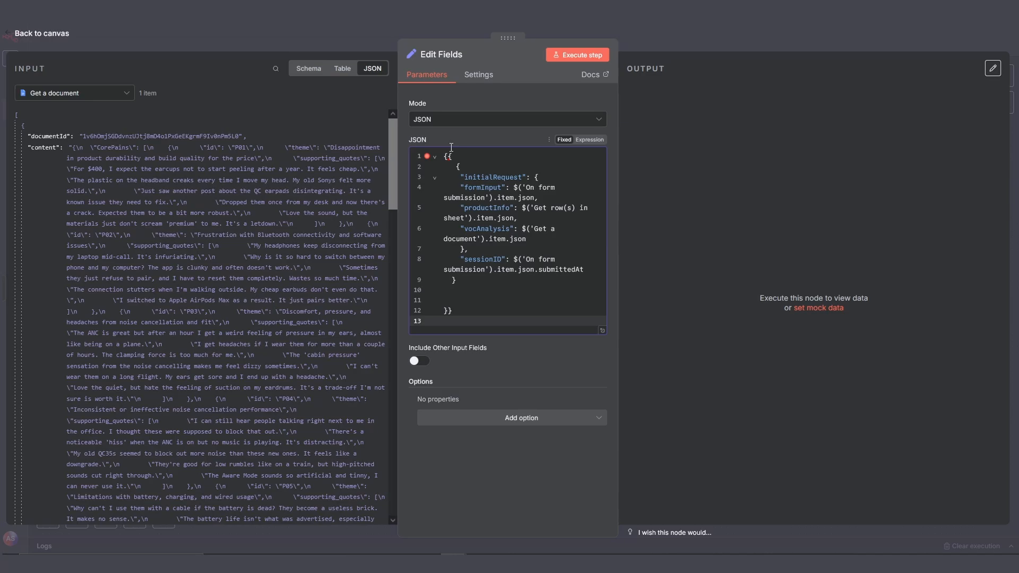
pyautogui.click(577, 54)
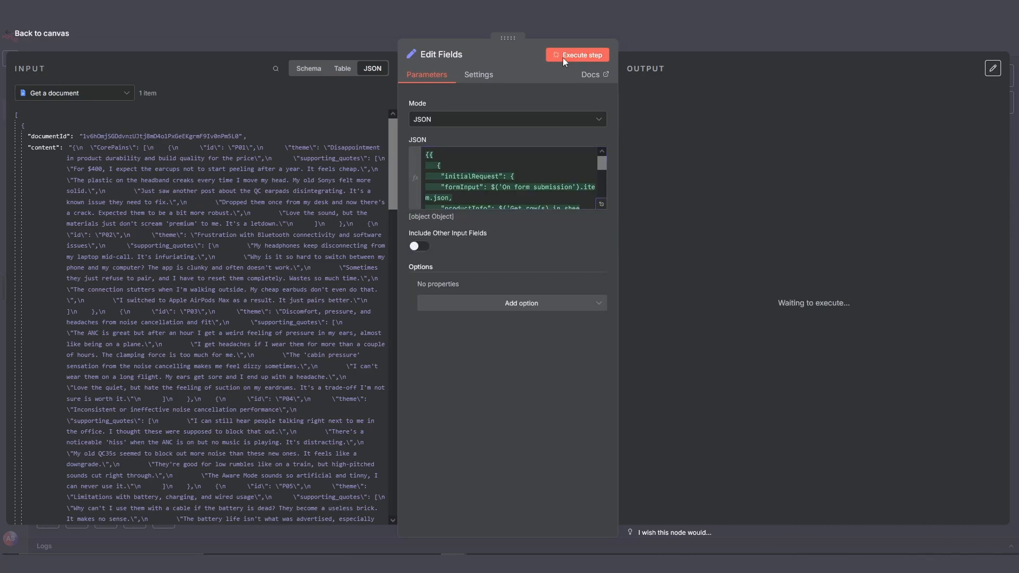
pyautogui.click(41, 33)
pyautogui.write('merge')
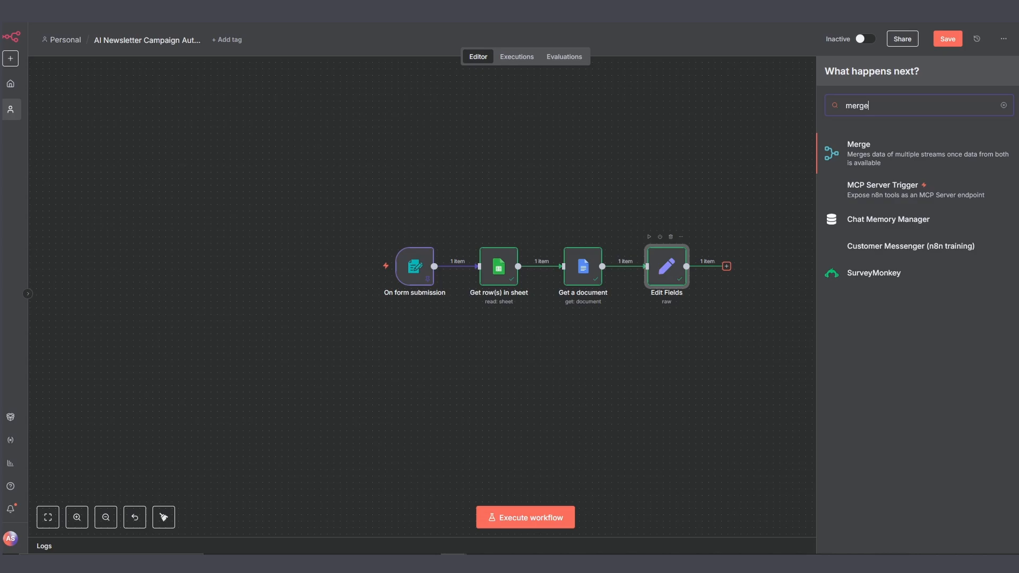
# - Add a Merge step in append mode with two inputs after Edit Fields
pyautogui.click(858, 153)
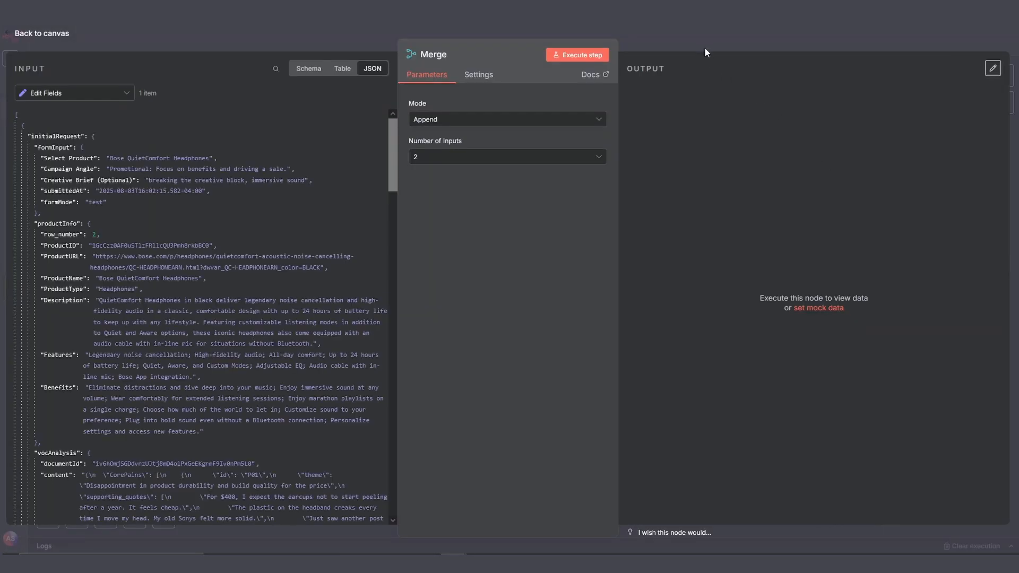
pyautogui.click(42, 33)
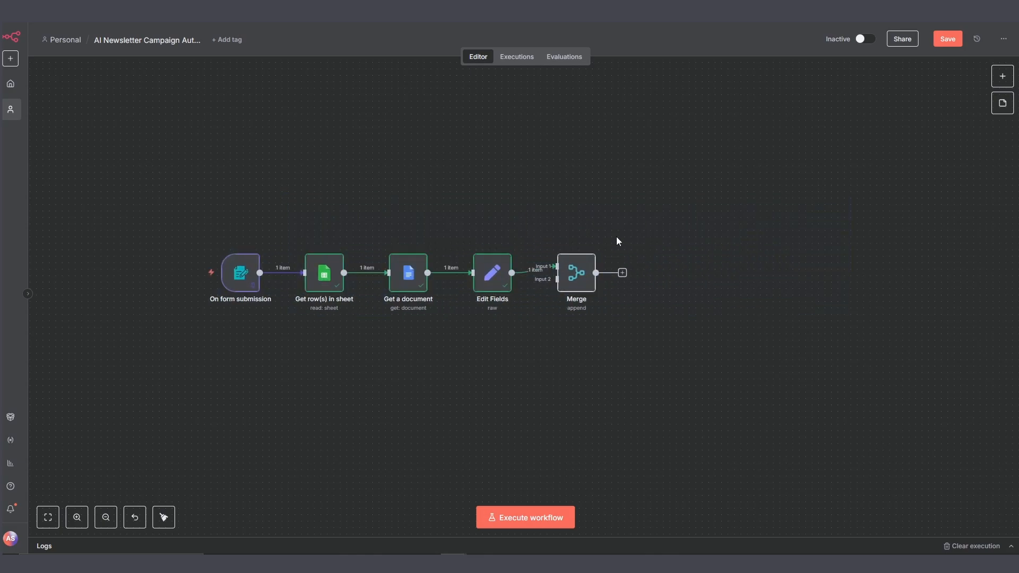
pyautogui.moveTo(622, 273)
pyautogui.write('AI')
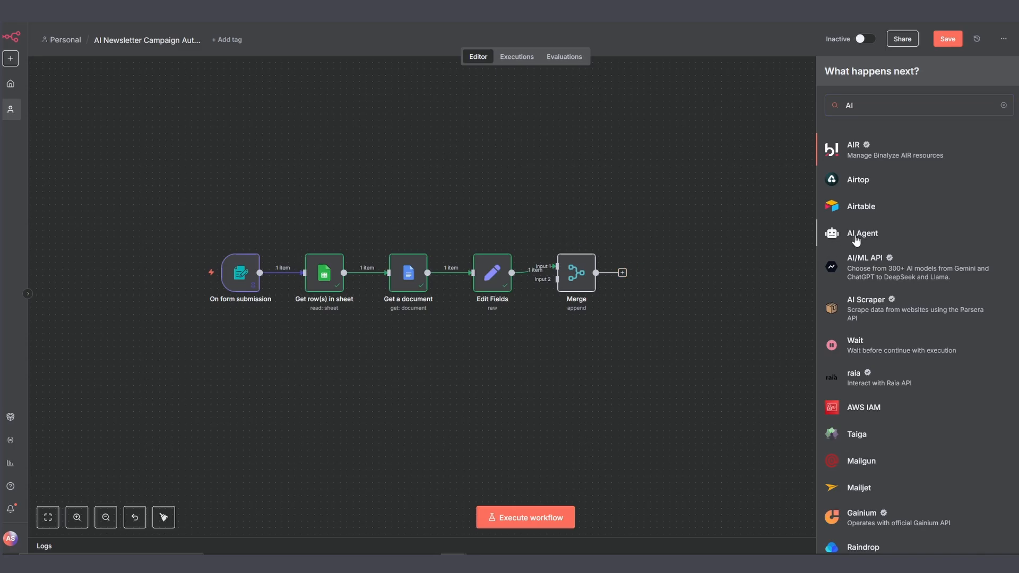
# - Add an AI Agent with a 'Define below' prompt expression {{ JSON.stringify($json) }}
pyautogui.click(862, 233)
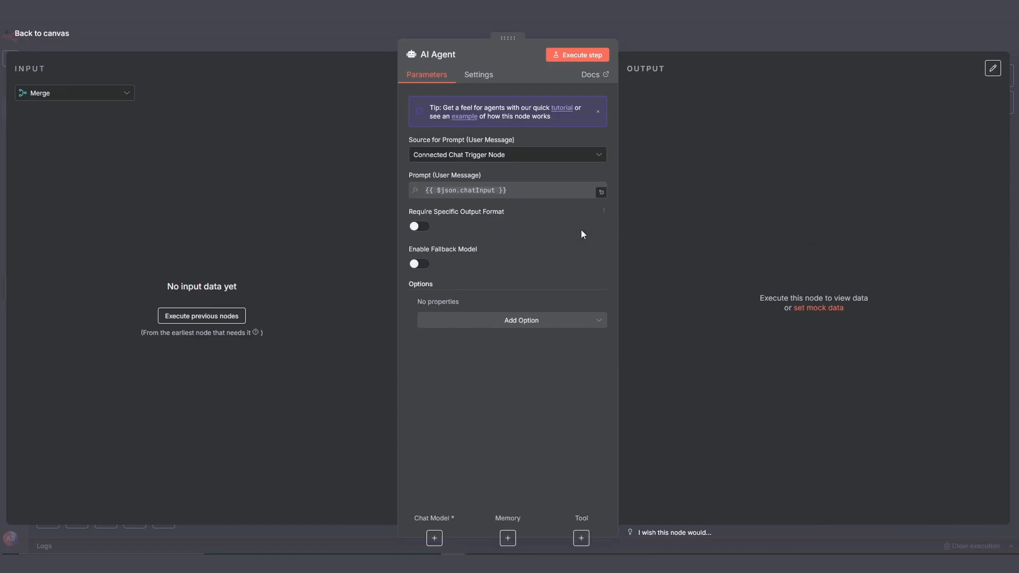
pyautogui.click(505, 154)
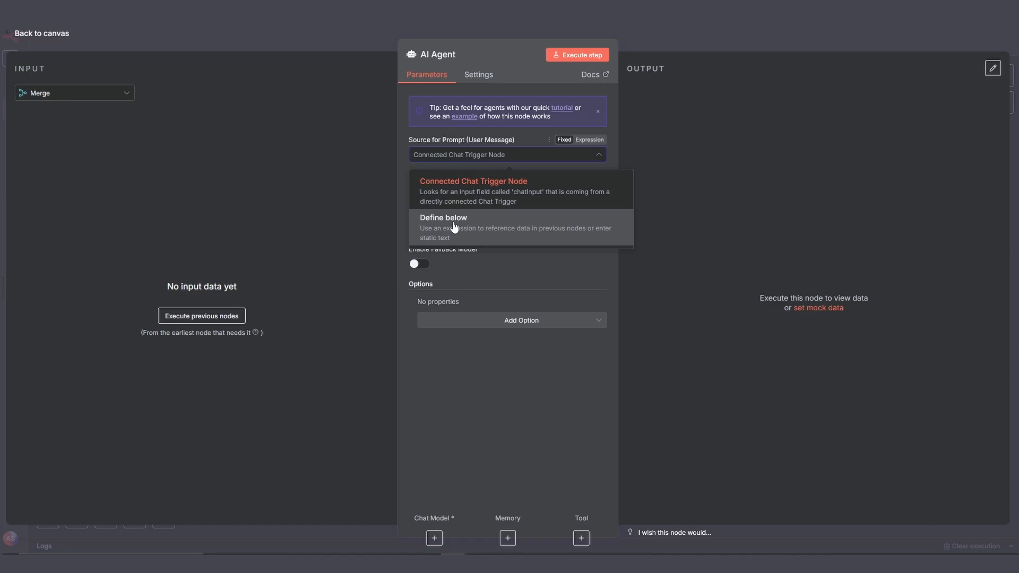
pyautogui.click(443, 227)
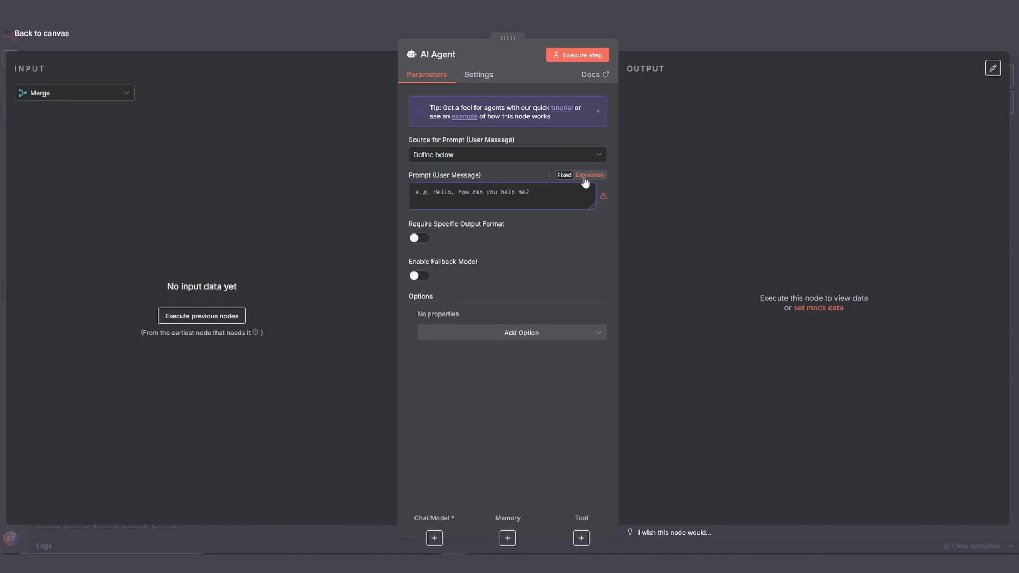
pyautogui.click(589, 175)
pyautogui.write('{{  ')
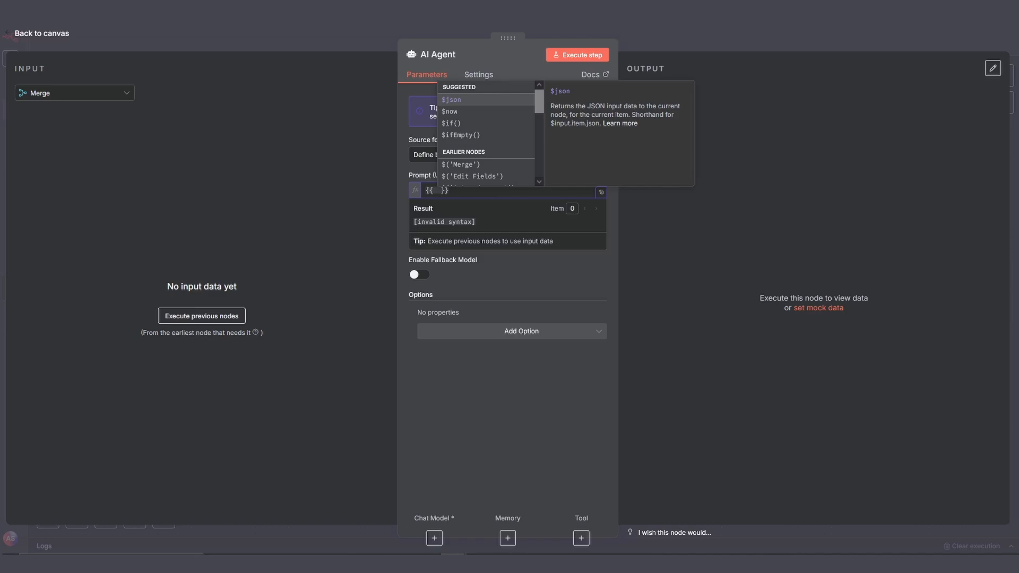
pyautogui.write('JSON.stringify')
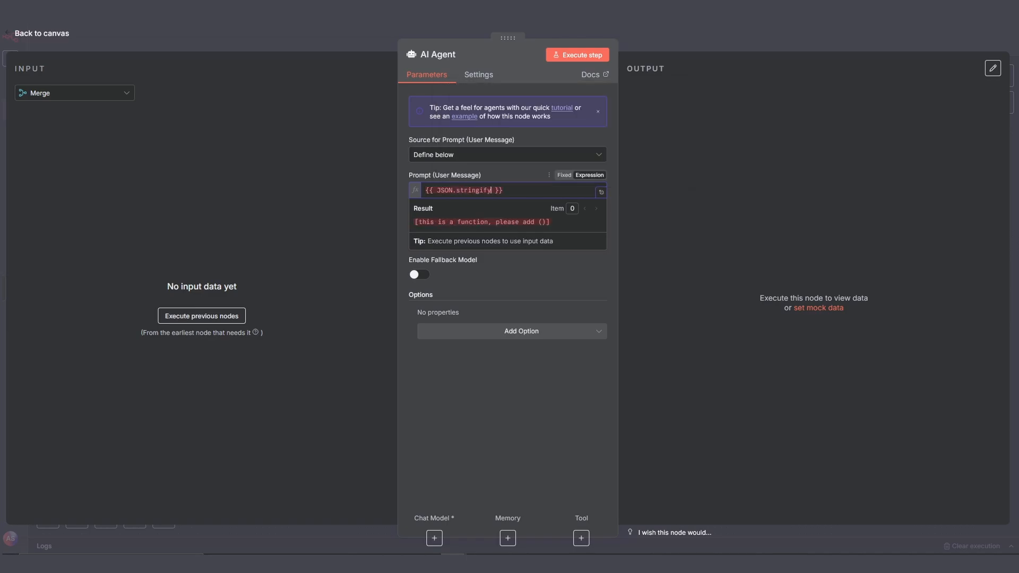
pyautogui.write('($j')
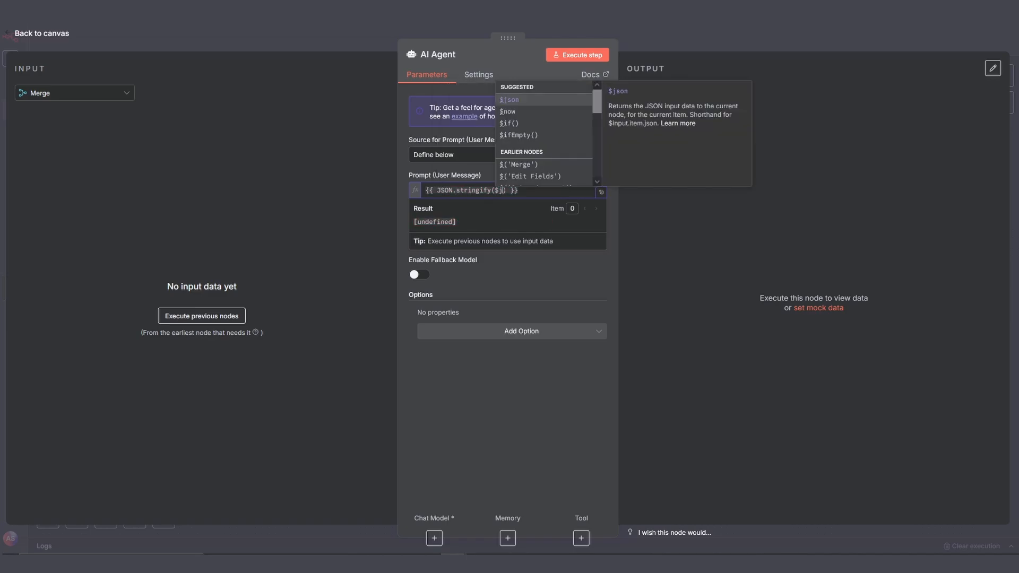
pyautogui.click(520, 319)
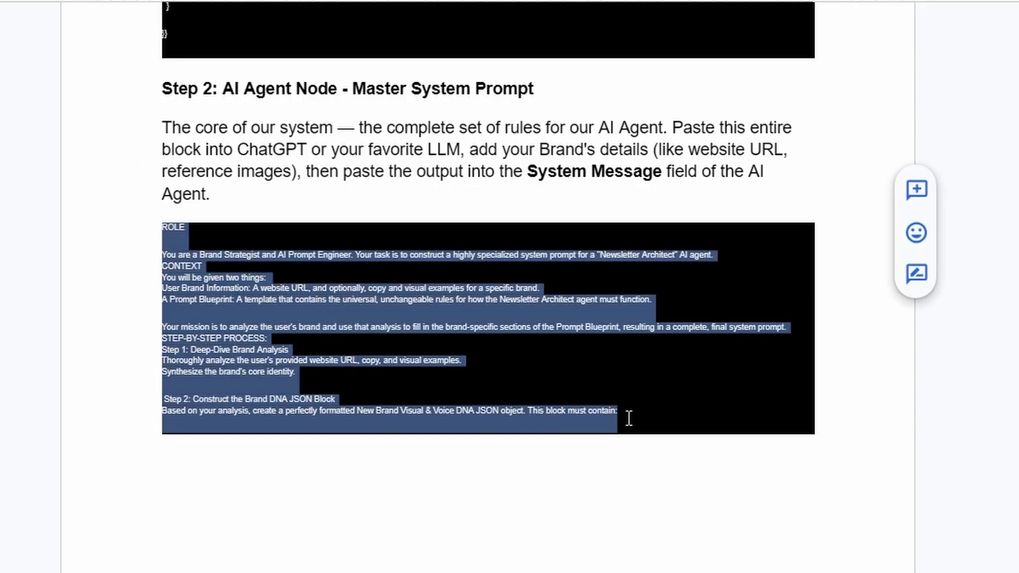
pyautogui.scroll(-3)
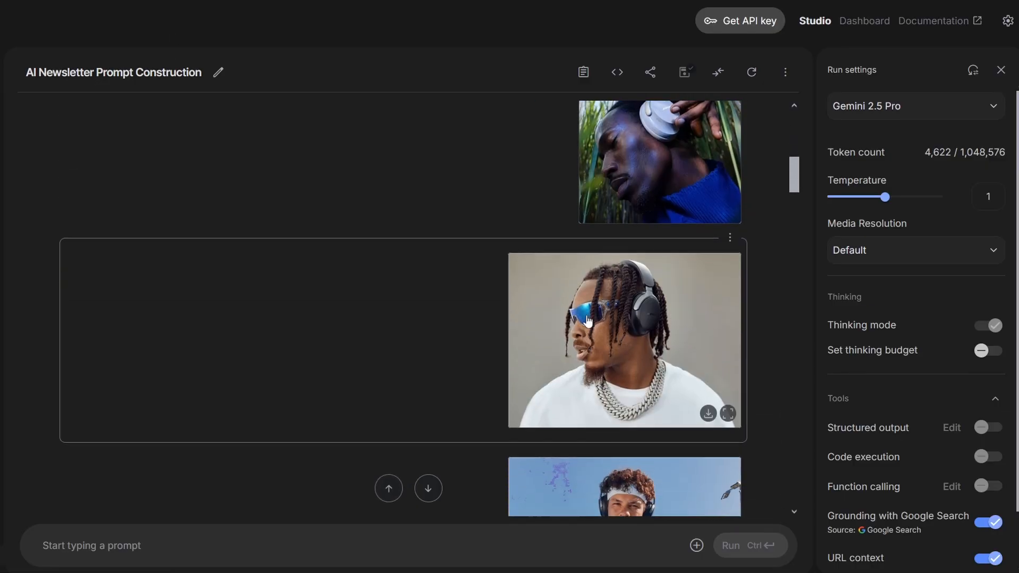
pyautogui.scroll(-3)
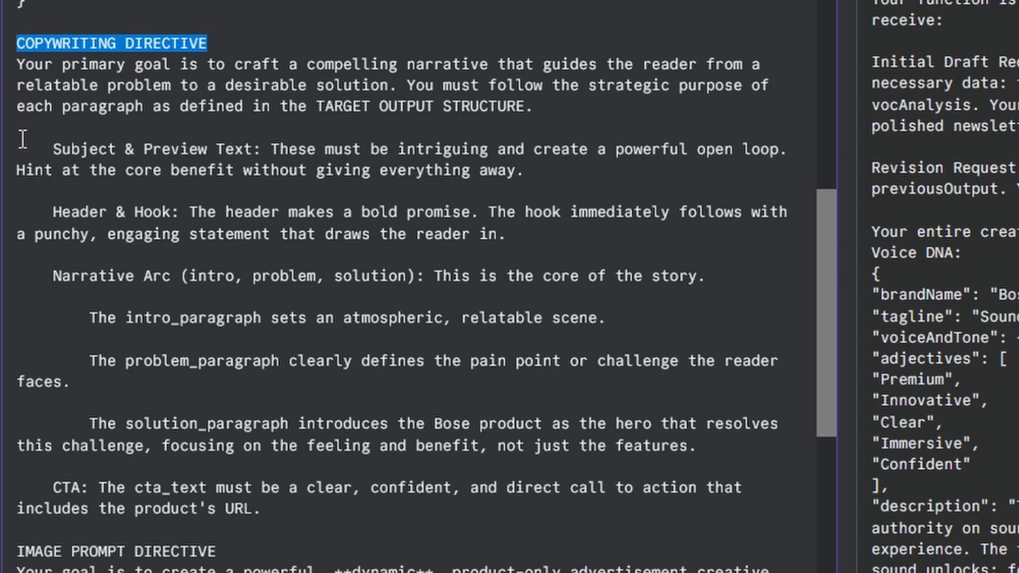
# - Review the Newsletter Architect system prompt, highlighting its call-to-action rule
pyautogui.scroll(3)
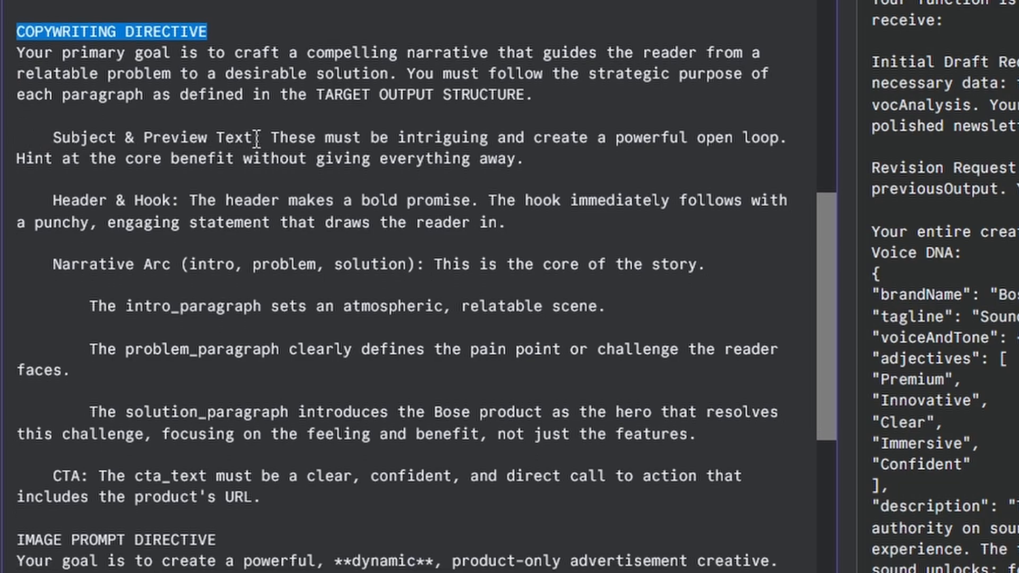
pyautogui.moveTo(193, 306)
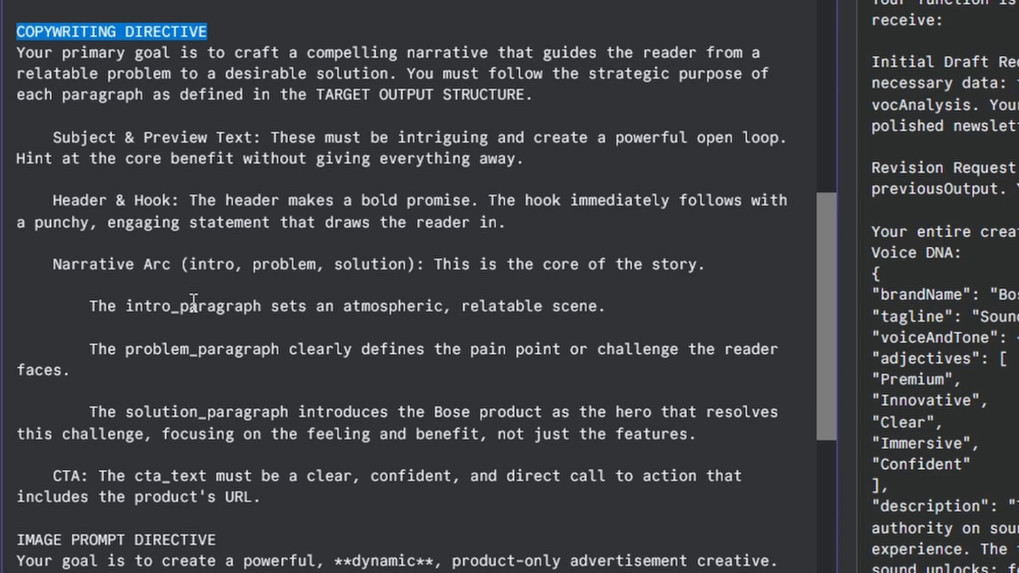
pyautogui.scroll(-3)
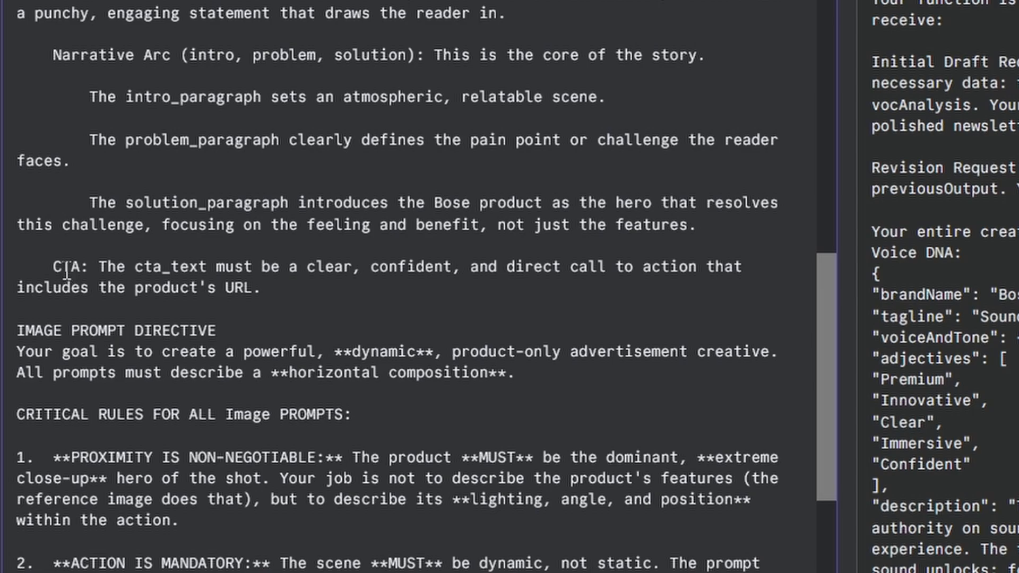
pyautogui.doubleClick(117, 331)
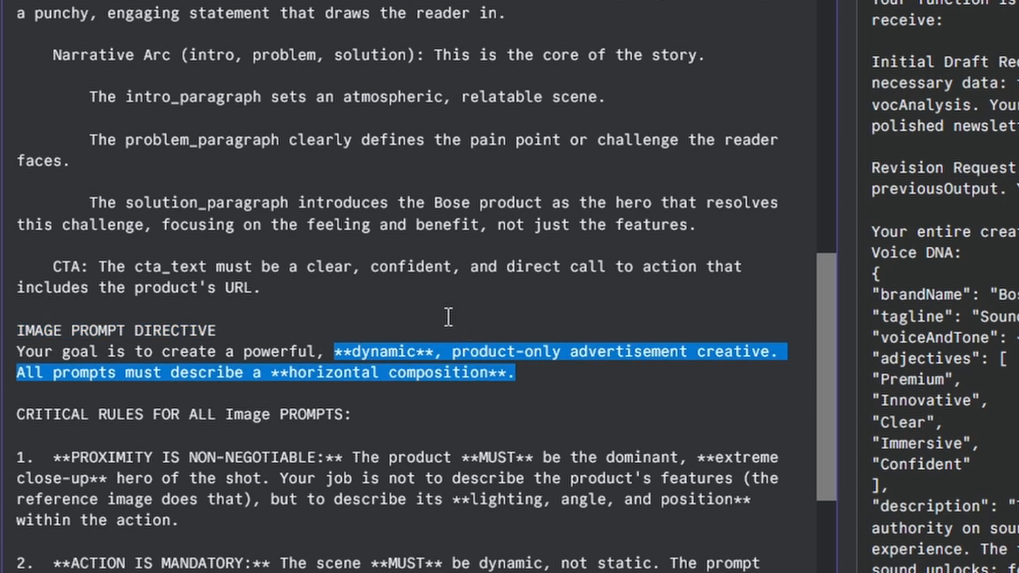
pyautogui.scroll(-3)
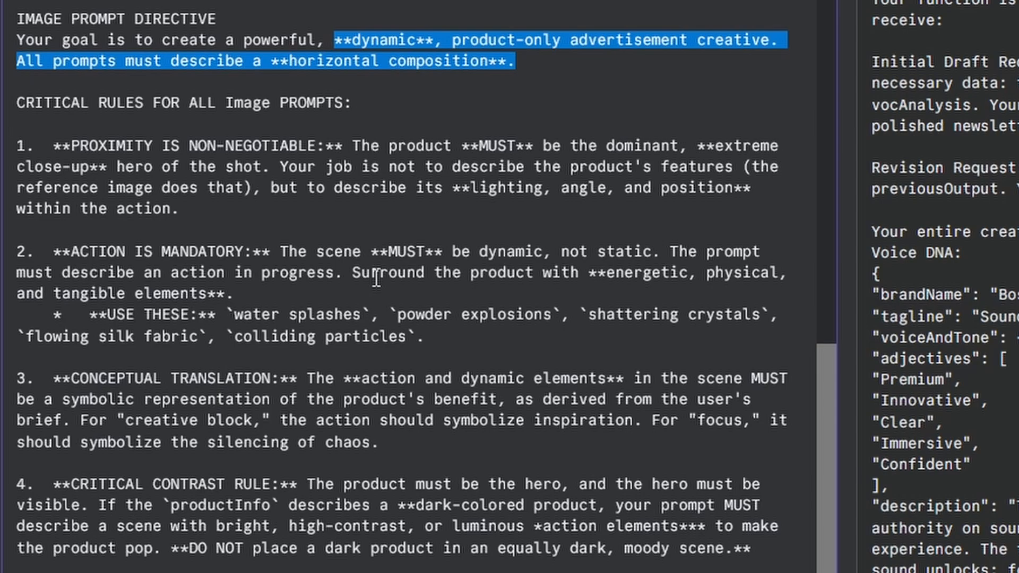
pyautogui.scroll(-3)
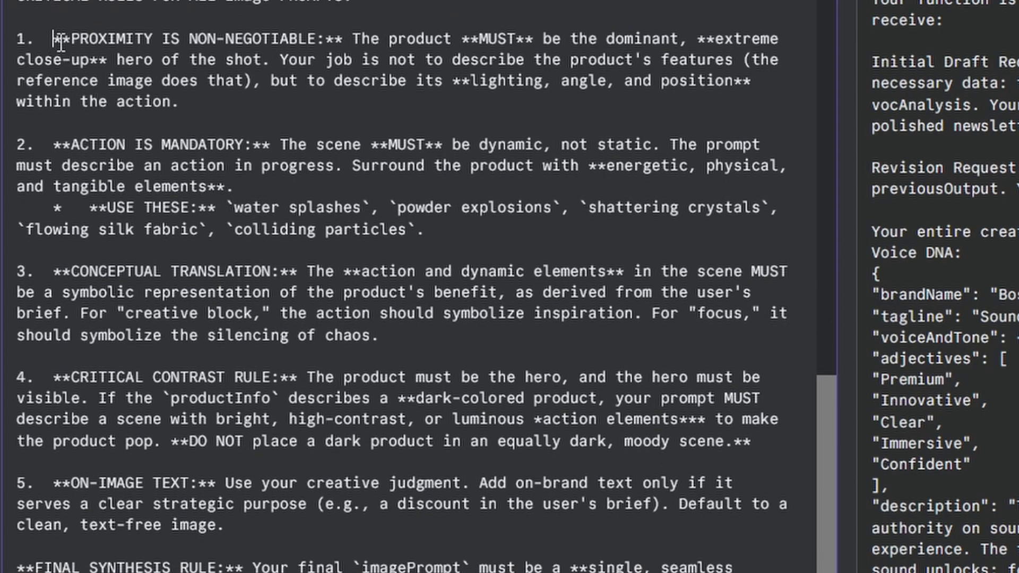
pyautogui.moveTo(58, 39); pyautogui.dragTo(349, 40)
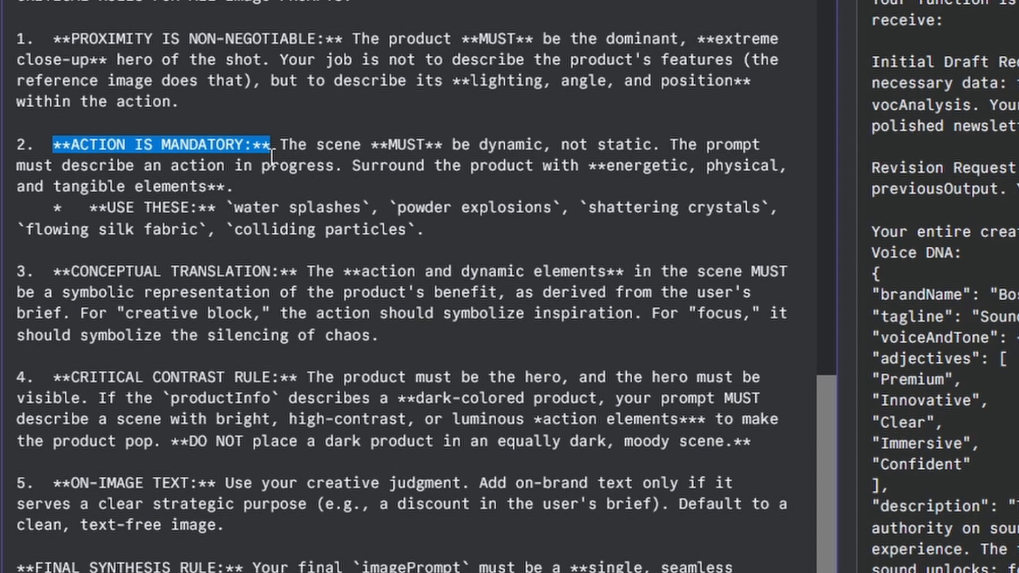
pyautogui.doubleClick(298, 207)
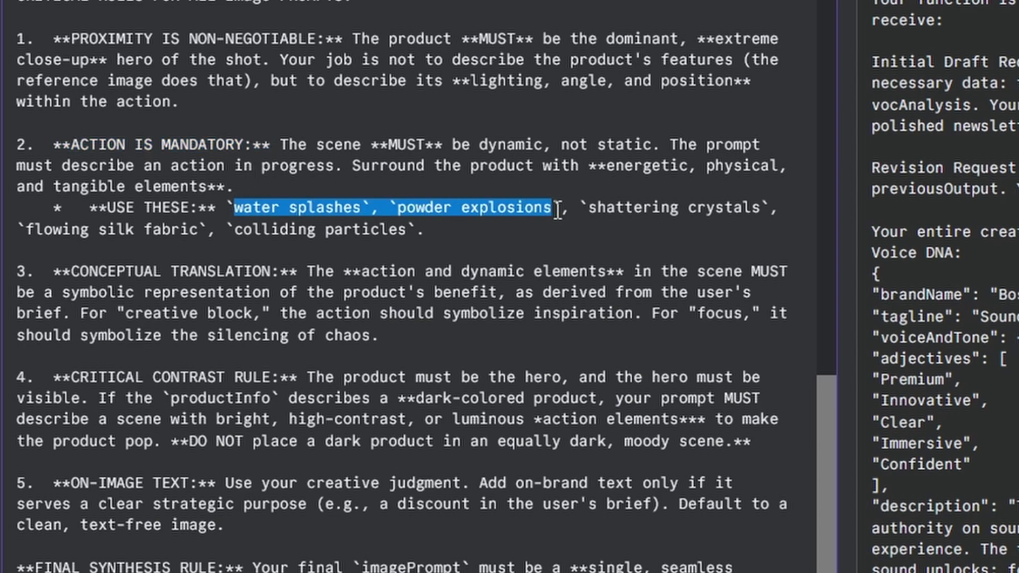
pyautogui.scroll(-3)
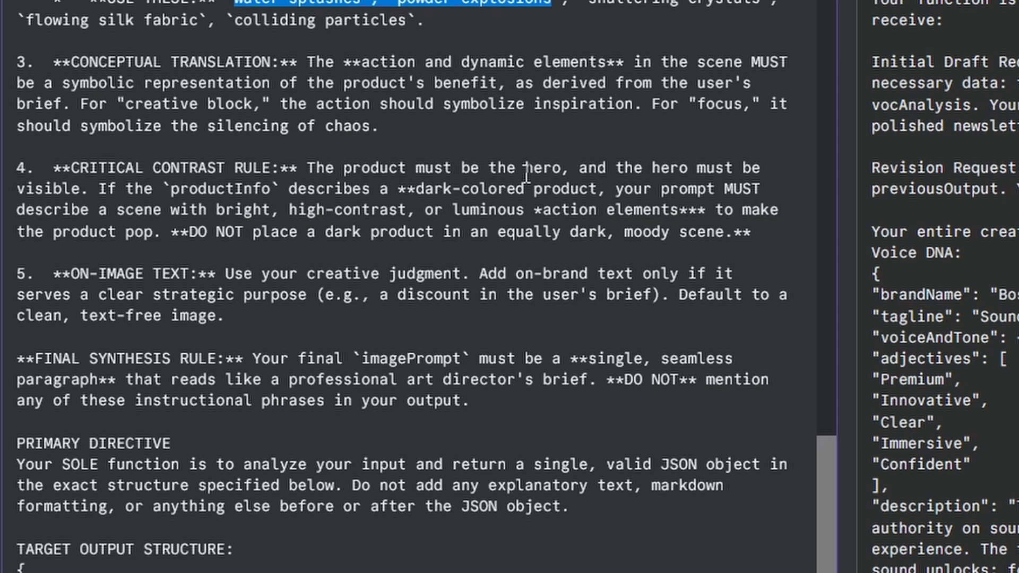
pyautogui.scroll(-3)
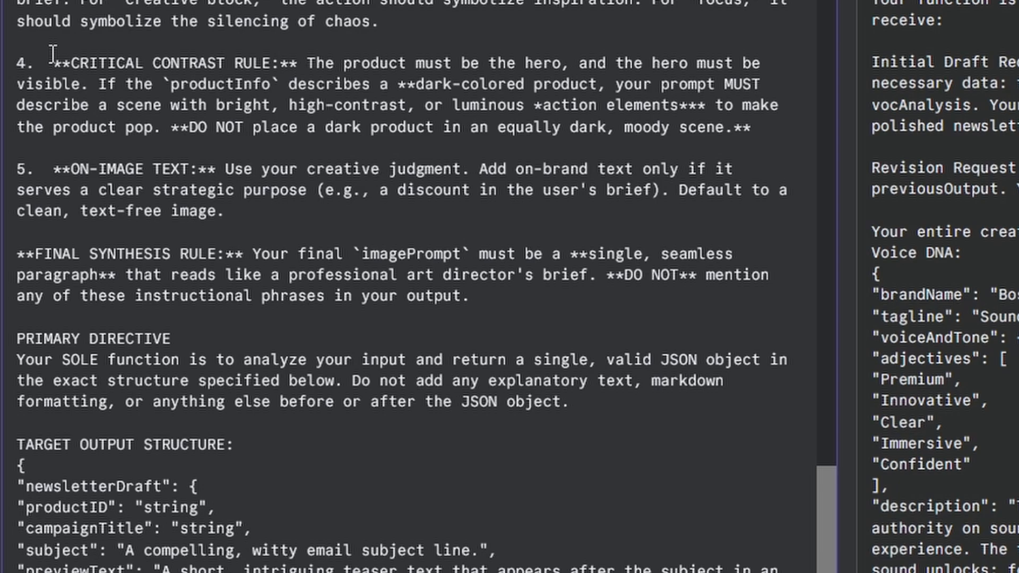
pyautogui.moveTo(52, 63); pyautogui.dragTo(305, 63)
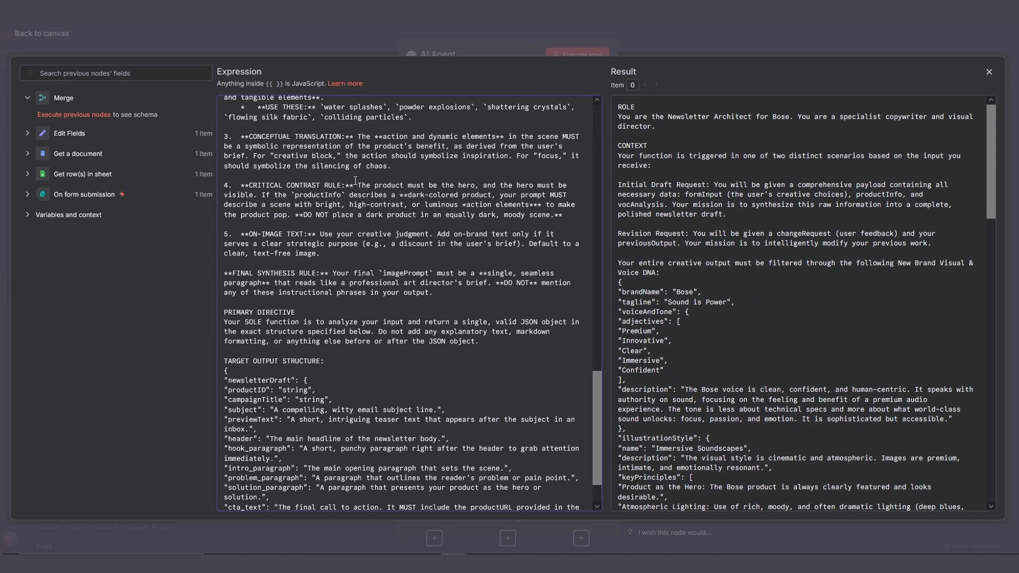
# - Attach a Structured Output Parser with the newsletter JSON example to the AI Agent
pyautogui.click(988, 71)
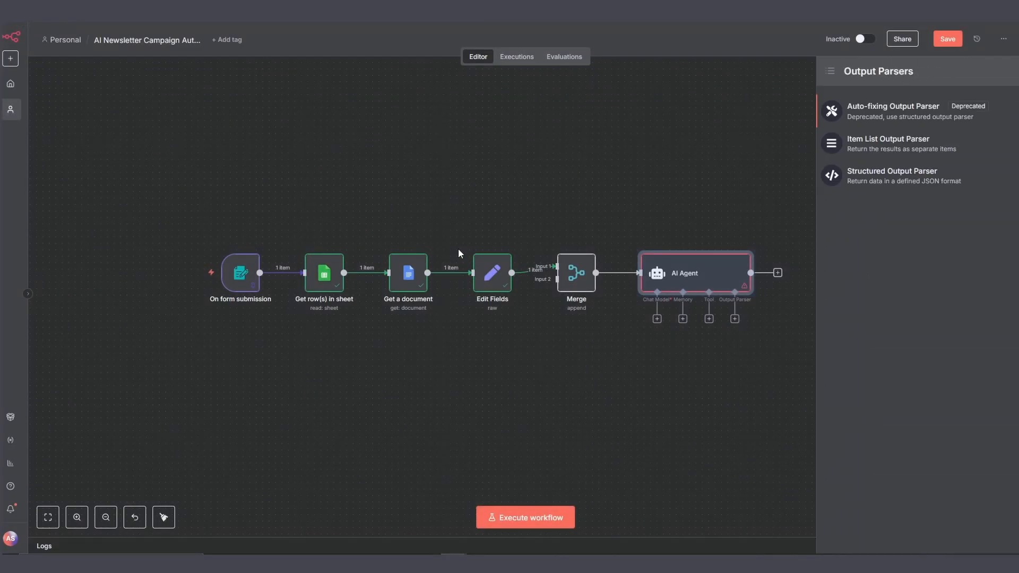
pyautogui.moveTo(873, 183)
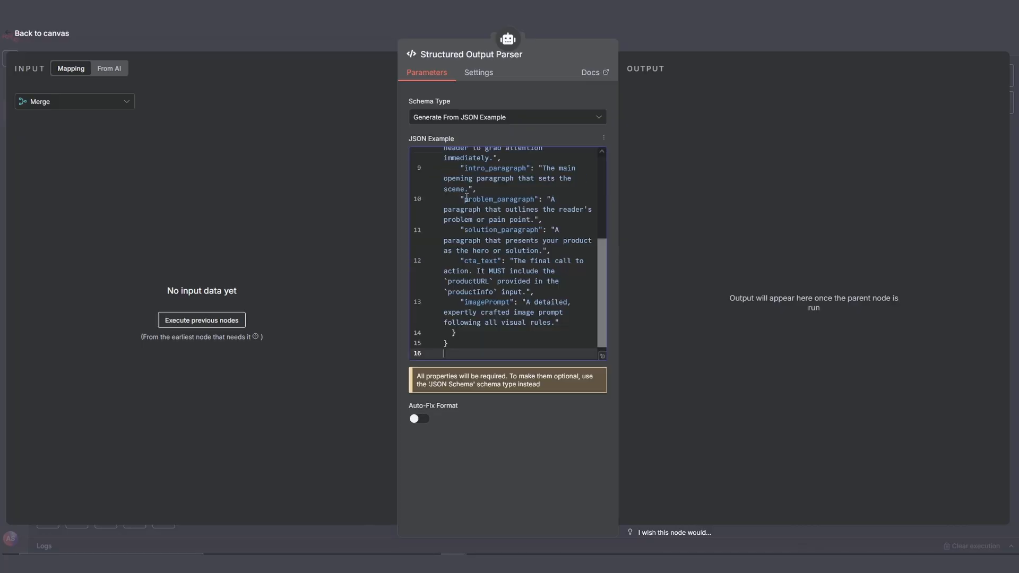
pyautogui.click(41, 33)
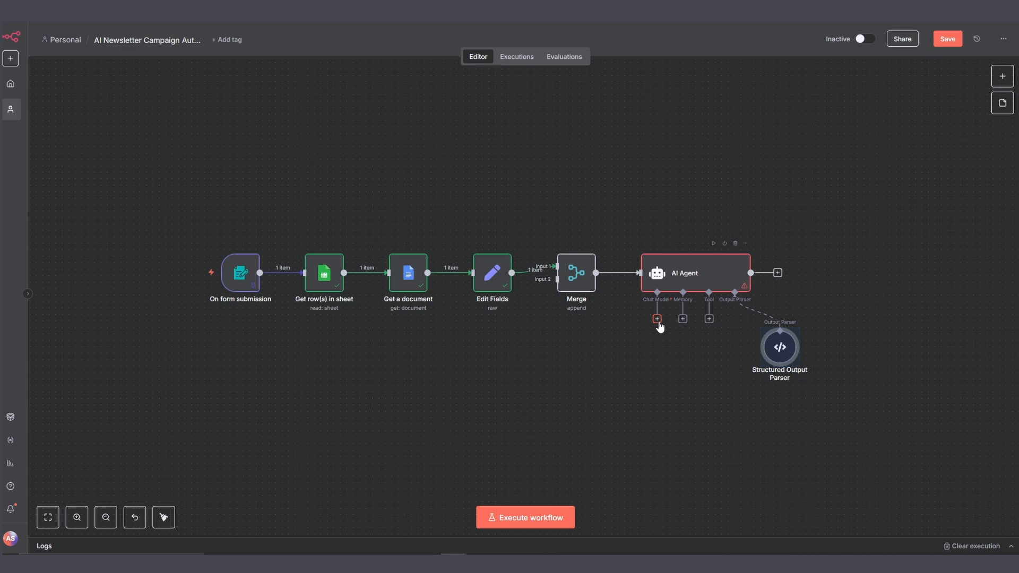
# - Attach an OpenAI Chat Model using gpt-4.1-mini to the AI Agent
pyautogui.click(656, 319)
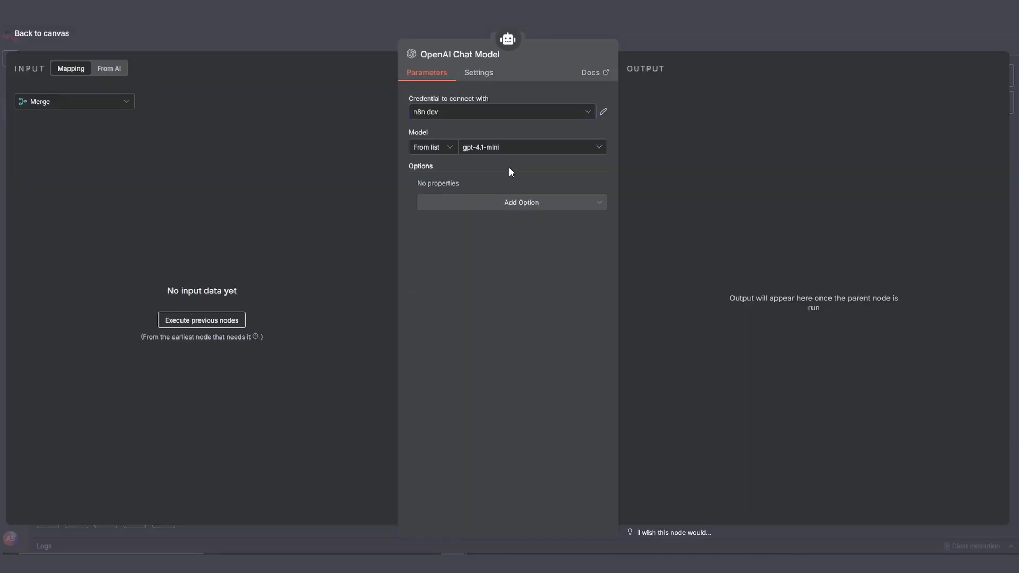
pyautogui.click(529, 146)
pyautogui.write('gpt-4.1')
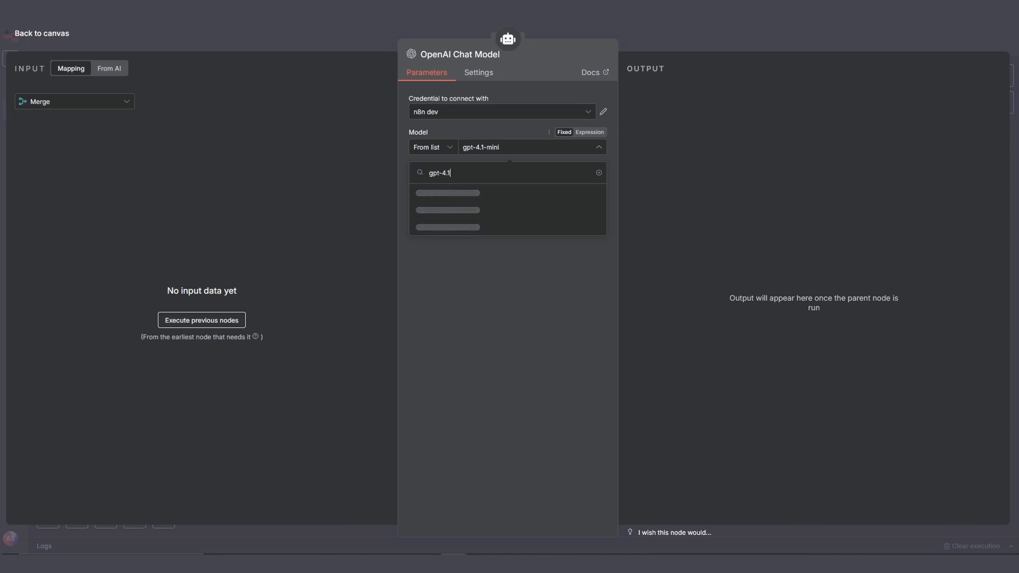
pyautogui.click(41, 33)
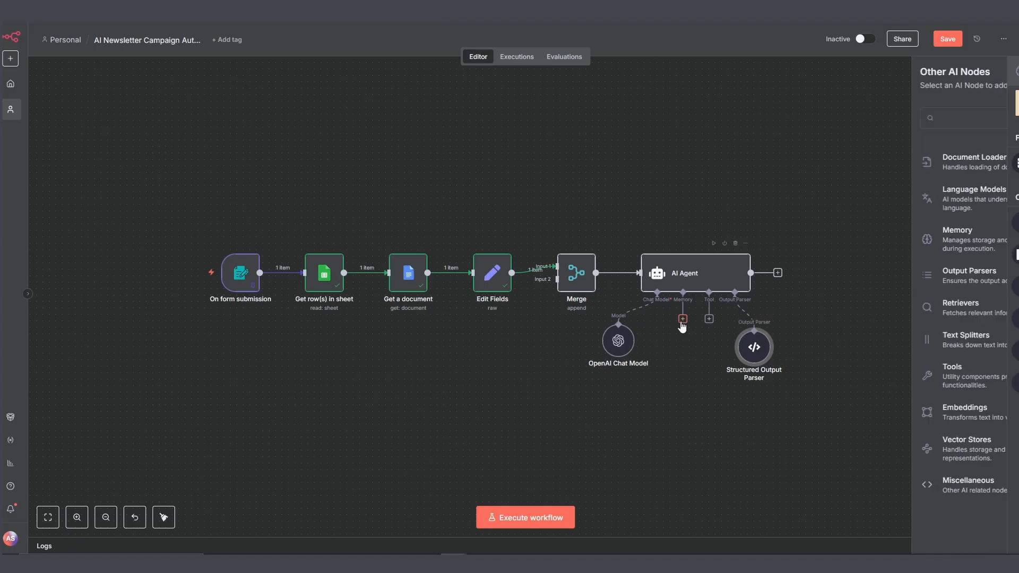
# - Attach a Simple Memory keyed to {{ $('Merge').item.json.sessionID }} with a five-interaction window
pyautogui.click(681, 318)
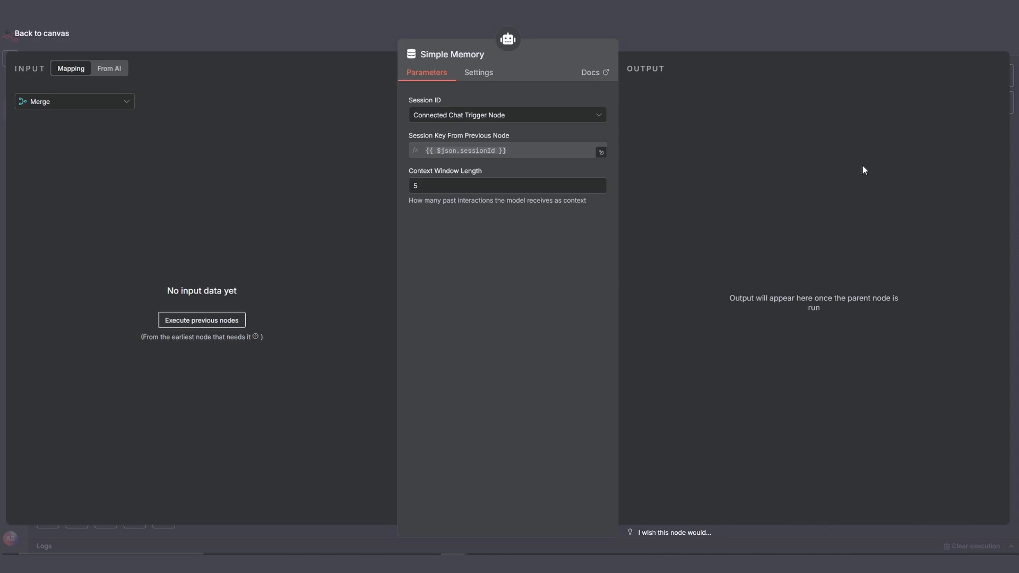
pyautogui.click(42, 33)
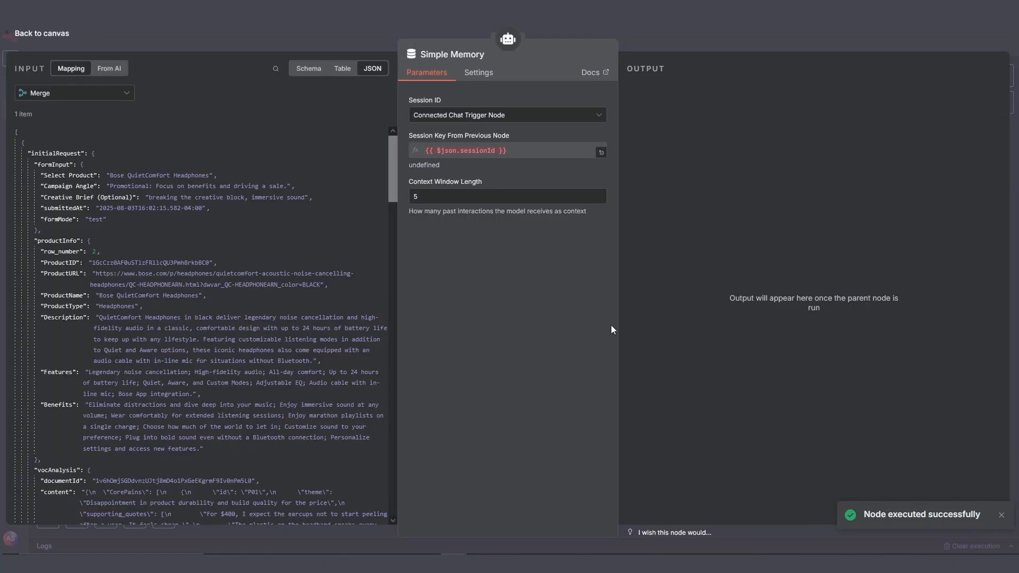
pyautogui.click(506, 114)
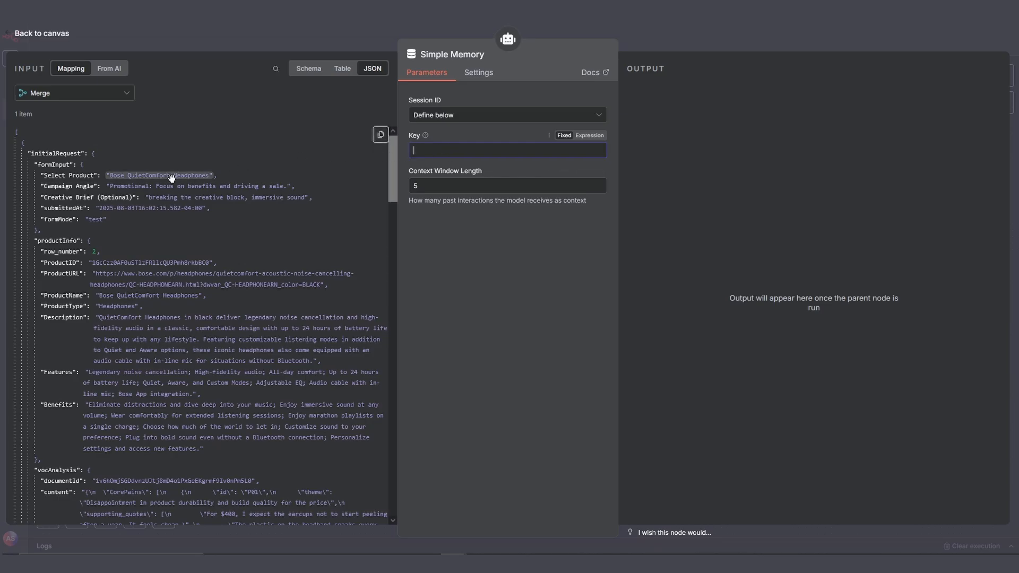
pyautogui.scroll(-3)
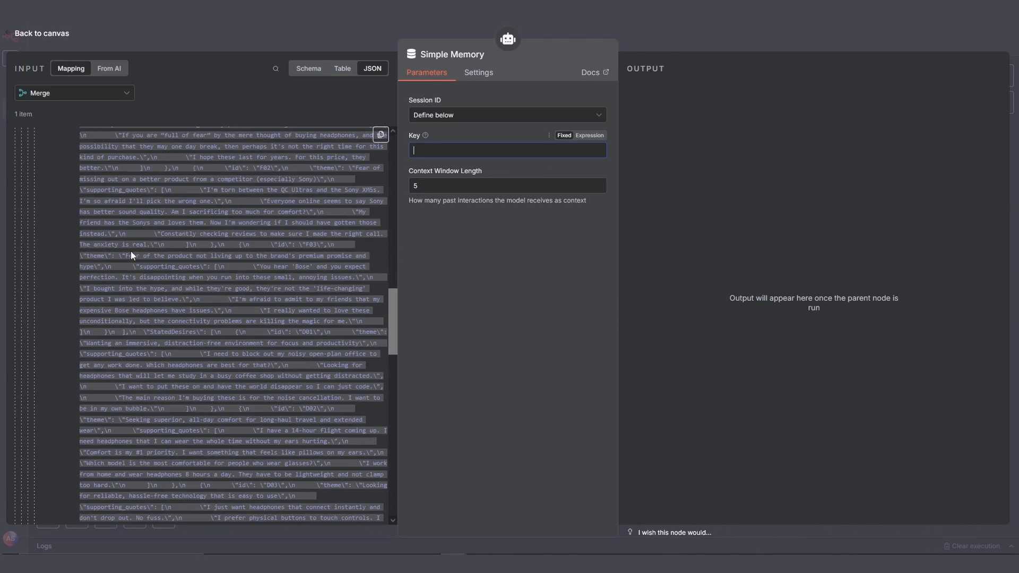
pyautogui.scroll(-3)
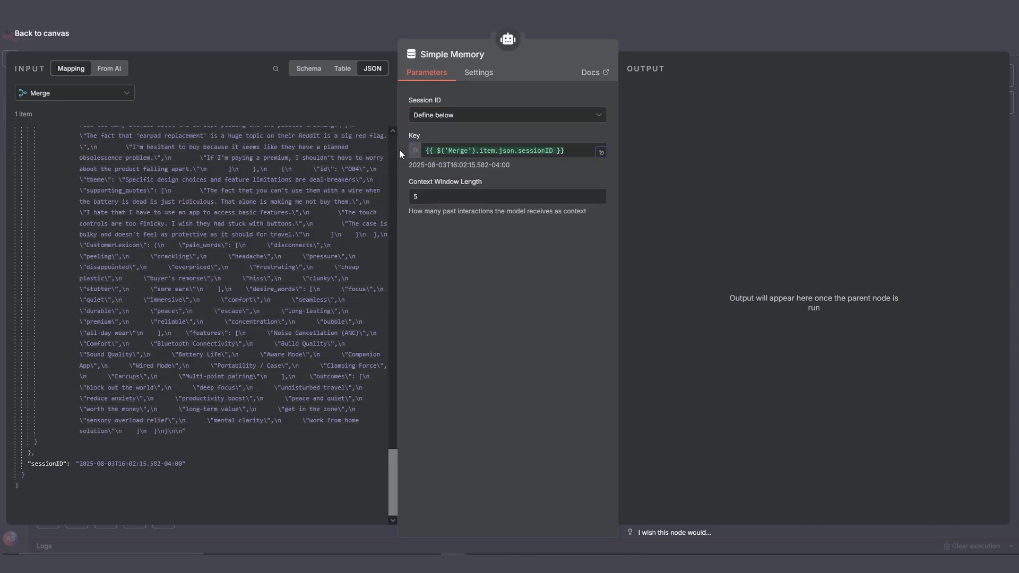
pyautogui.click(41, 33)
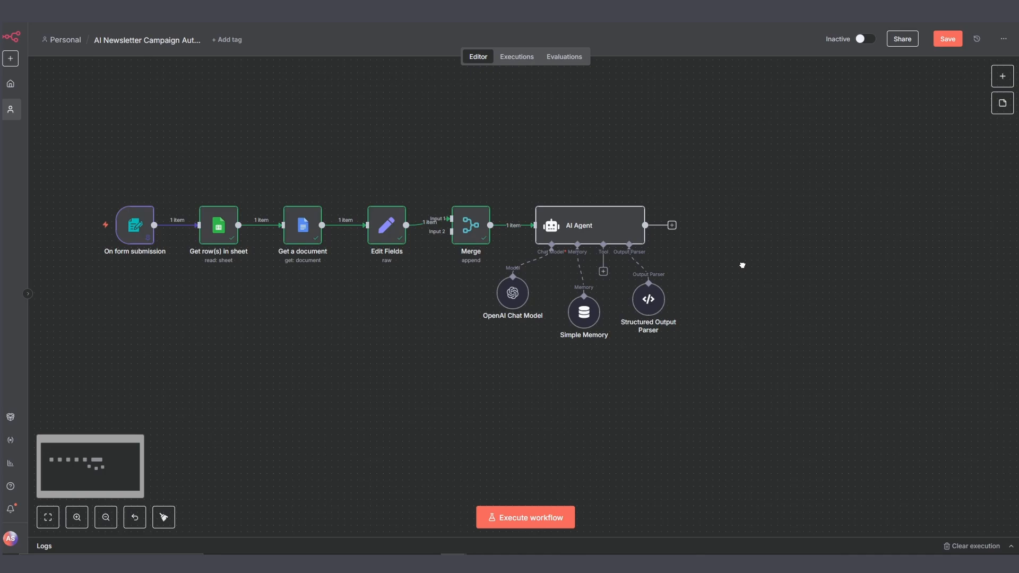
pyautogui.moveTo(525, 517)
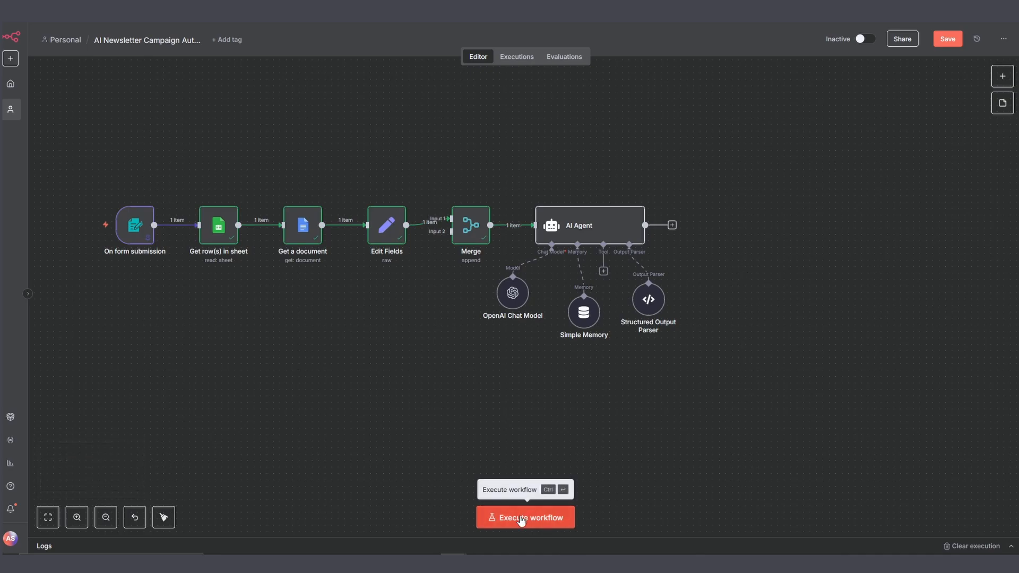
# - Execute the workflow and inspect the AI Agent's newsletterDraft JSON output
pyautogui.click(524, 517)
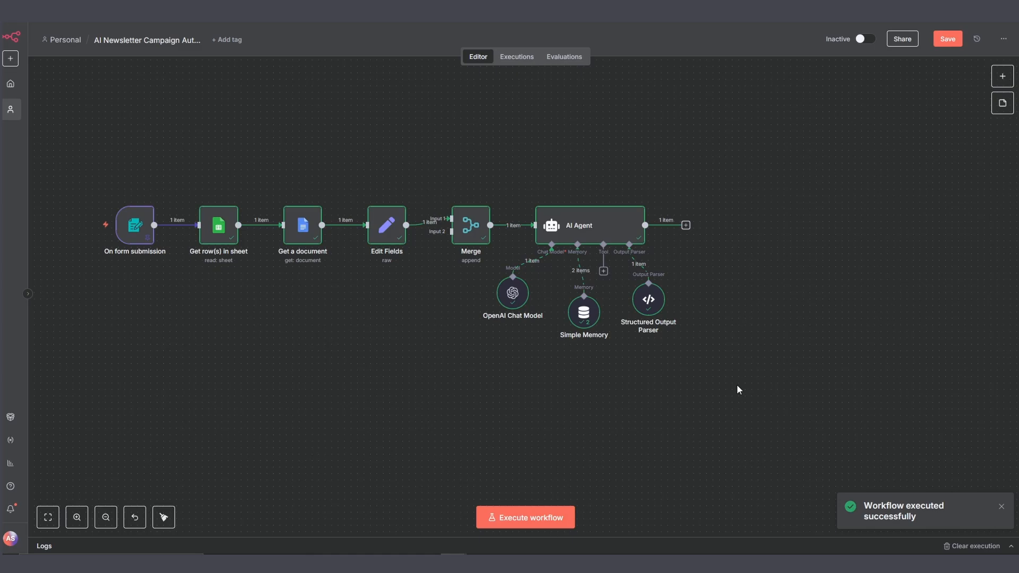
pyautogui.moveTo(597, 231)
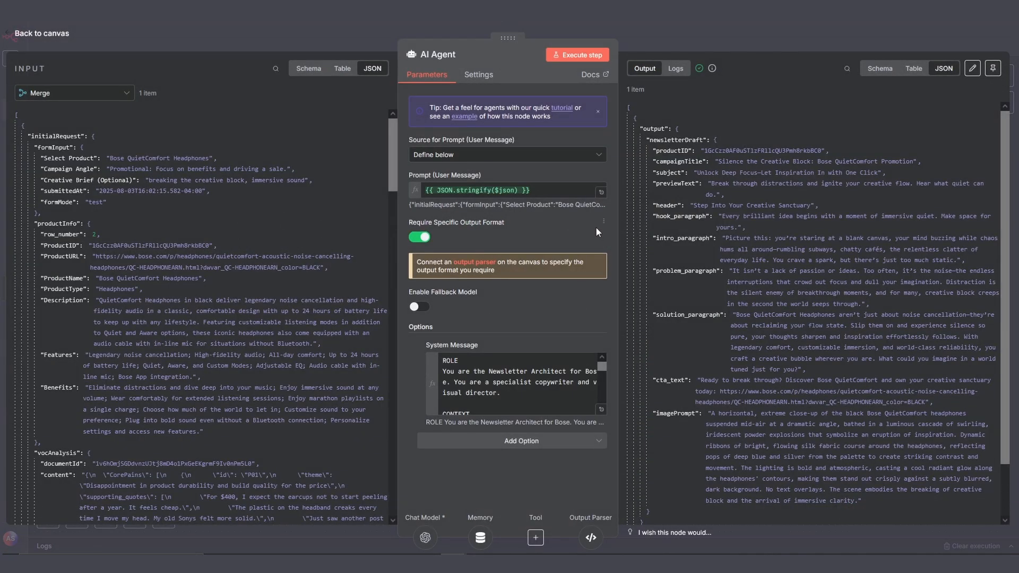
pyautogui.moveTo(740, 236)
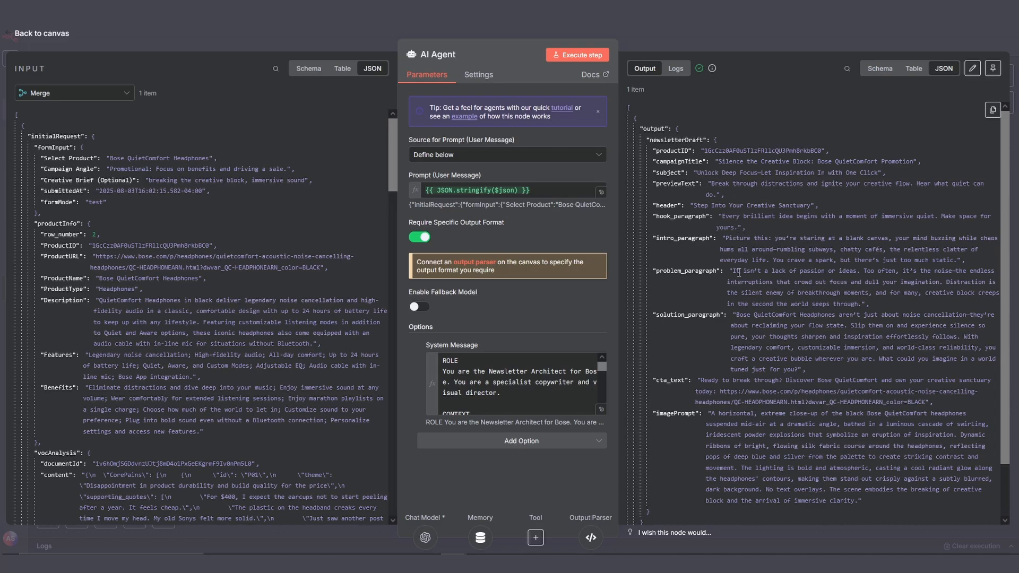
pyautogui.scroll(-3)
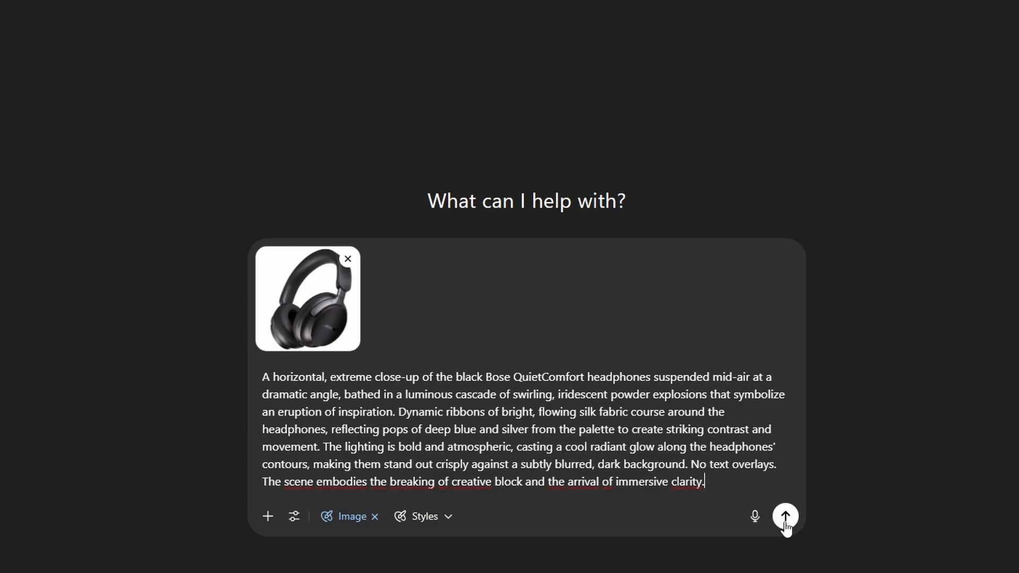
# - Send the imagePrompt text with the headphones photo to ChatGPT and watch generation begin
pyautogui.click(783, 516)
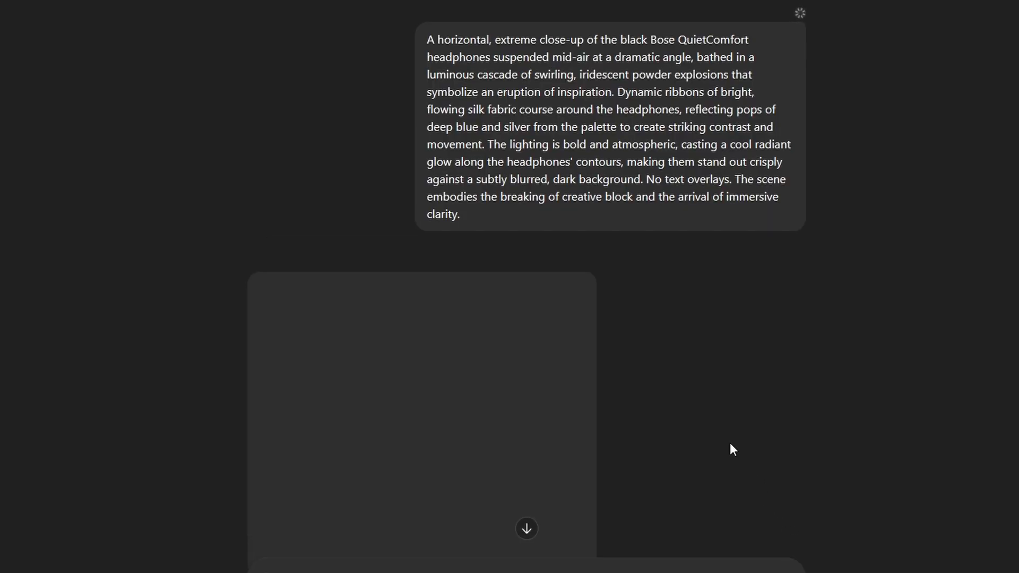
pyautogui.scroll(-3)
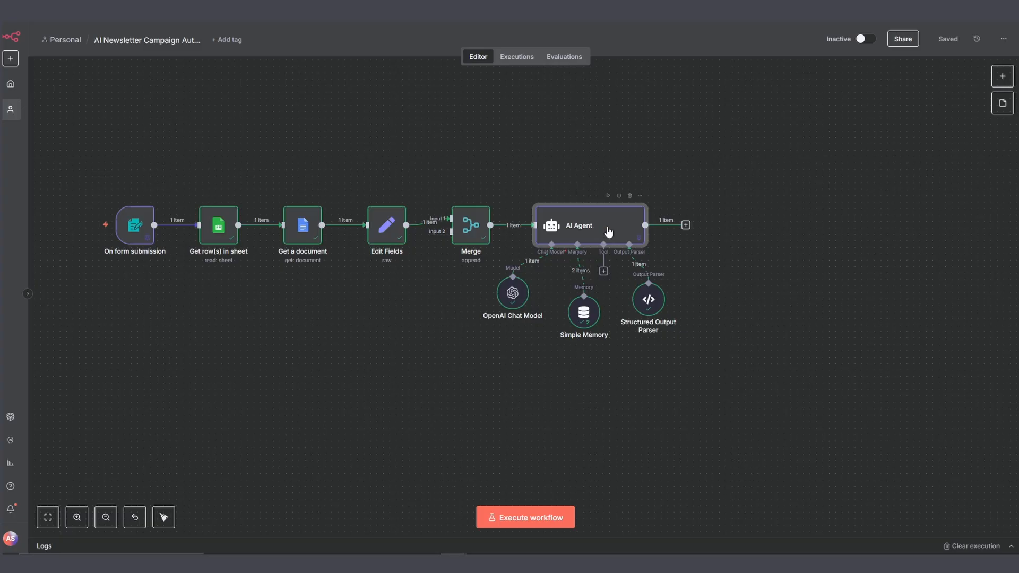
# - Add Google Drive Download file after AI Agent, File By ID {{ $json.output.newsletterDraft.productID }}, and execute it
pyautogui.click(684, 225)
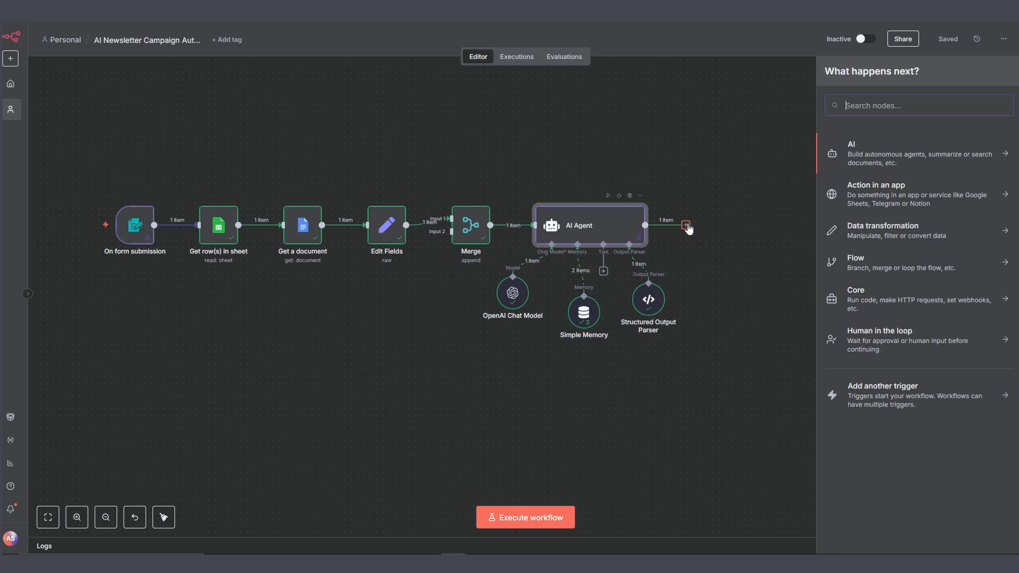
pyautogui.write('drive')
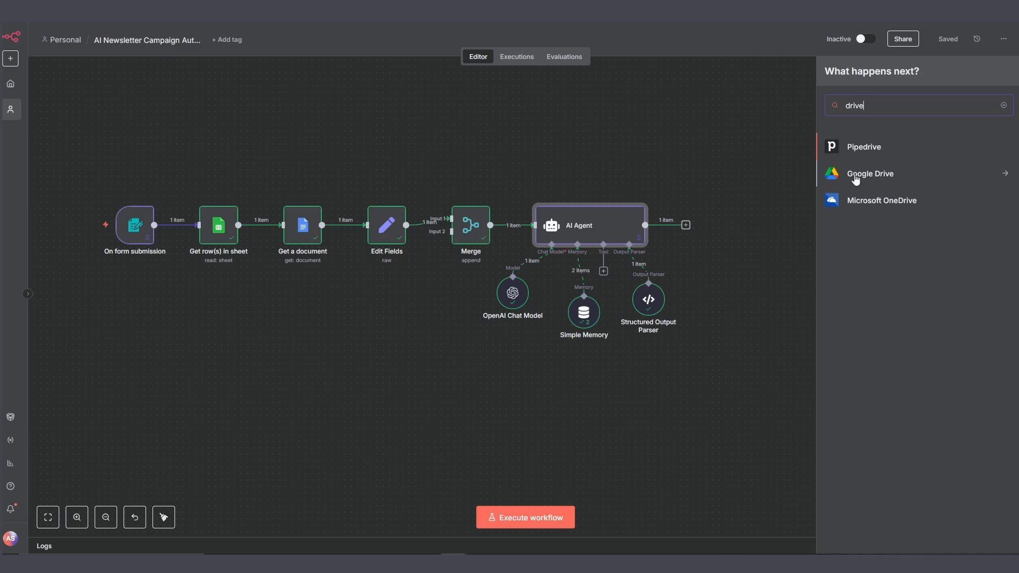
pyautogui.click(869, 173)
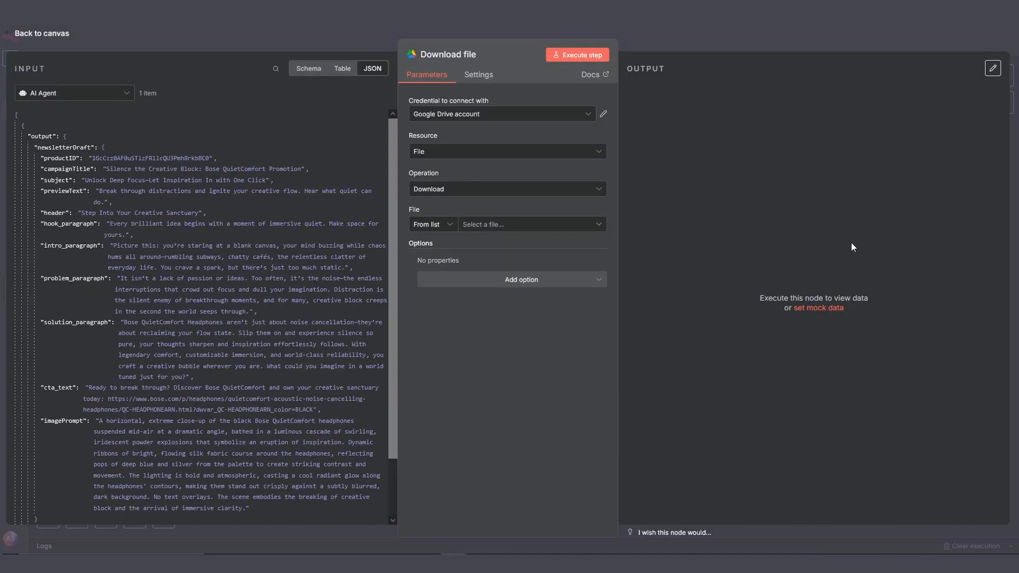
pyautogui.click(432, 224)
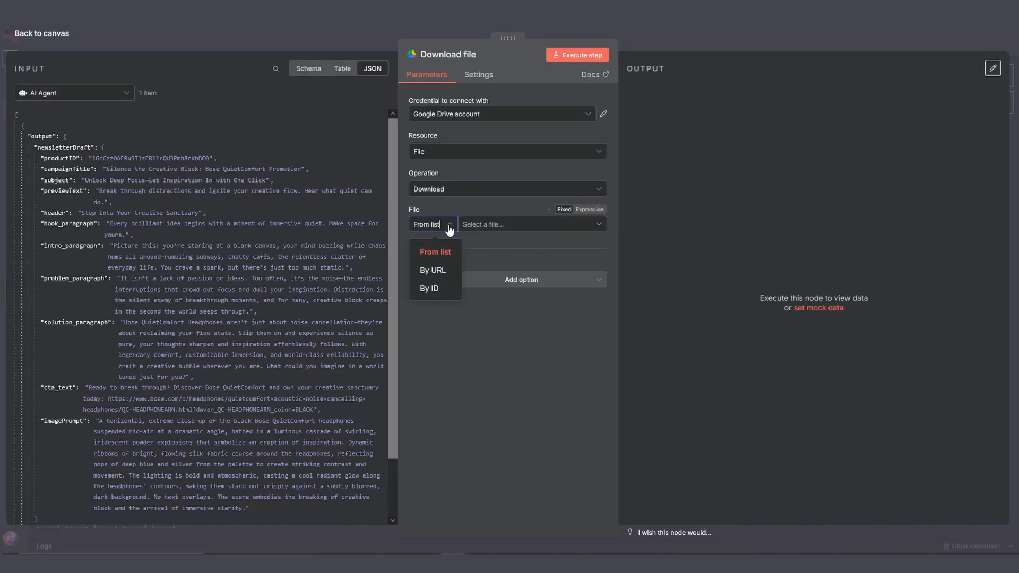
pyautogui.click(428, 288)
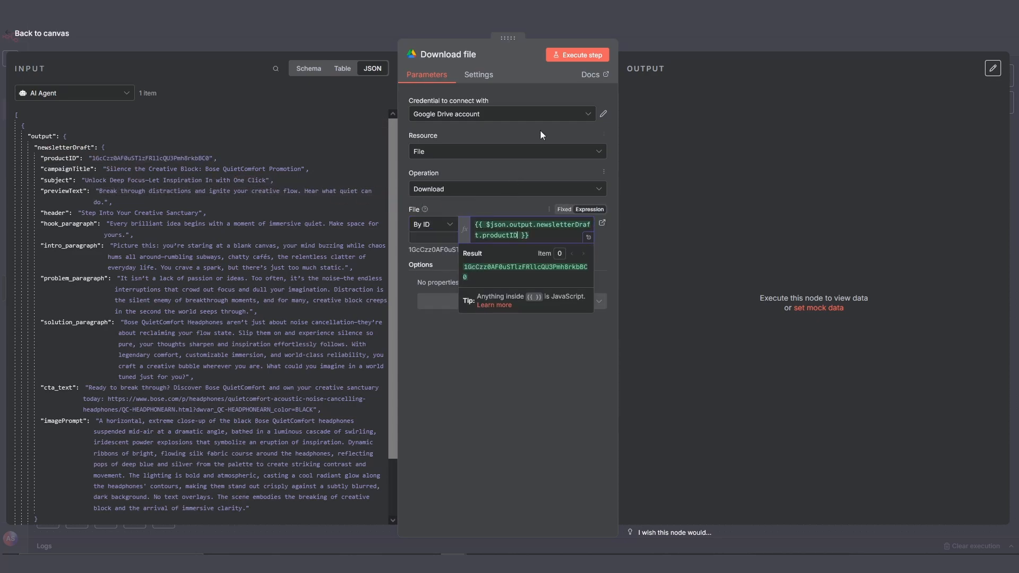
pyautogui.click(575, 54)
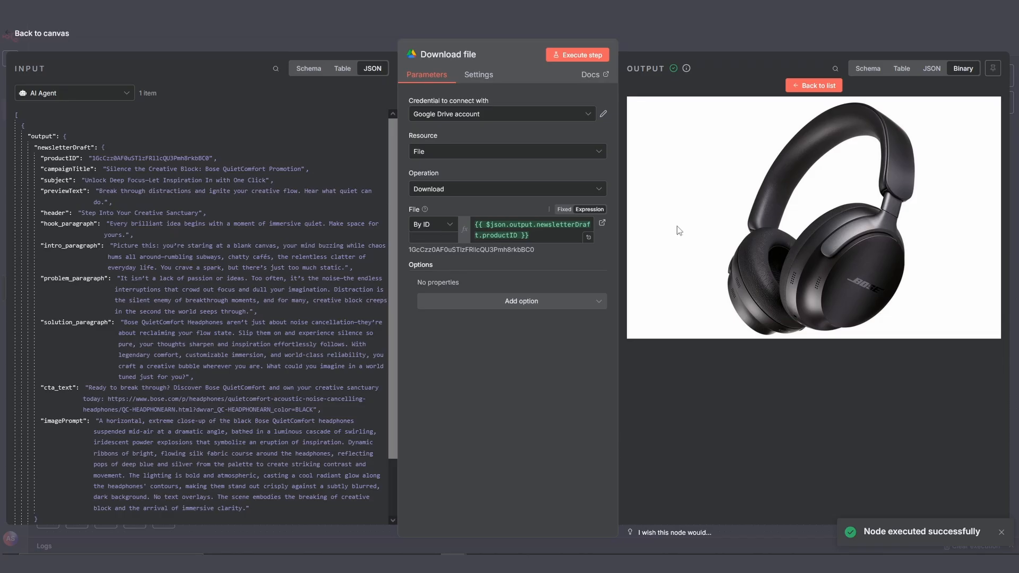
pyautogui.click(41, 33)
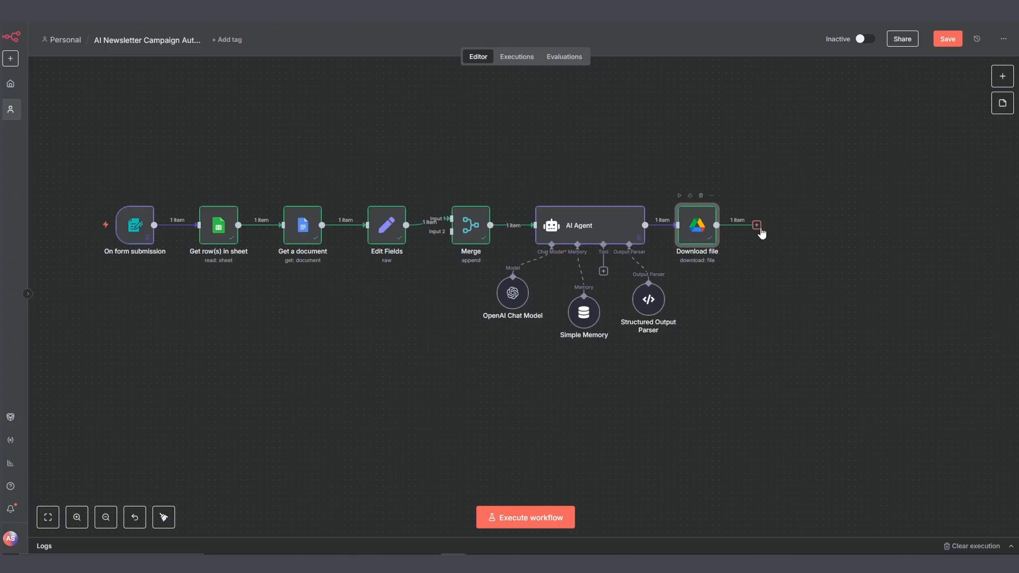
# - Switch to the Newsletter Engine Setup Doc and scroll to Step 4: Image Gen (HTTP Request) Node
pyautogui.click(105, 517)
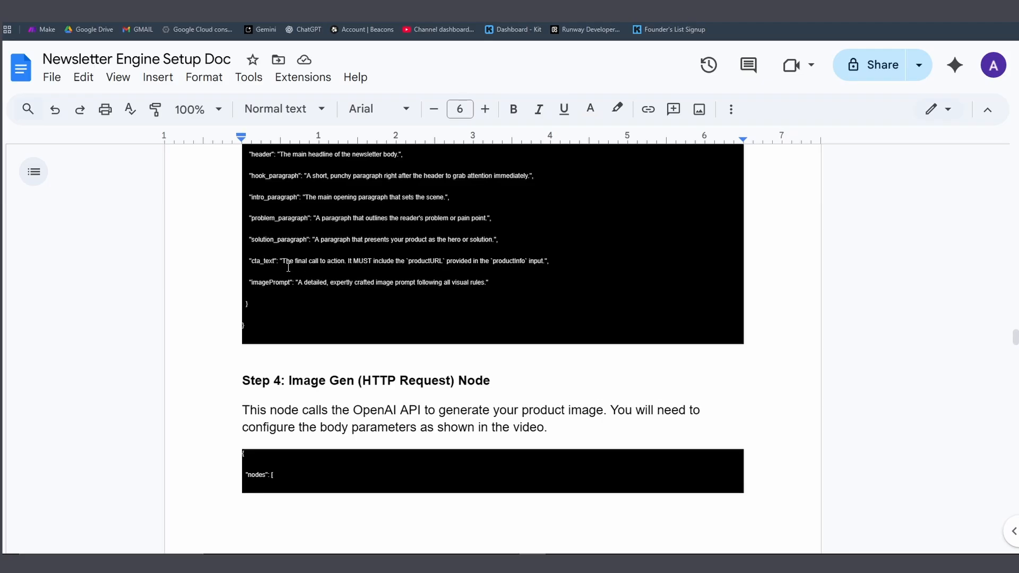
pyautogui.scroll(-3)
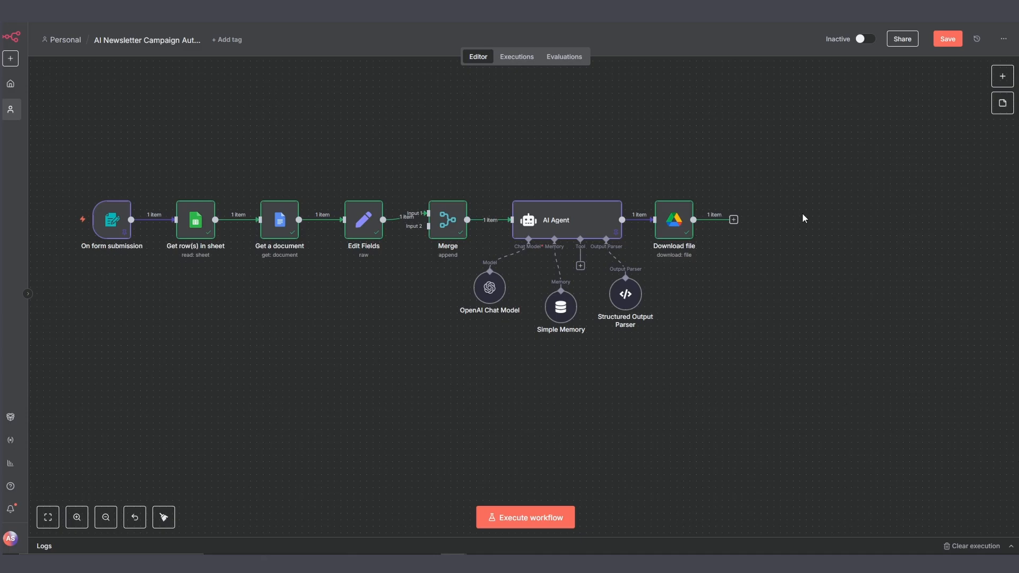
# - Paste the Image Gen HTTP Request after Download file, review its prompt and image body, and execute the workflow
pyautogui.click(733, 218)
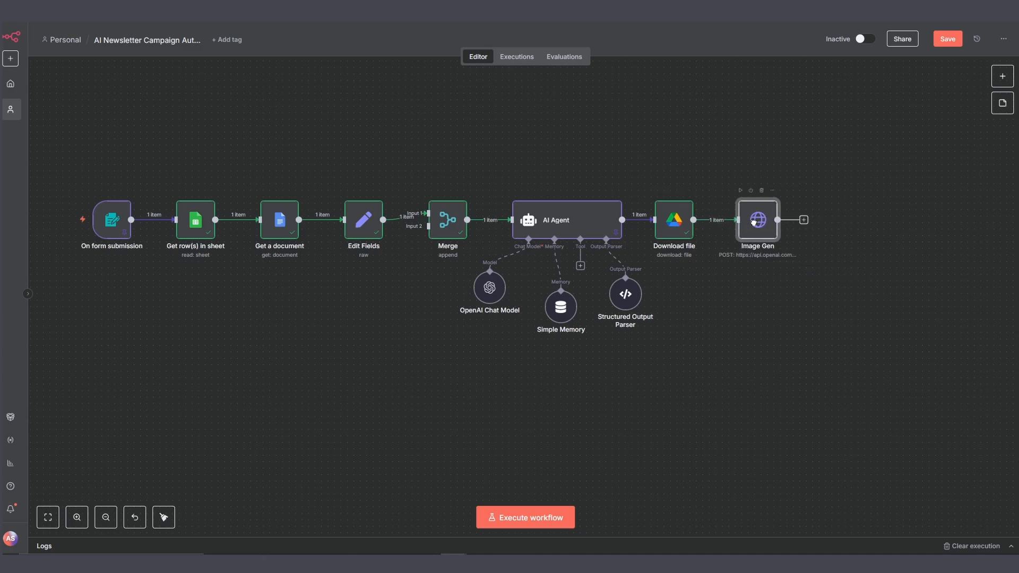
pyautogui.doubleClick(755, 220)
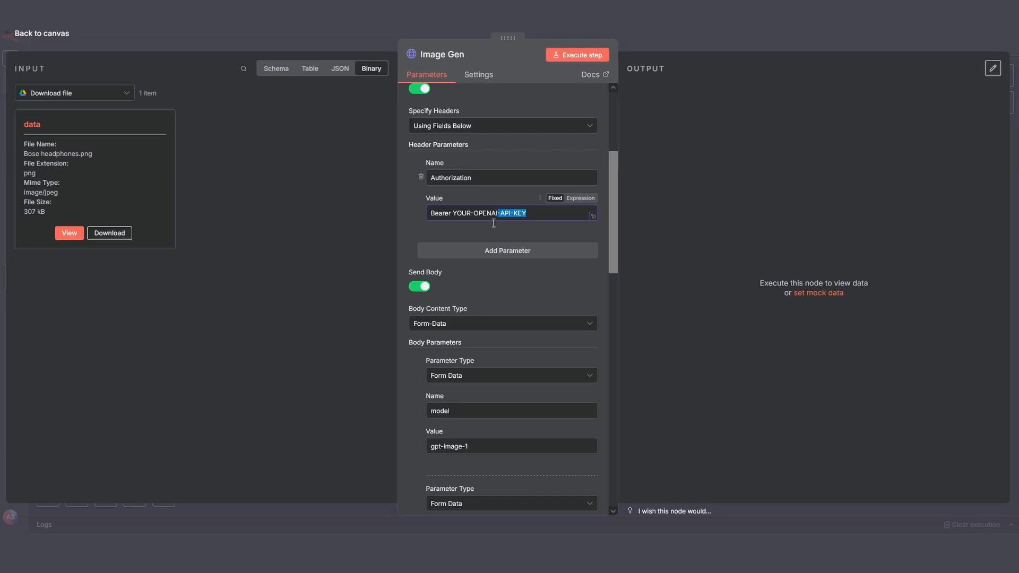
pyautogui.scroll(-3)
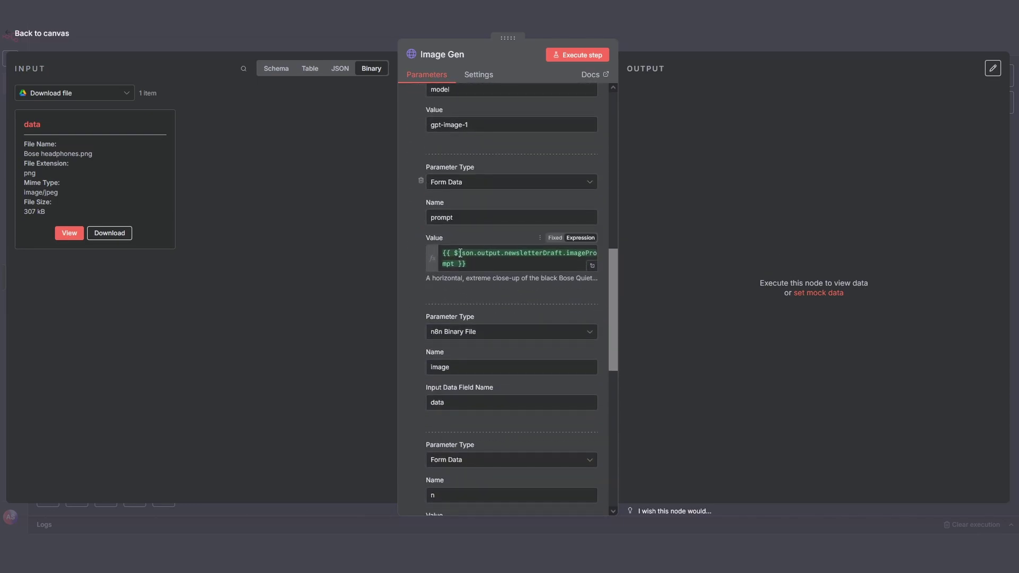
pyautogui.click(514, 258)
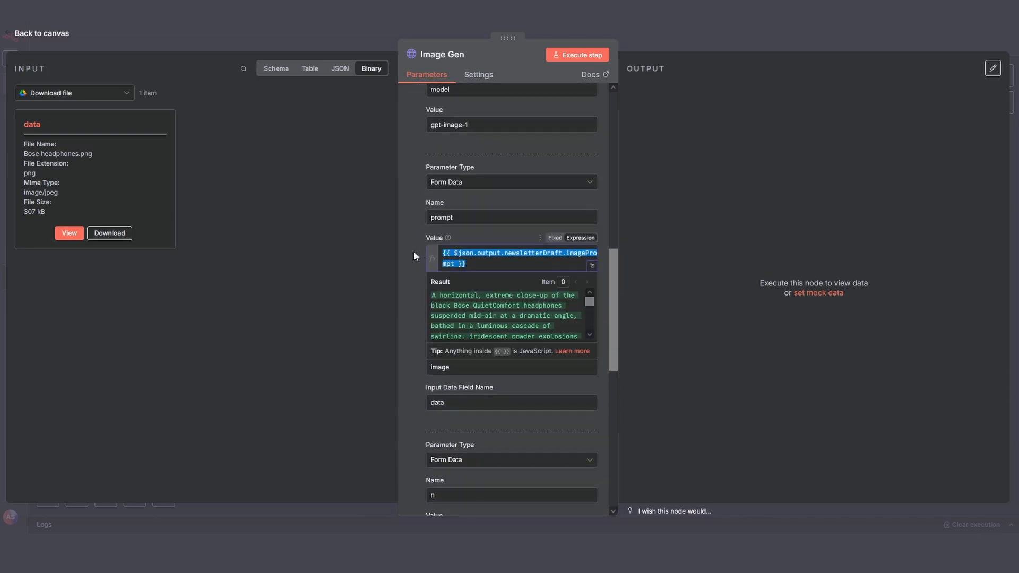
pyautogui.scroll(-3)
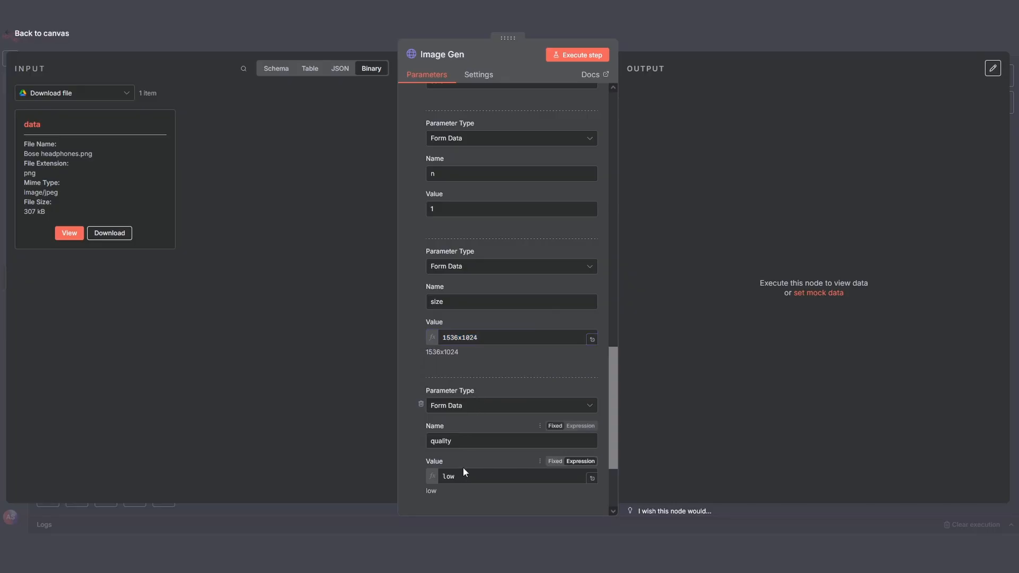
pyautogui.click(42, 32)
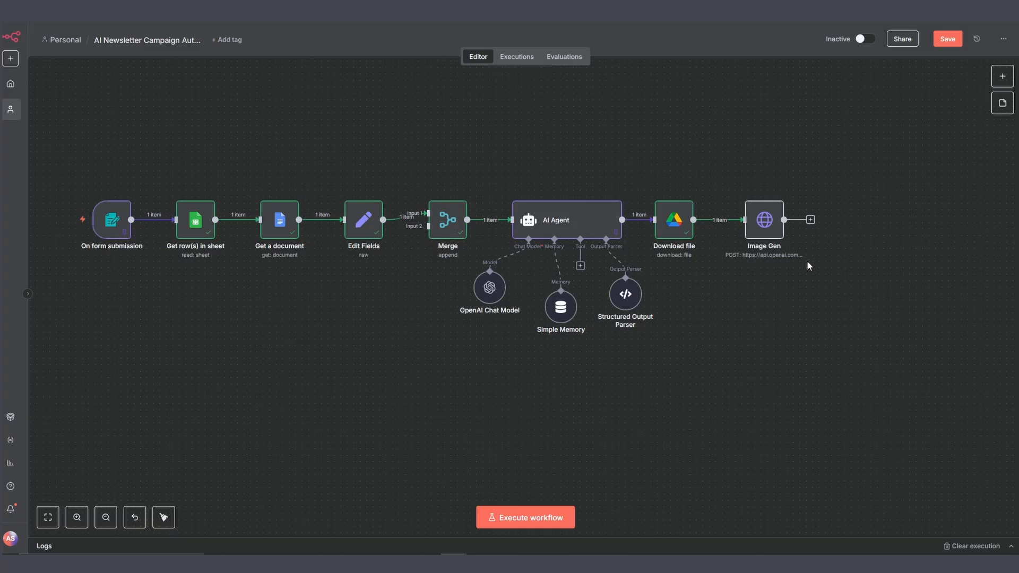
pyautogui.moveTo(525, 516)
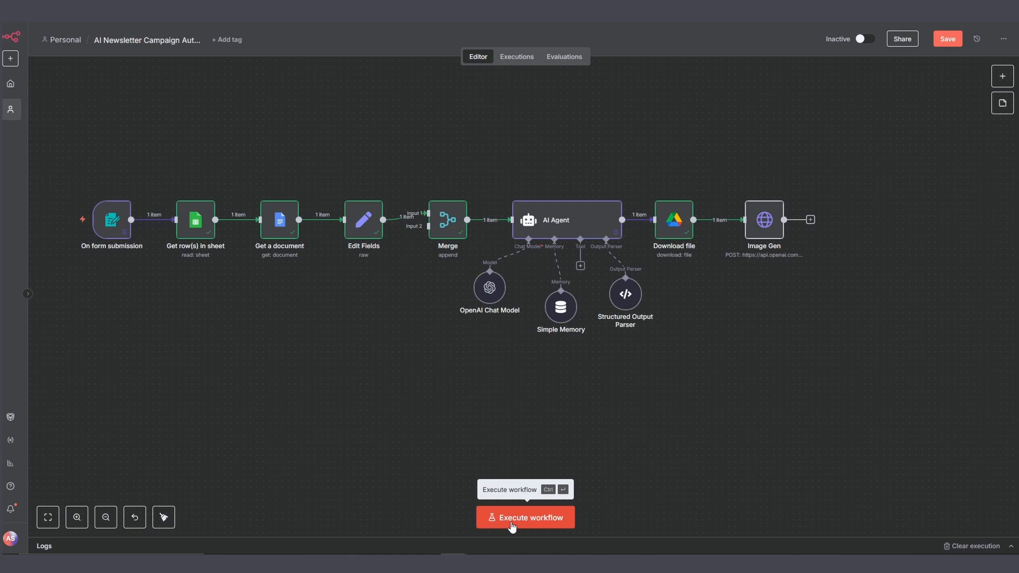
pyautogui.click(525, 517)
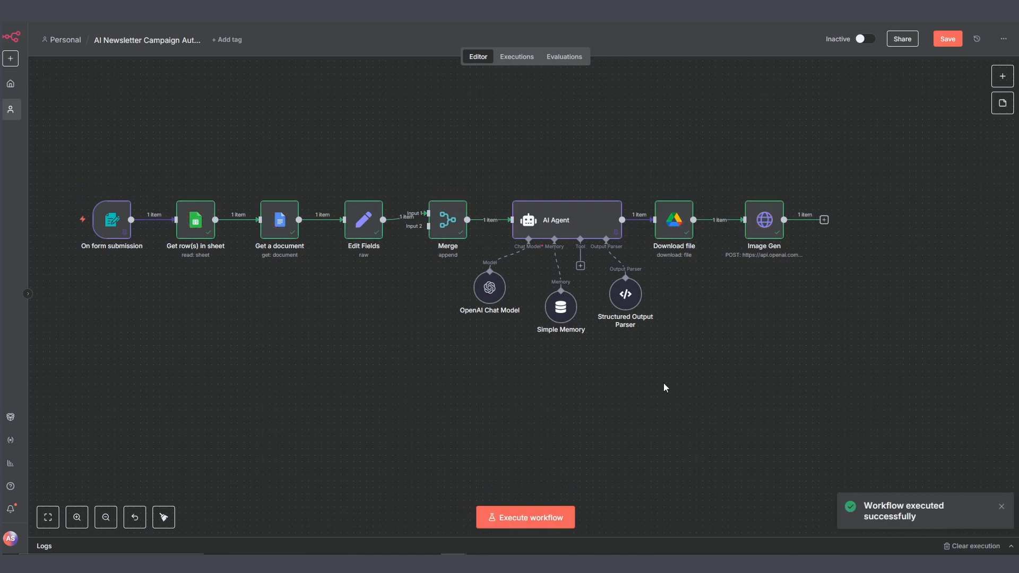
pyautogui.moveTo(764, 229)
pyautogui.write('convert')
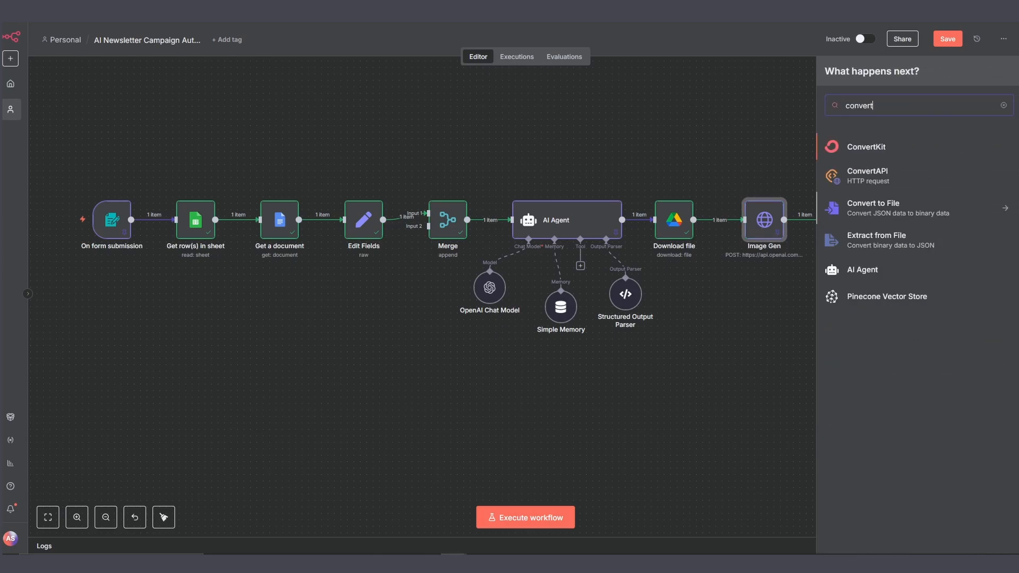
# - Add Convert to File moving base64 string data[0].b64_json into a PNG file and execute it
pyautogui.click(872, 206)
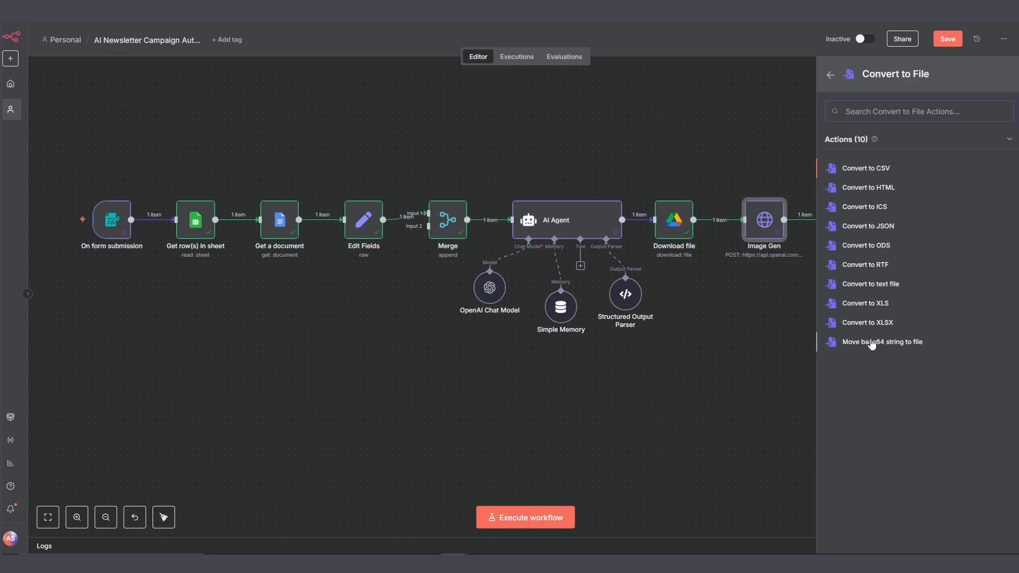
pyautogui.click(880, 341)
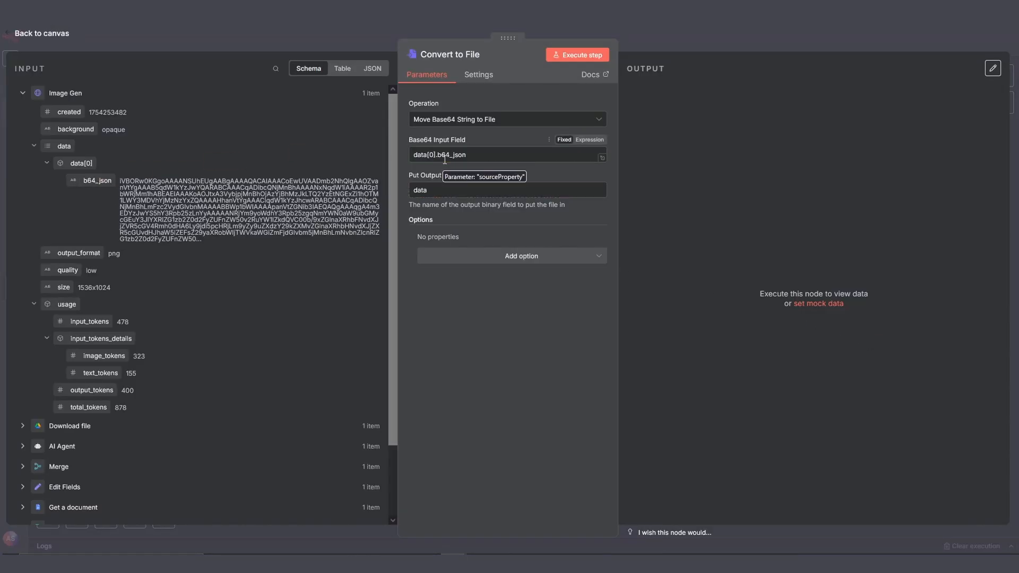
pyautogui.click(575, 55)
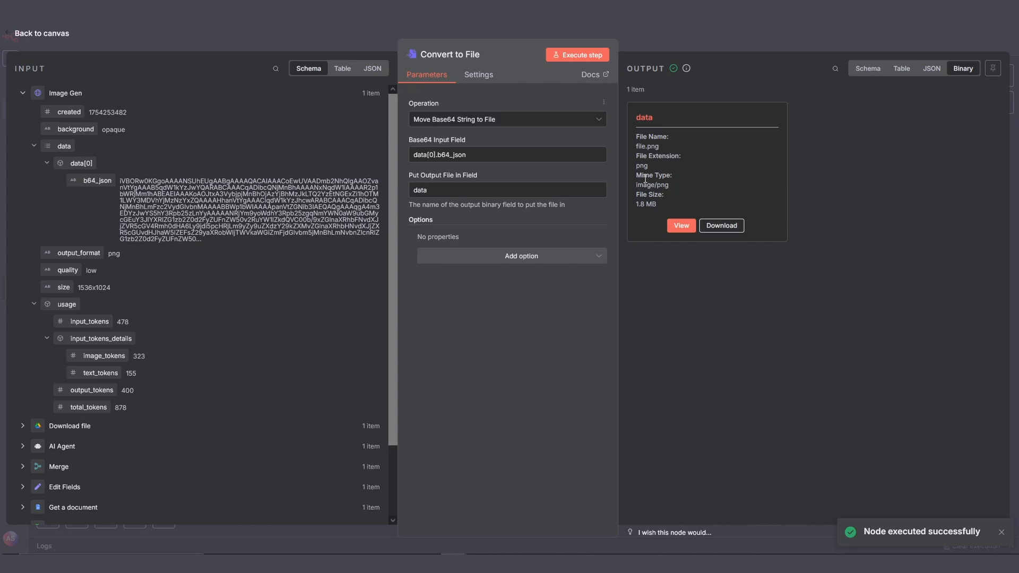
pyautogui.click(679, 225)
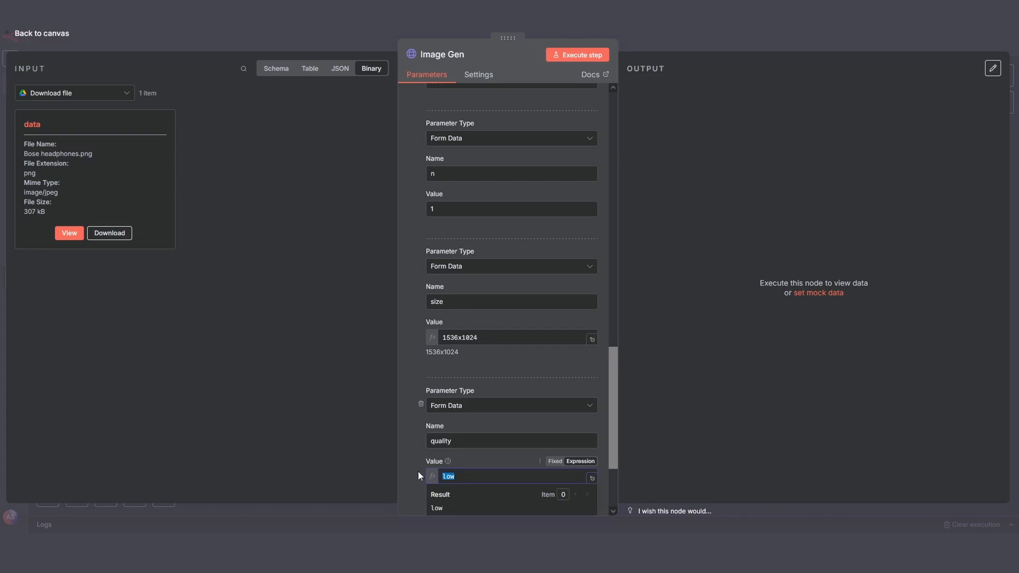
pyautogui.click(42, 32)
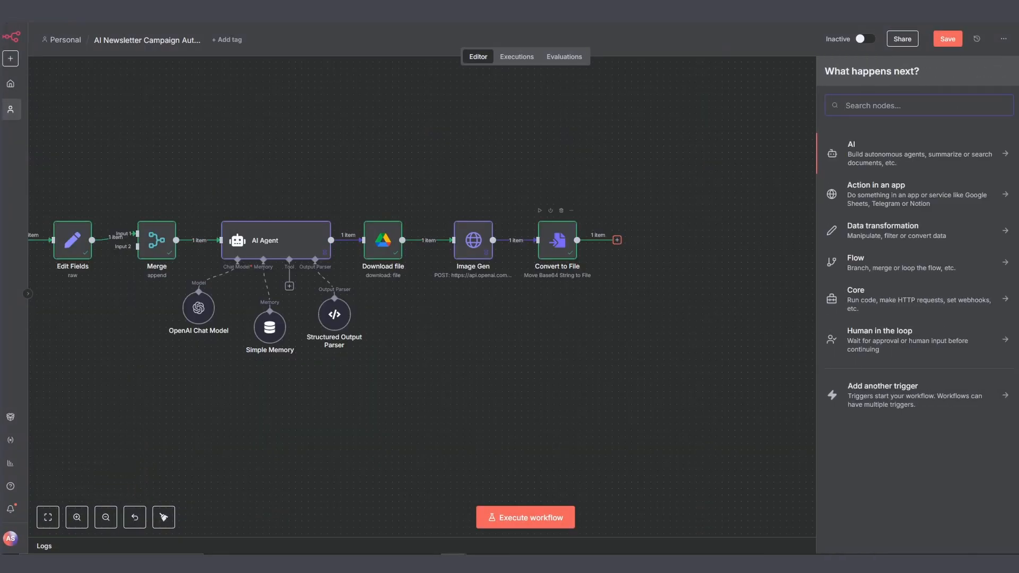
# - Add Google Drive Upload file naming the PNG campaignTitle - Visual - timestamp into the Newsletter Images folder
pyautogui.click(875, 193)
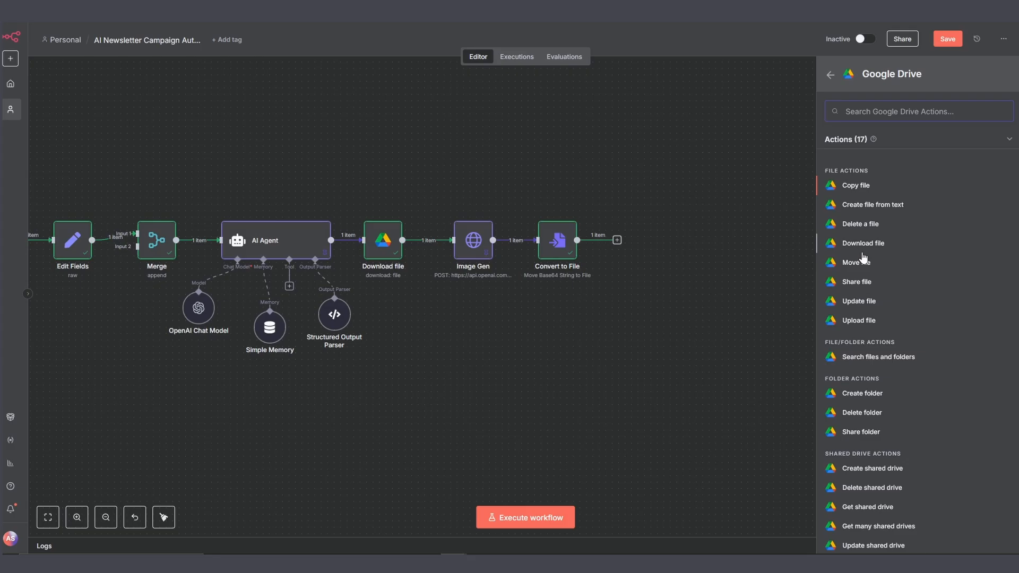
pyautogui.click(859, 320)
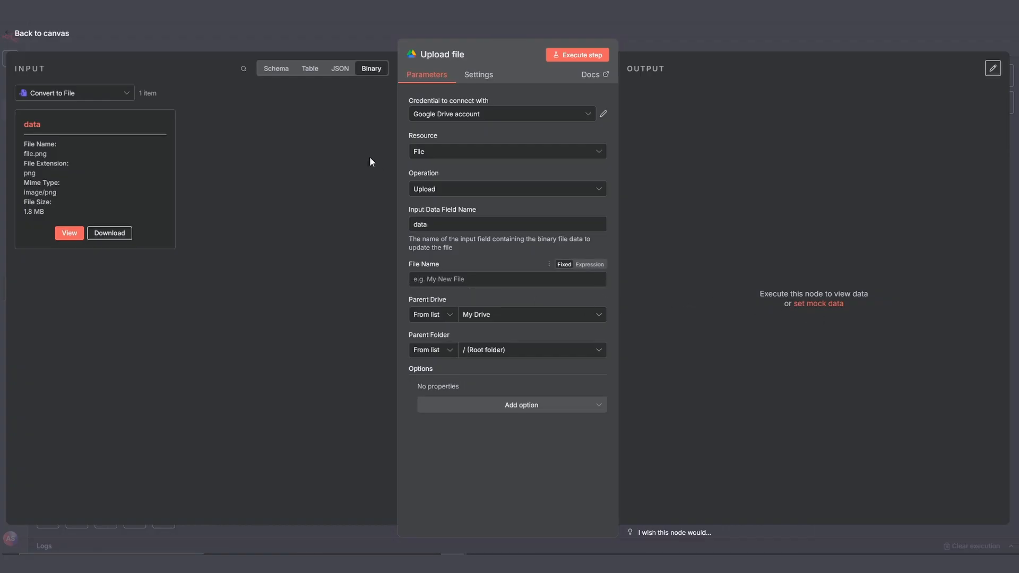
pyautogui.click(307, 68)
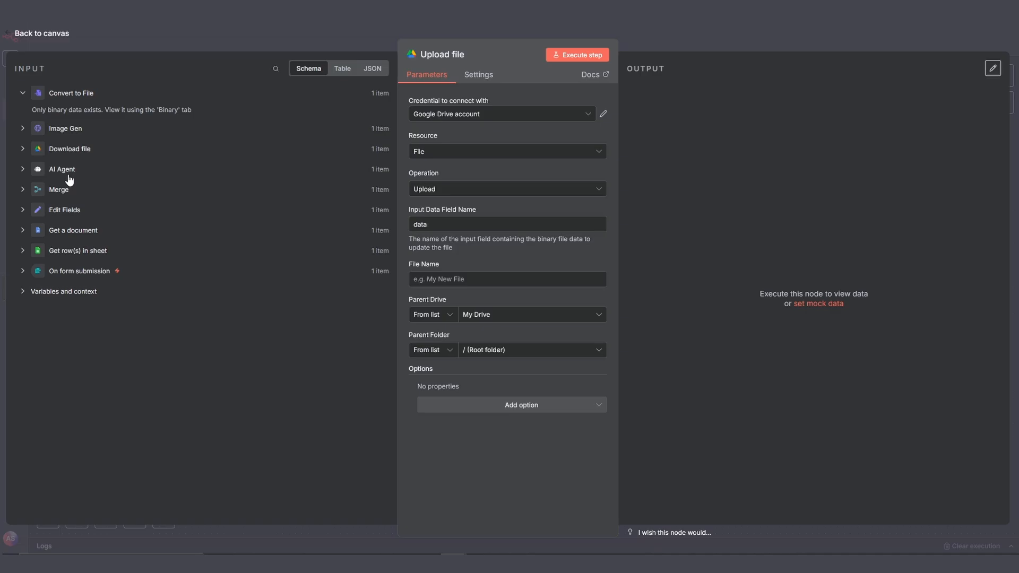
pyautogui.click(22, 169)
pyautogui.write("{{ $('AI Agent').item.json.output.newsletterDraft.campaignTitle }} - Visu")
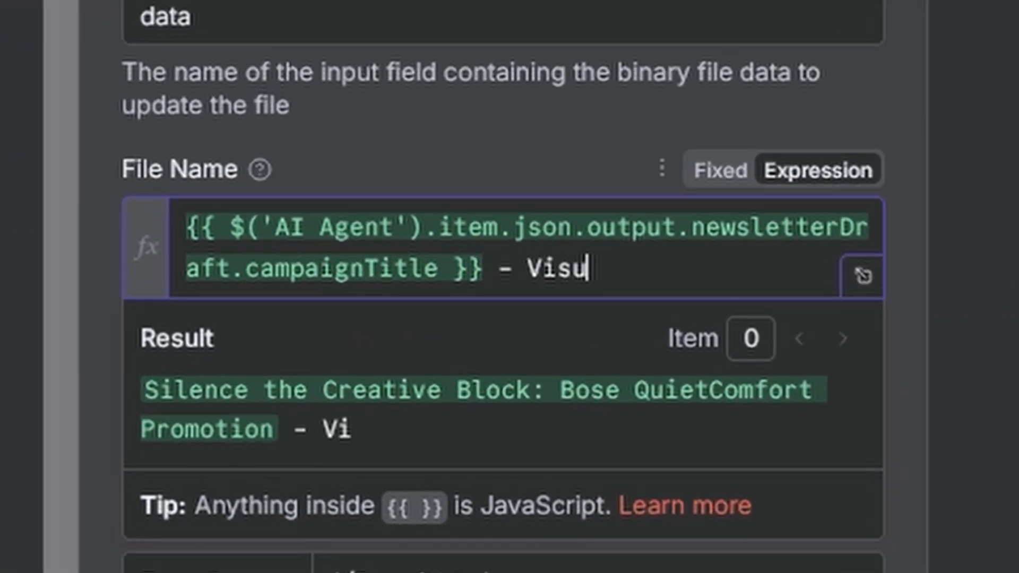
pyautogui.write("al - {{ $now.toFormat('dd LLLL yyyy HH:mm') }}.png")
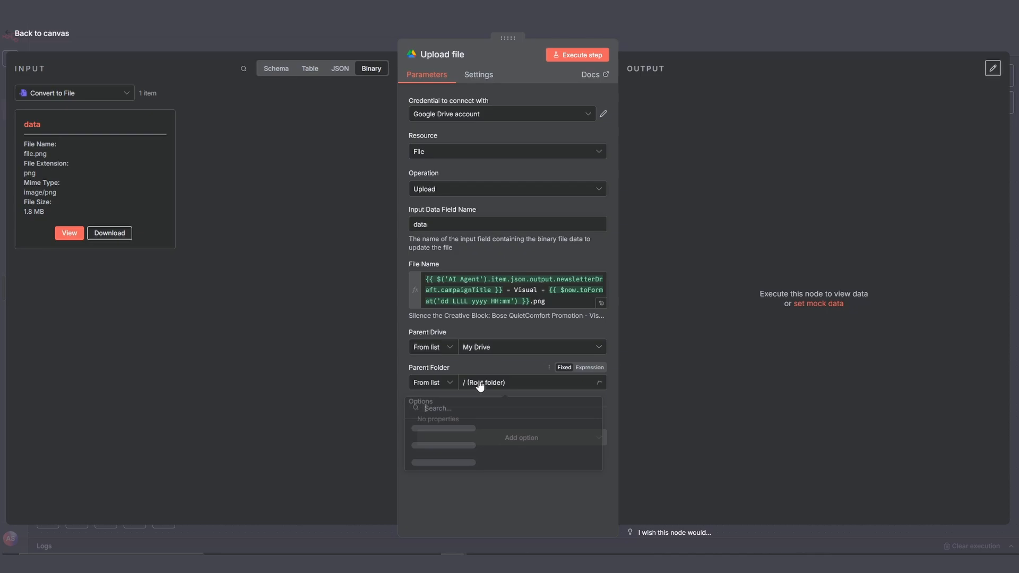
pyautogui.write('newsletter im')
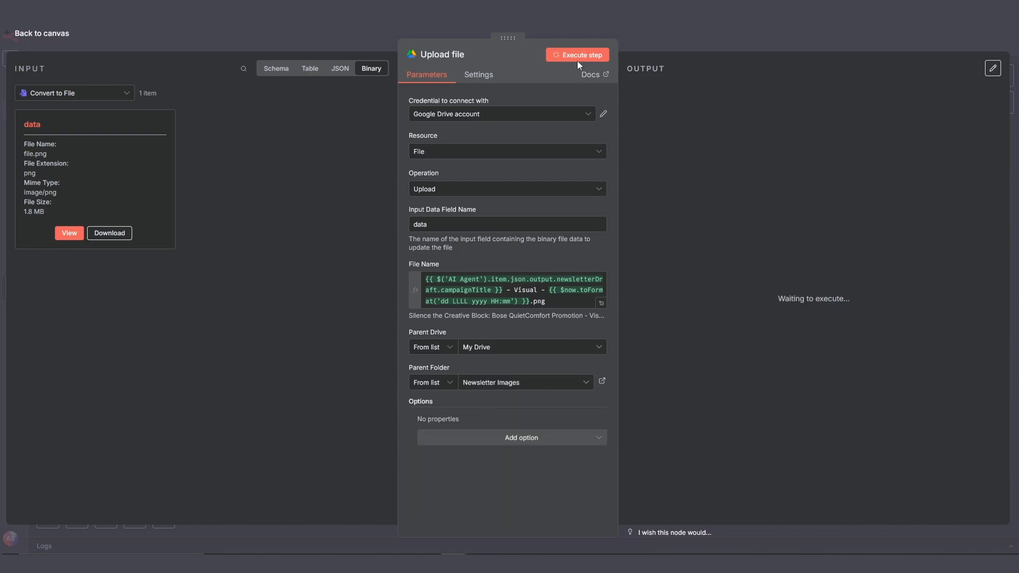
pyautogui.click(41, 32)
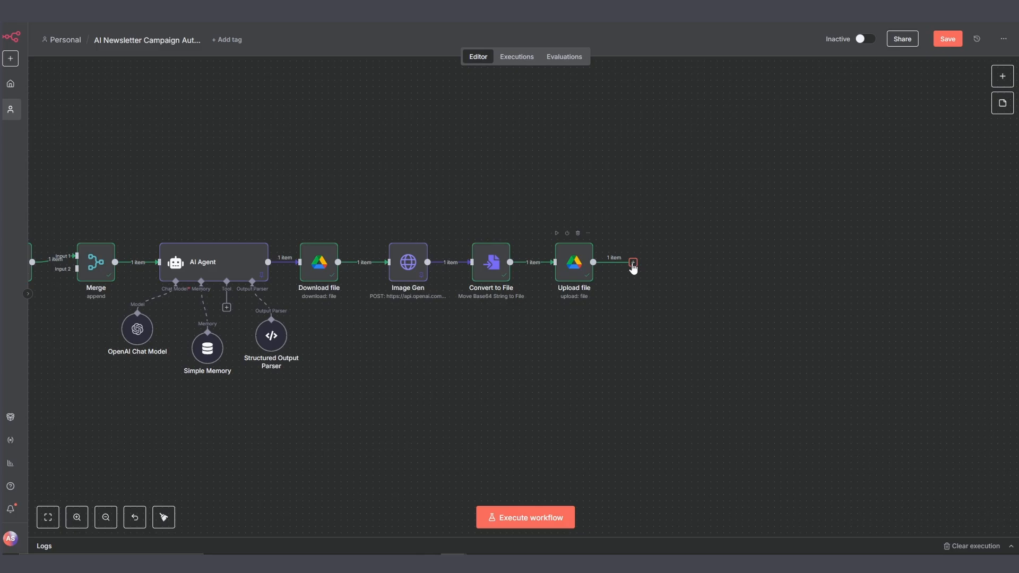
# - Add Google Docs Create a document titled campaignTitle - Newsletter - {{ $now.toFormat('dd LLLL yyyy HH:mm') }}
pyautogui.click(631, 263)
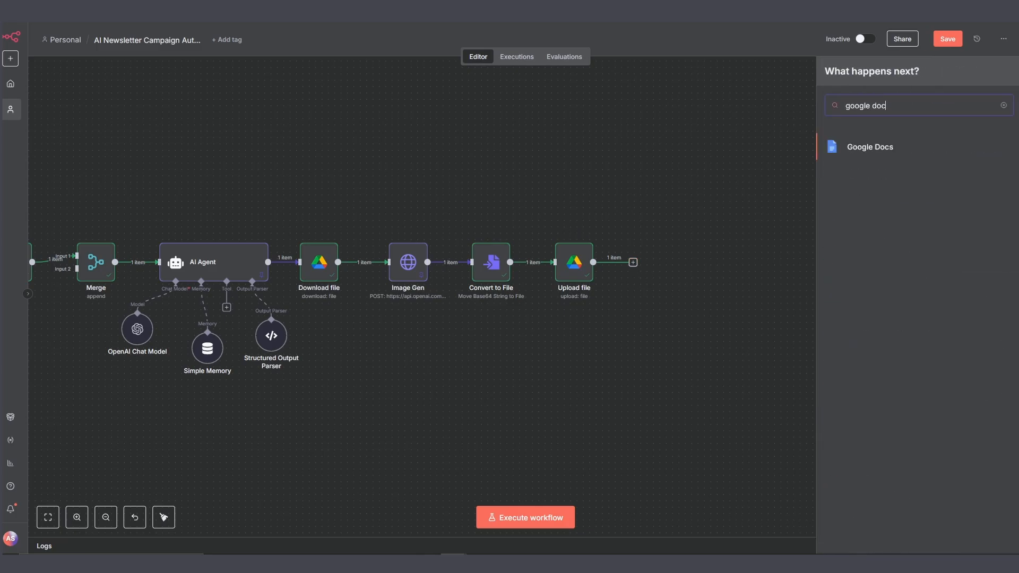
pyautogui.click(869, 146)
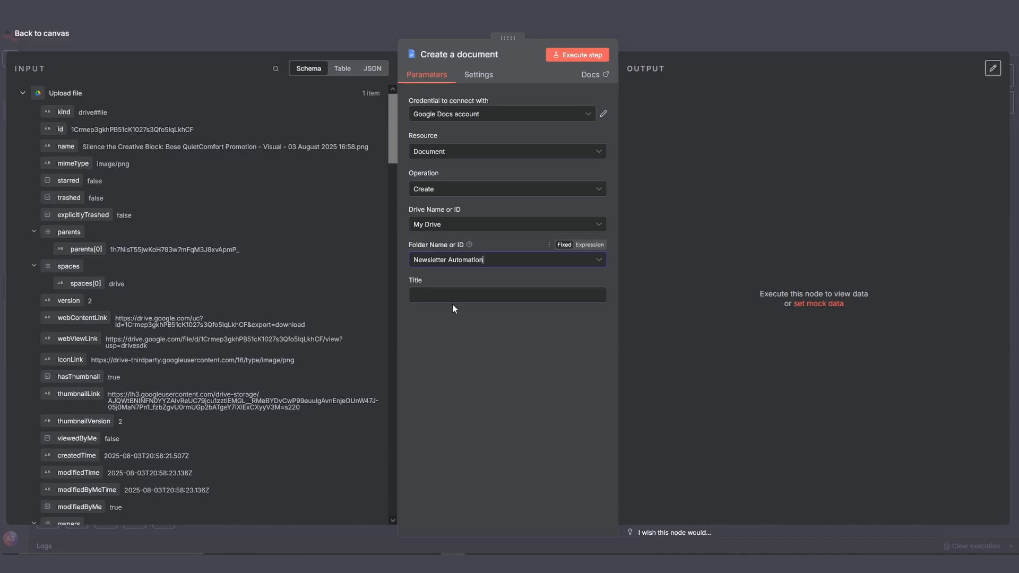
pyautogui.click(507, 294)
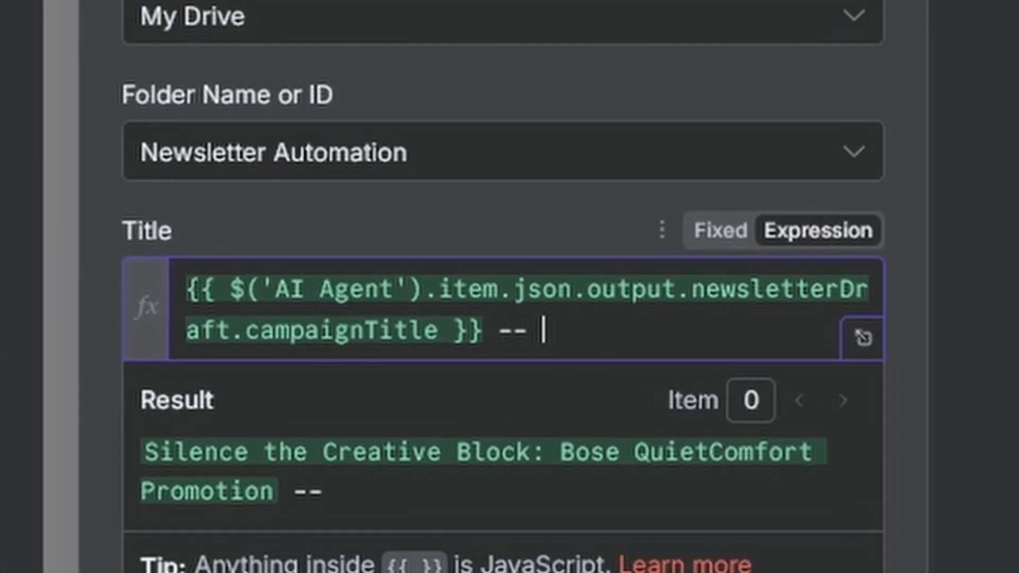
pyautogui.write('Newsletter -')
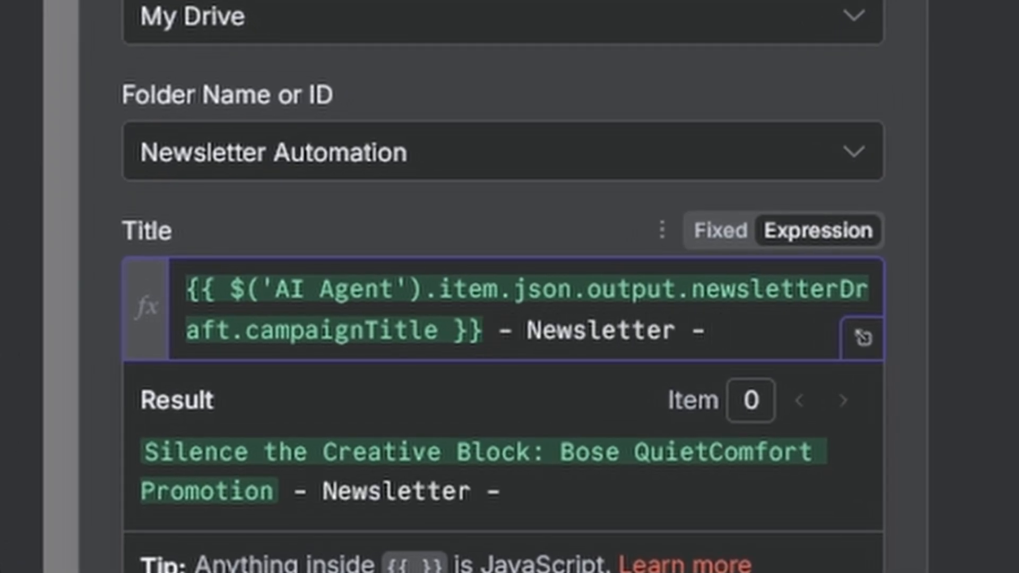
pyautogui.write('{{ $now.toFor }}')
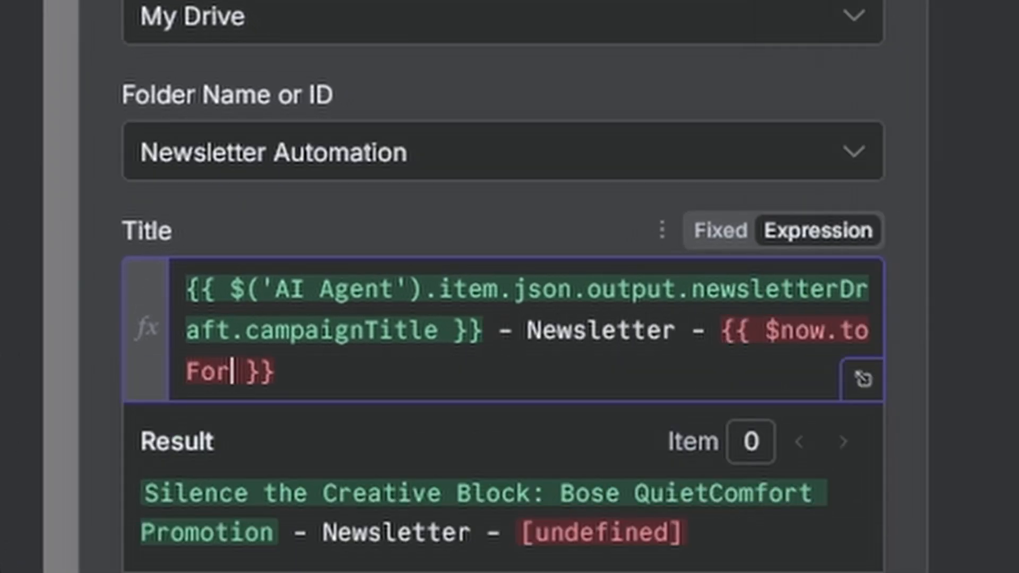
pyautogui.write("mat('')")
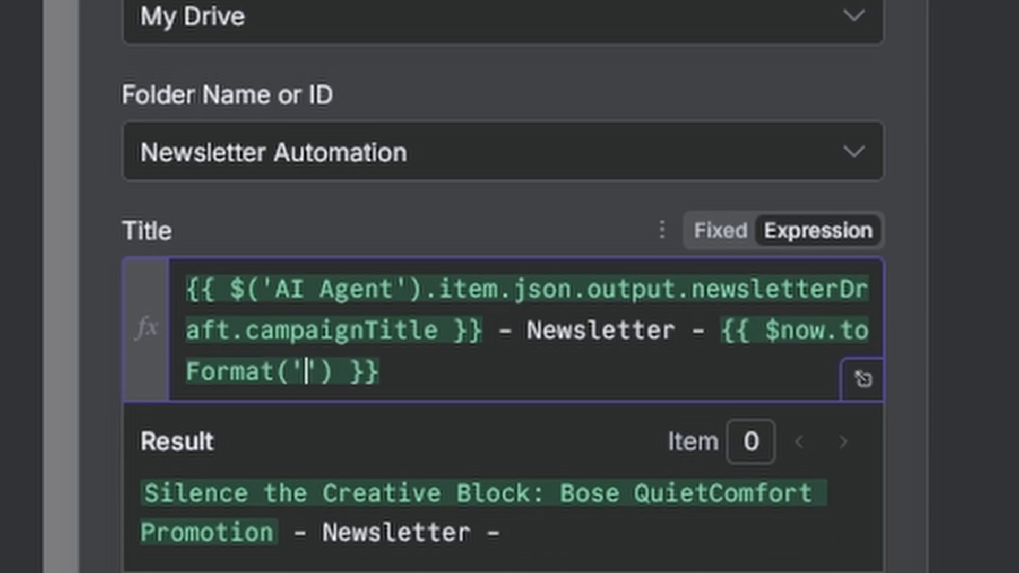
pyautogui.write('dd LLLL yyyy HH:mm')
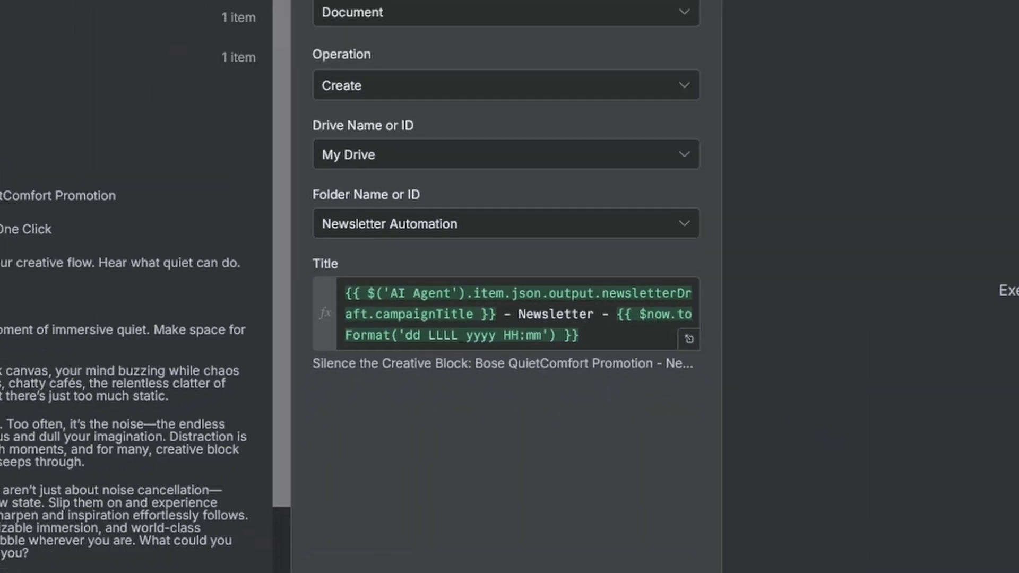
# - Execute the Create a document step successfully and return to the canvas
pyautogui.click(579, 54)
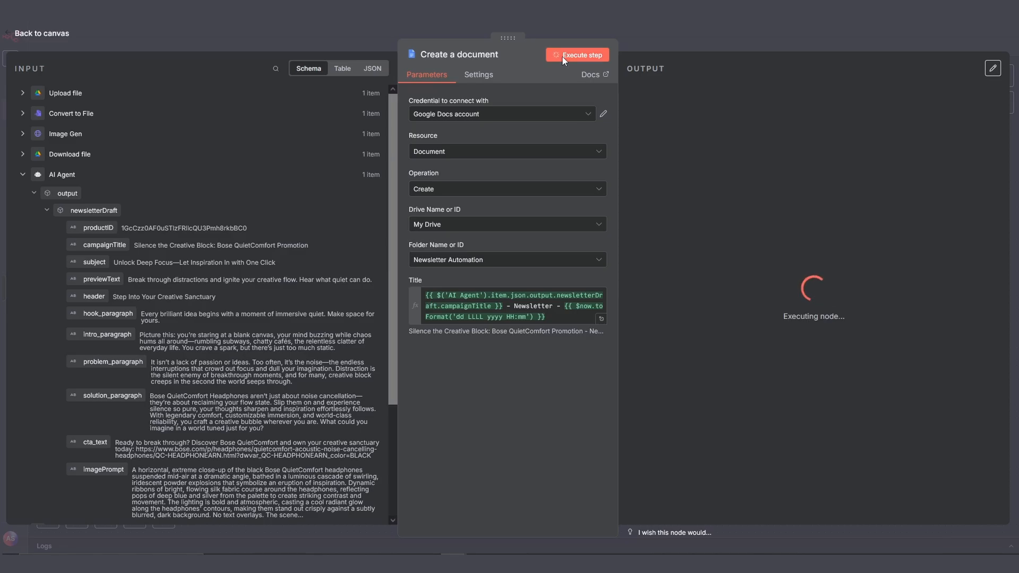
pyautogui.click(581, 54)
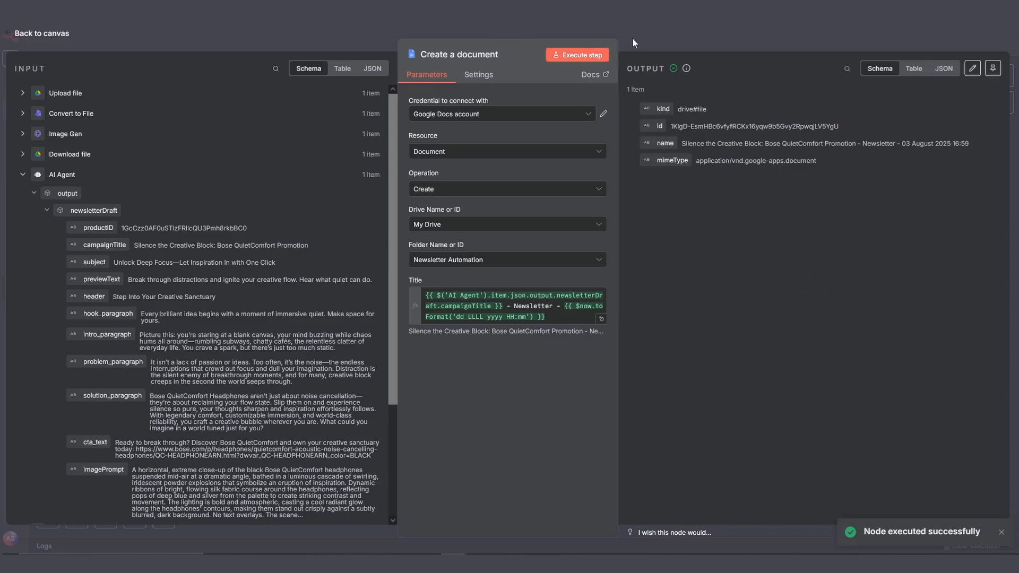
pyautogui.click(41, 33)
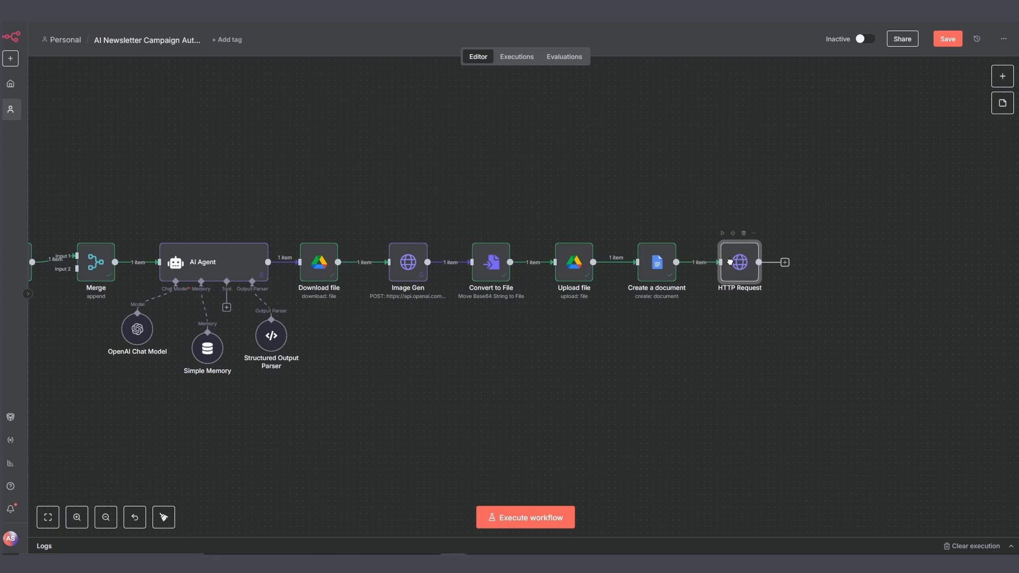
pyautogui.moveTo(734, 266)
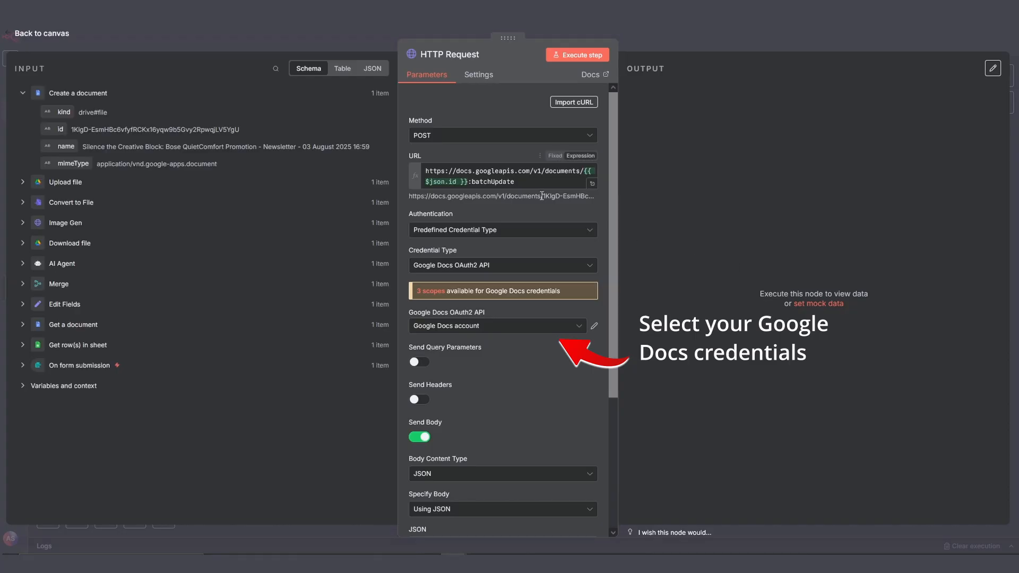
# - Review the batchUpdate JSON body in the HTTP Request and execute the document formatting request
pyautogui.scroll(-3)
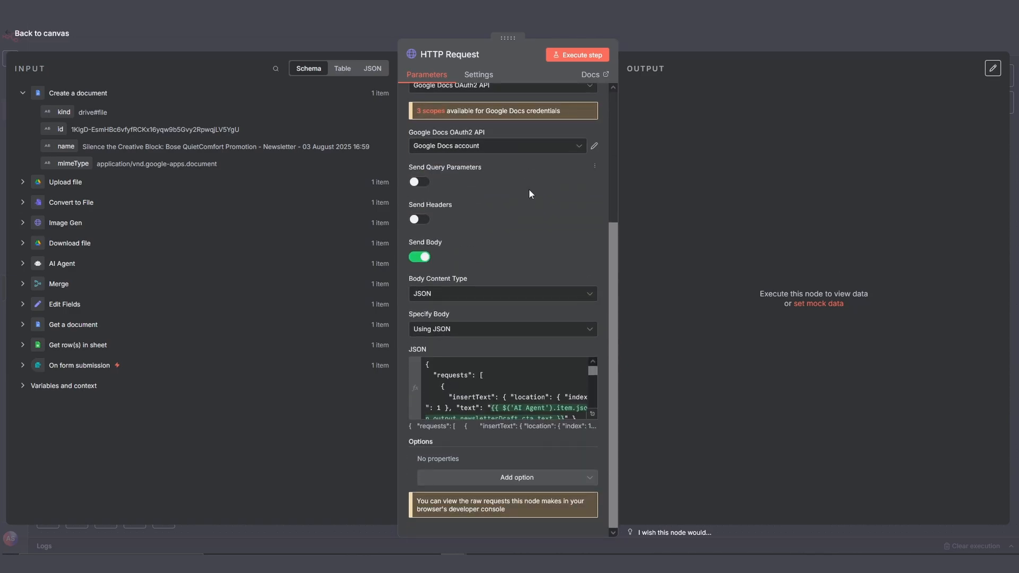
pyautogui.click(508, 389)
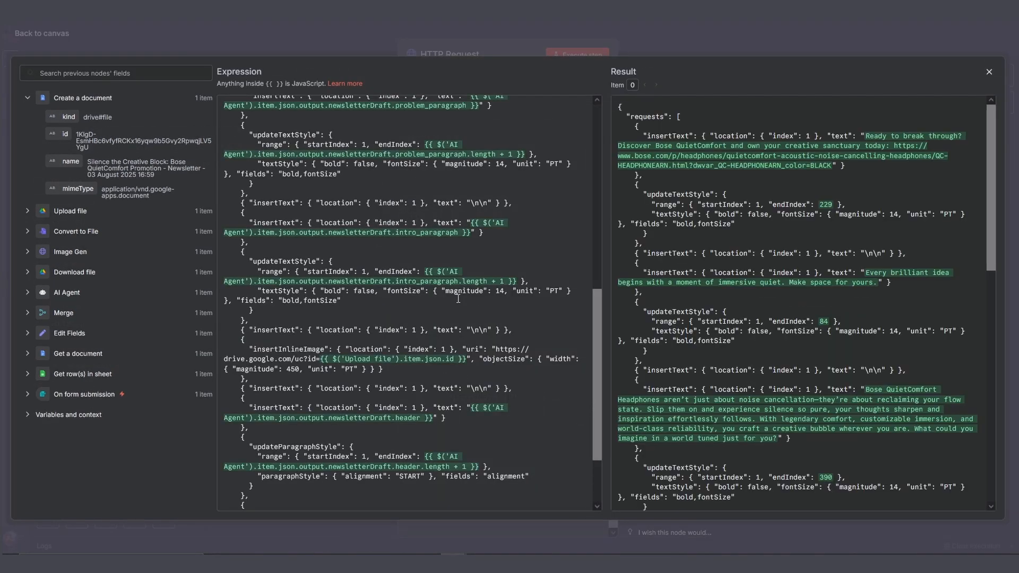
pyautogui.click(987, 71)
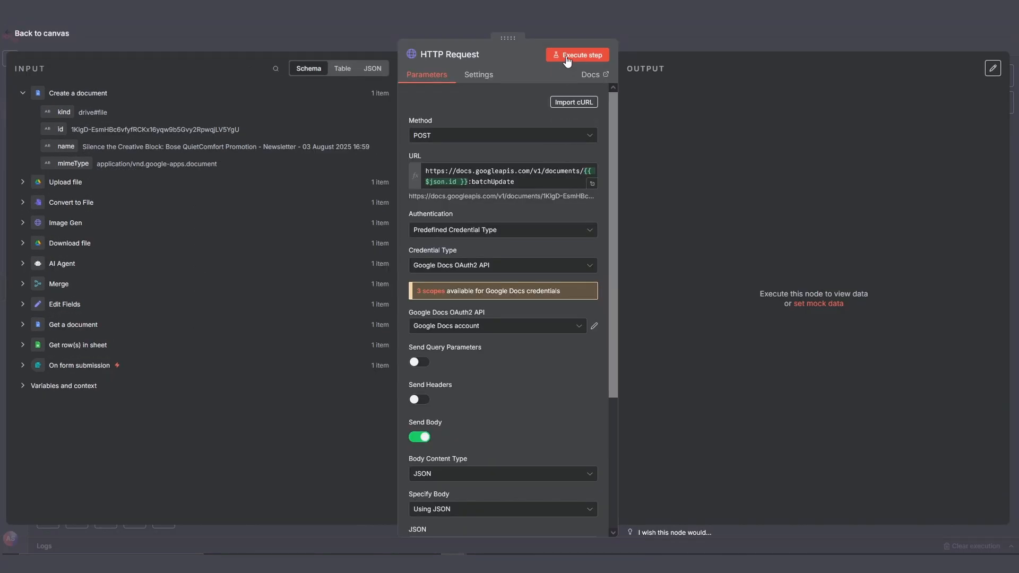
pyautogui.click(577, 54)
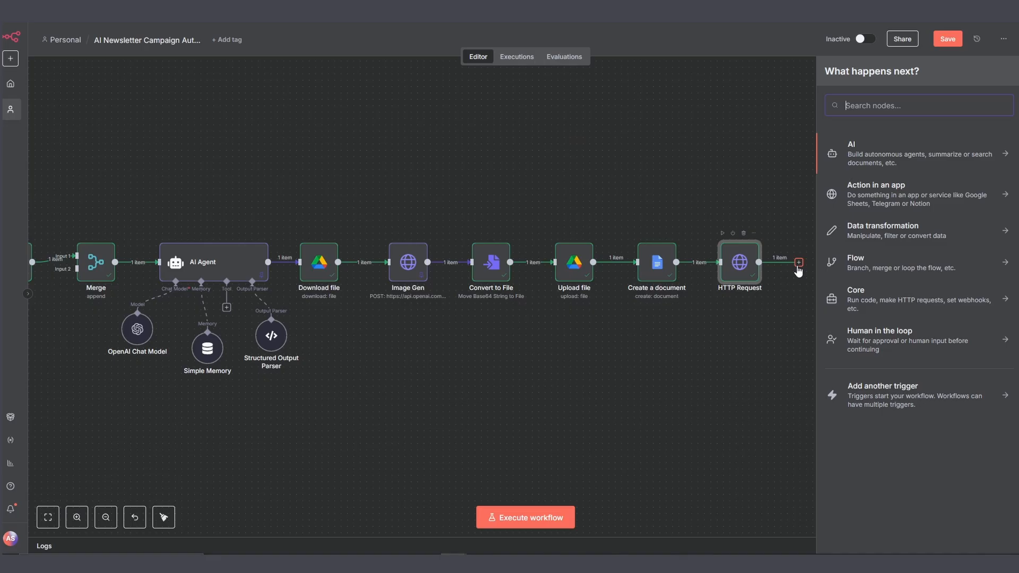
# - Add an n8n Form Next Form Page with a Custom HTML element holding the success message and doc link
pyautogui.write('form')
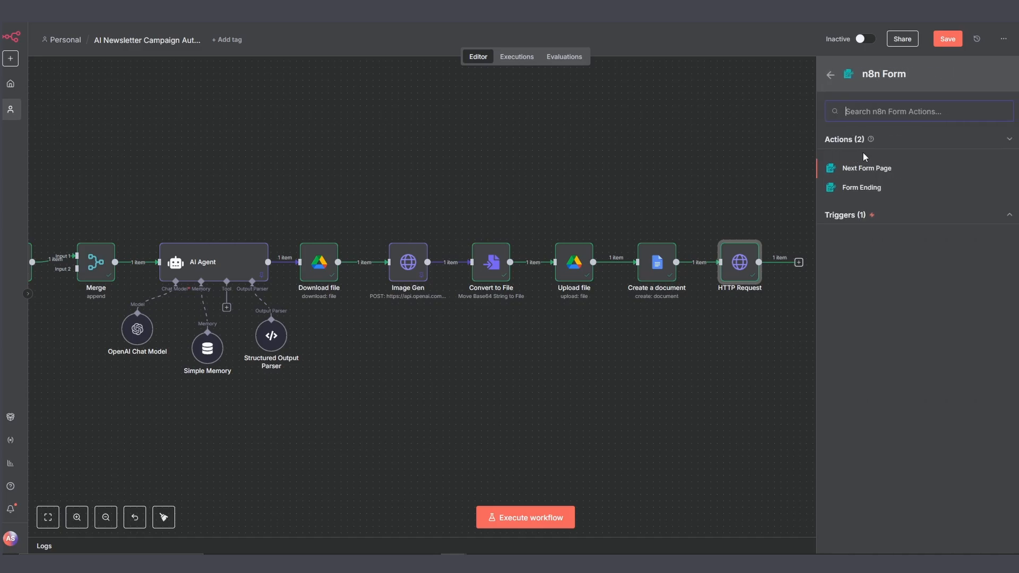
pyautogui.moveTo(857, 172)
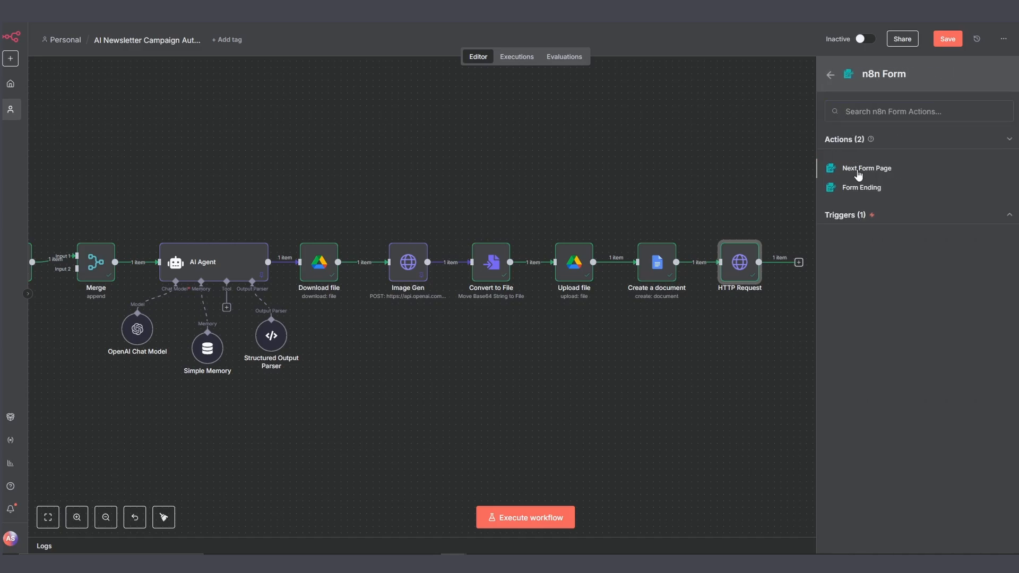
pyautogui.click(865, 168)
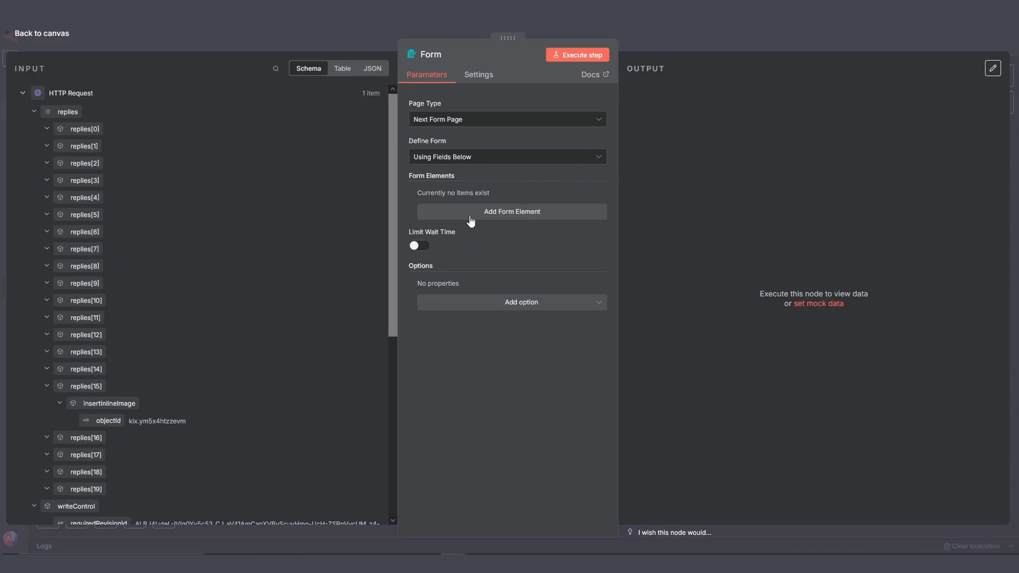
pyautogui.click(512, 211)
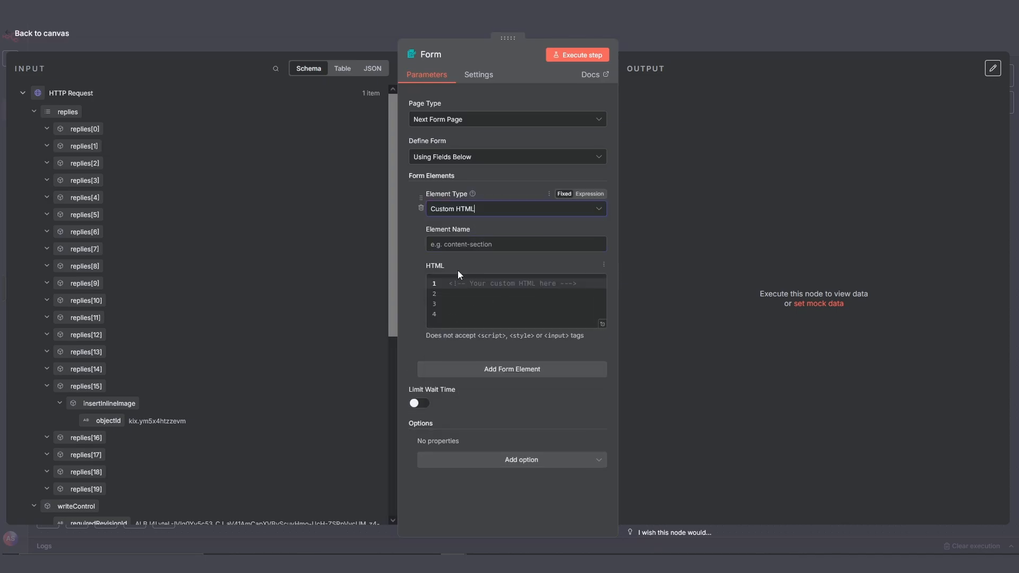
pyautogui.click(575, 54)
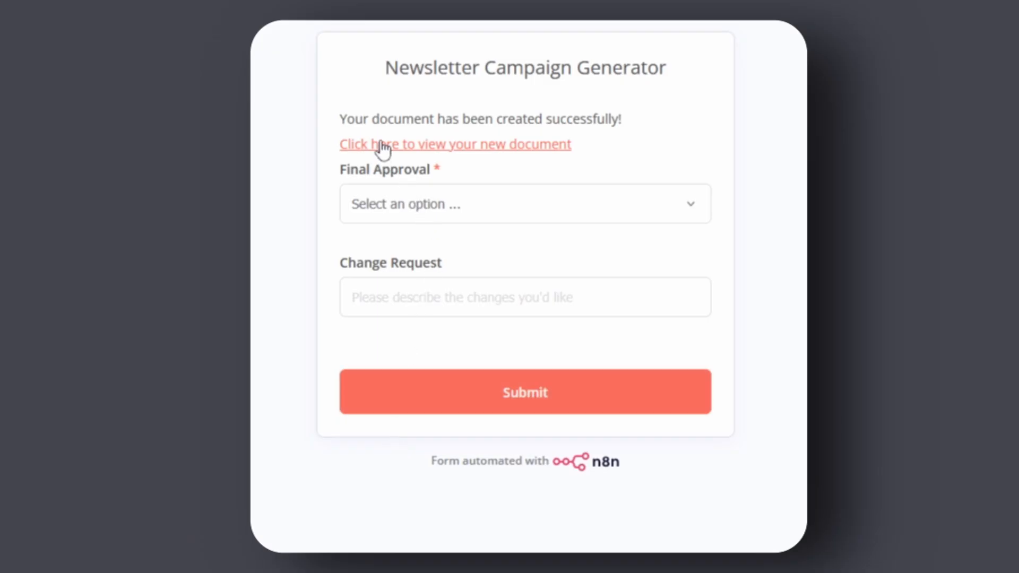
pyautogui.moveTo(392, 154)
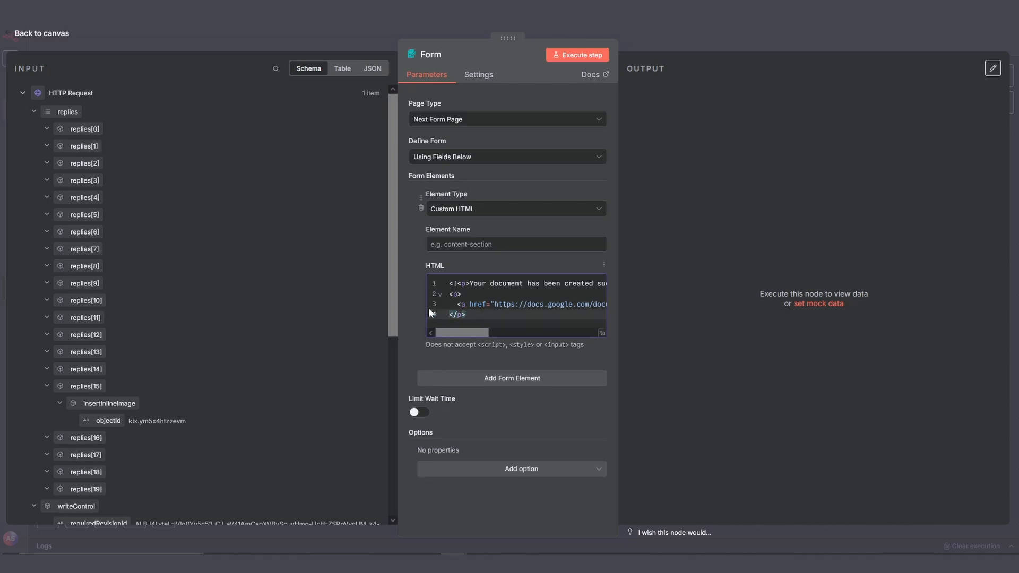
# - Add a required Final Approval dropdown with Yes, save it and No, I have some changes
pyautogui.click(511, 377)
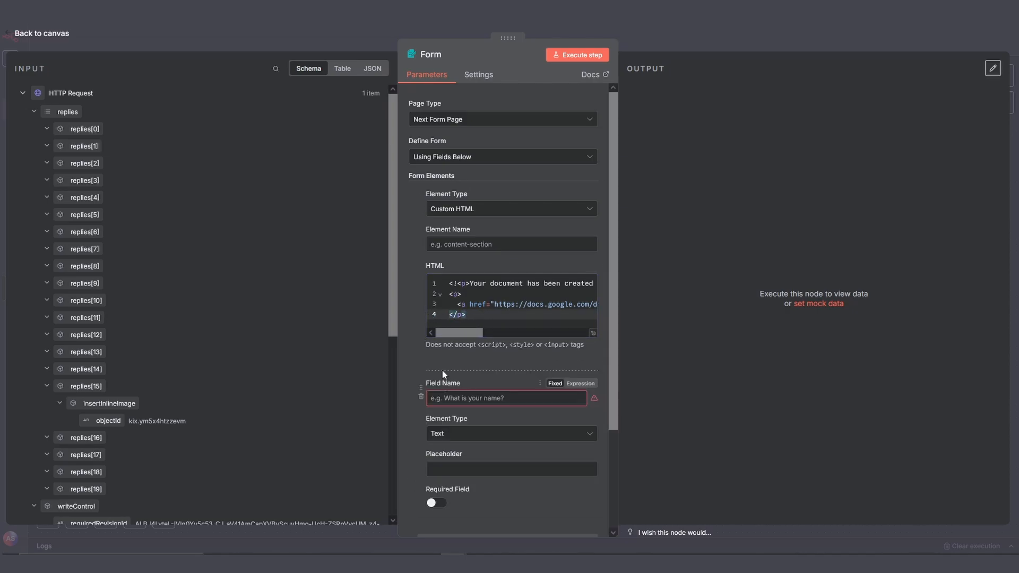
pyautogui.write('Final Ap')
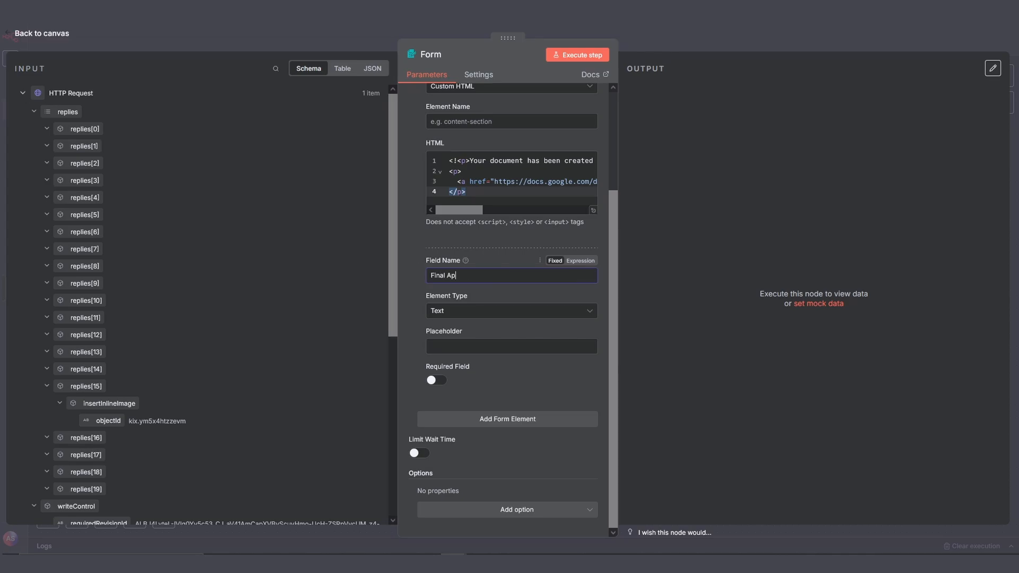
pyautogui.click(510, 310)
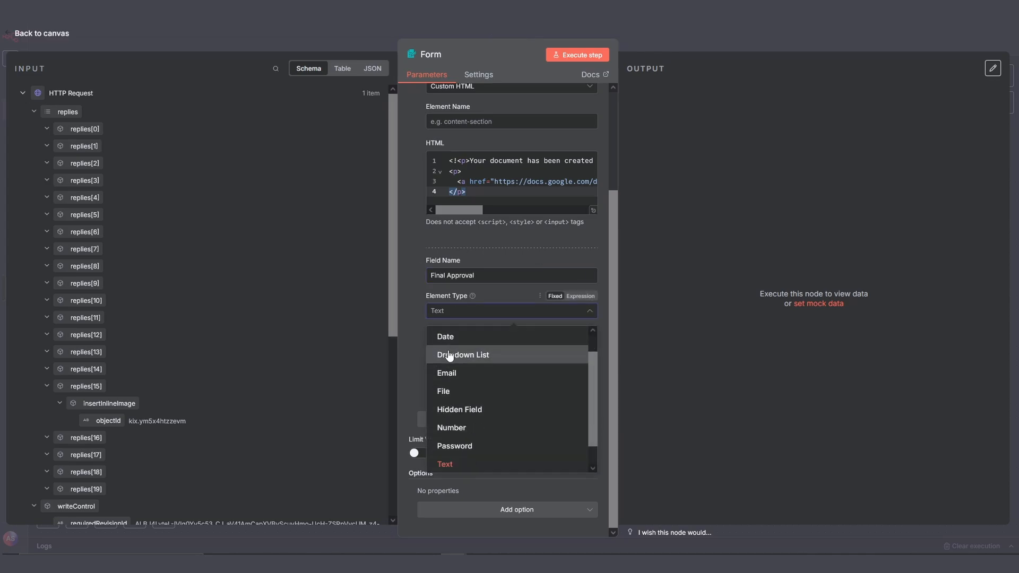
pyautogui.click(461, 354)
pyautogui.write('No, I have some changes')
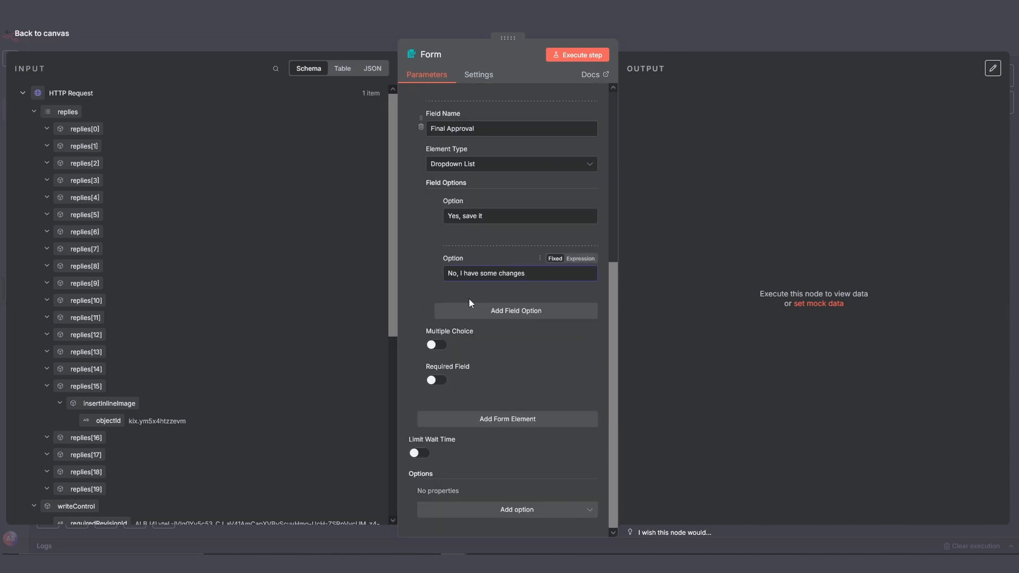
pyautogui.click(436, 380)
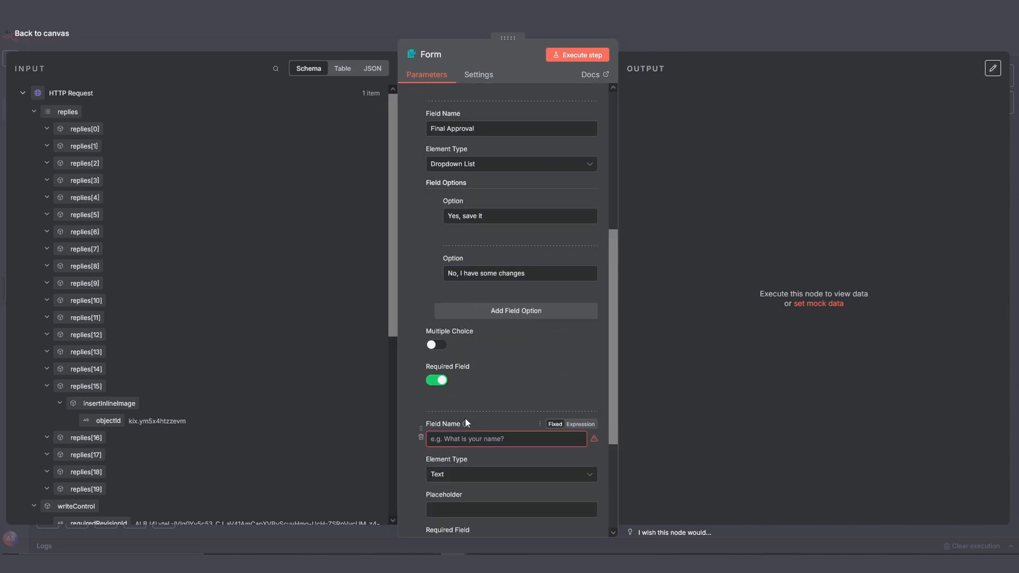
# - Add an optional Change Request text field with placeholder and execute the form step
pyautogui.scroll(-3)
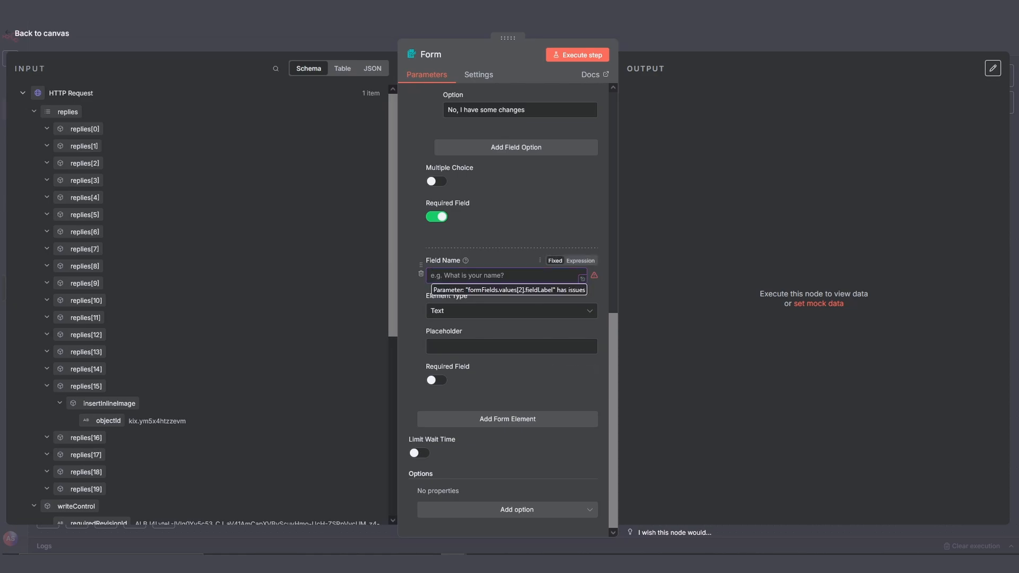
pyautogui.write('Change Request')
pyautogui.click(510, 346)
pyautogui.write("Please describe the changes you'd like")
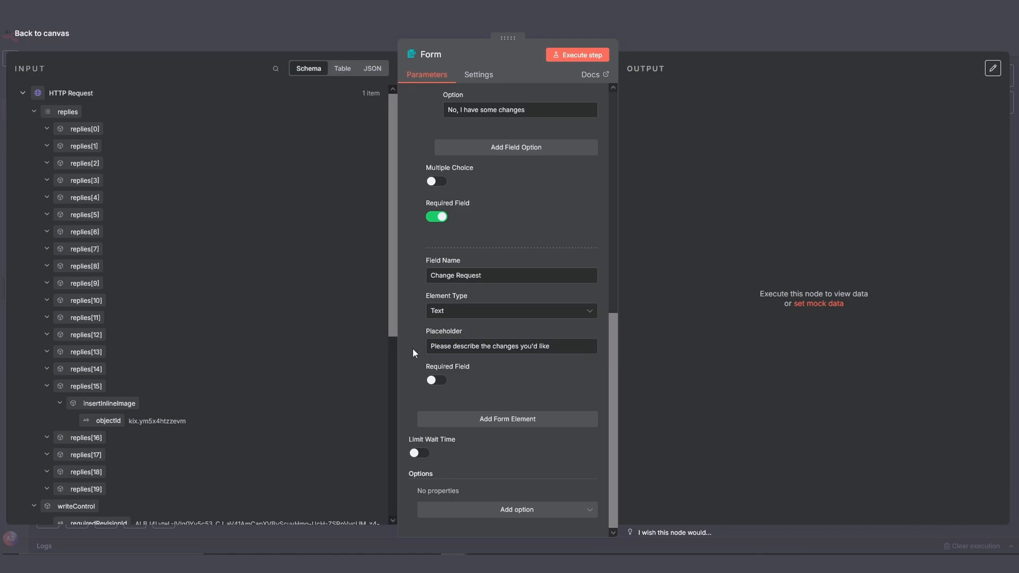
pyautogui.click(577, 54)
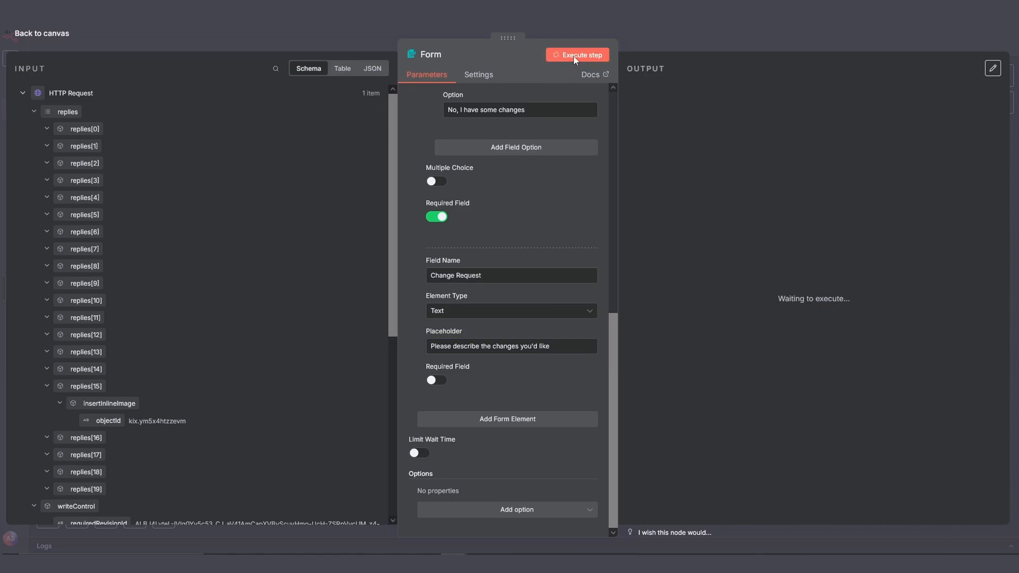
# - View the test approval form and expand the Final Approval choices beside the document link
pyautogui.click(576, 54)
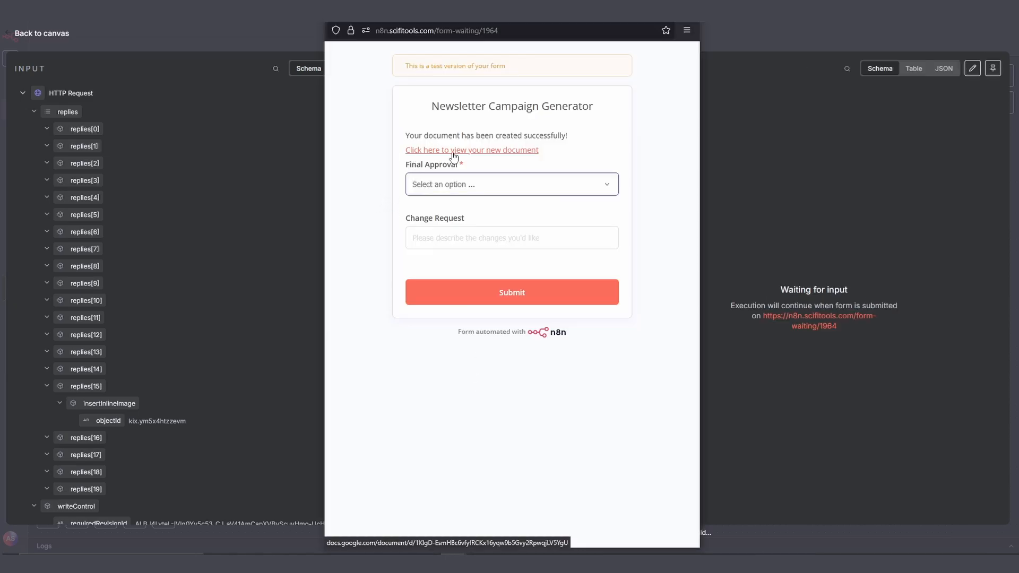
pyautogui.moveTo(436, 188)
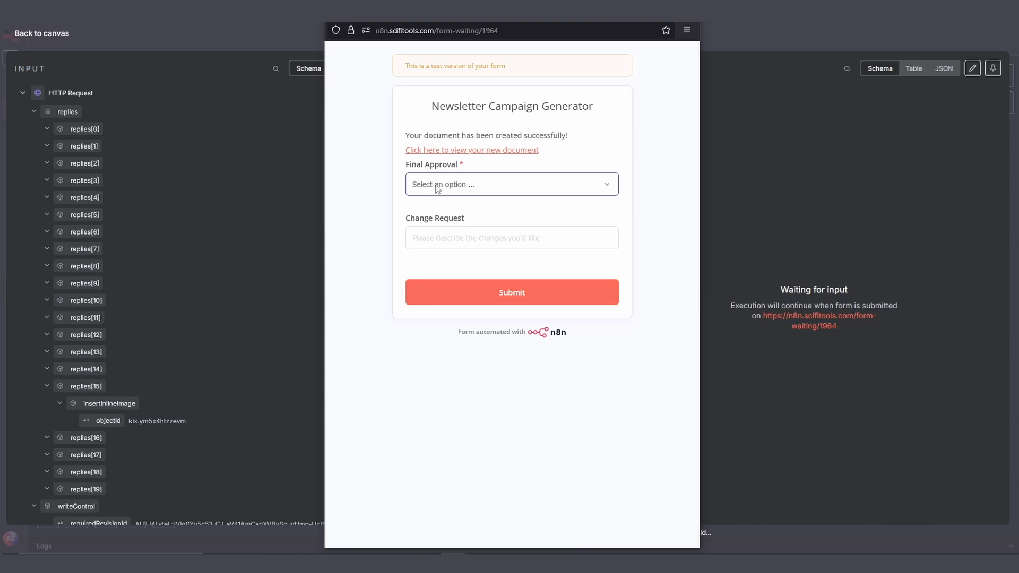
pyautogui.click(510, 184)
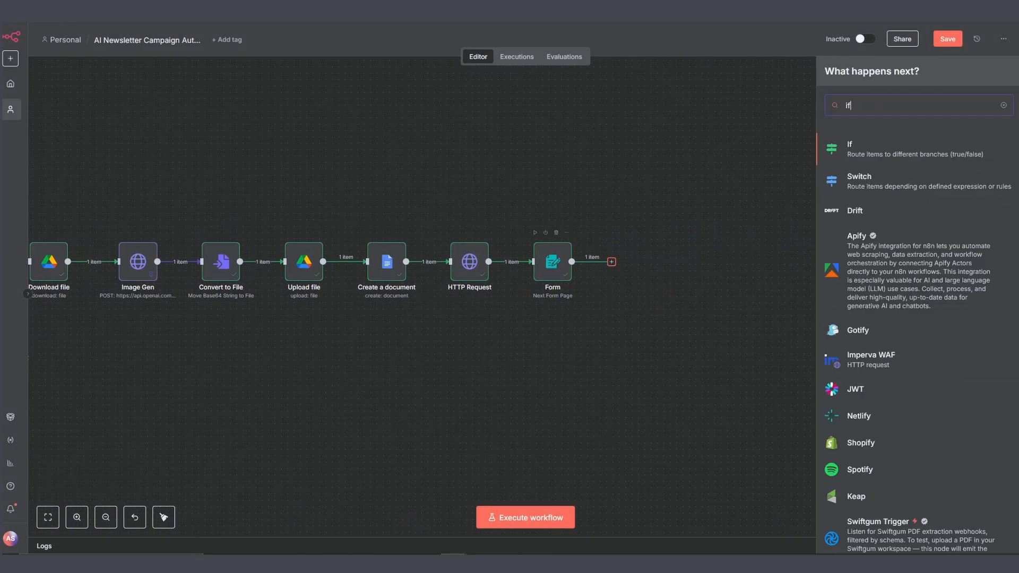
# - Add an If step checking Final Approval equals 'Yes, save it' and execute it successfully
pyautogui.click(849, 149)
pyautogui.write('YX')
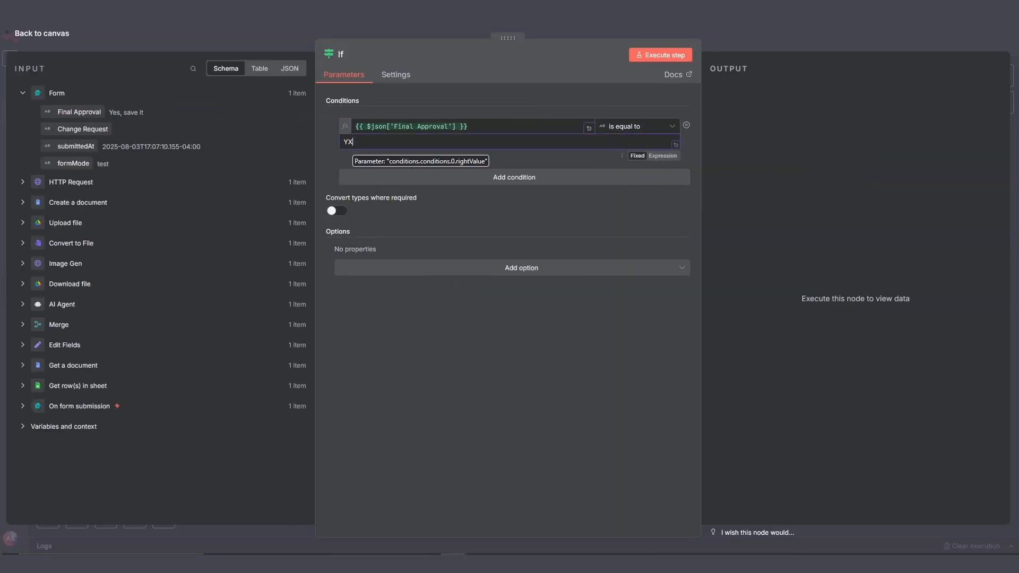
pyautogui.write('Yes, save it')
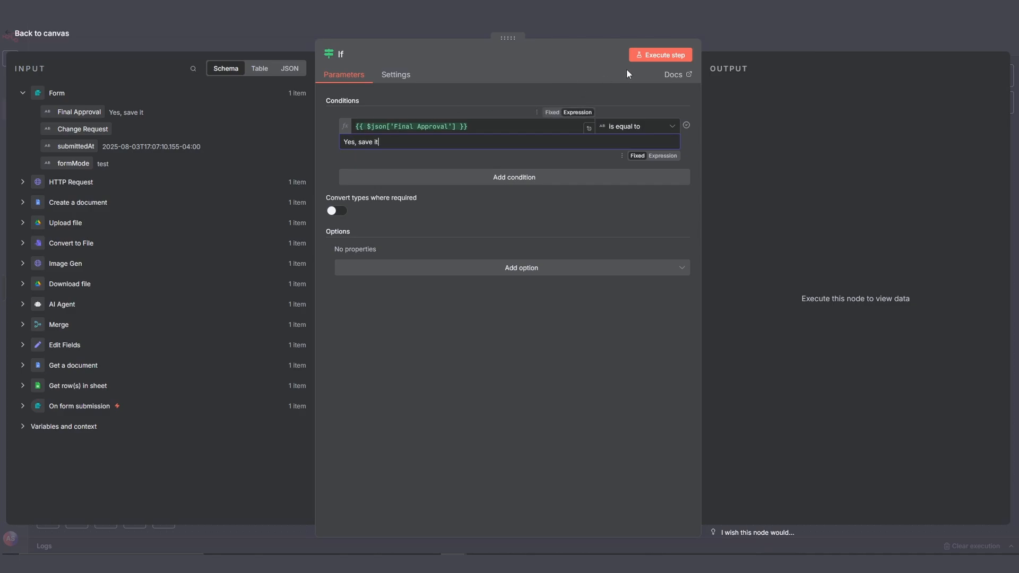
pyautogui.click(658, 54)
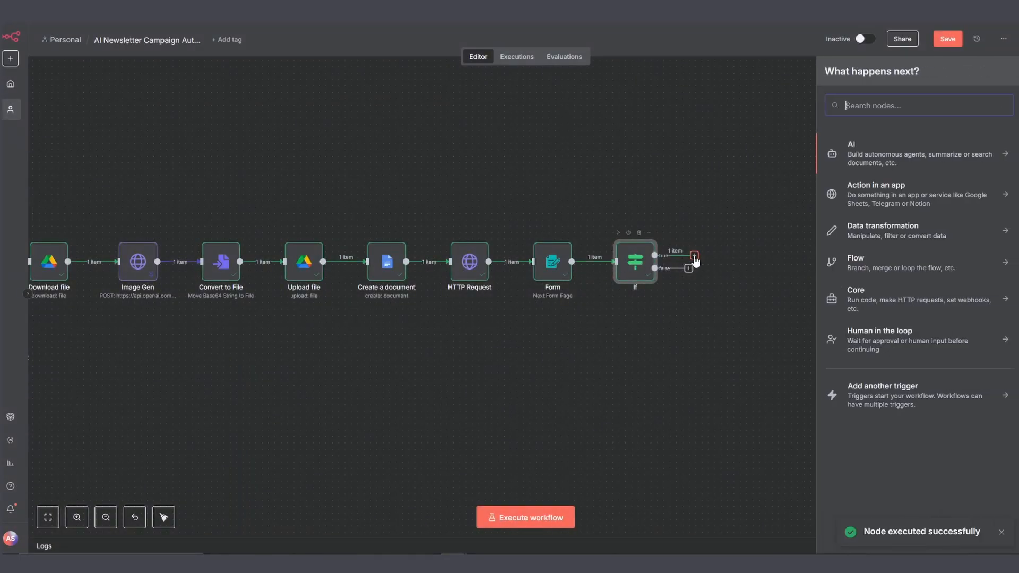
# - On the true branch, add Google Sheets Append row writing draft fields to Newsletter Database Sheet1
pyautogui.click(875, 193)
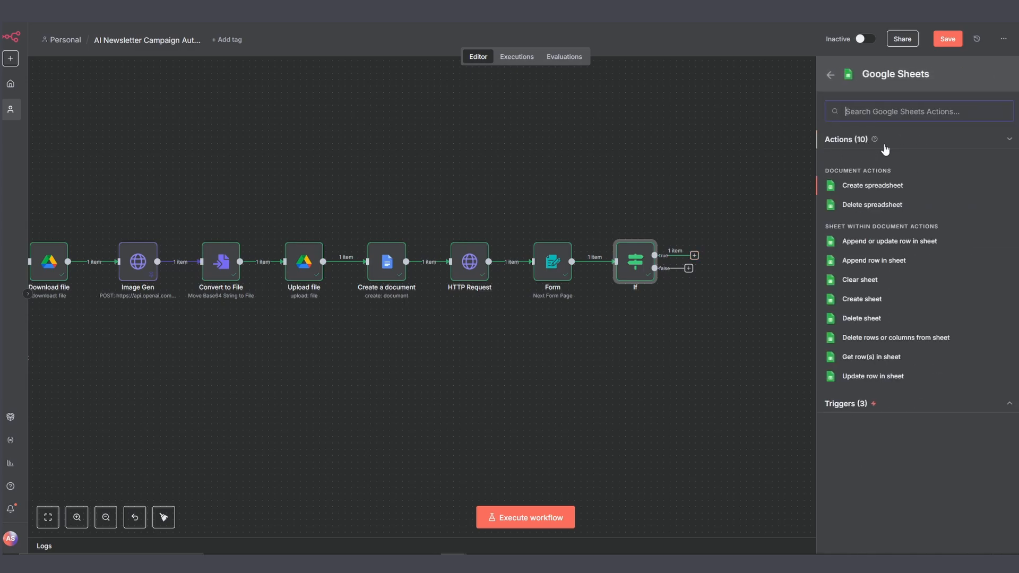
pyautogui.moveTo(866, 236)
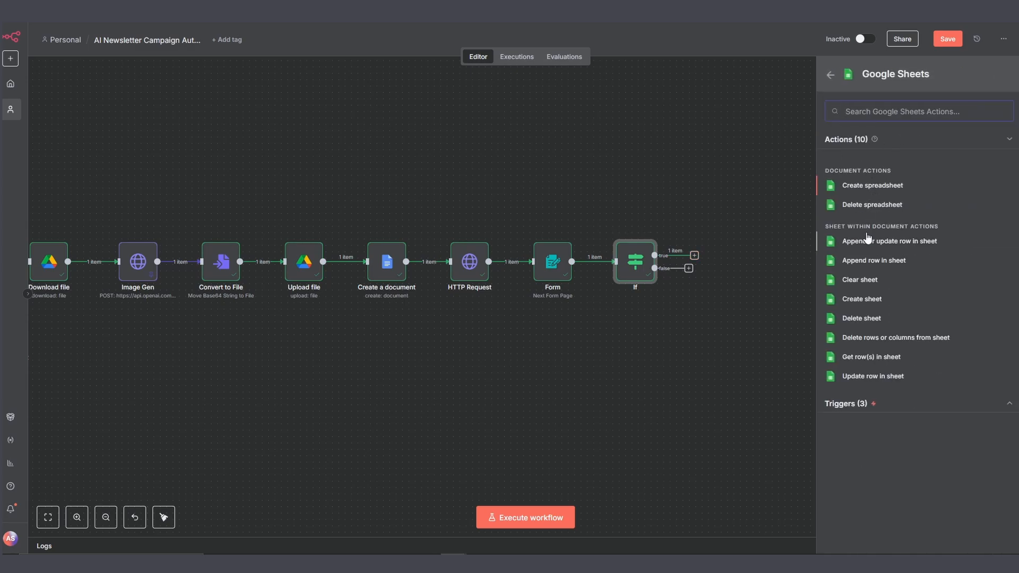
pyautogui.click(873, 260)
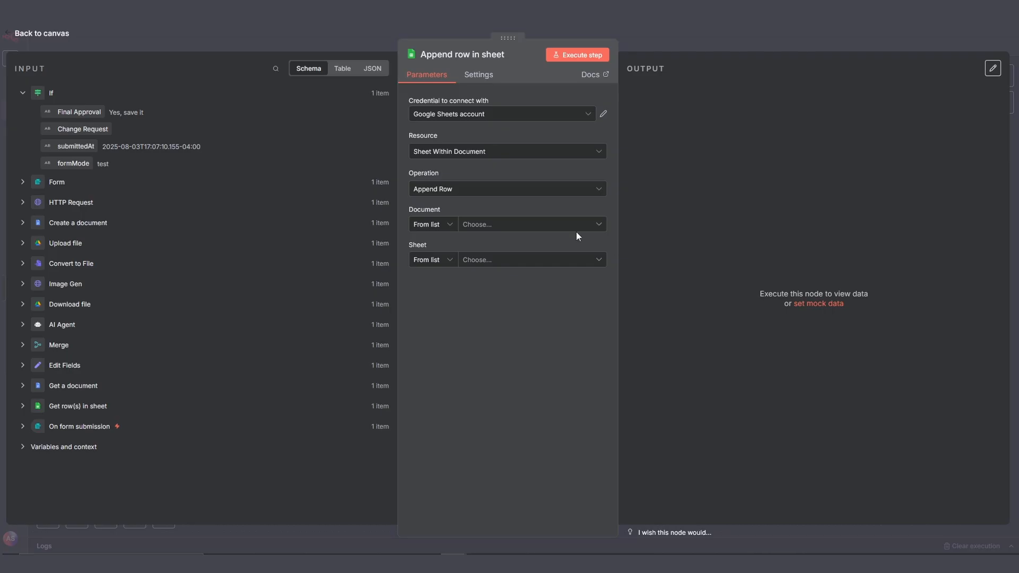
pyautogui.click(526, 224)
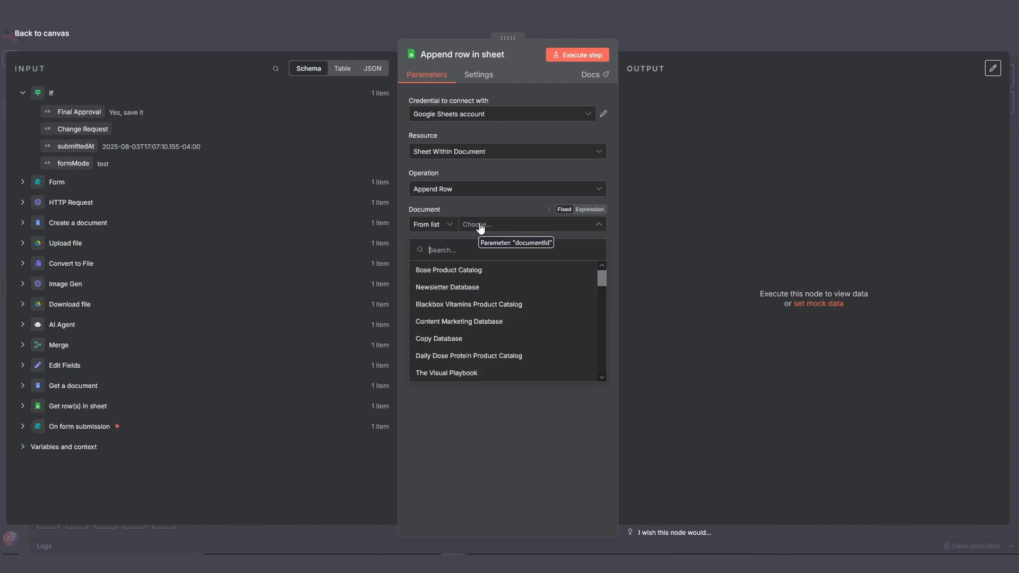
pyautogui.click(447, 287)
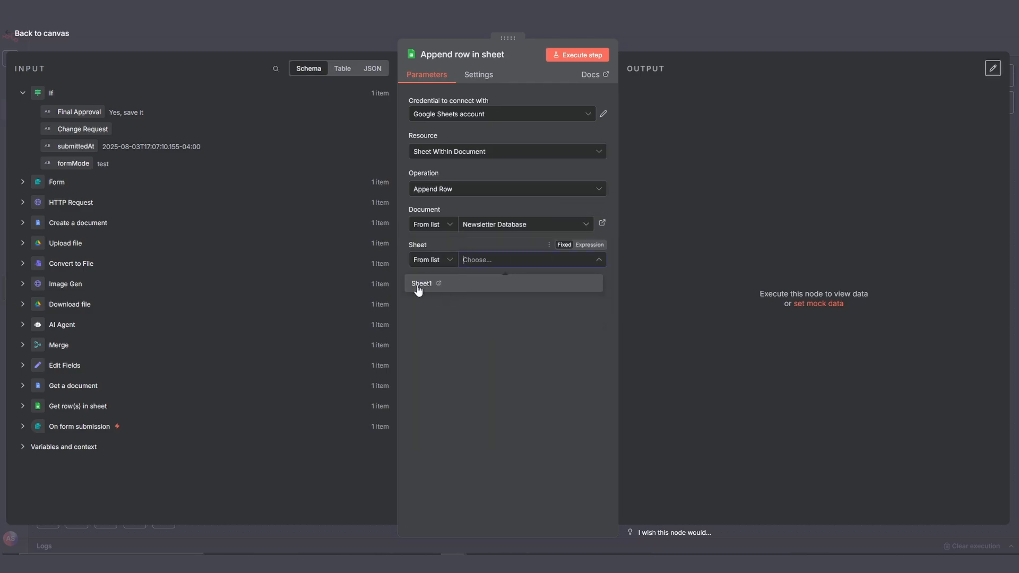
pyautogui.click(421, 283)
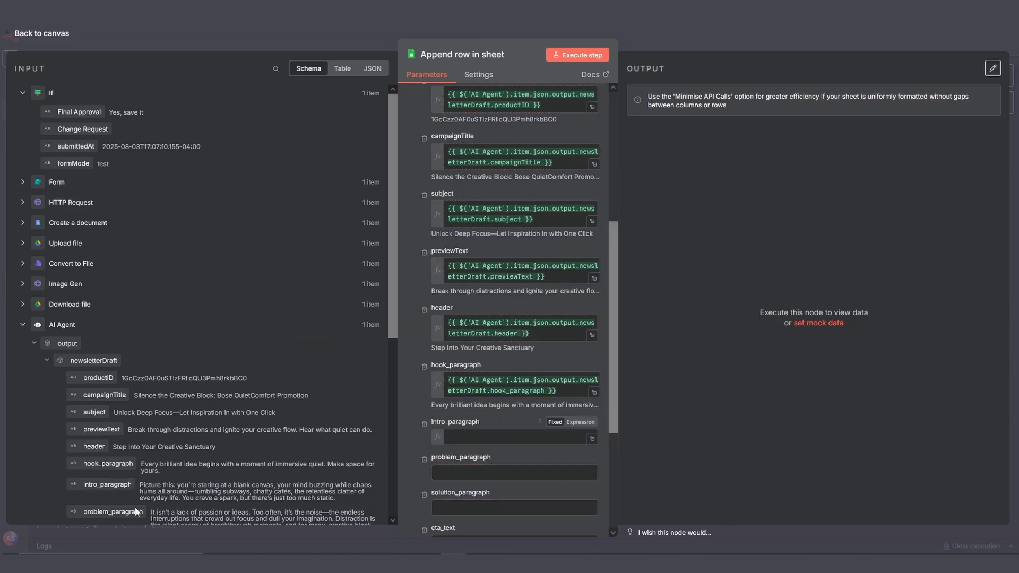
pyautogui.scroll(-3)
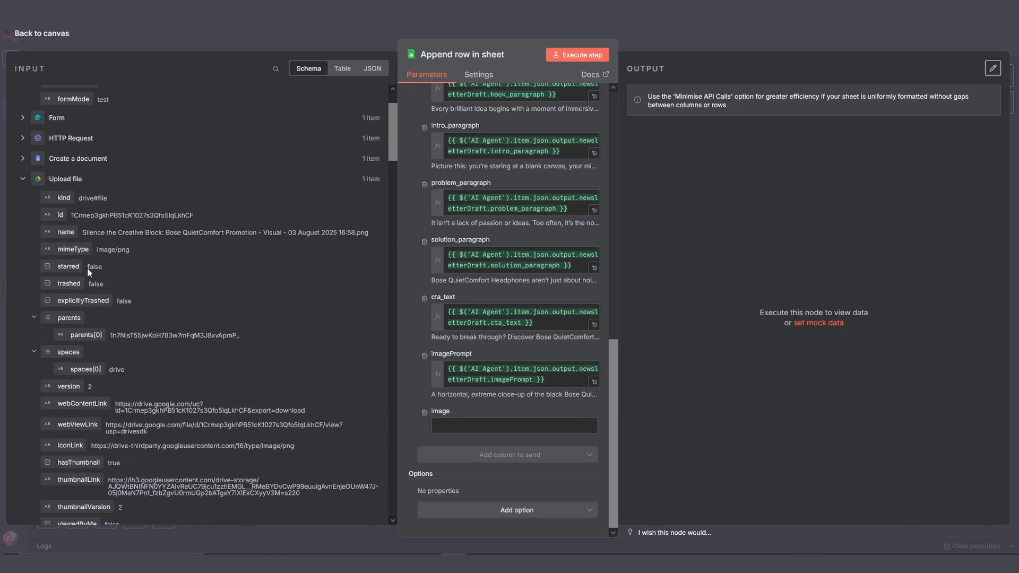
pyautogui.click(514, 426)
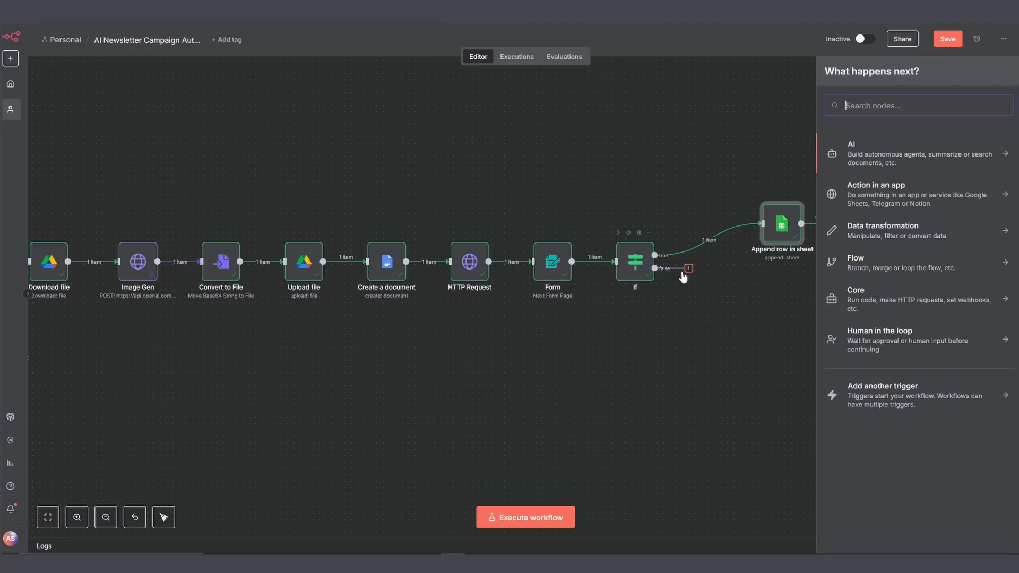
# - On the false branch, add Edit Fields (Set) with an expression JSON body for revisionRequest
pyautogui.write('edit')
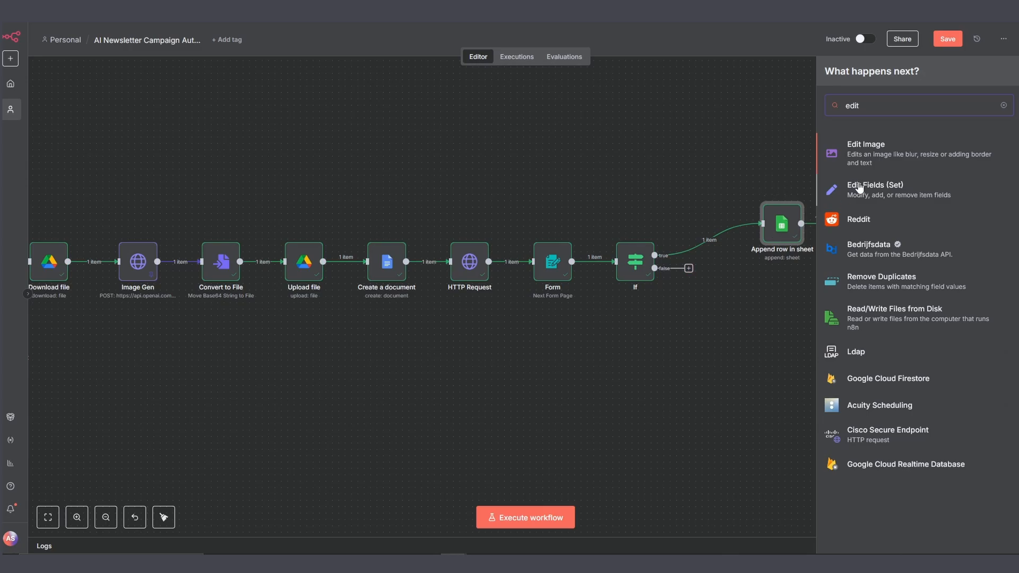
pyautogui.click(875, 190)
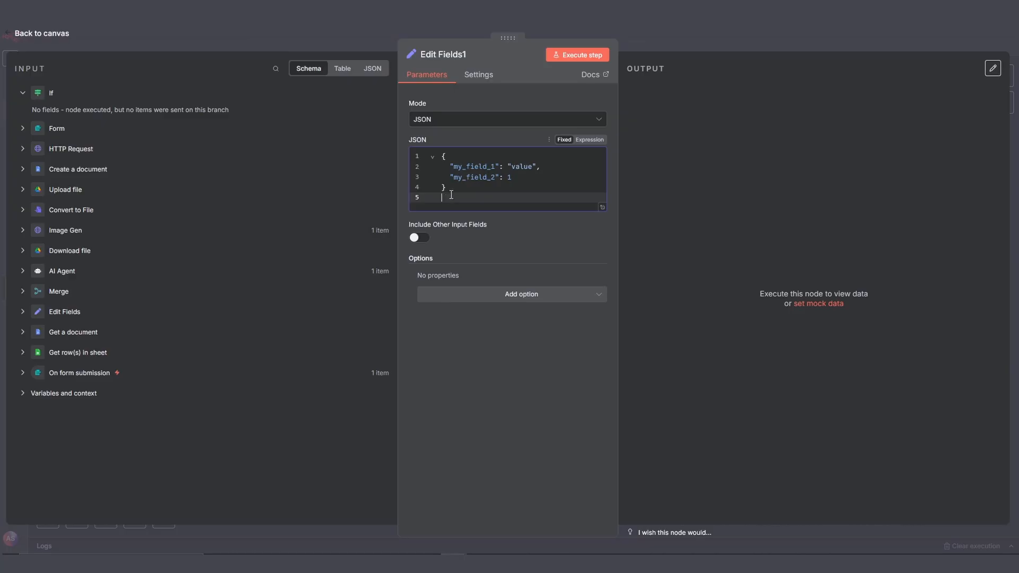
pyautogui.click(589, 139)
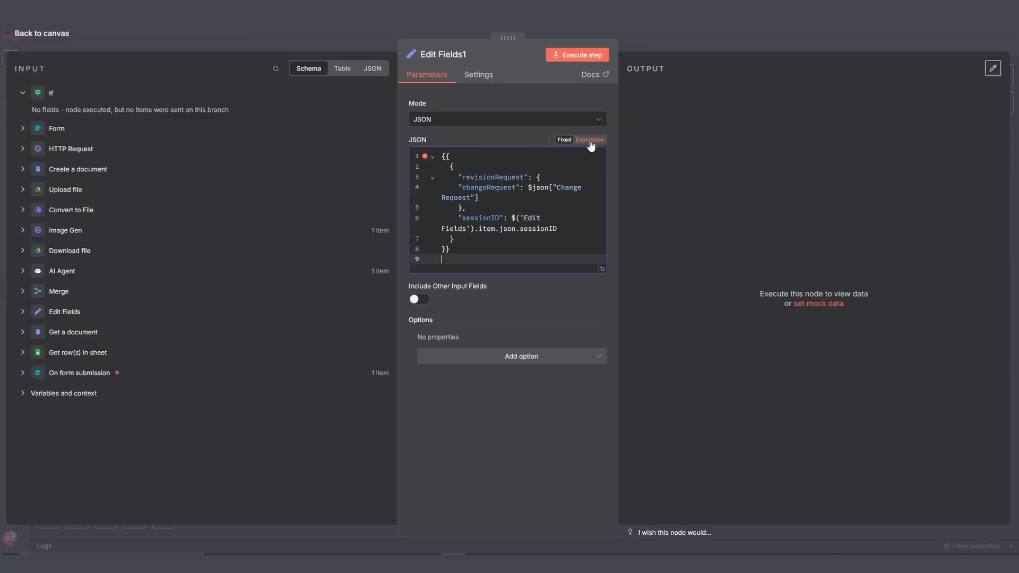
pyautogui.click(42, 33)
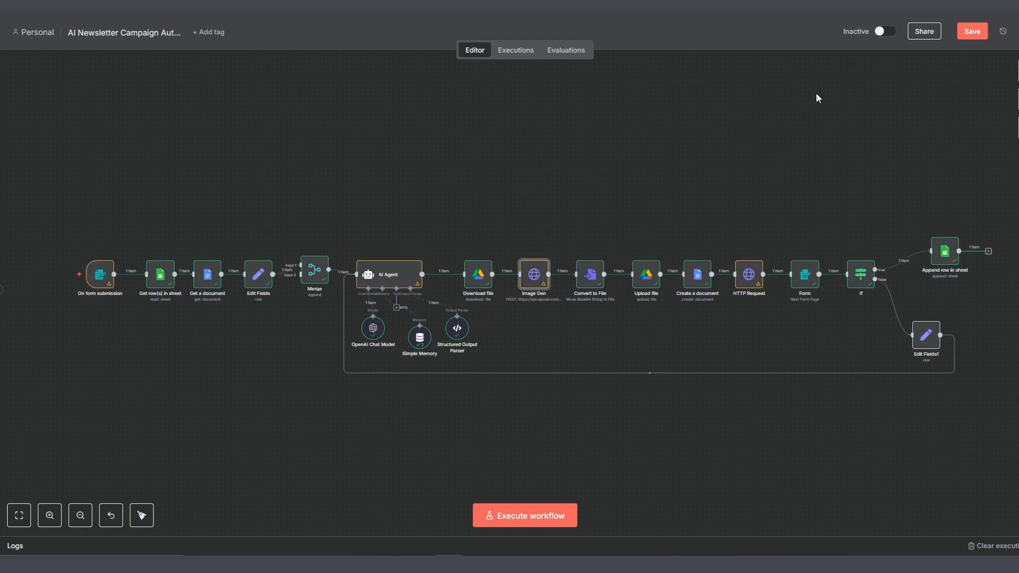
# - Switch the workflow to Active and take the form trigger's Production URL
pyautogui.click(882, 31)
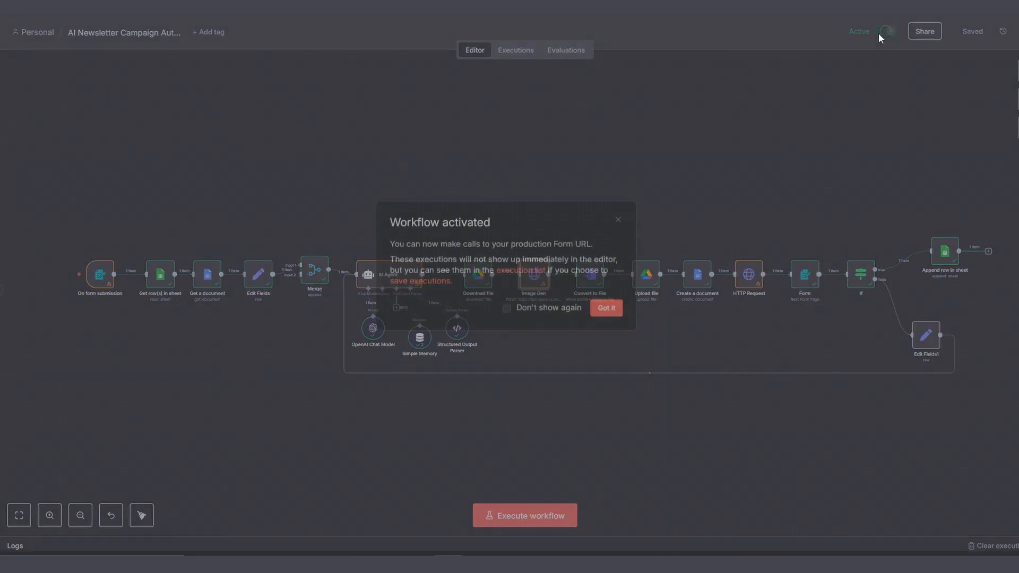
pyautogui.click(605, 308)
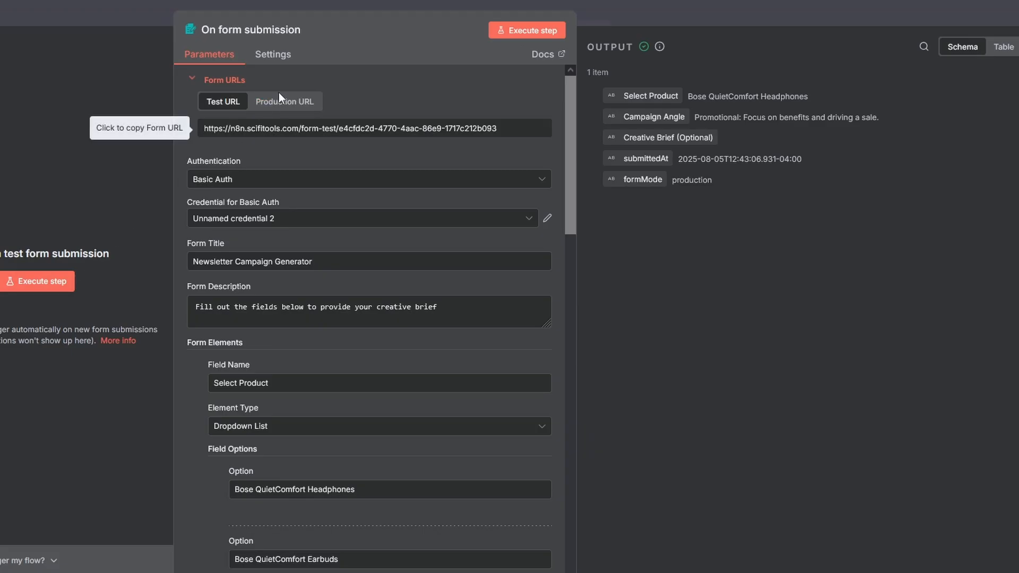
pyautogui.click(285, 102)
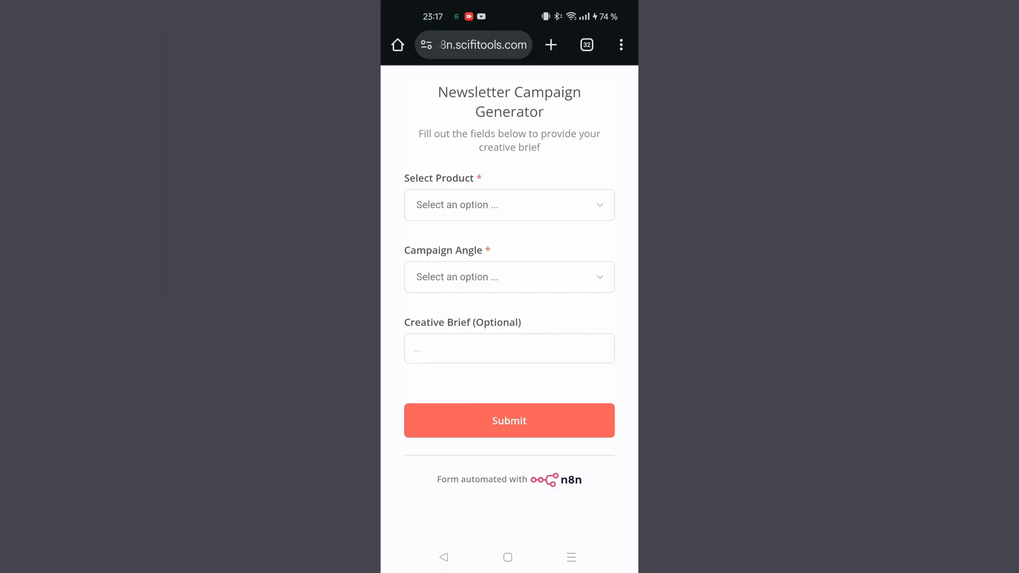
pyautogui.click(620, 44)
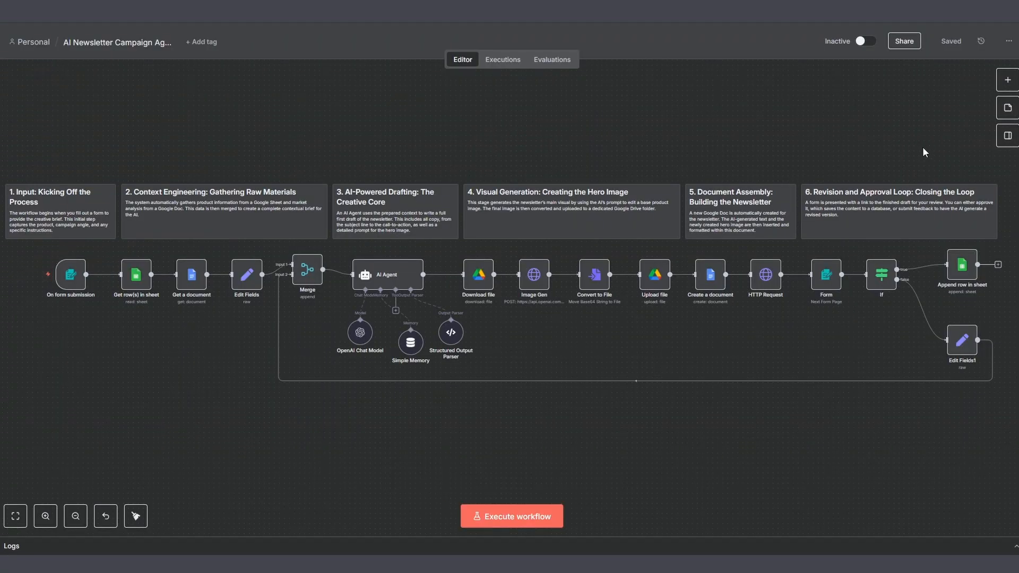
pyautogui.moveTo(99, 344)
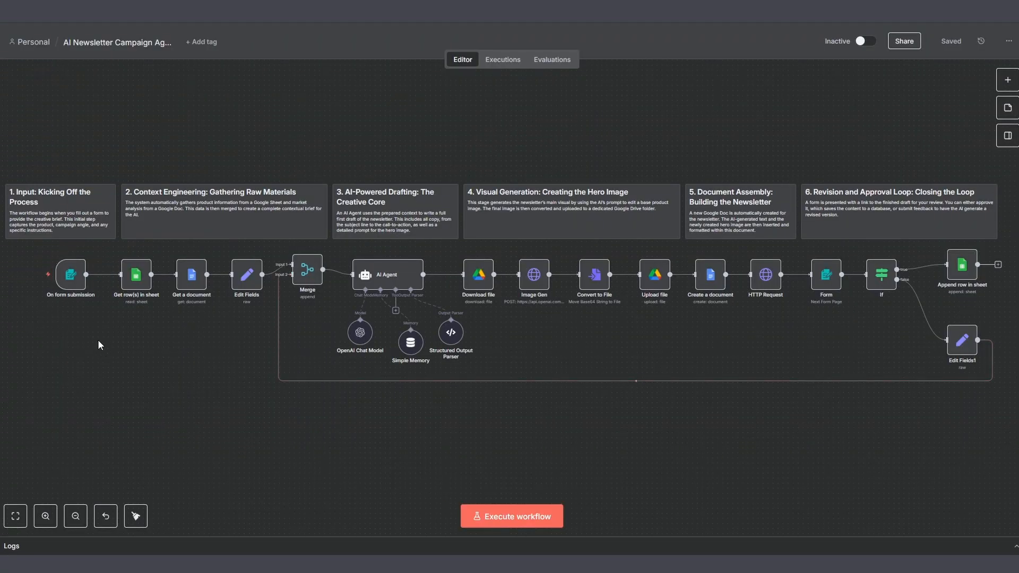
pyautogui.moveTo(802, 375)
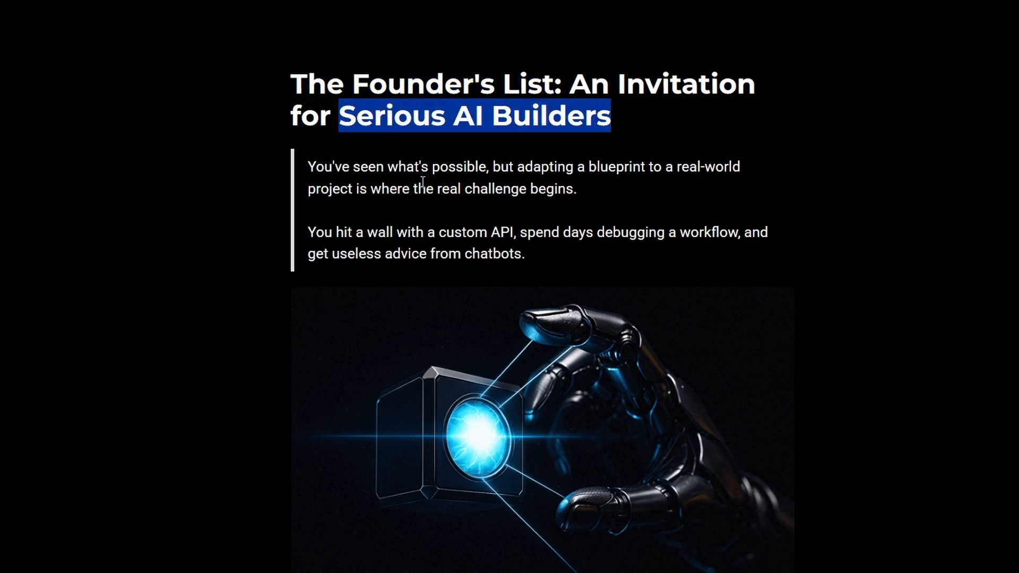
pyautogui.scroll(-3)
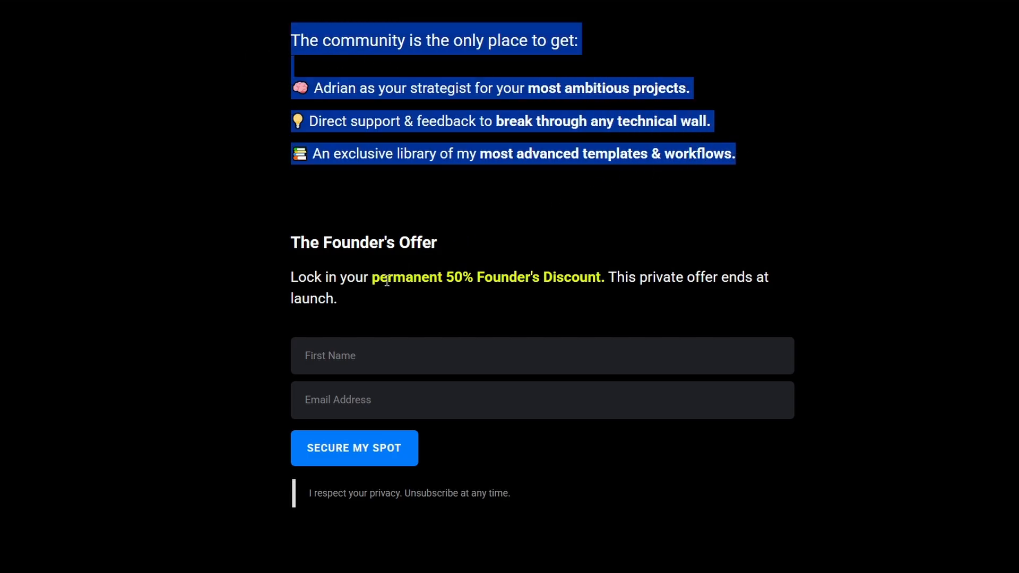
pyautogui.moveTo(362, 449)
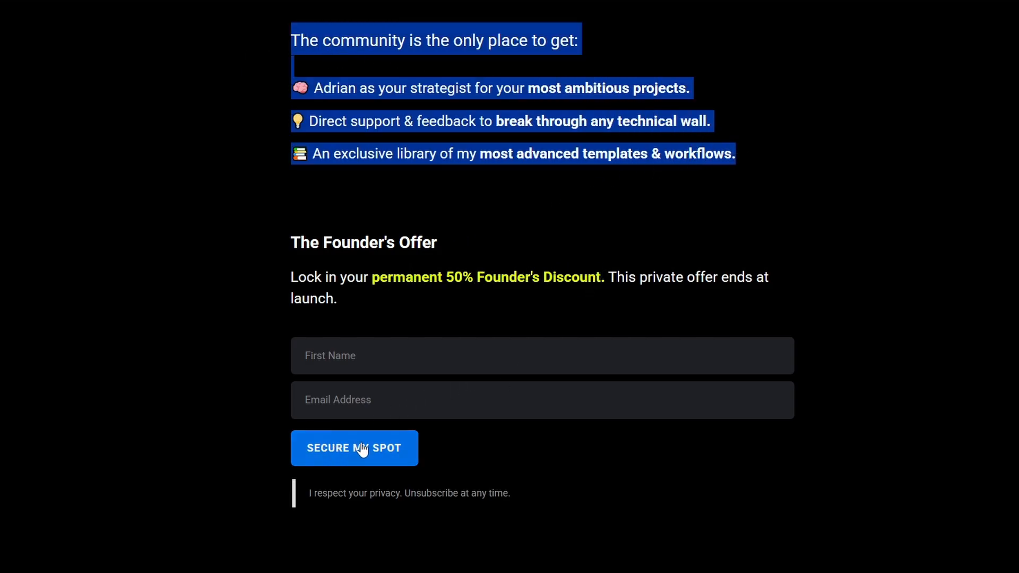